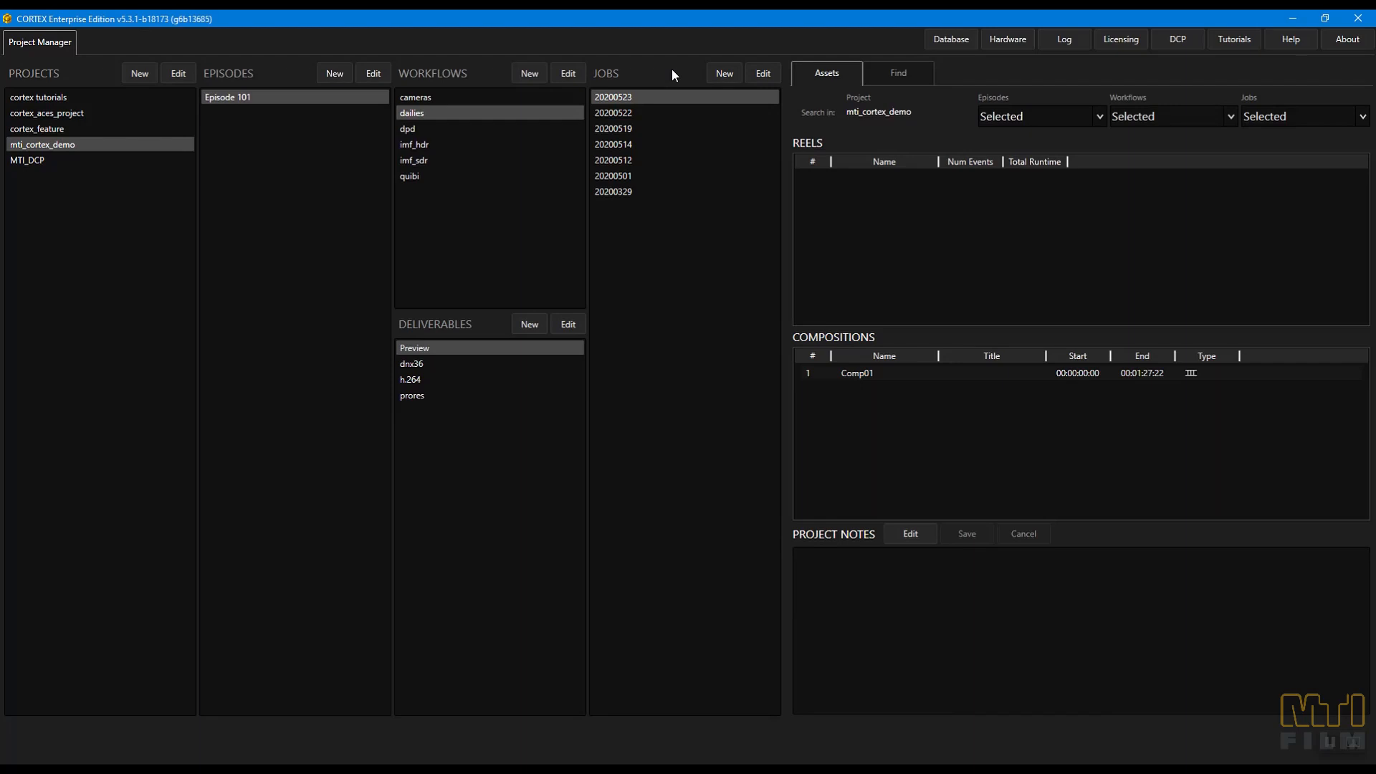
- Create the dailies job with display name 20200527 and open its job workspace
left_click(177, 73)
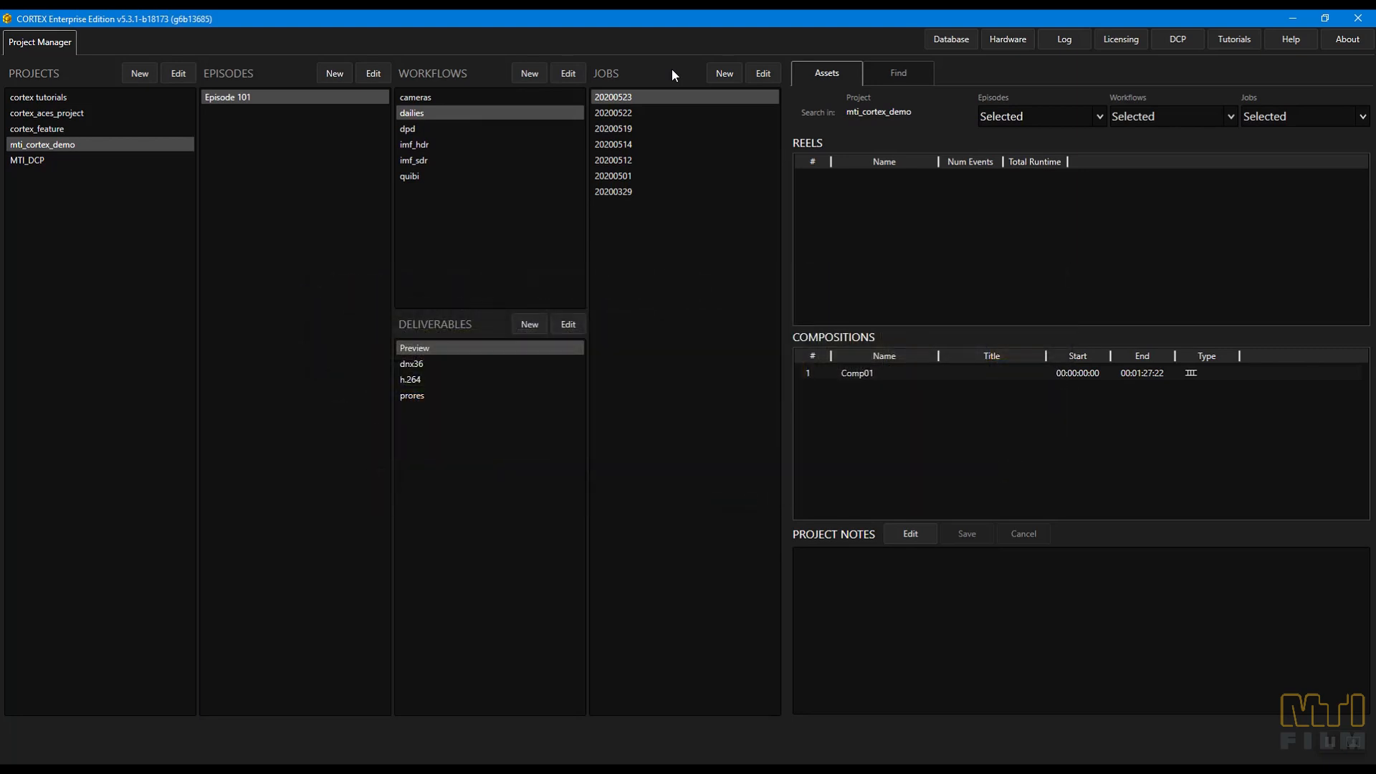
left_click(723, 73)
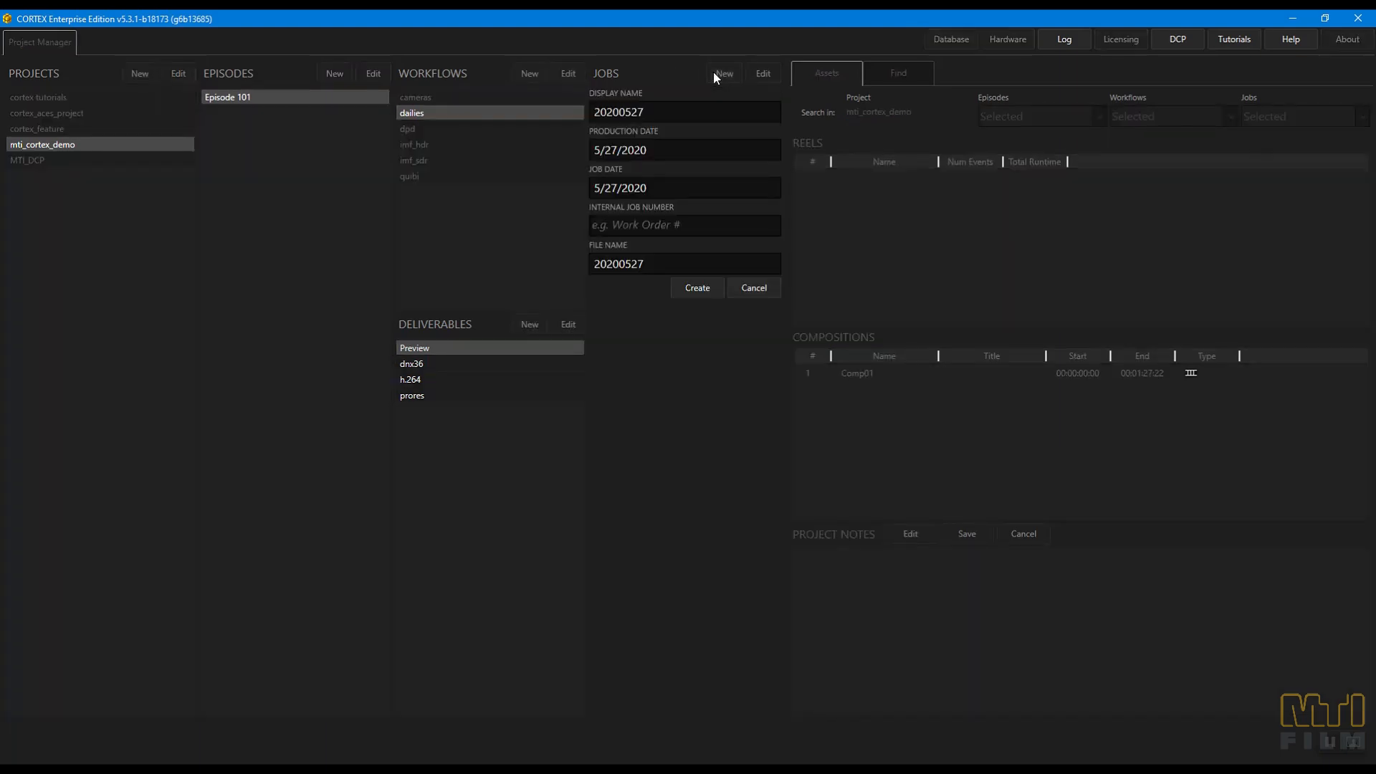
left_click(696, 287)
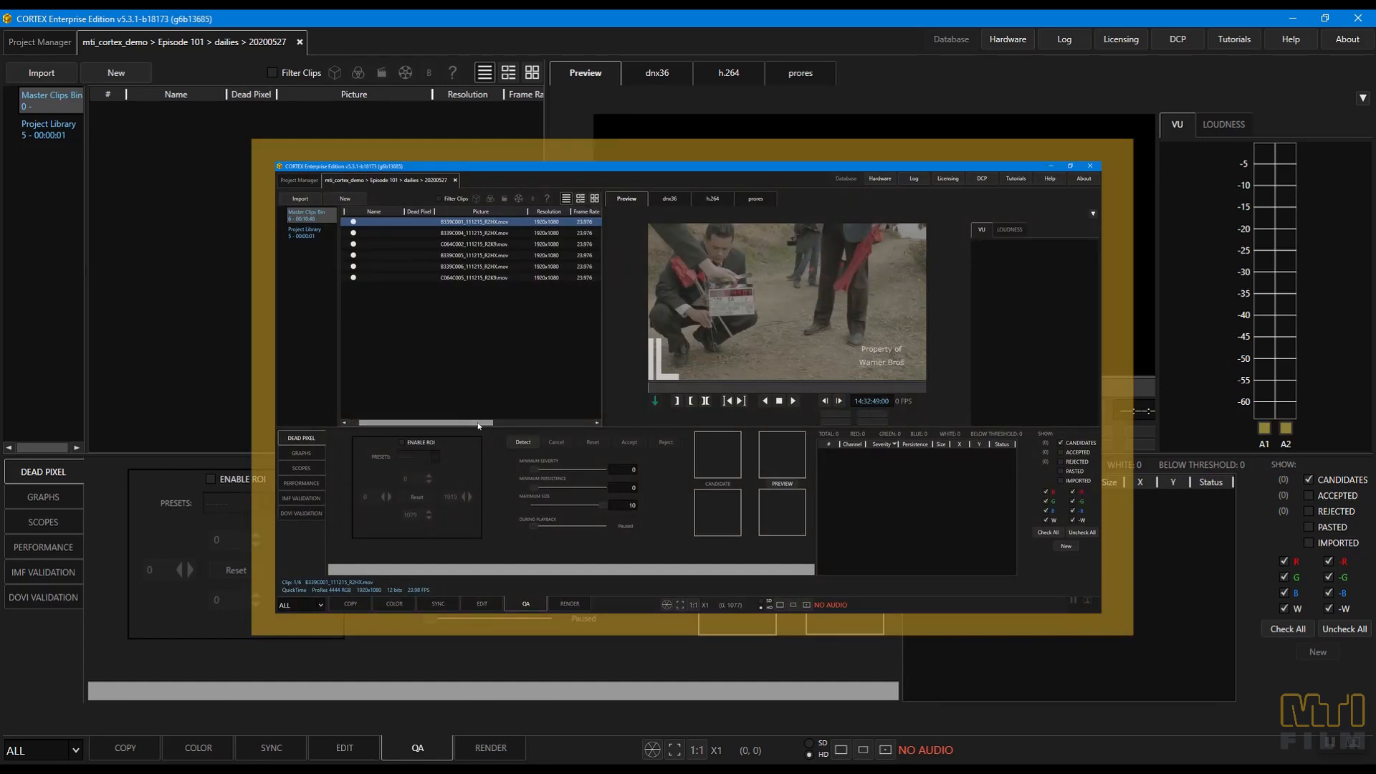
left_click(1090, 166)
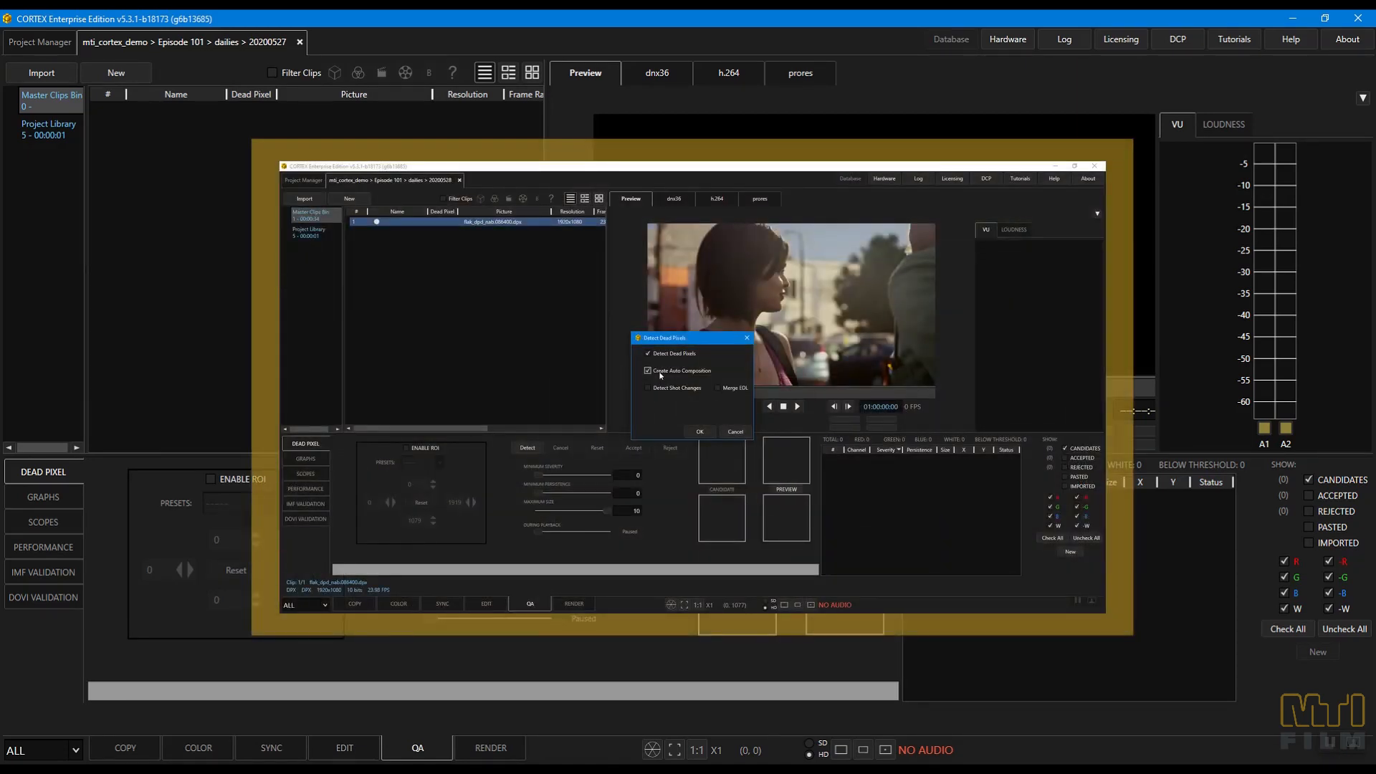
left_click(717, 388)
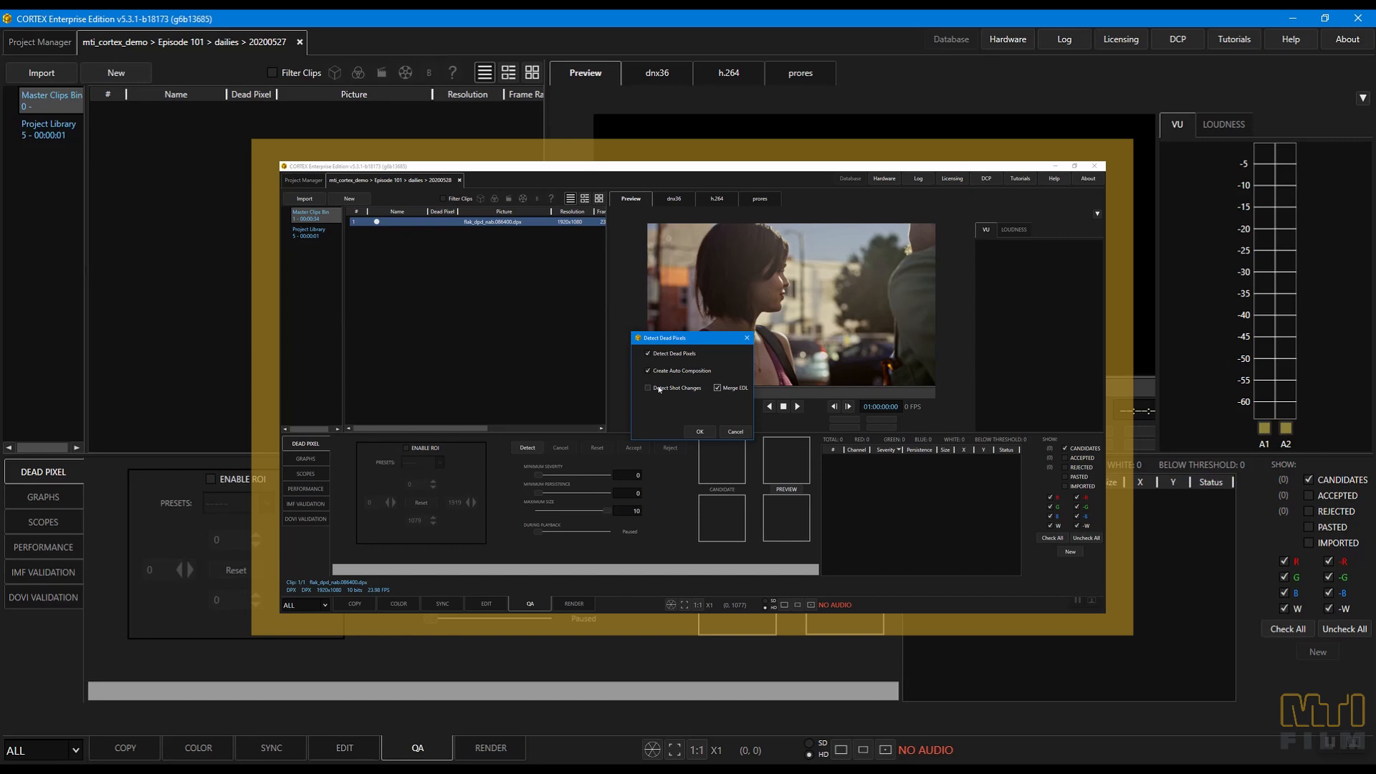
left_click(648, 388)
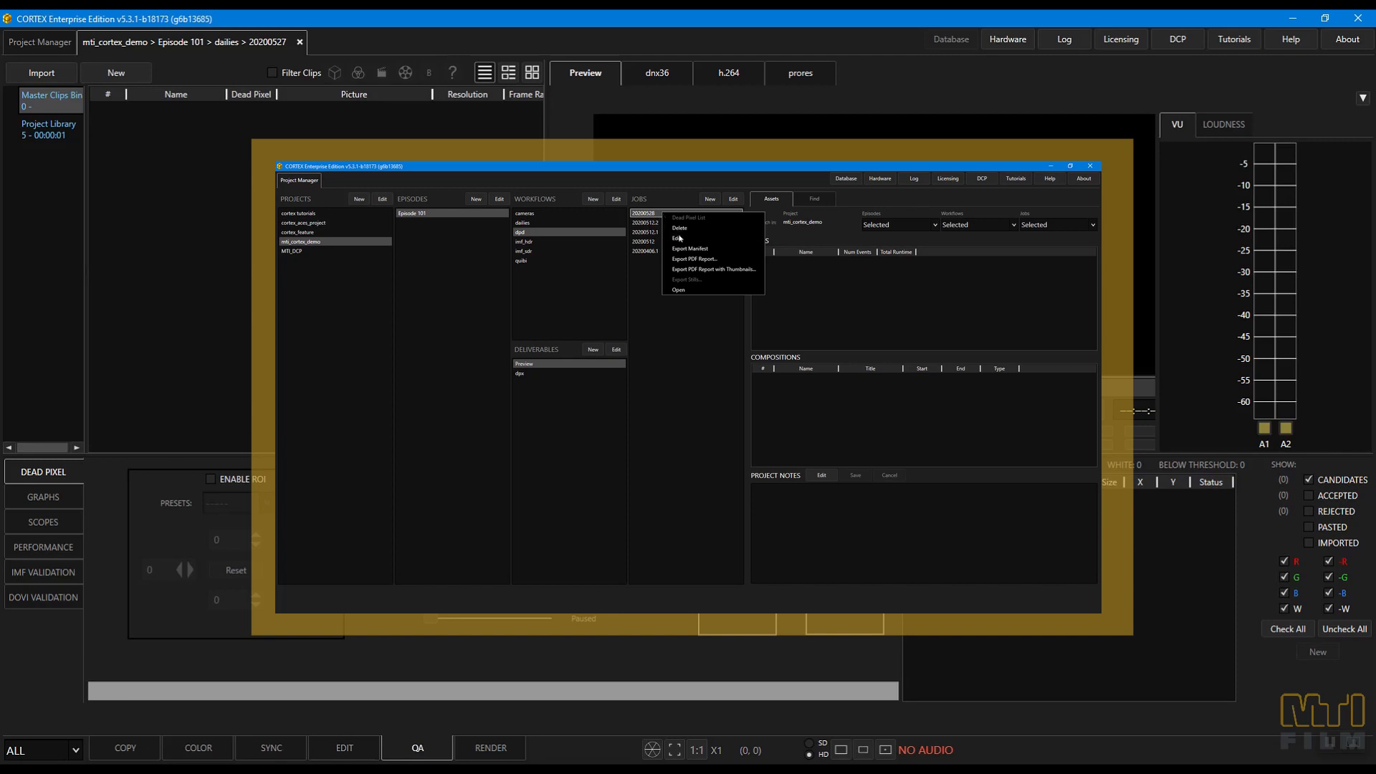
left_click(676, 289)
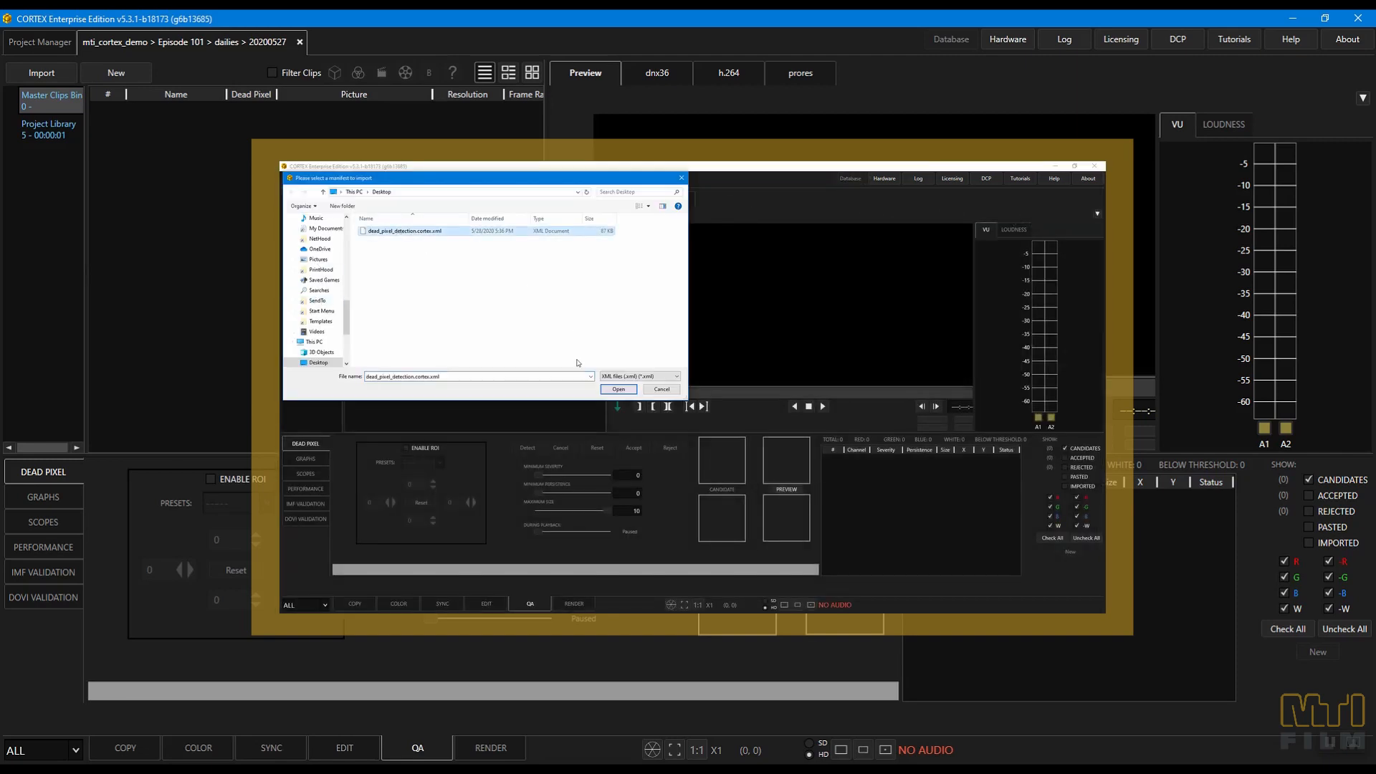
left_click(618, 389)
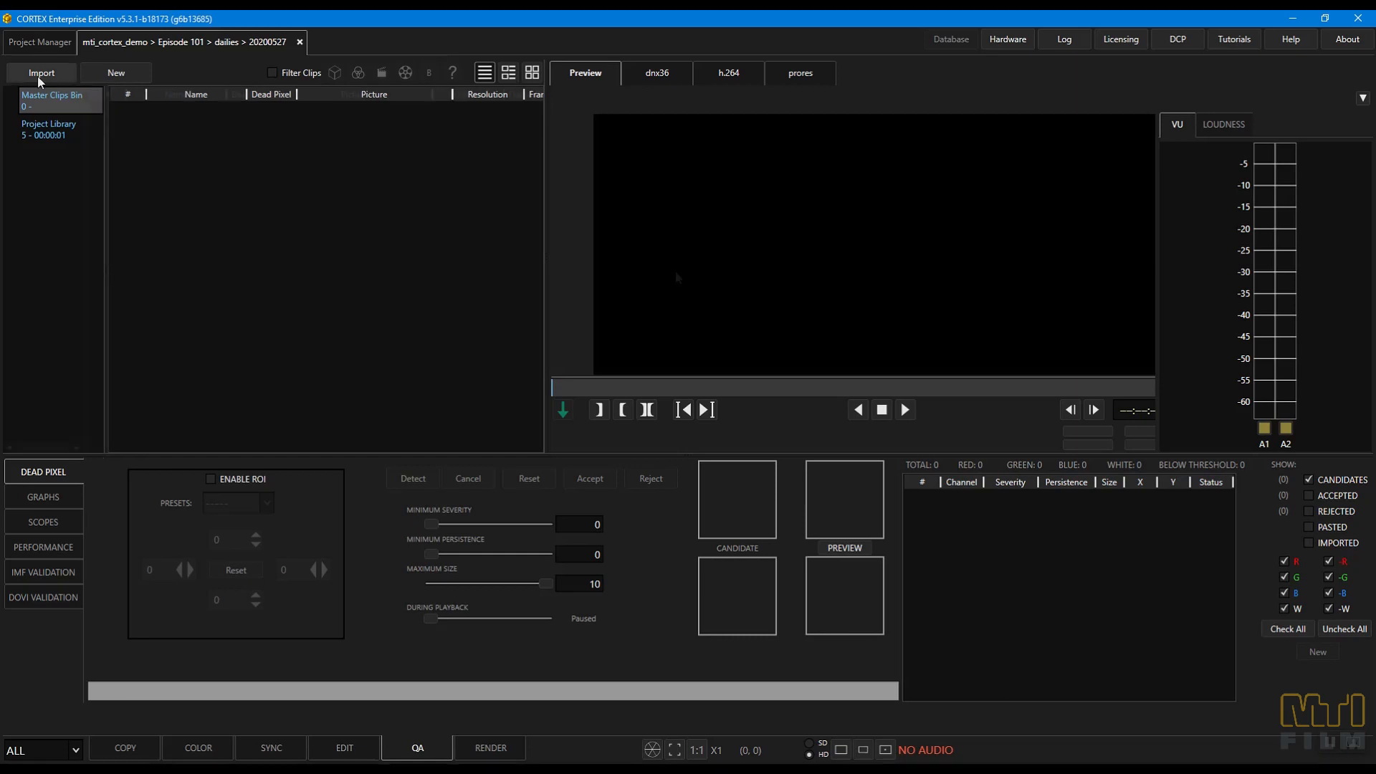
- Import the six clips from the dailies folder and adjust the first clip's primary grade
left_click(40, 72)
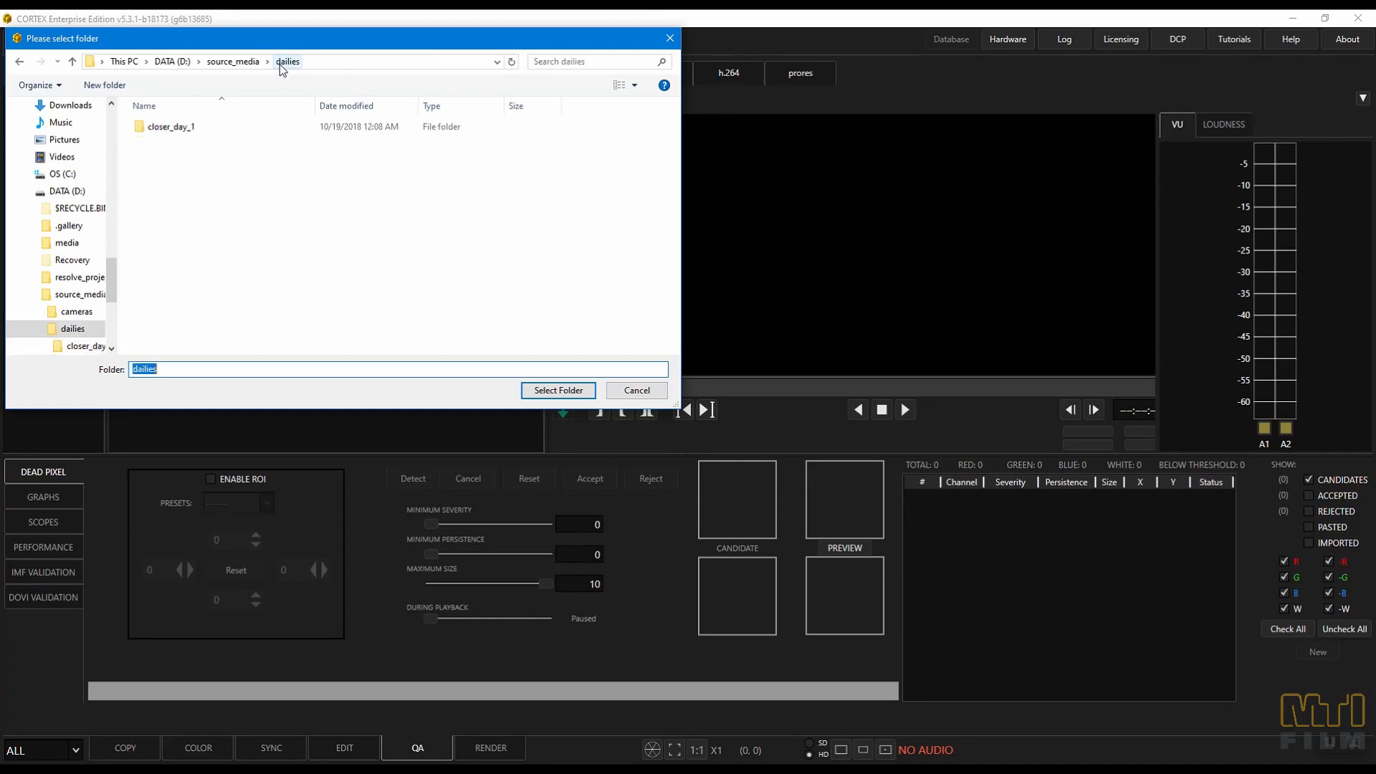
left_click(558, 390)
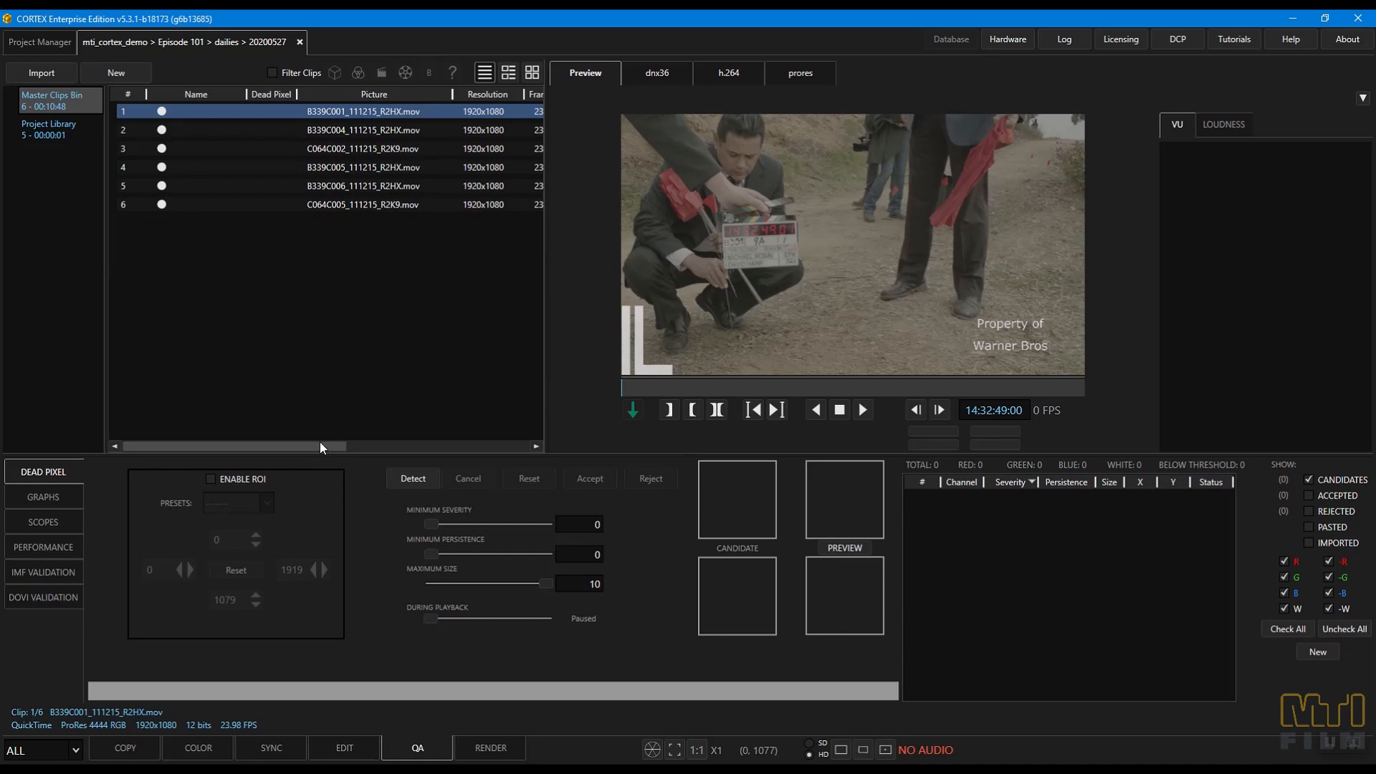
mouse_move(224, 655)
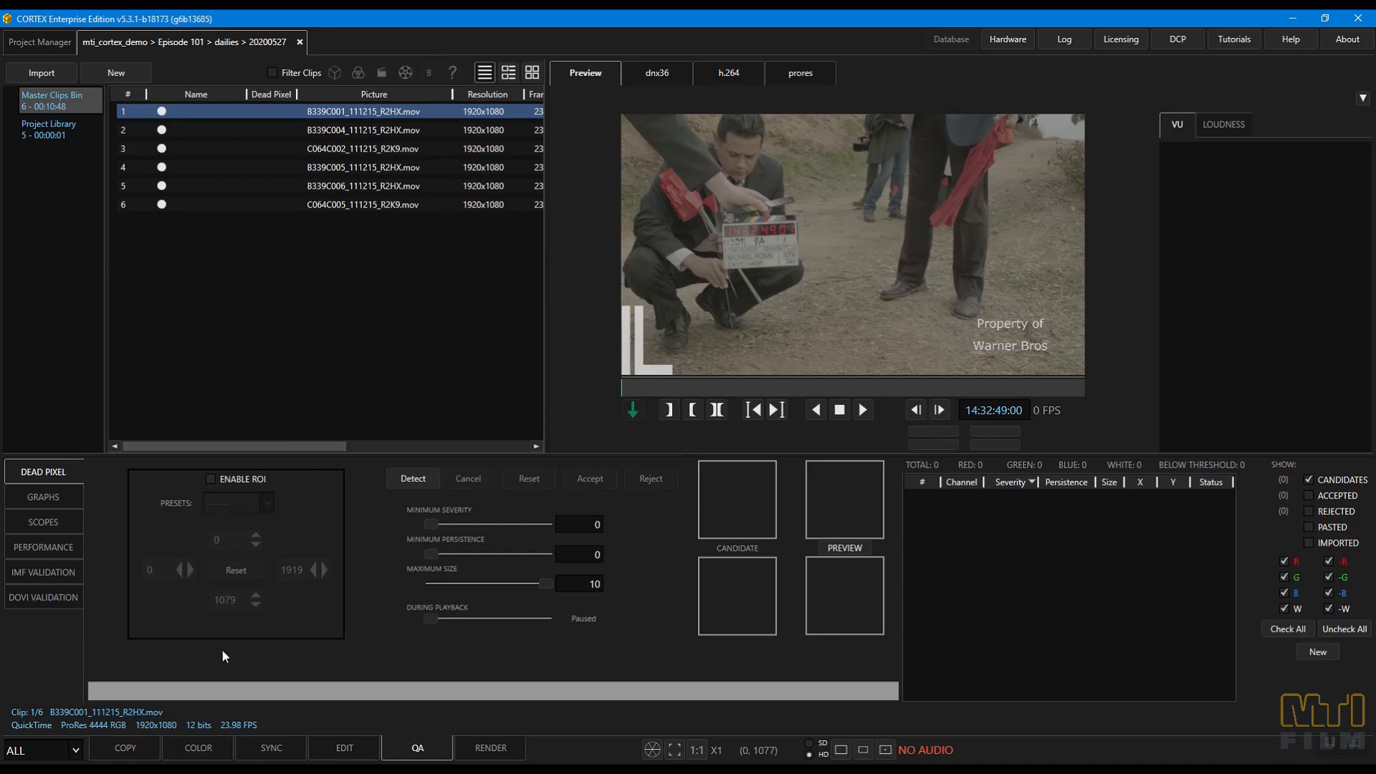
left_click(196, 747)
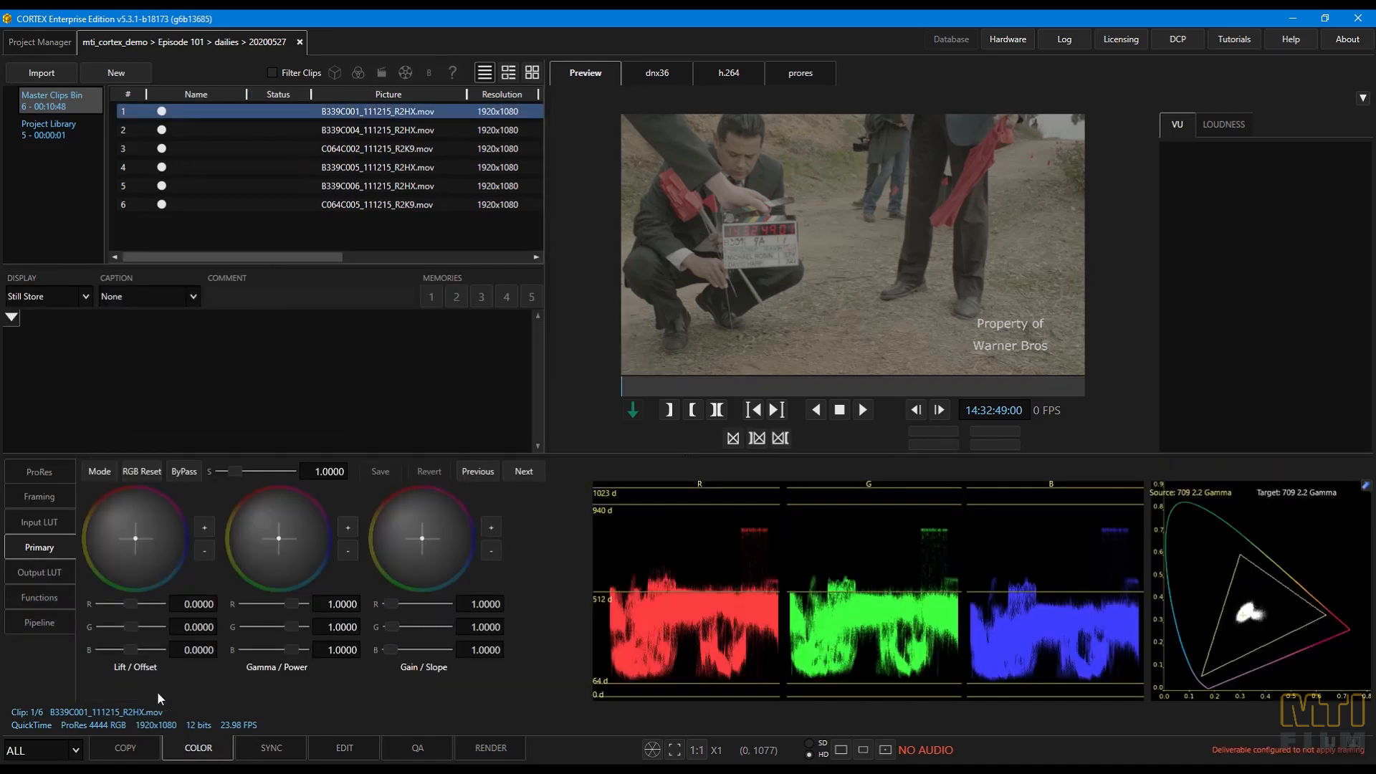
left_click(40, 522)
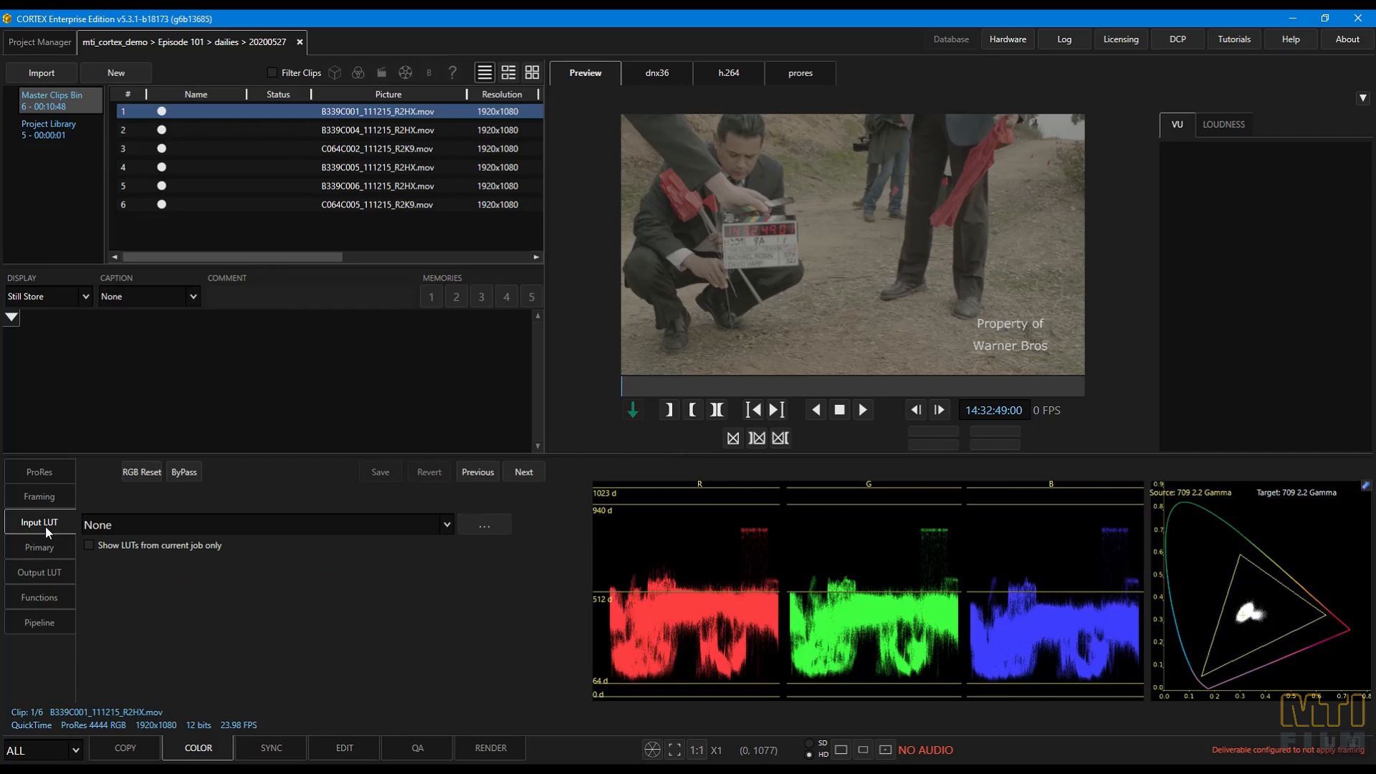
left_click(39, 547)
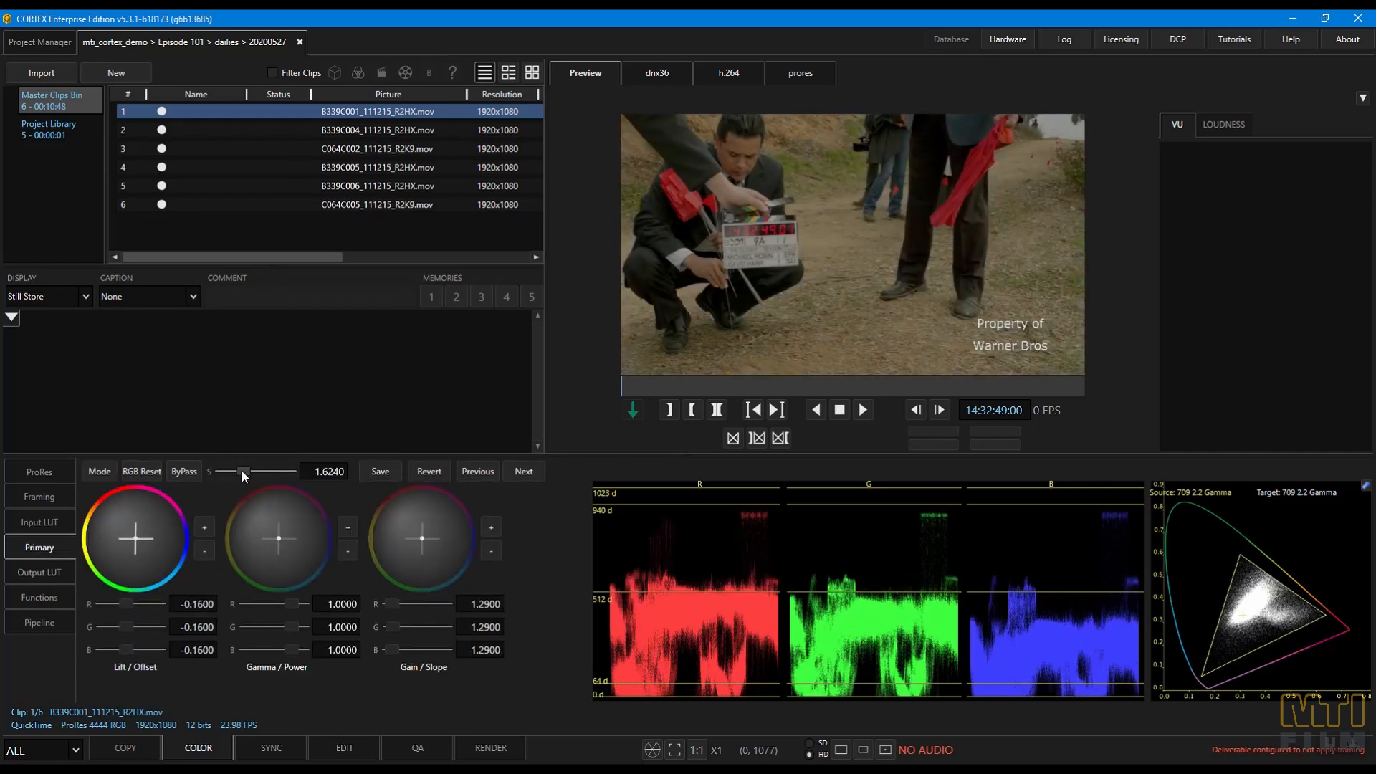
- Uncheck Apply Creative Color in the prores deliverable and save it
left_click(415, 747)
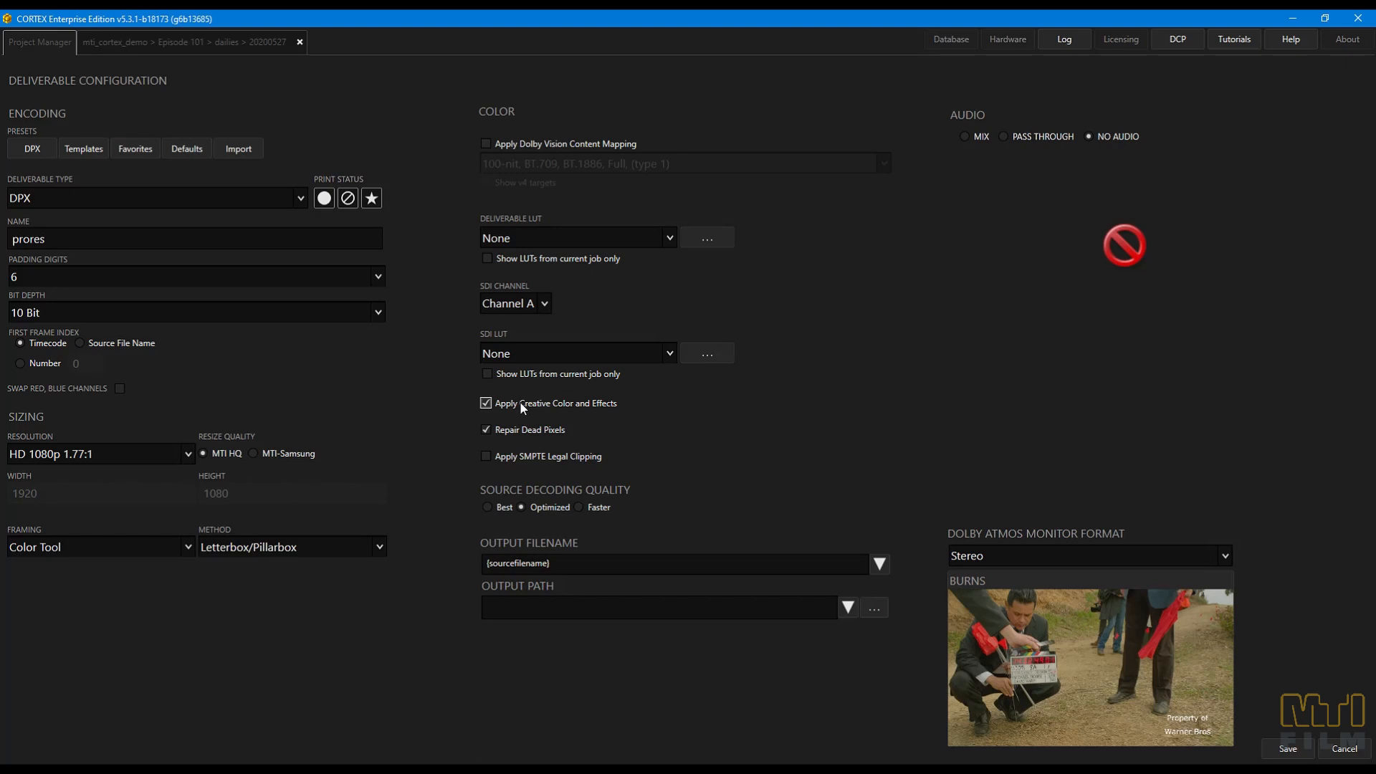
left_click(486, 403)
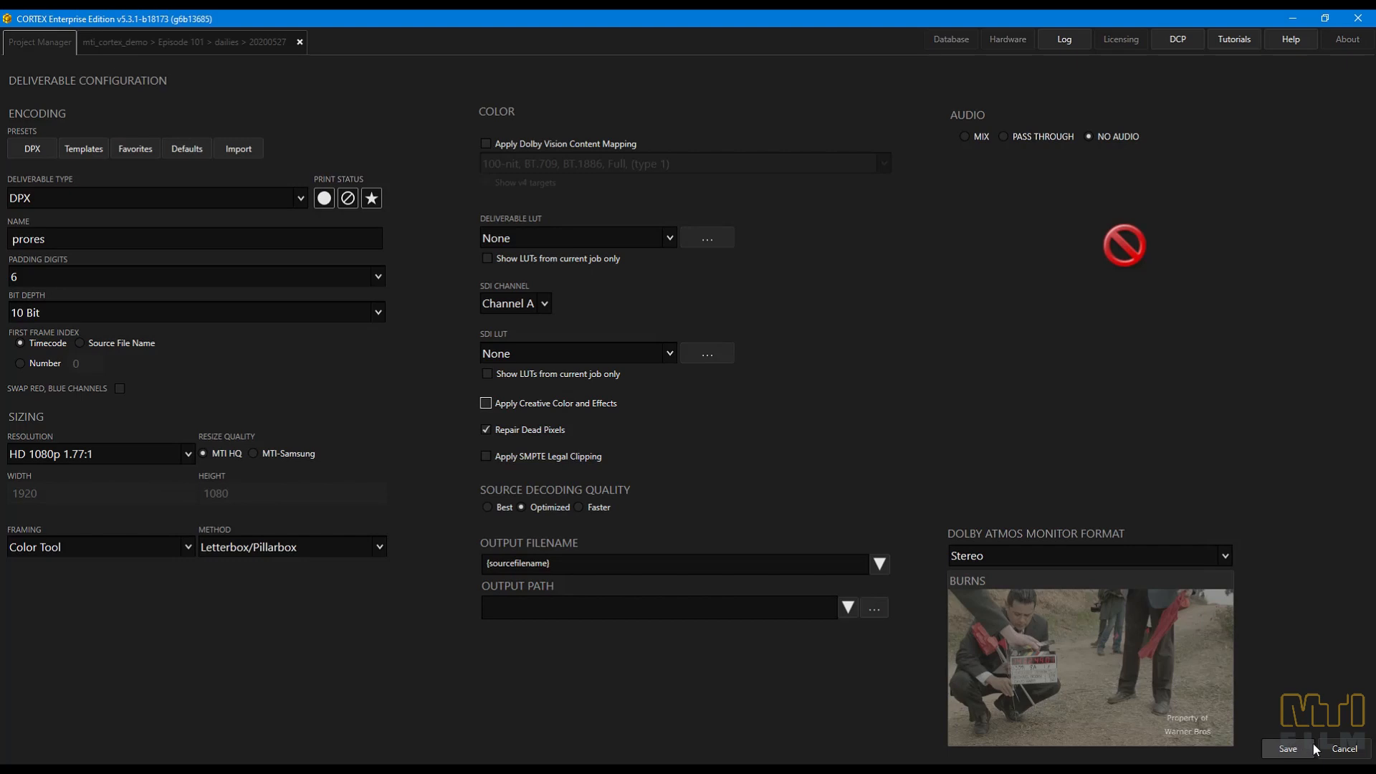
left_click(1285, 749)
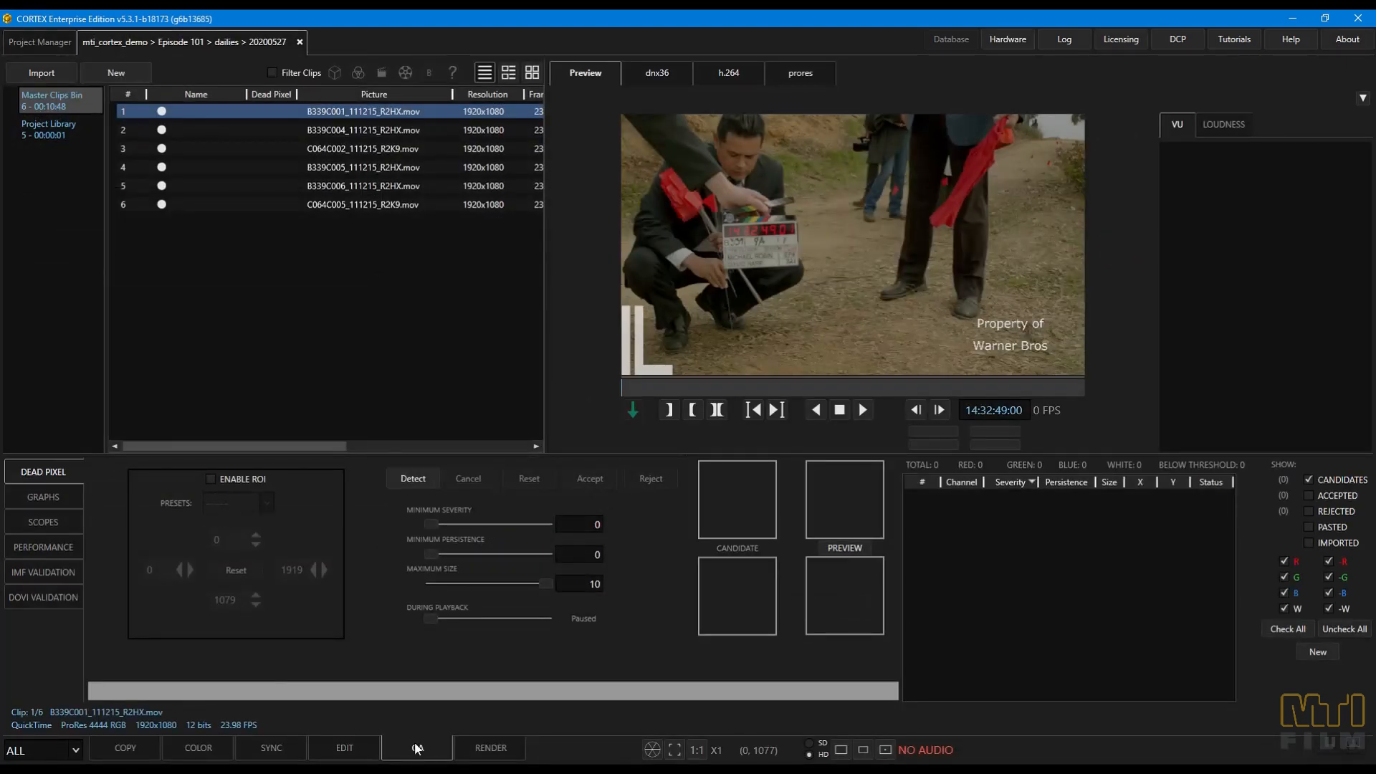
- Detect dead pixels on the dailies clips, then open dpd job 20200528
left_click(412, 479)
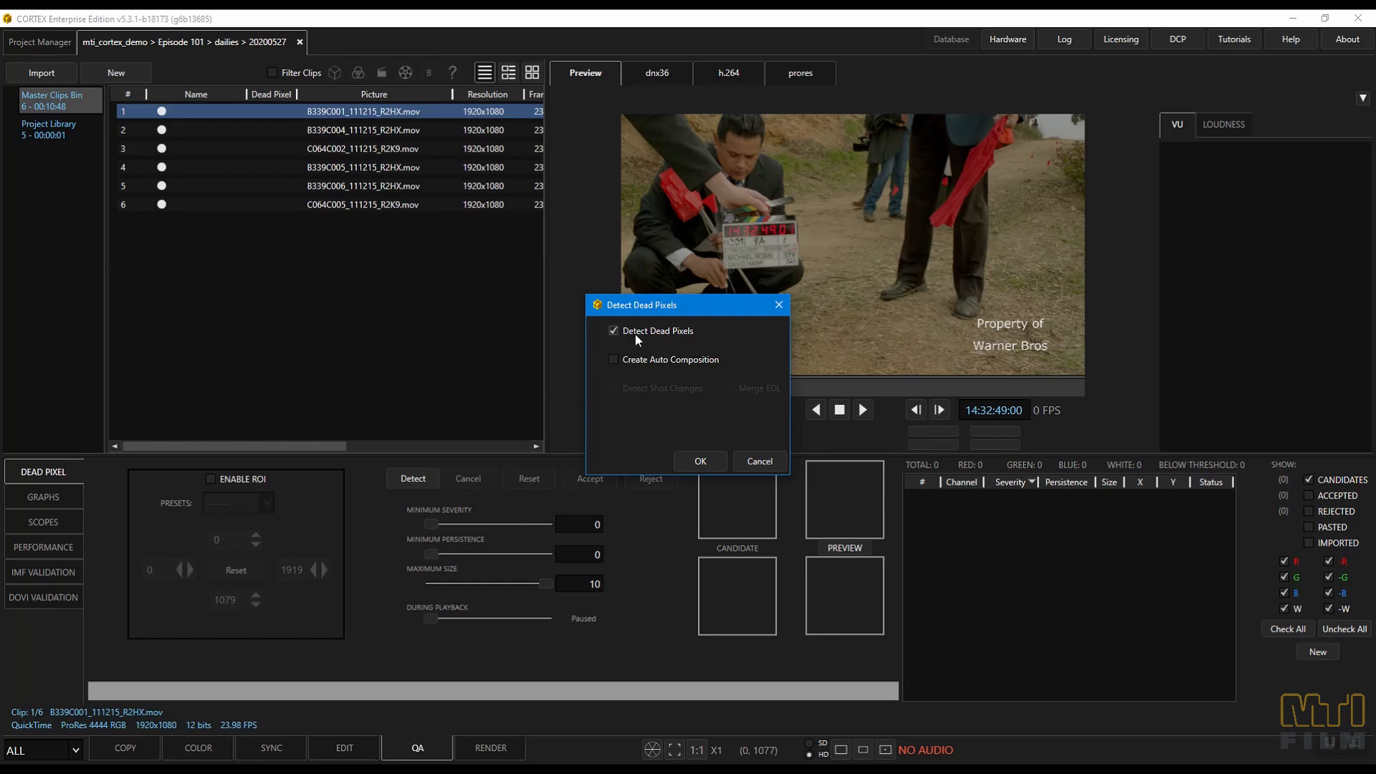
left_click(700, 461)
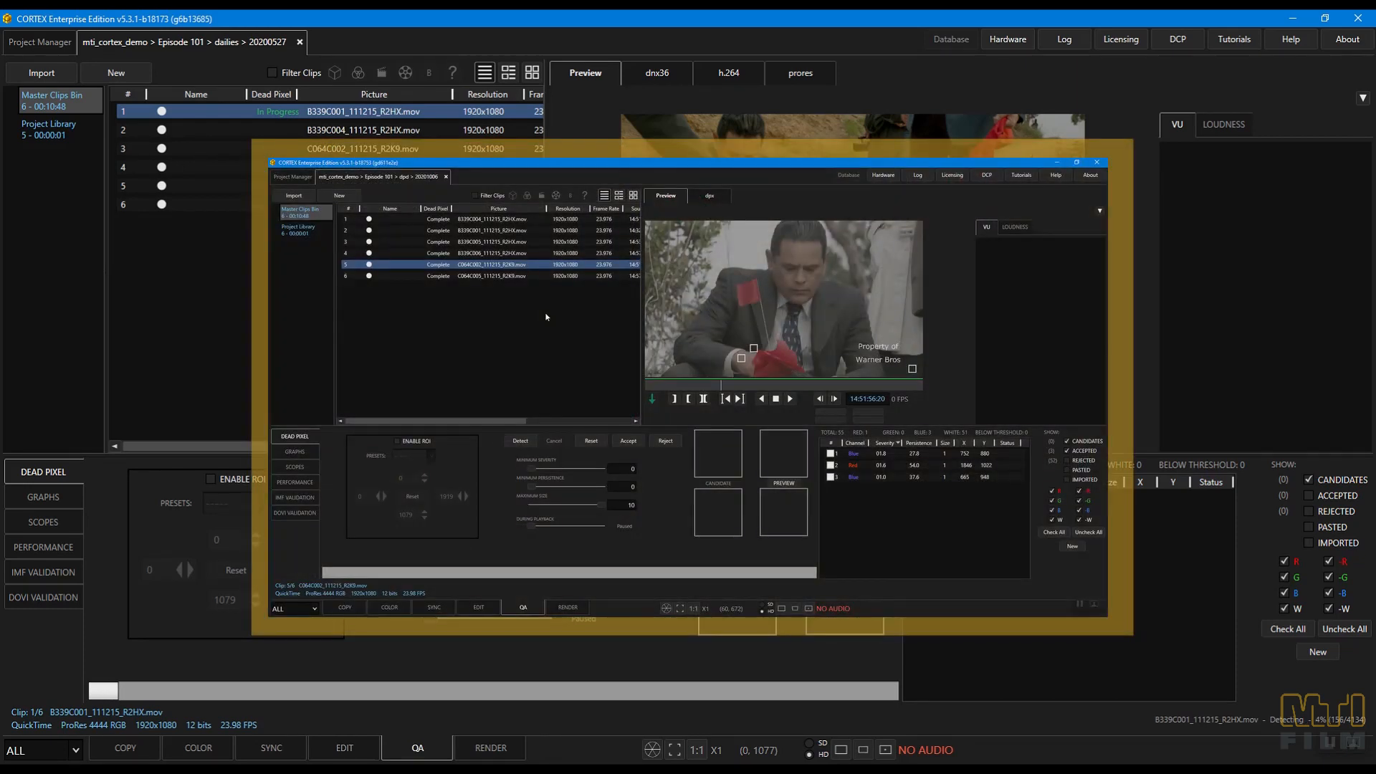
mouse_move(429, 276)
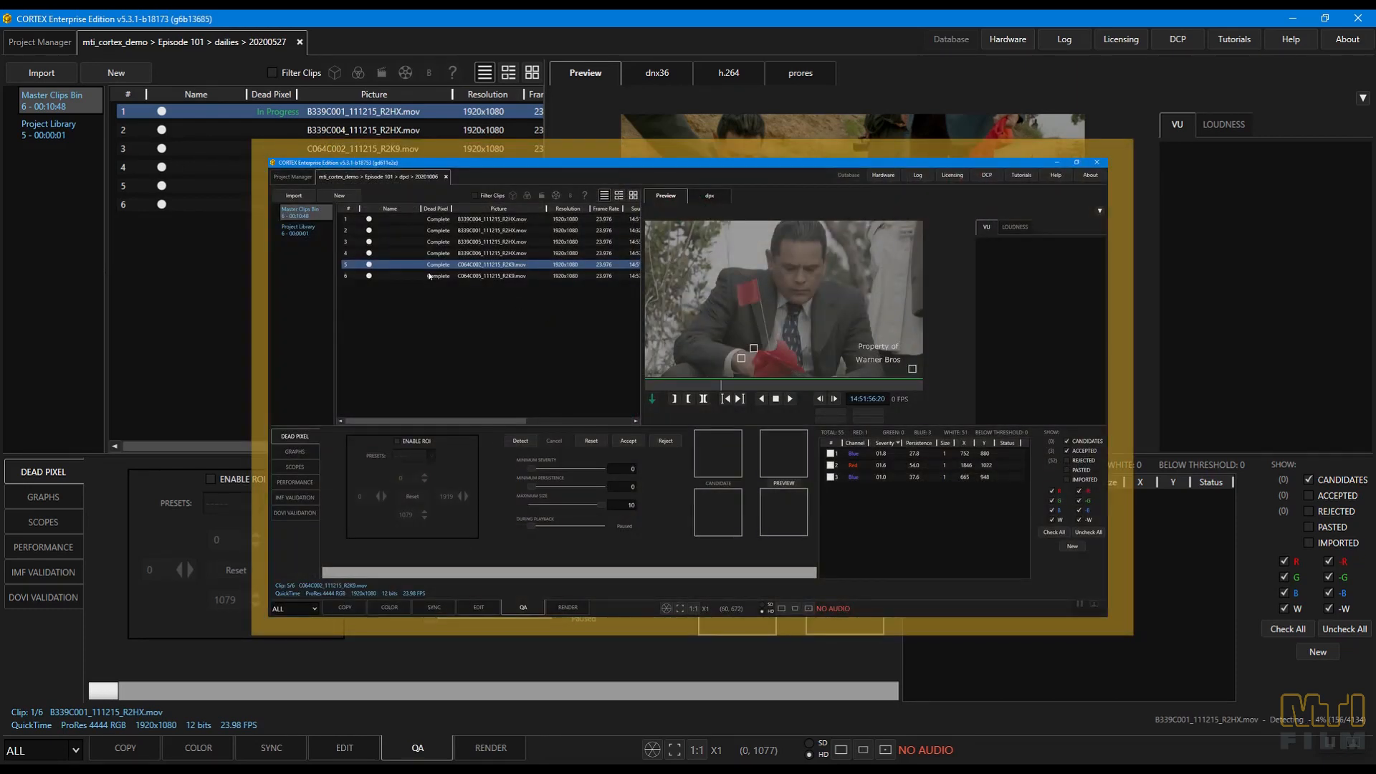
right_click(302, 208)
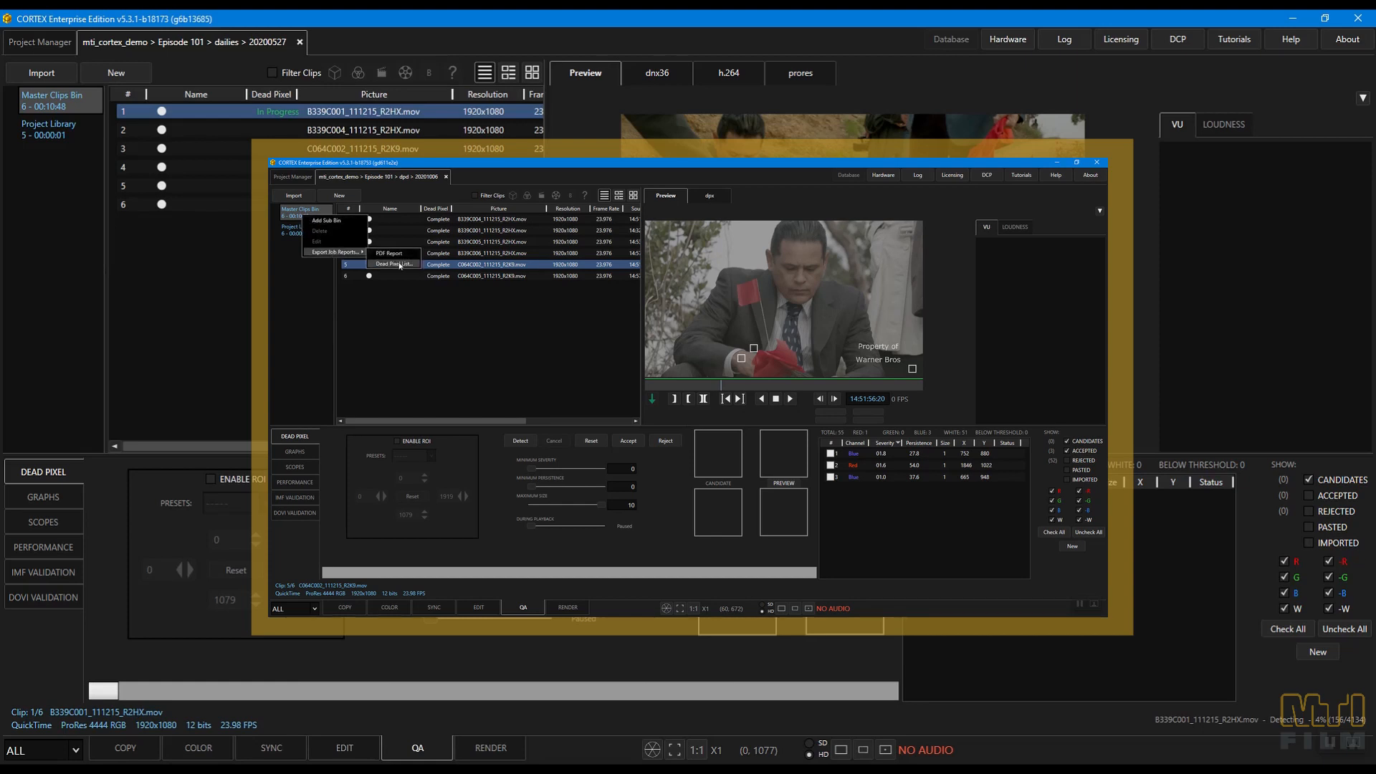
left_click(394, 264)
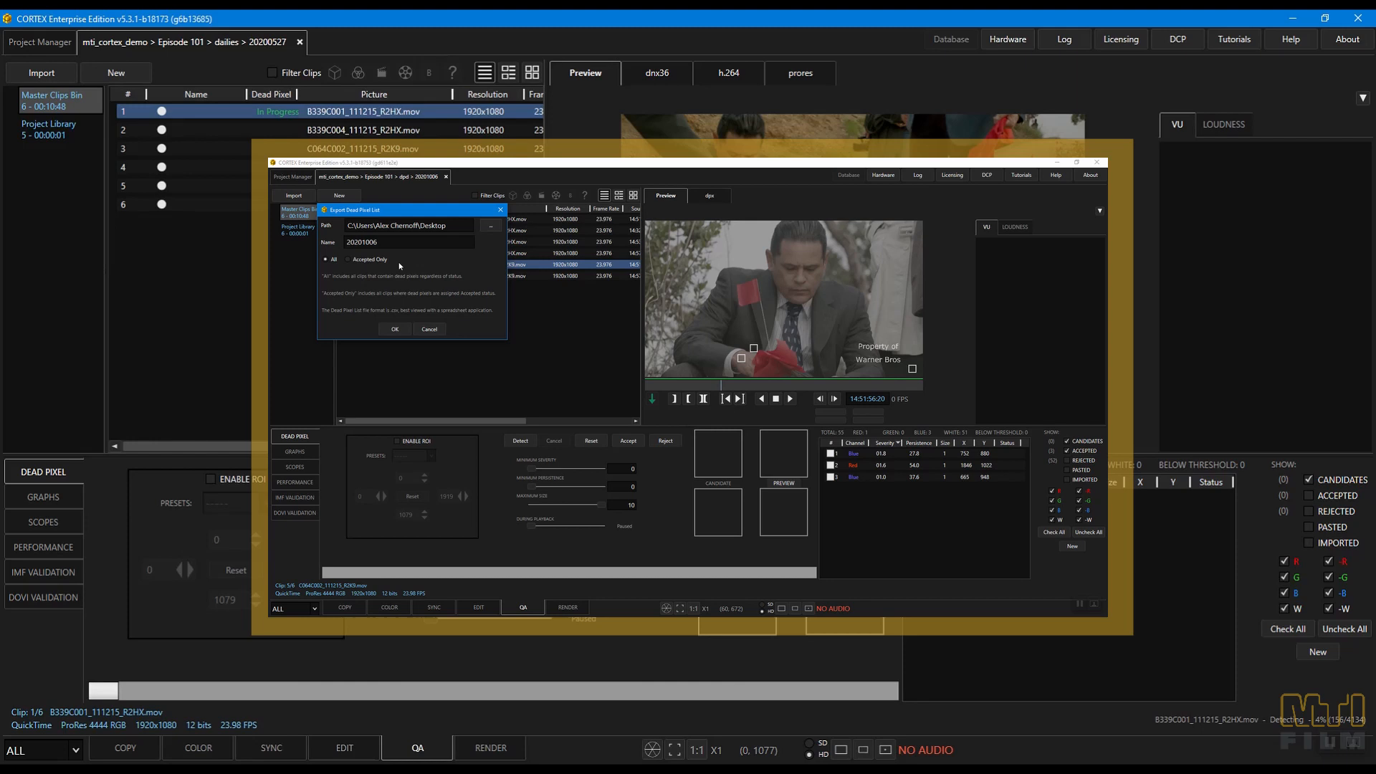
left_click(327, 259)
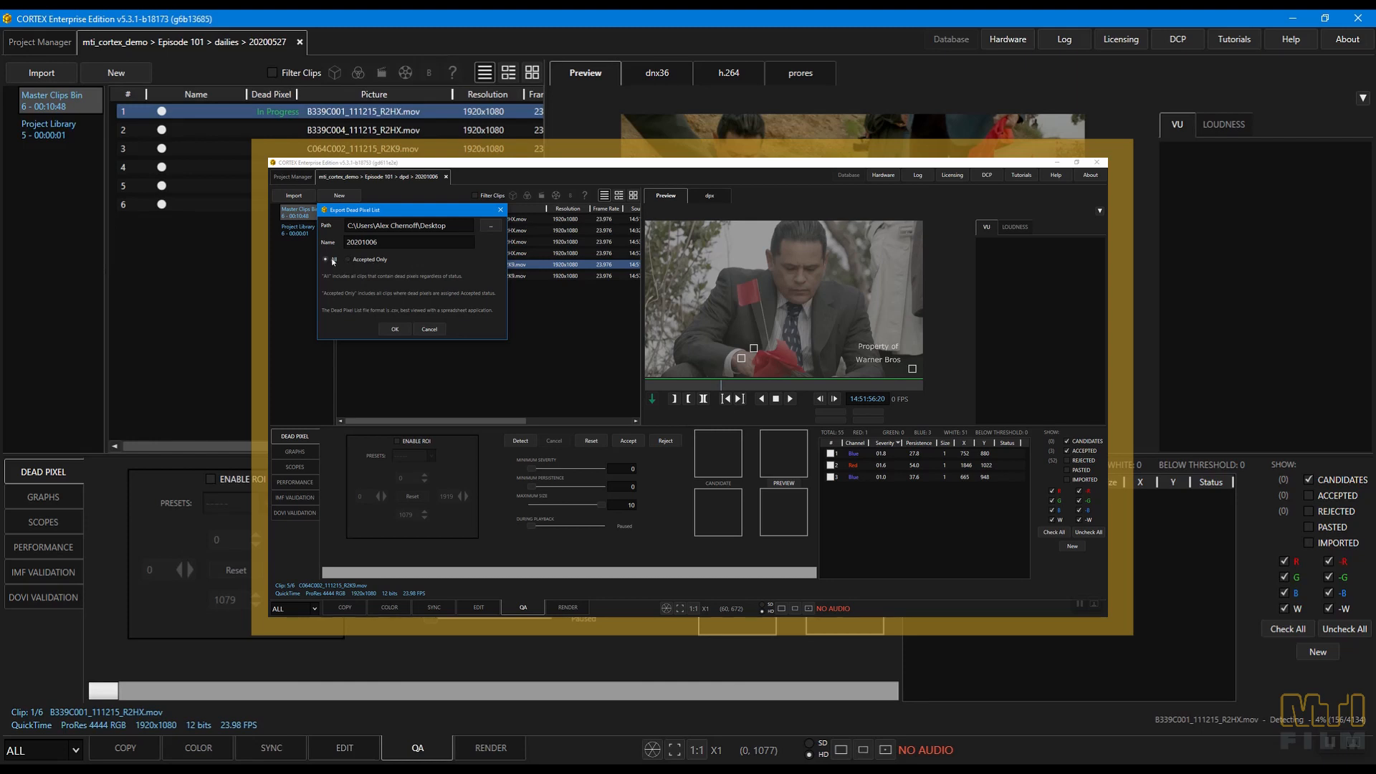
left_click(346, 258)
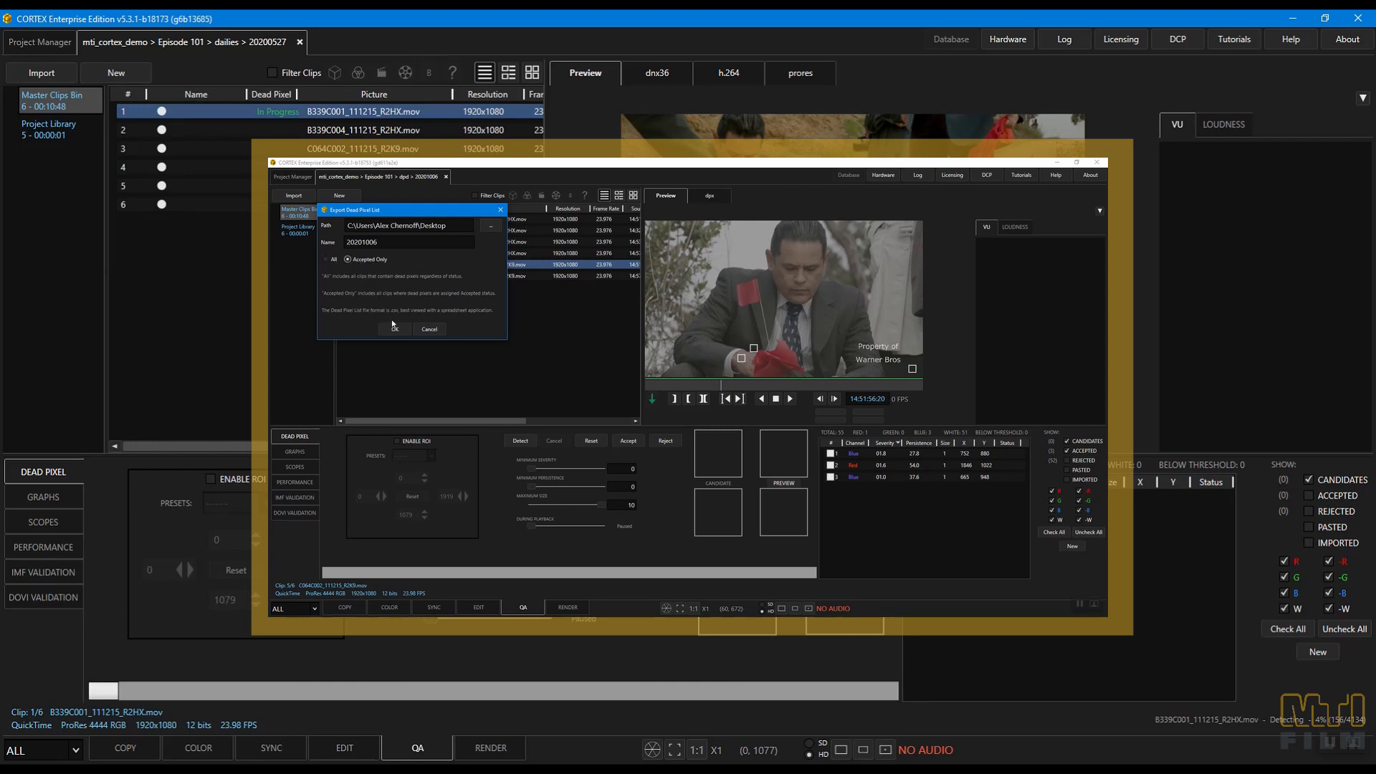
left_click(392, 329)
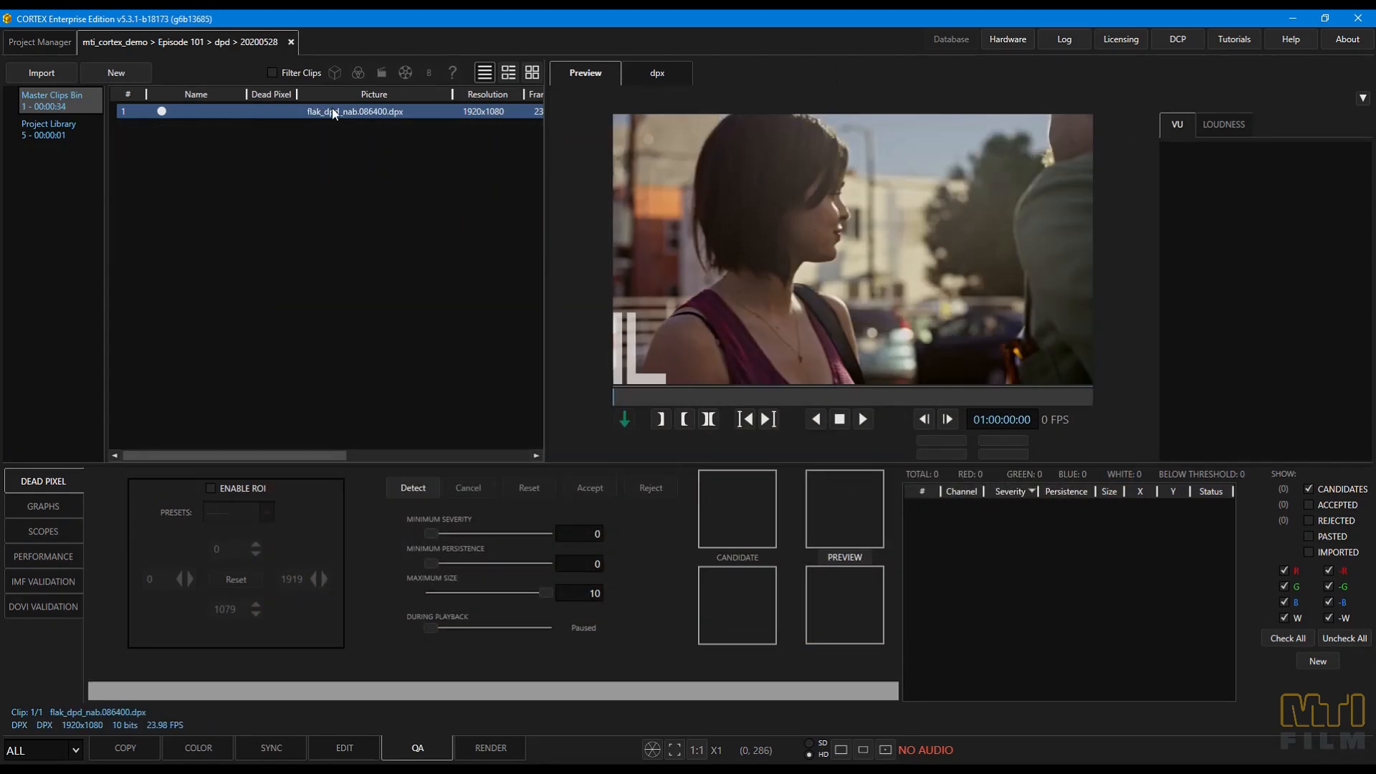
mouse_move(350, 203)
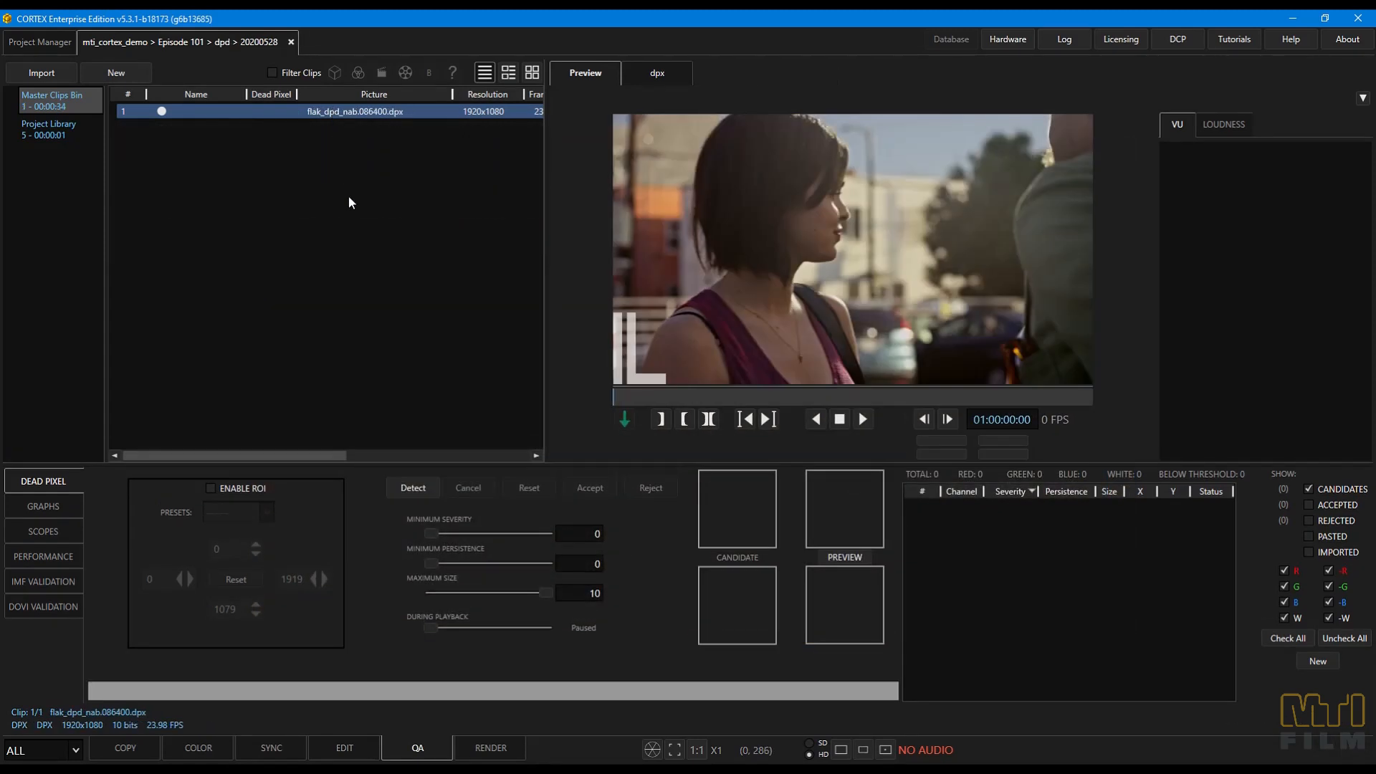
- Enable Create Auto Composition and Merge EDL in the Detect Dead Pixels options
left_click(412, 487)
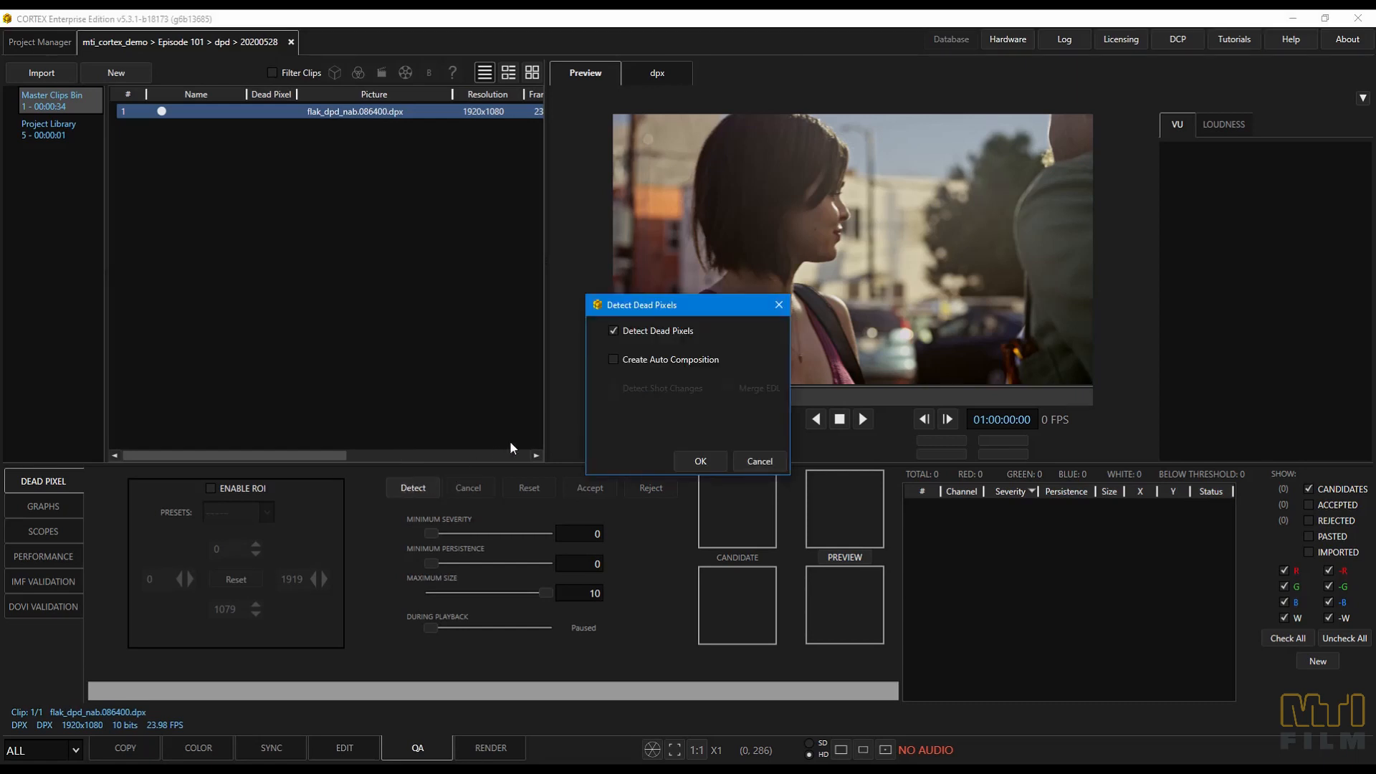
left_click(613, 359)
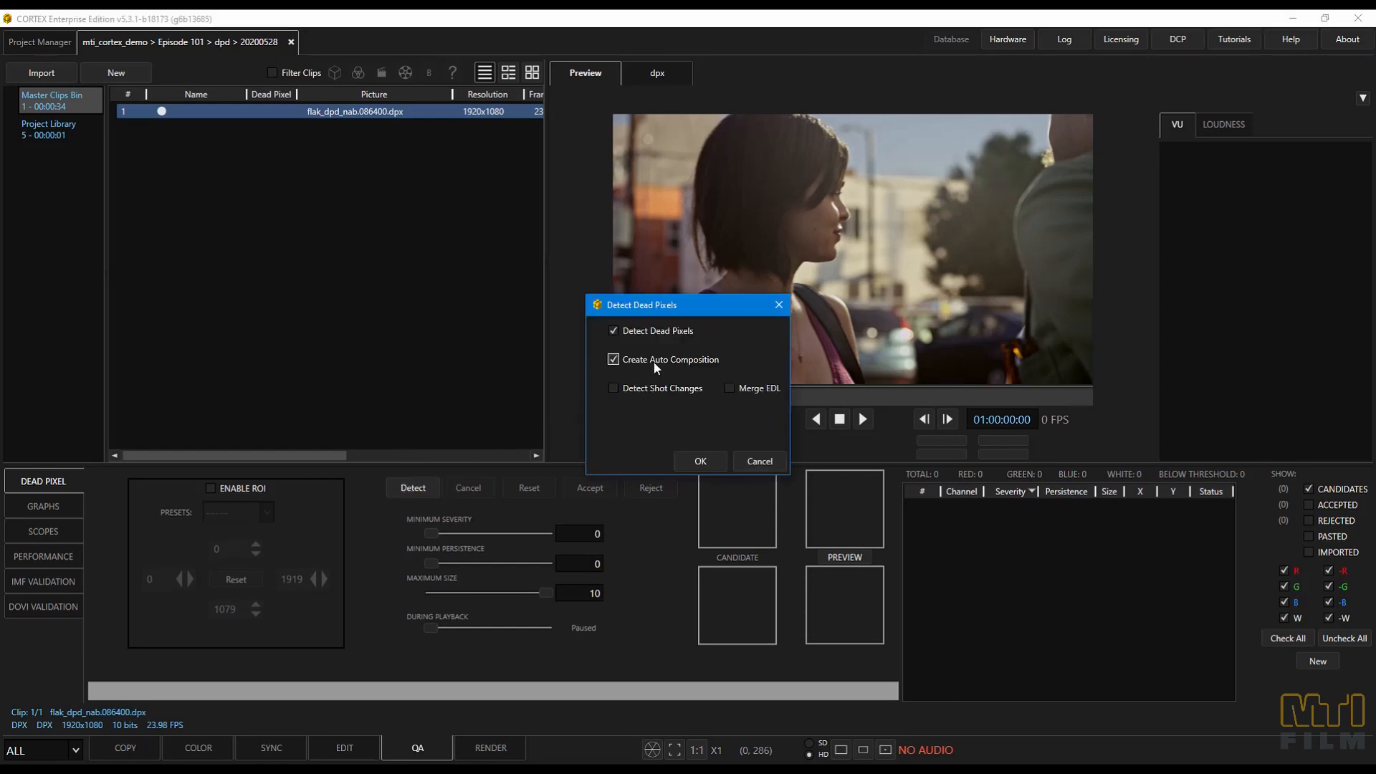
left_click_drag(640, 304, 641, 270)
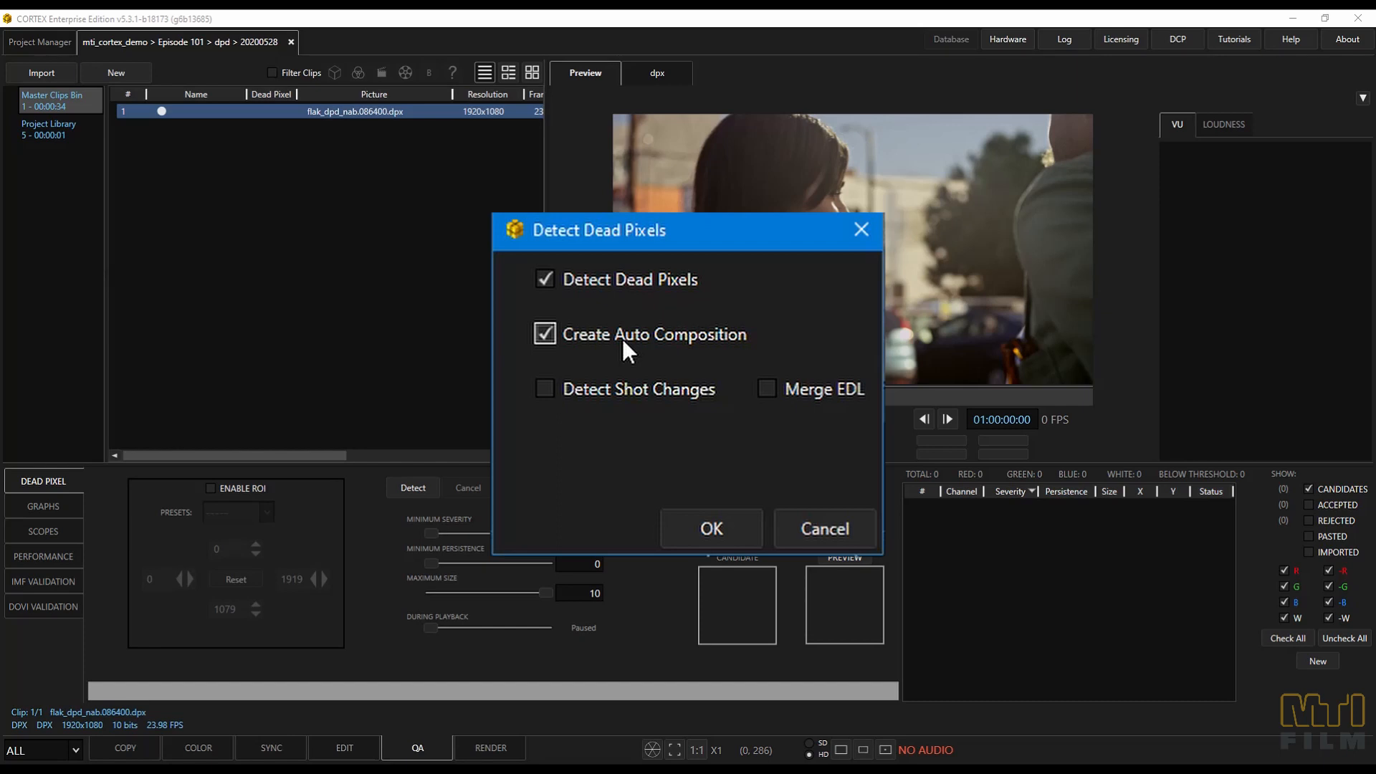
mouse_move(781, 391)
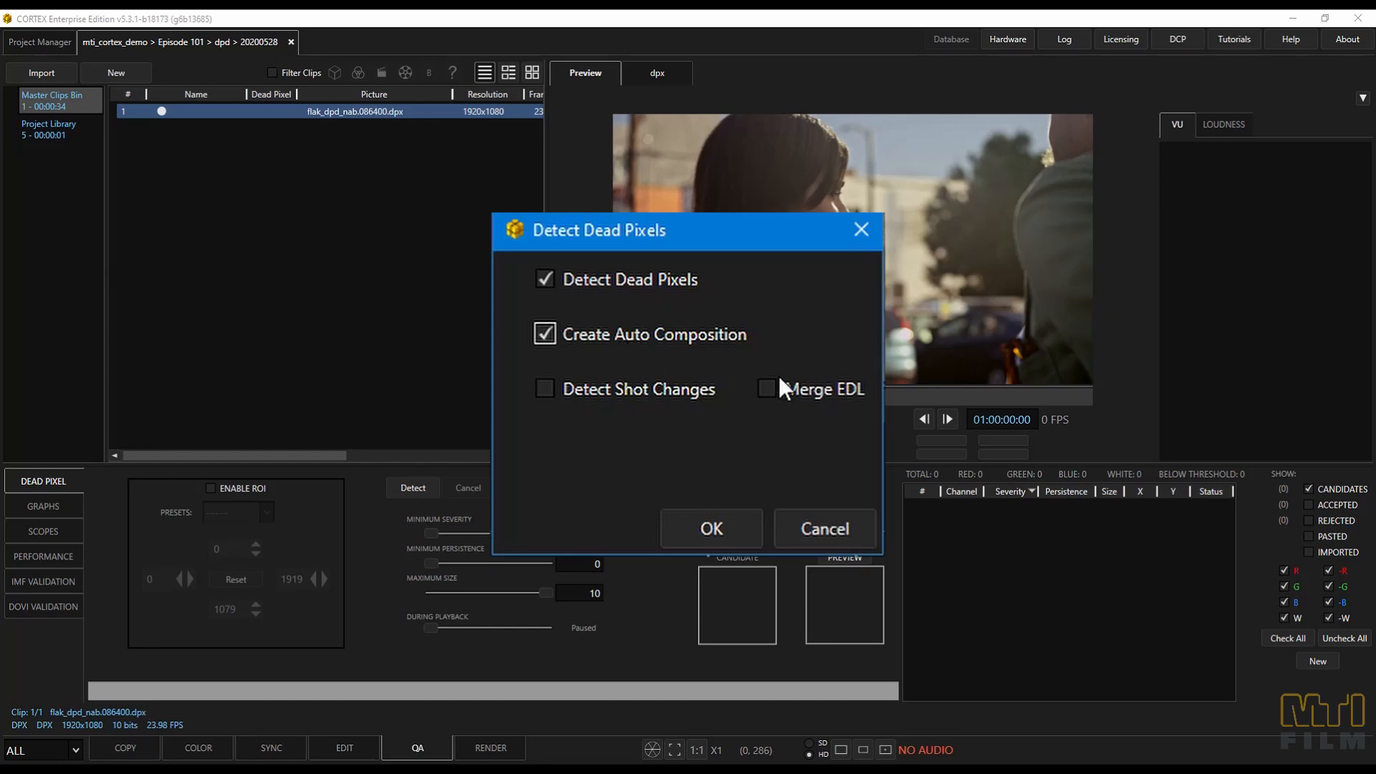
left_click(766, 388)
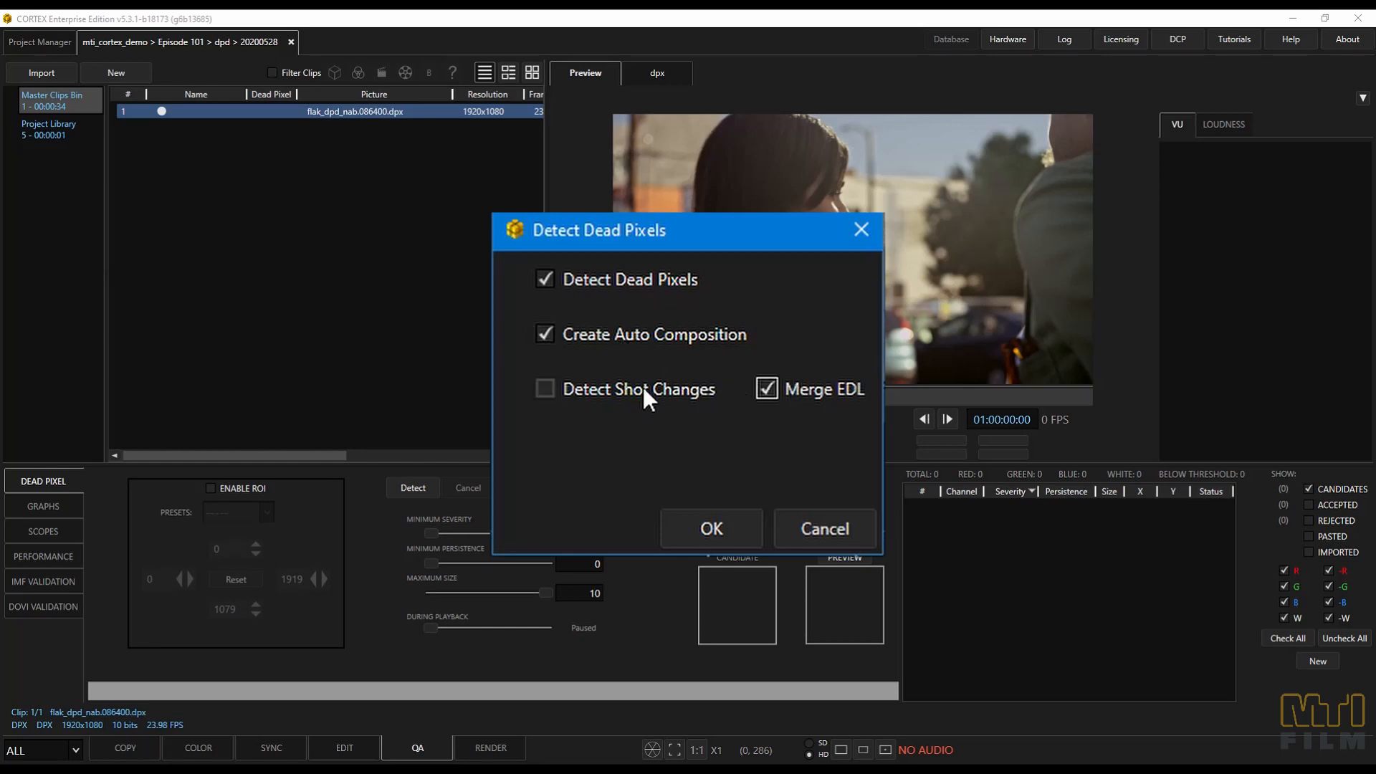
left_click(544, 388)
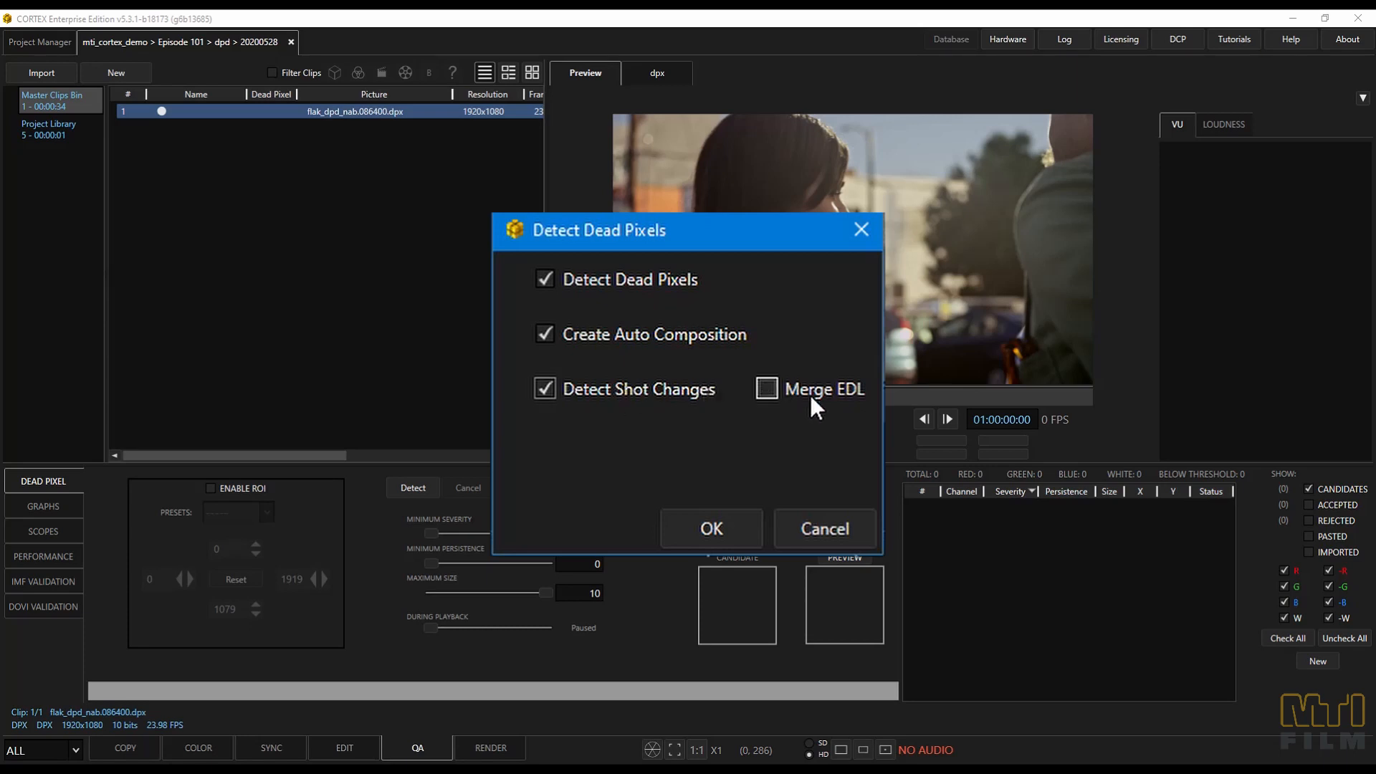
left_click(711, 528)
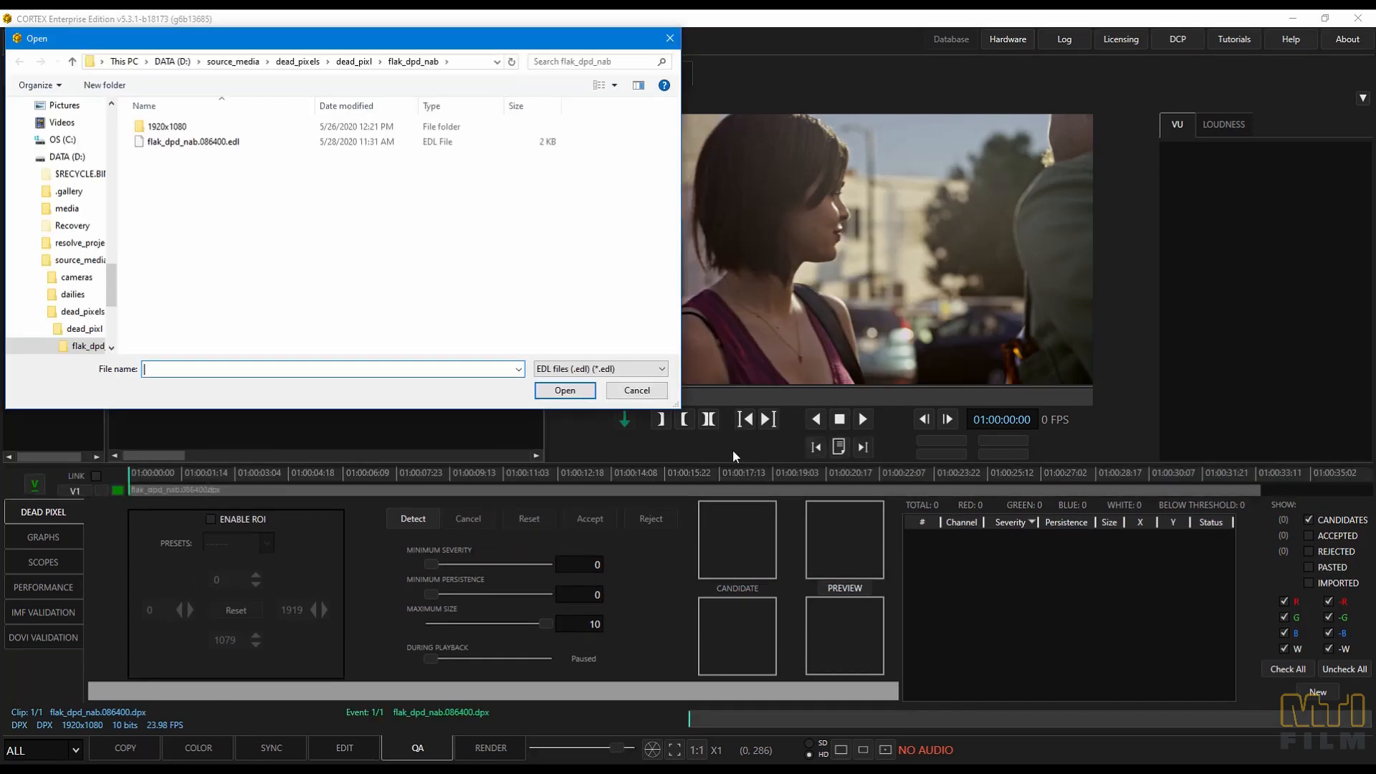
- Load flak_dpd_nab.086400.edl to build the 11-event auto composition
left_click(192, 141)
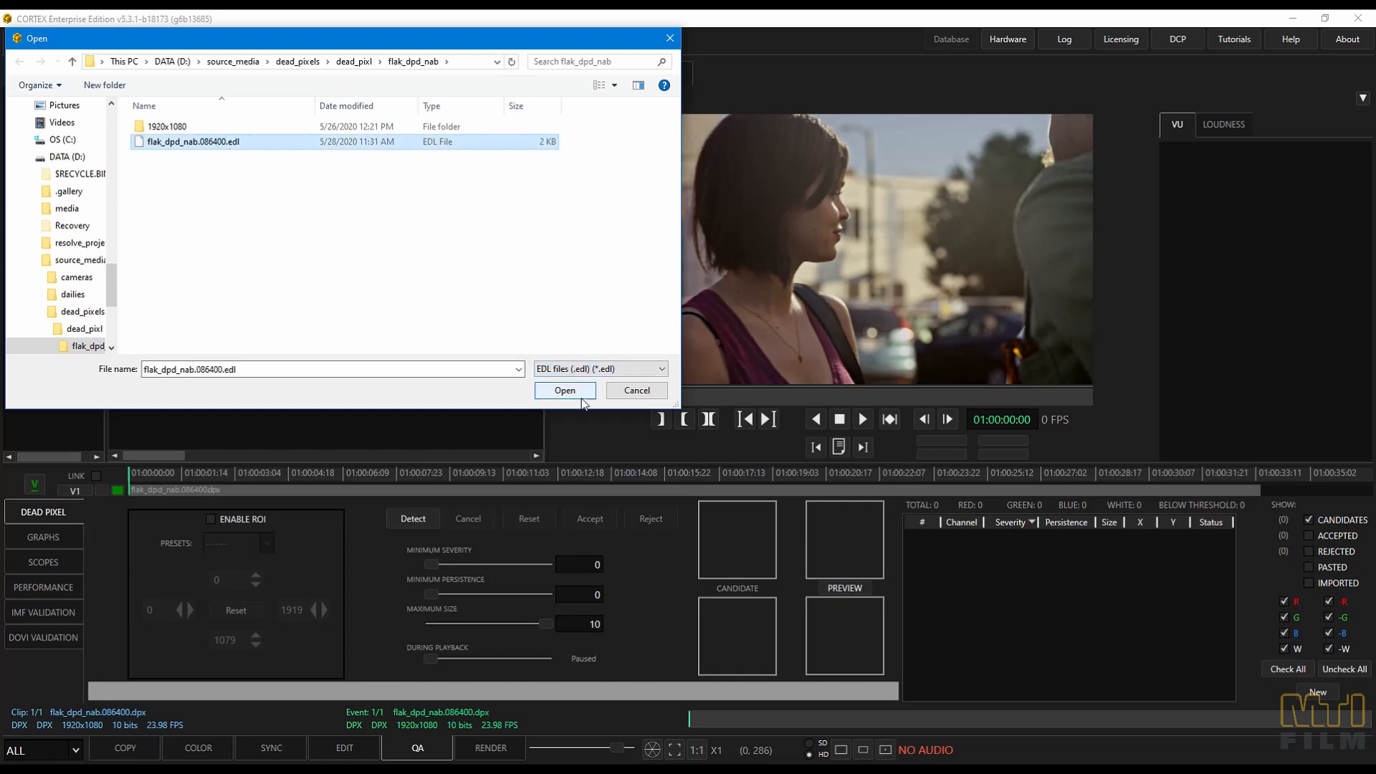
left_click(564, 390)
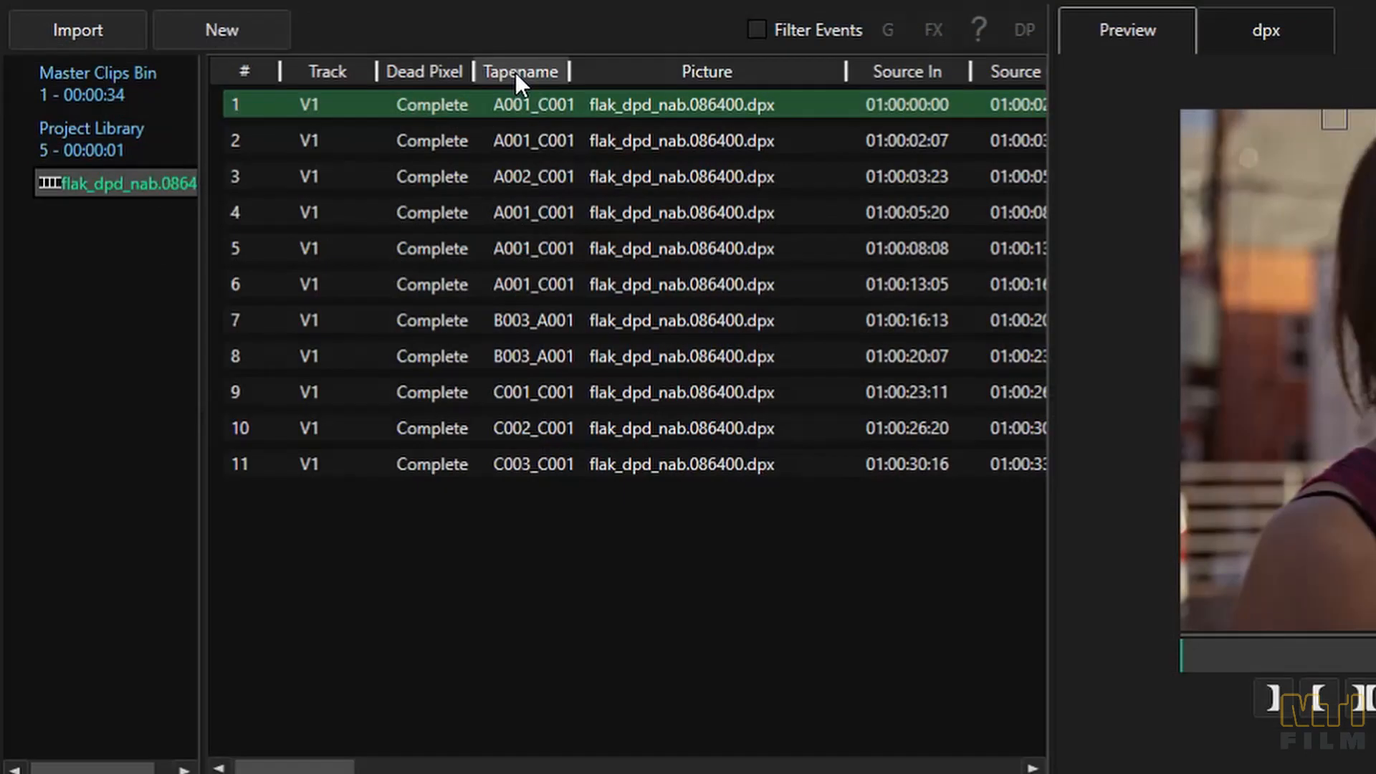
left_click(520, 71)
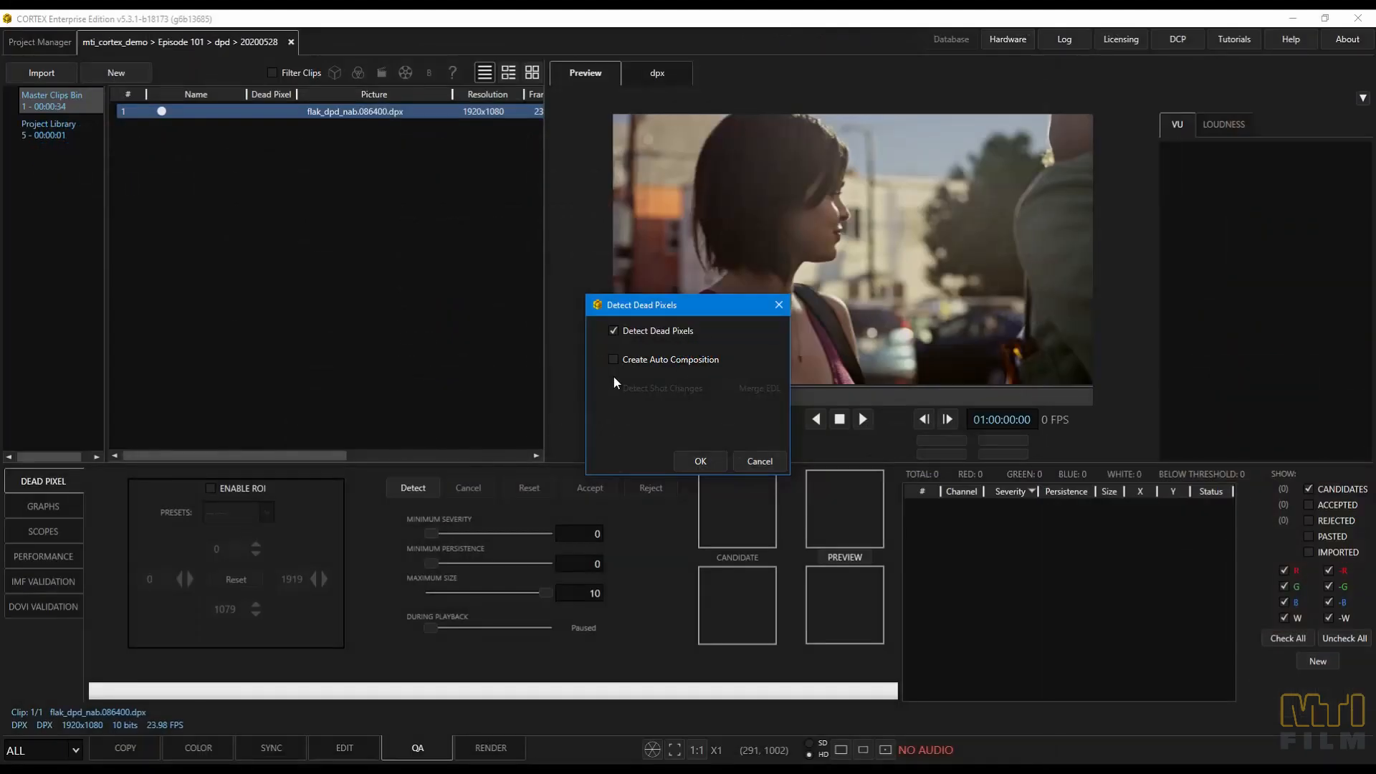
- Re-run detection with Create Auto Composition and Detect Shot Changes, then view the events
left_click(613, 359)
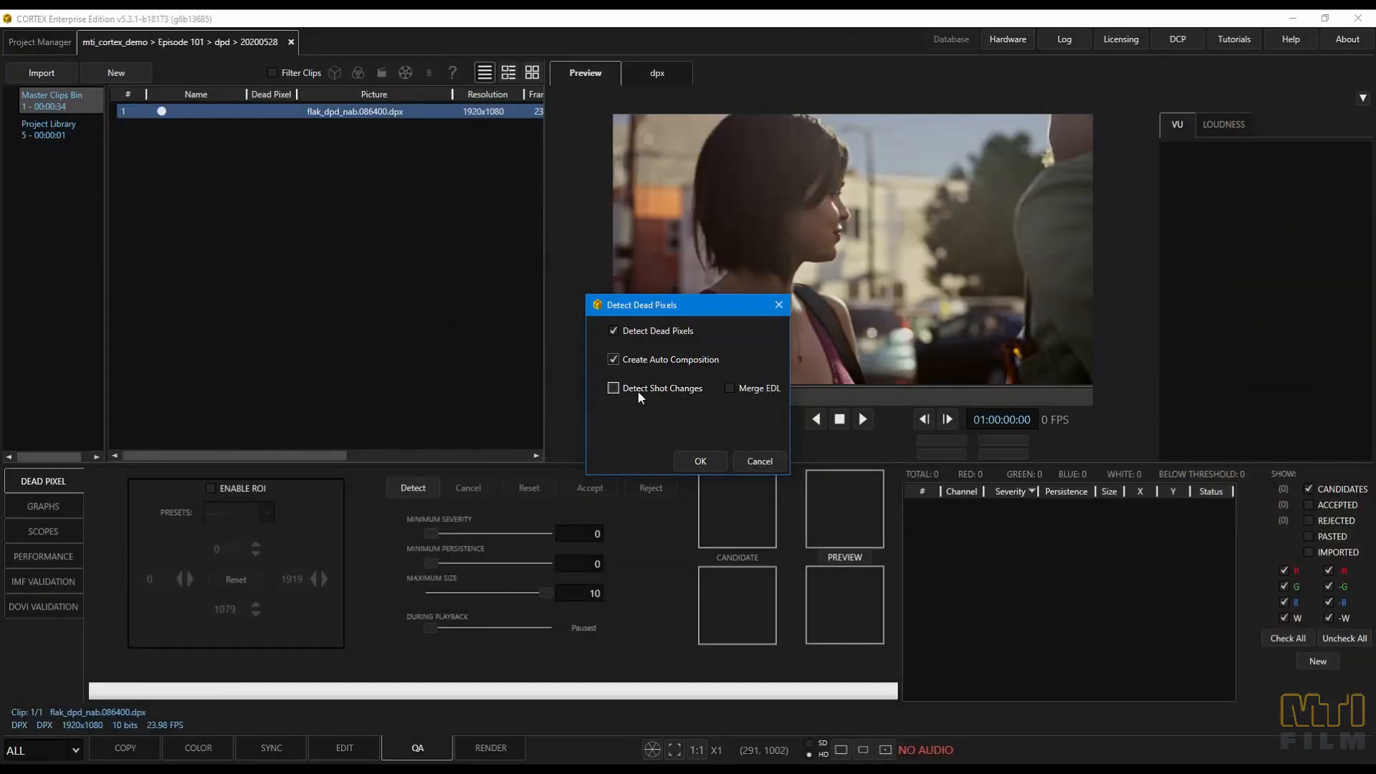
left_click(612, 388)
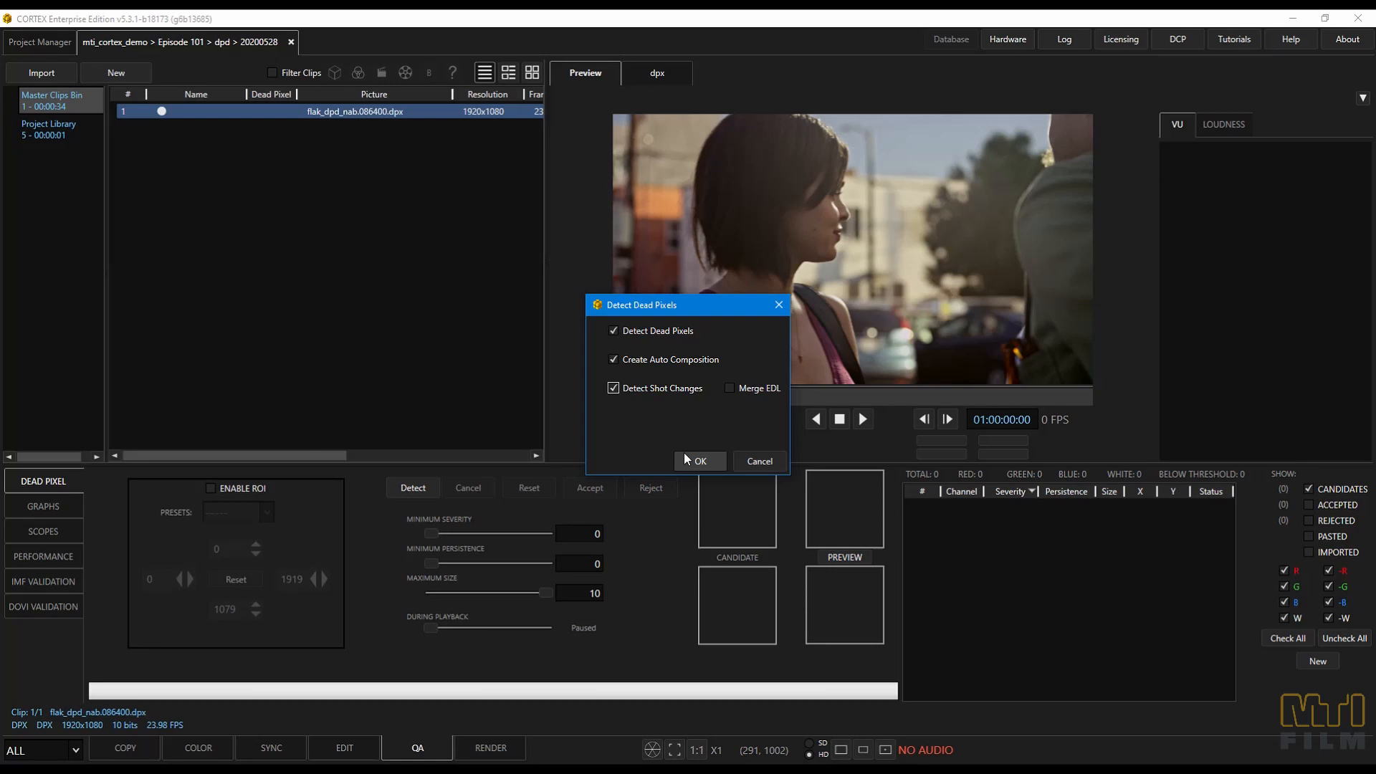
left_click(700, 461)
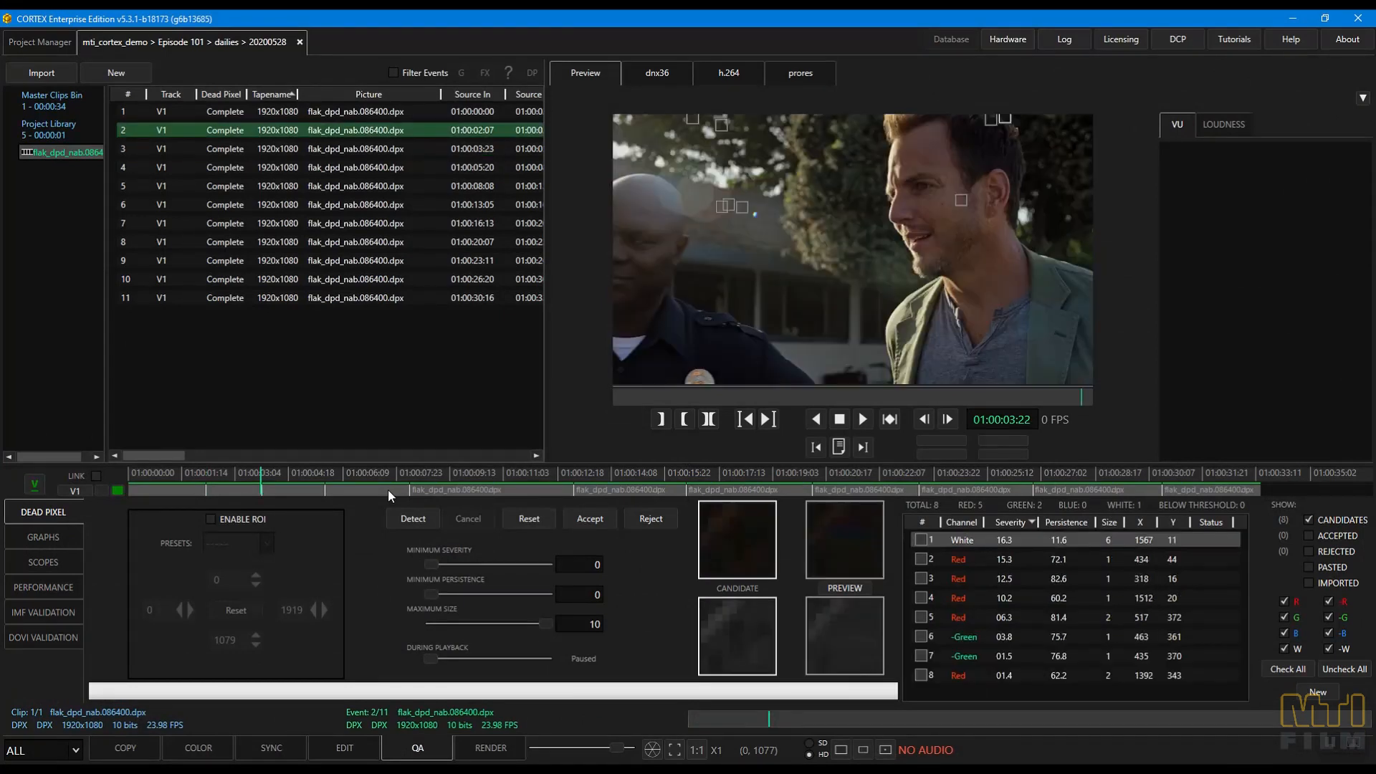
left_click(351, 148)
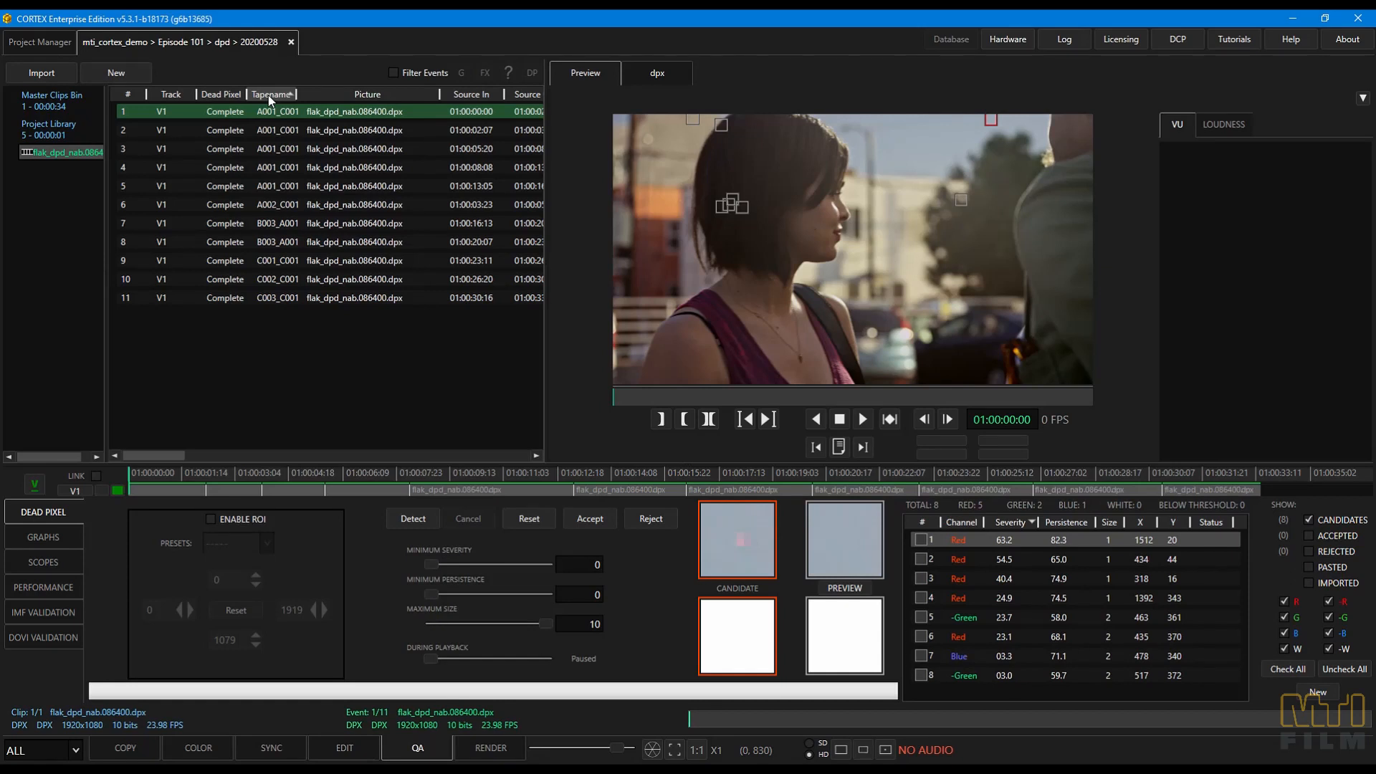
key("f11")
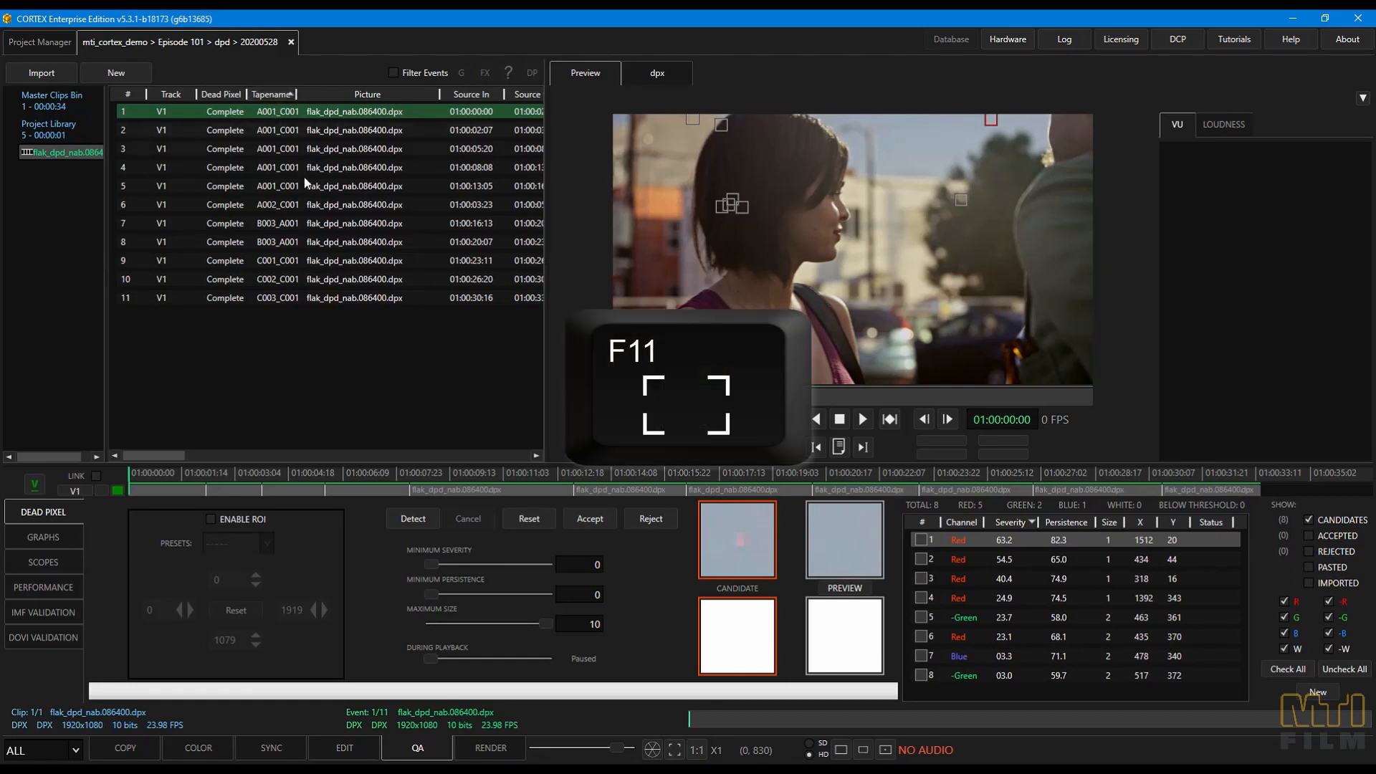
- Fit the picture to the viewer, toggle the R channel filter, and set Maximum Size to 1
left_click(676, 749)
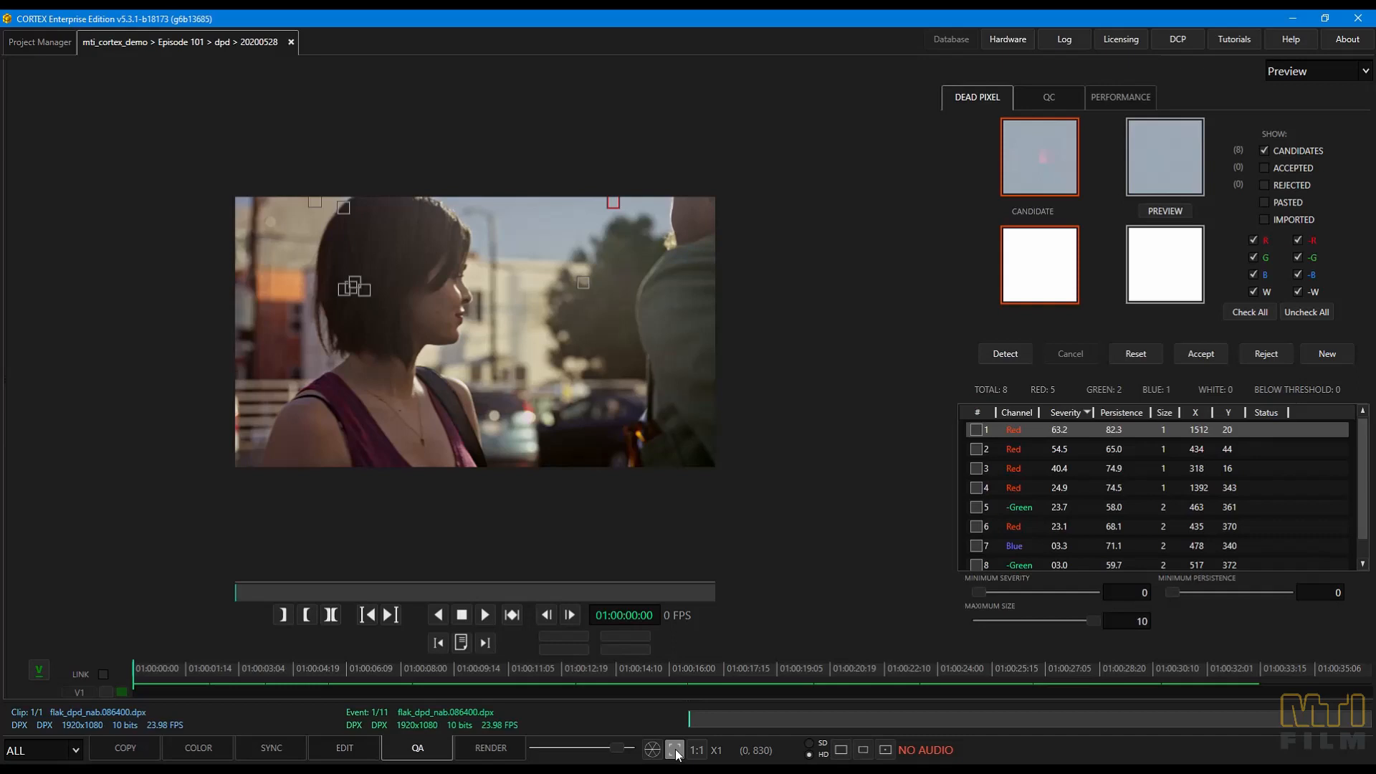
left_click(675, 749)
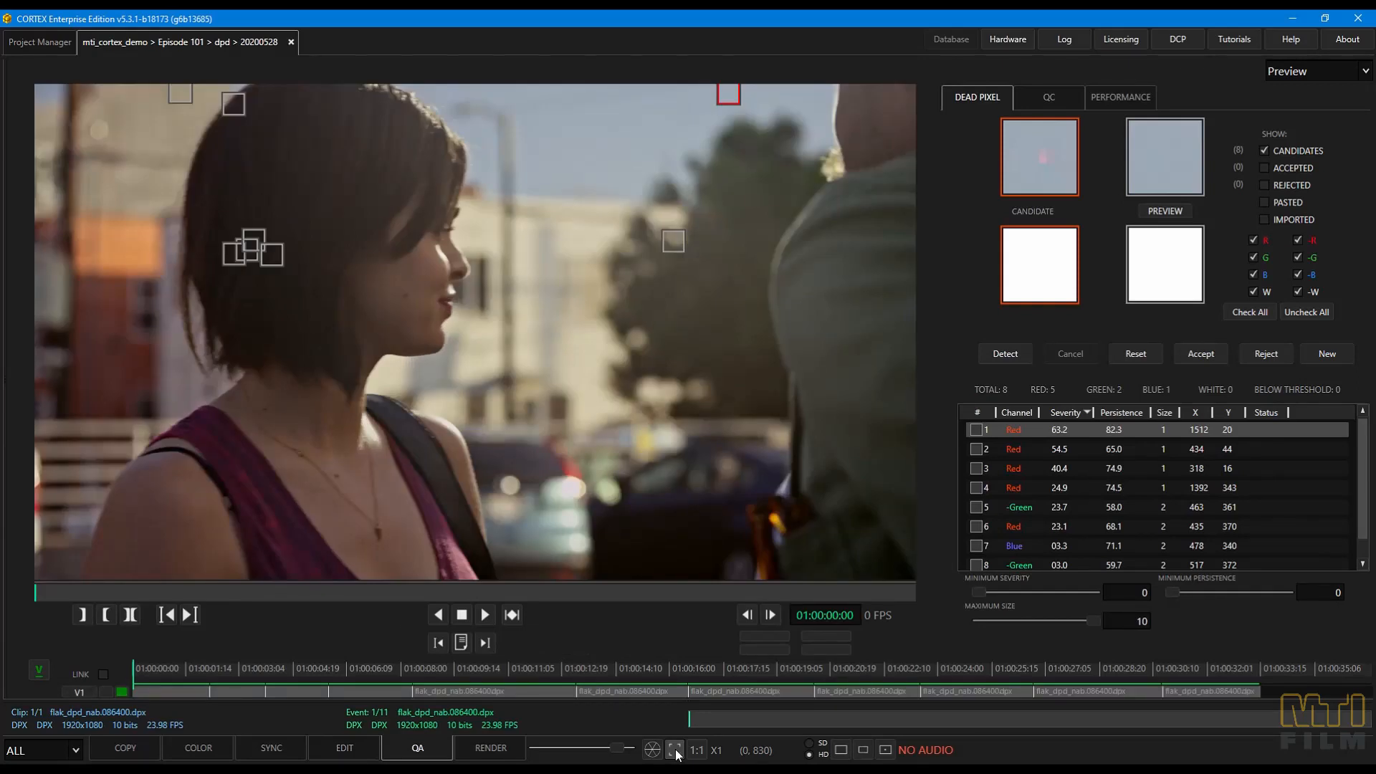
mouse_move(228, 259)
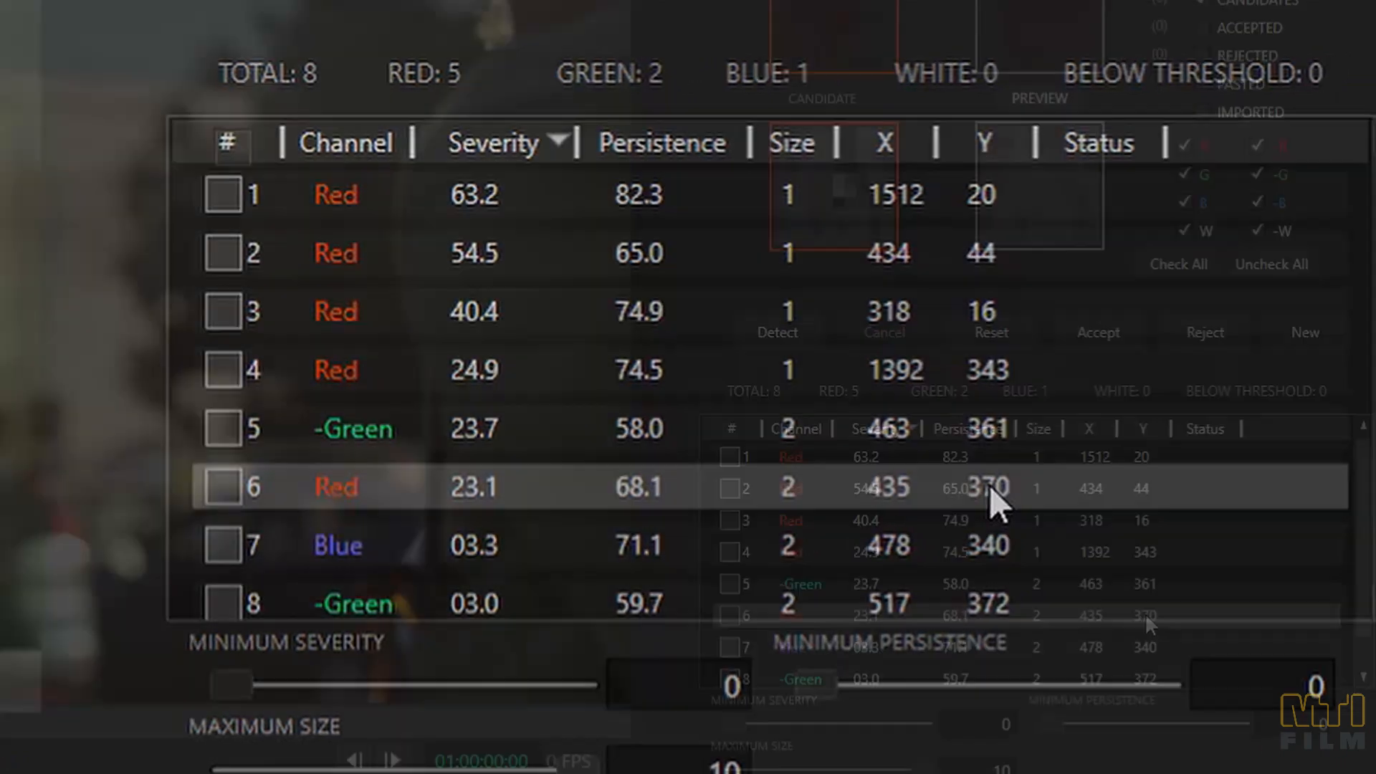
left_click(1184, 145)
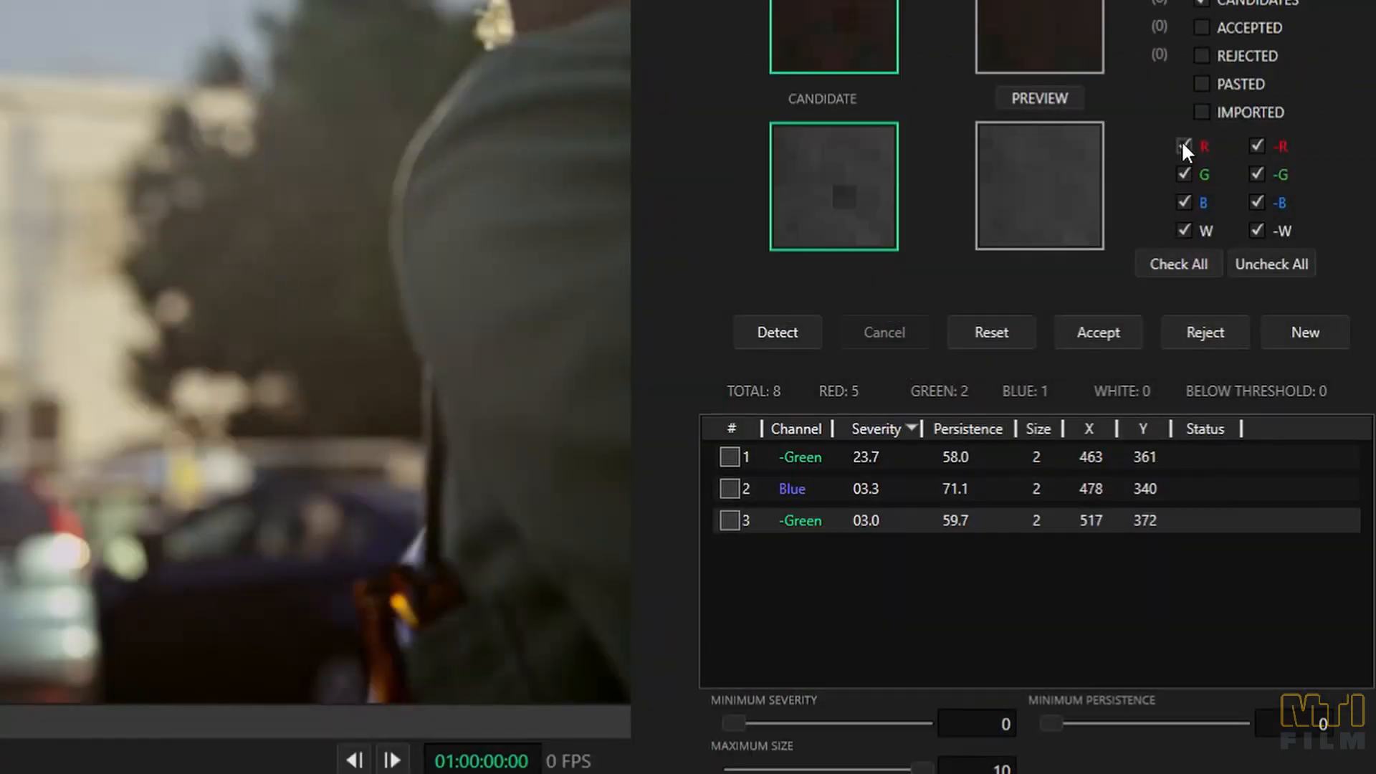
left_click(1185, 145)
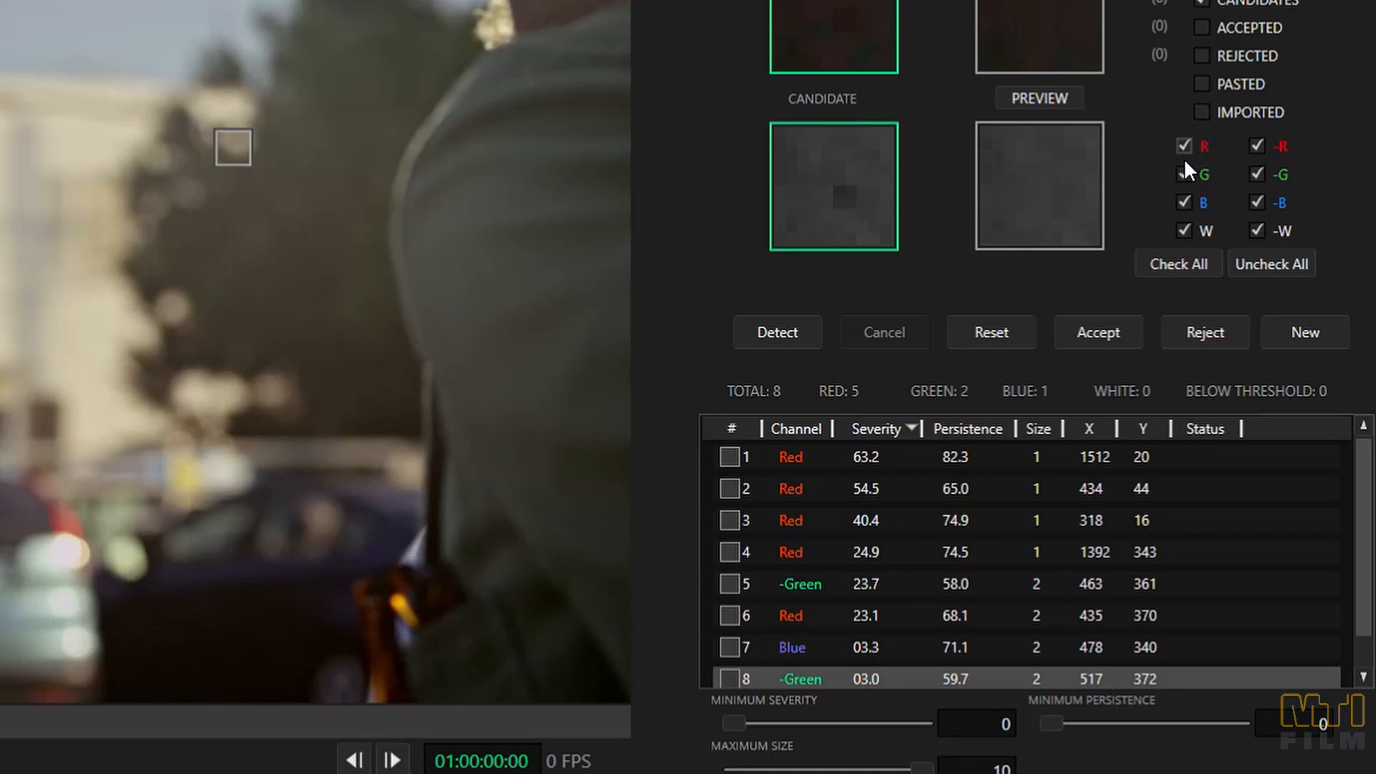
left_click(1185, 202)
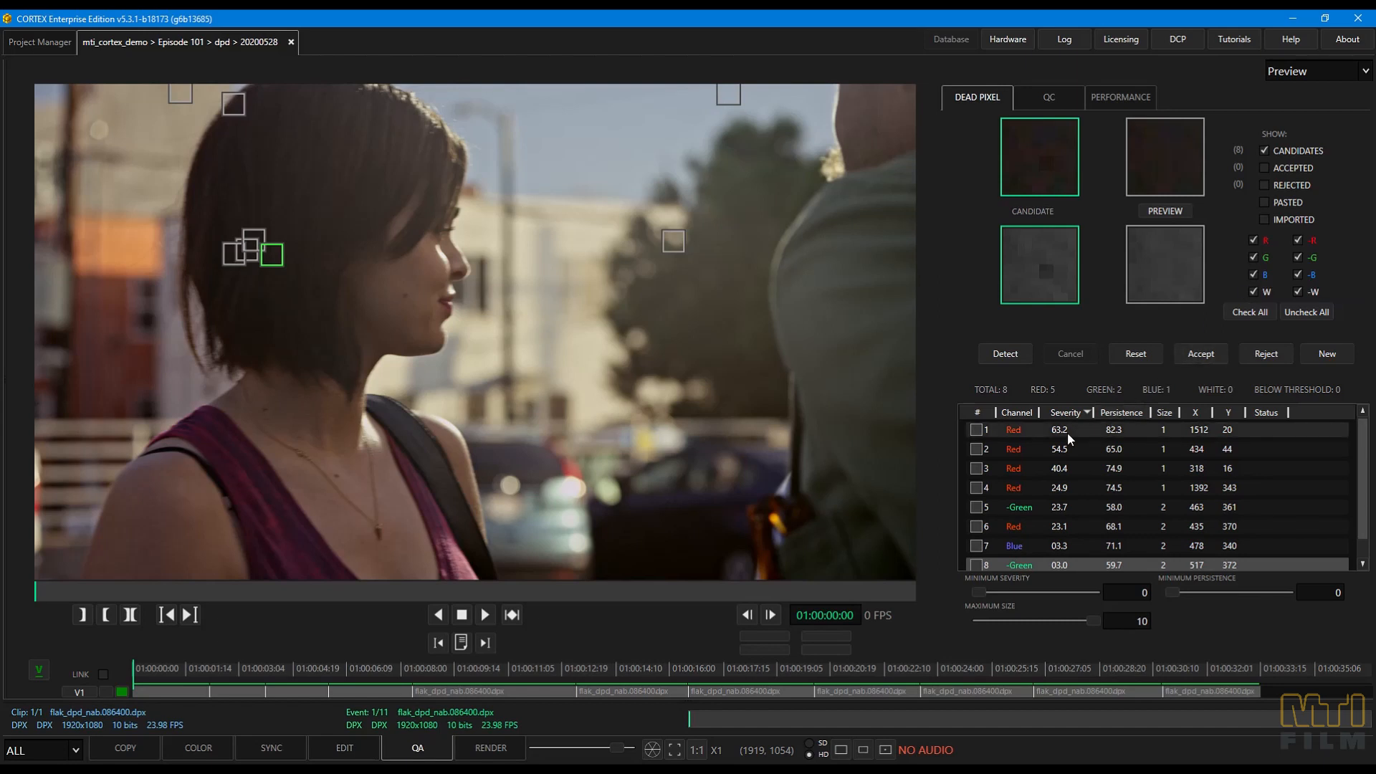
mouse_move(1113, 437)
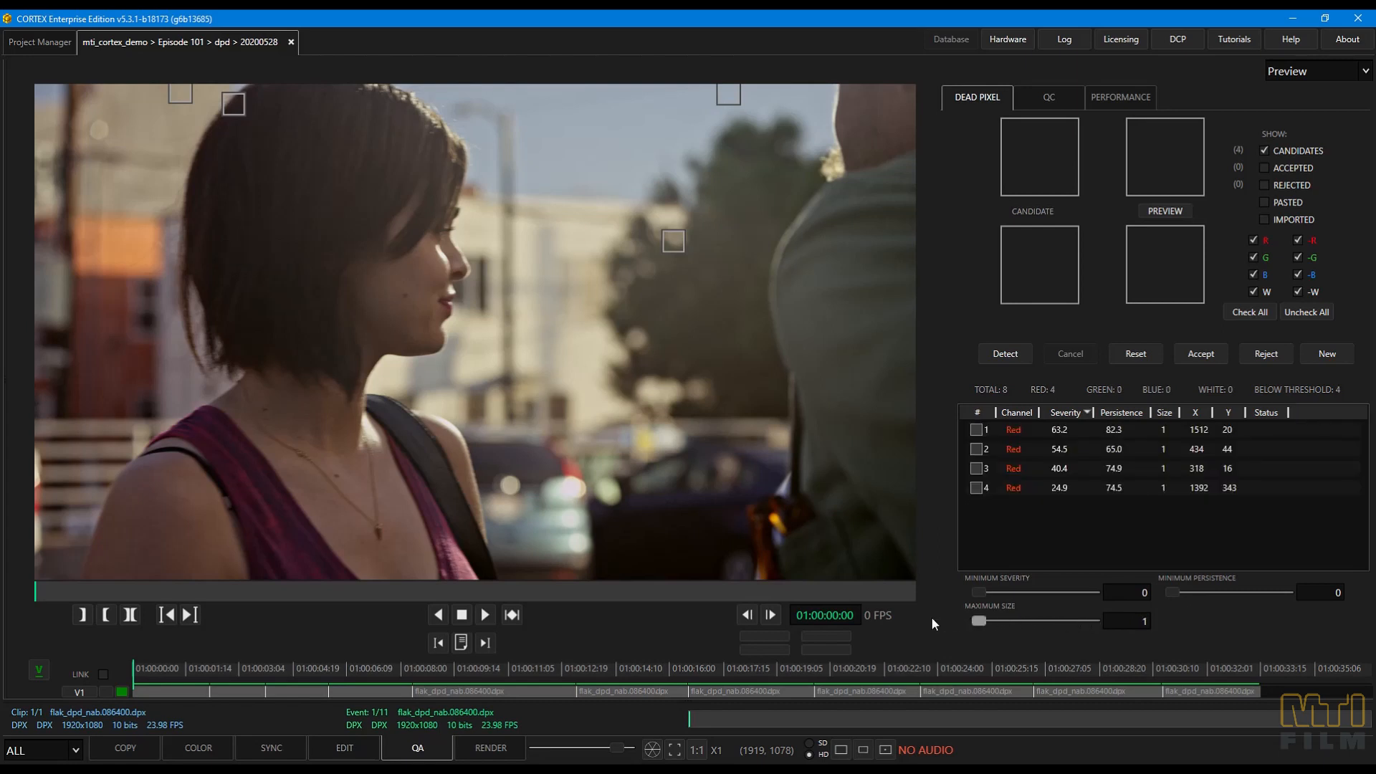
mouse_move(977, 625)
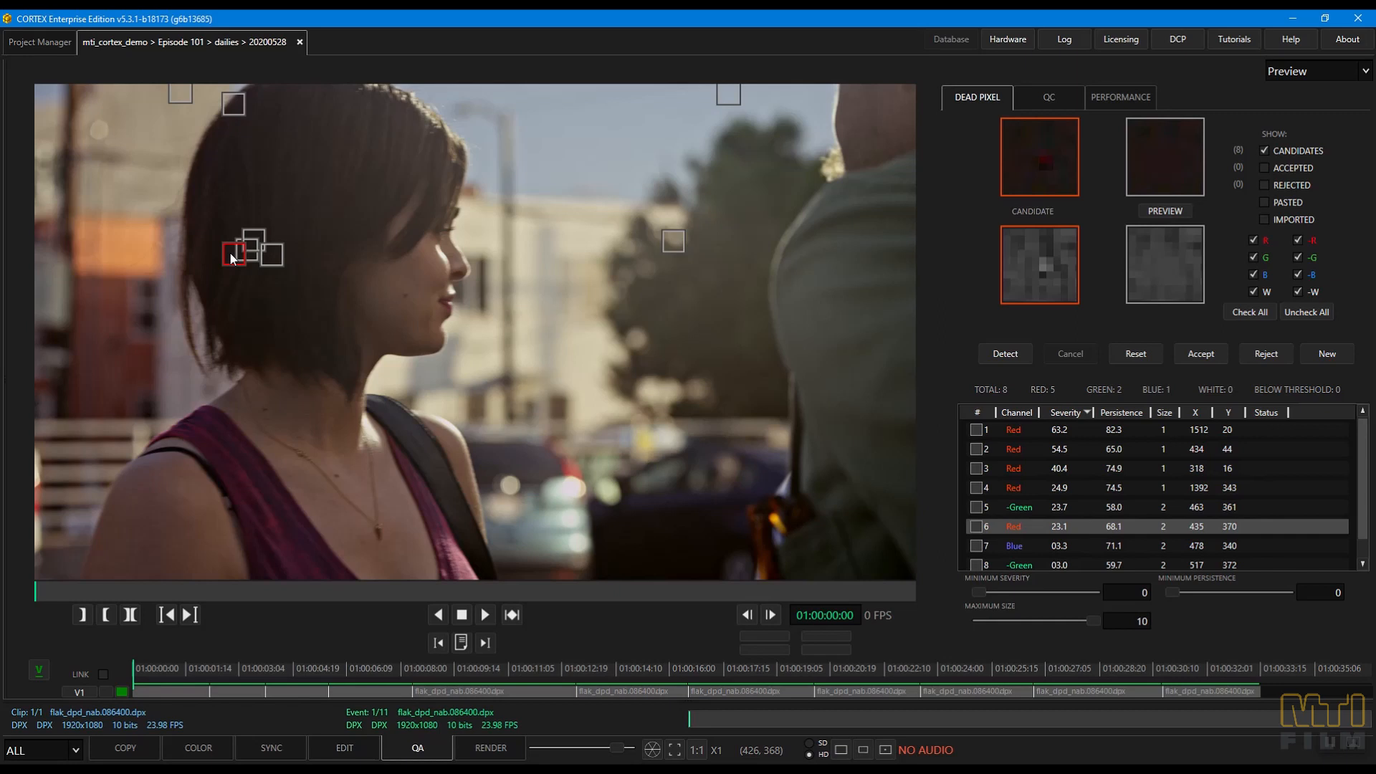
mouse_move(232, 259)
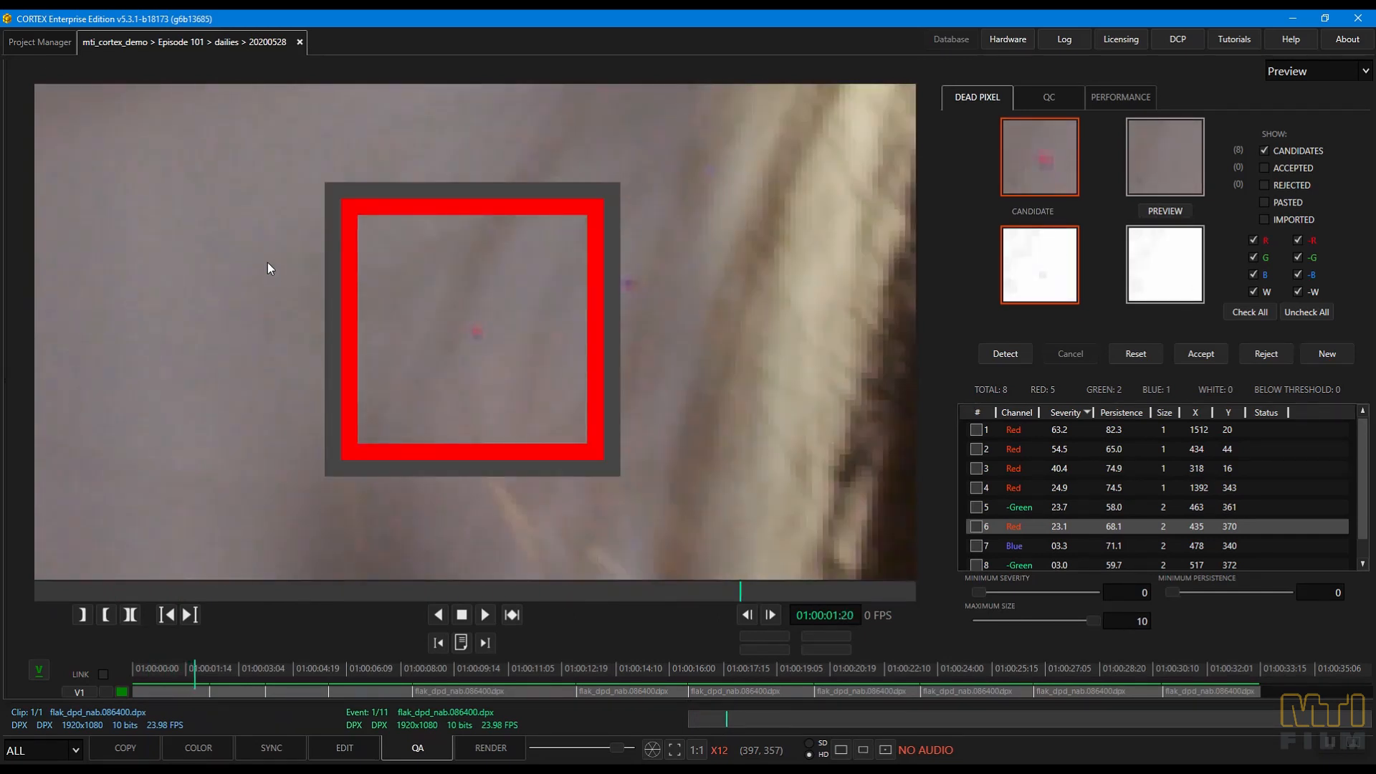
- Toggle candidate 6 between its original pixels and the repaired preview
left_click(745, 614)
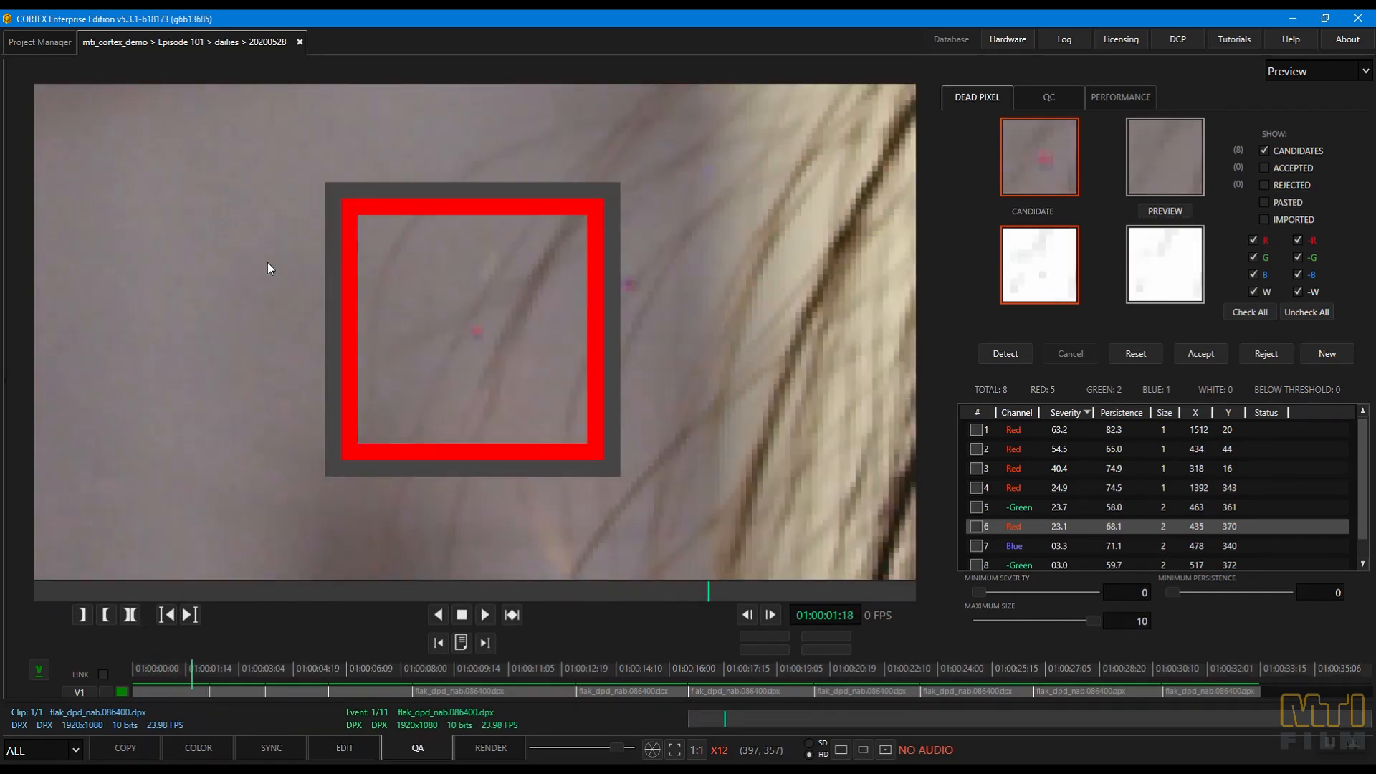
key("t")
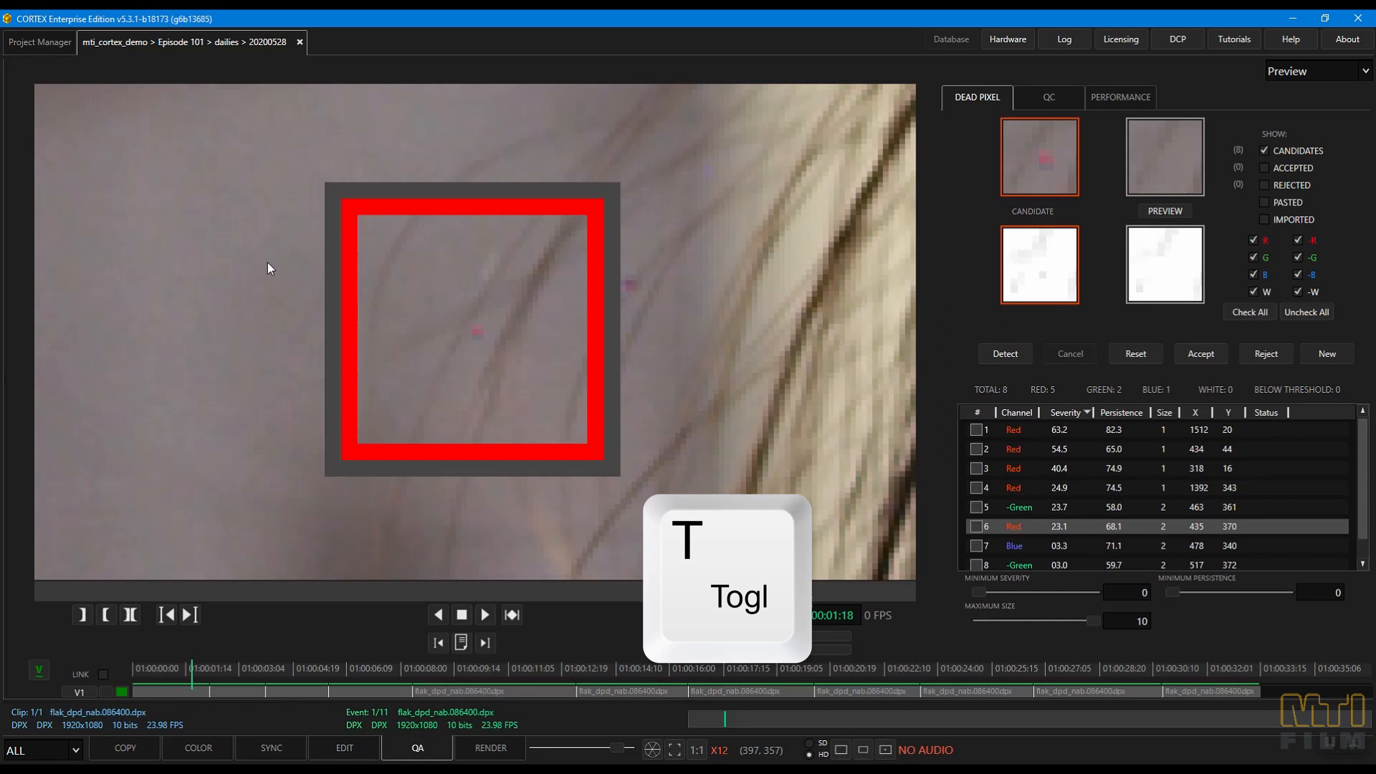
key("t")
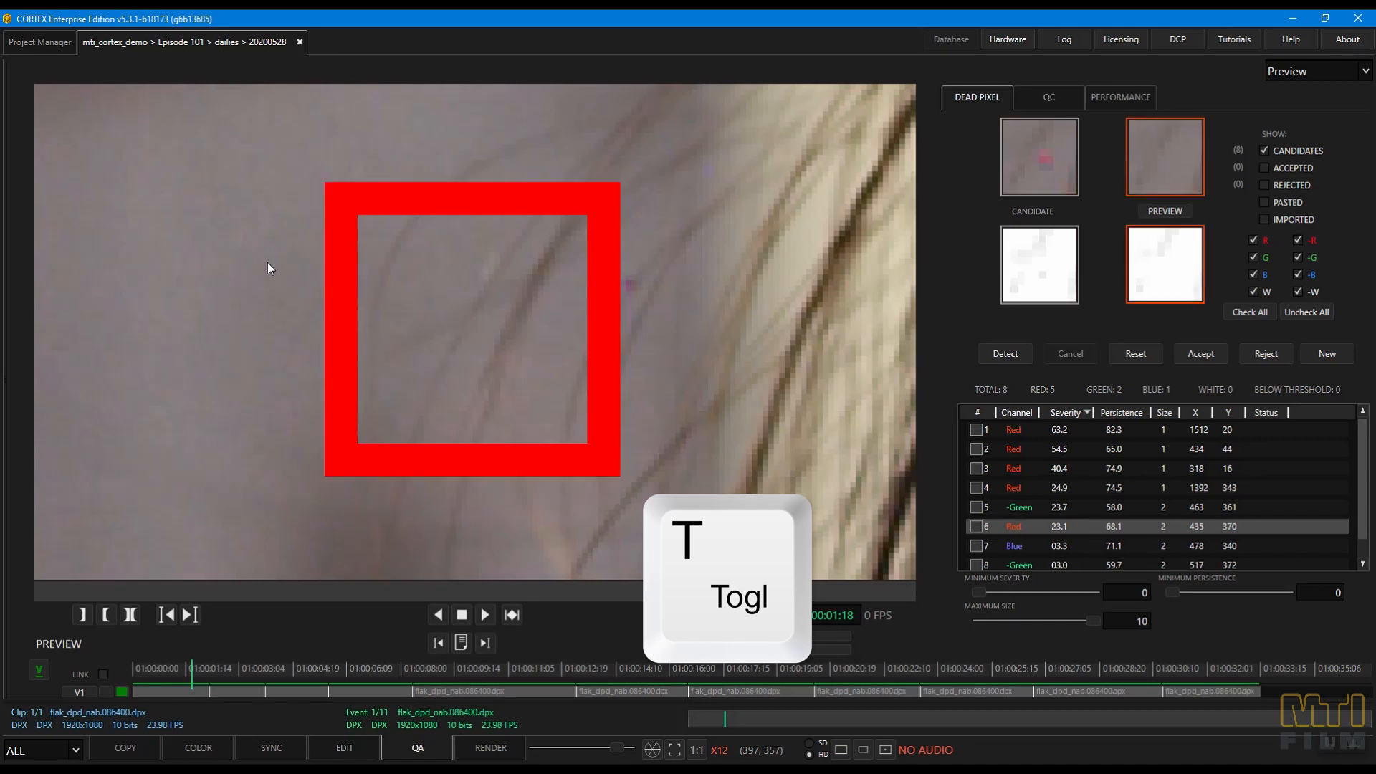
key("t")
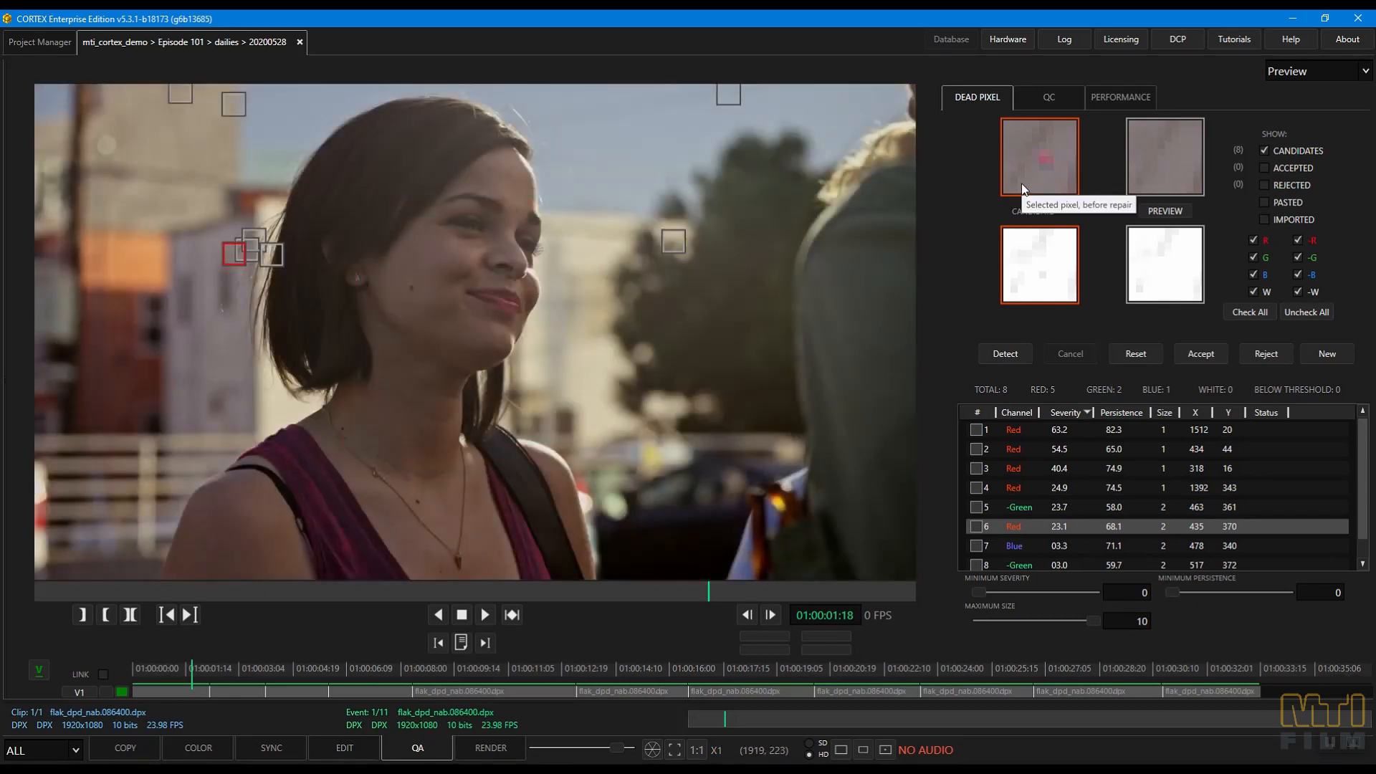
mouse_move(1033, 189)
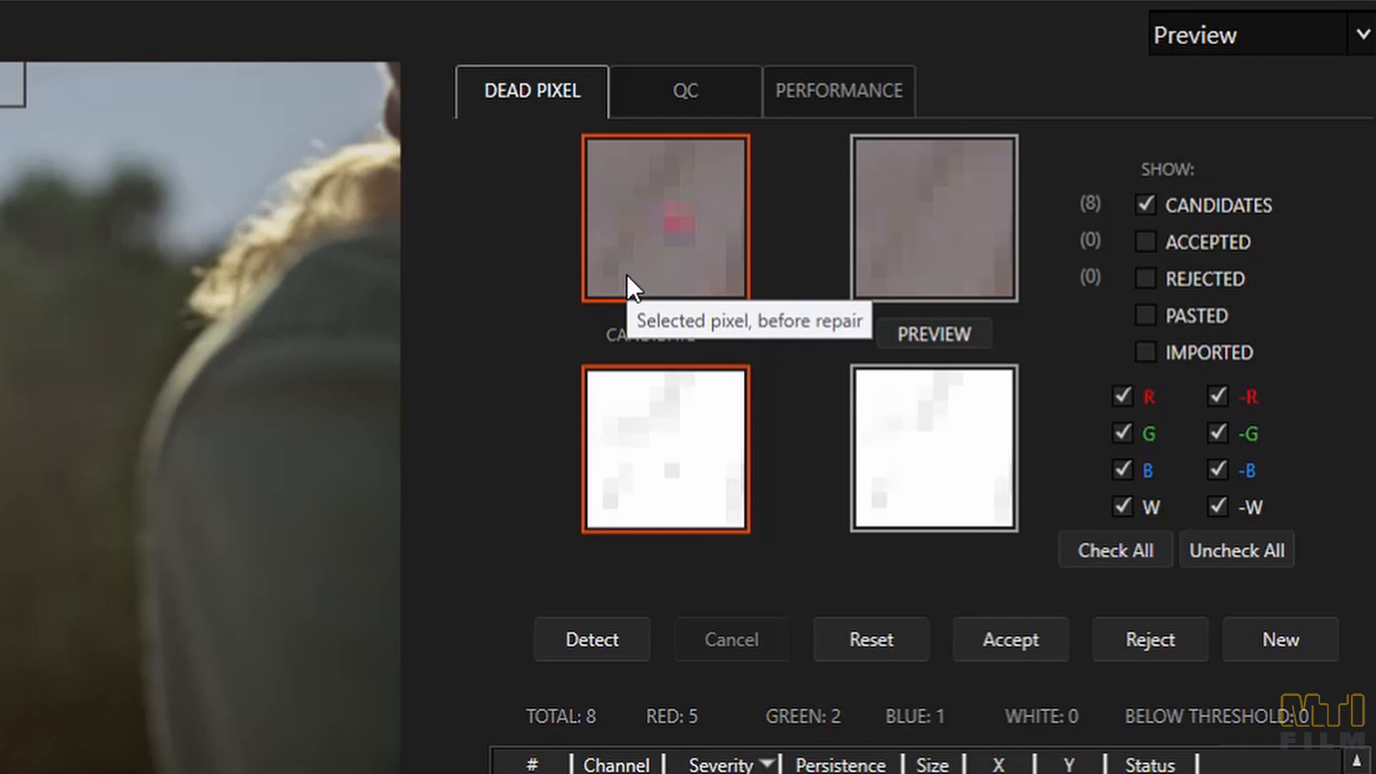
mouse_move(689, 473)
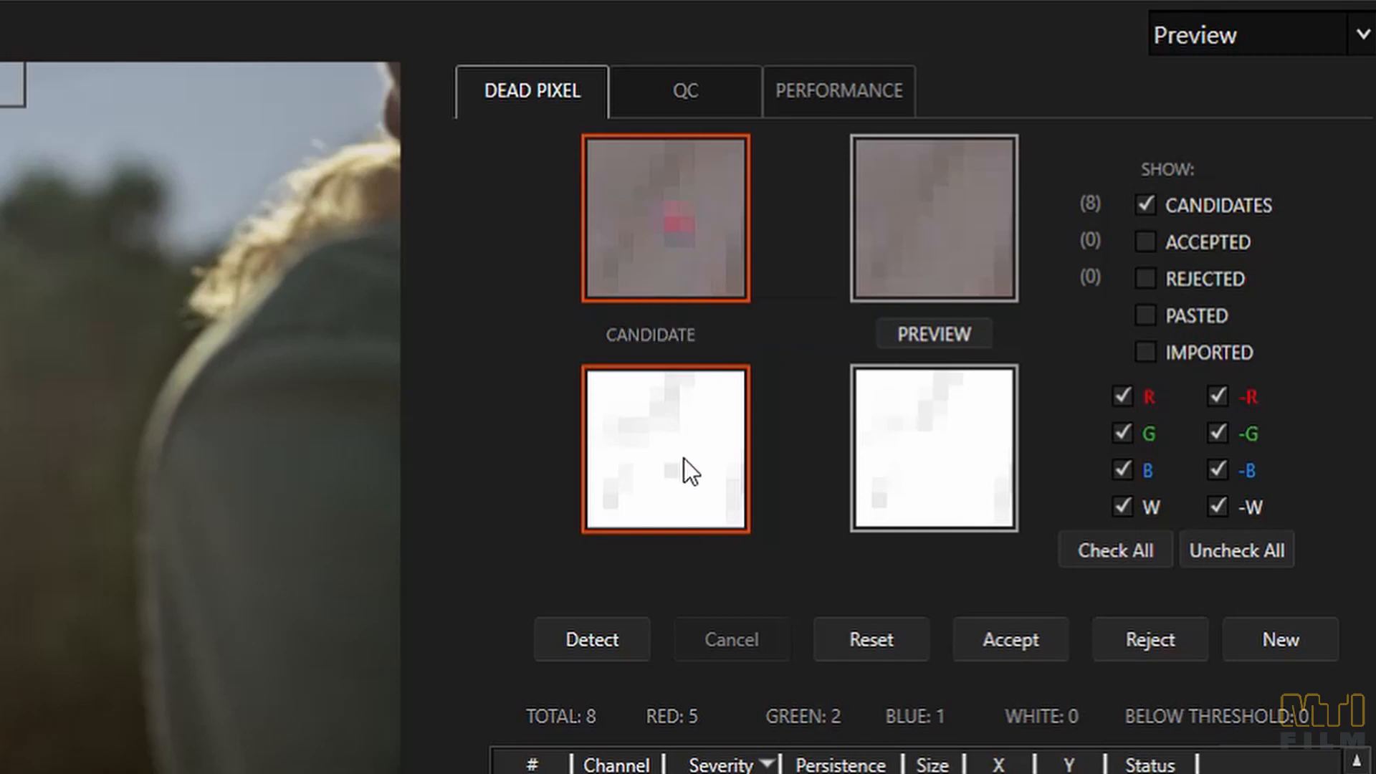
mouse_move(693, 478)
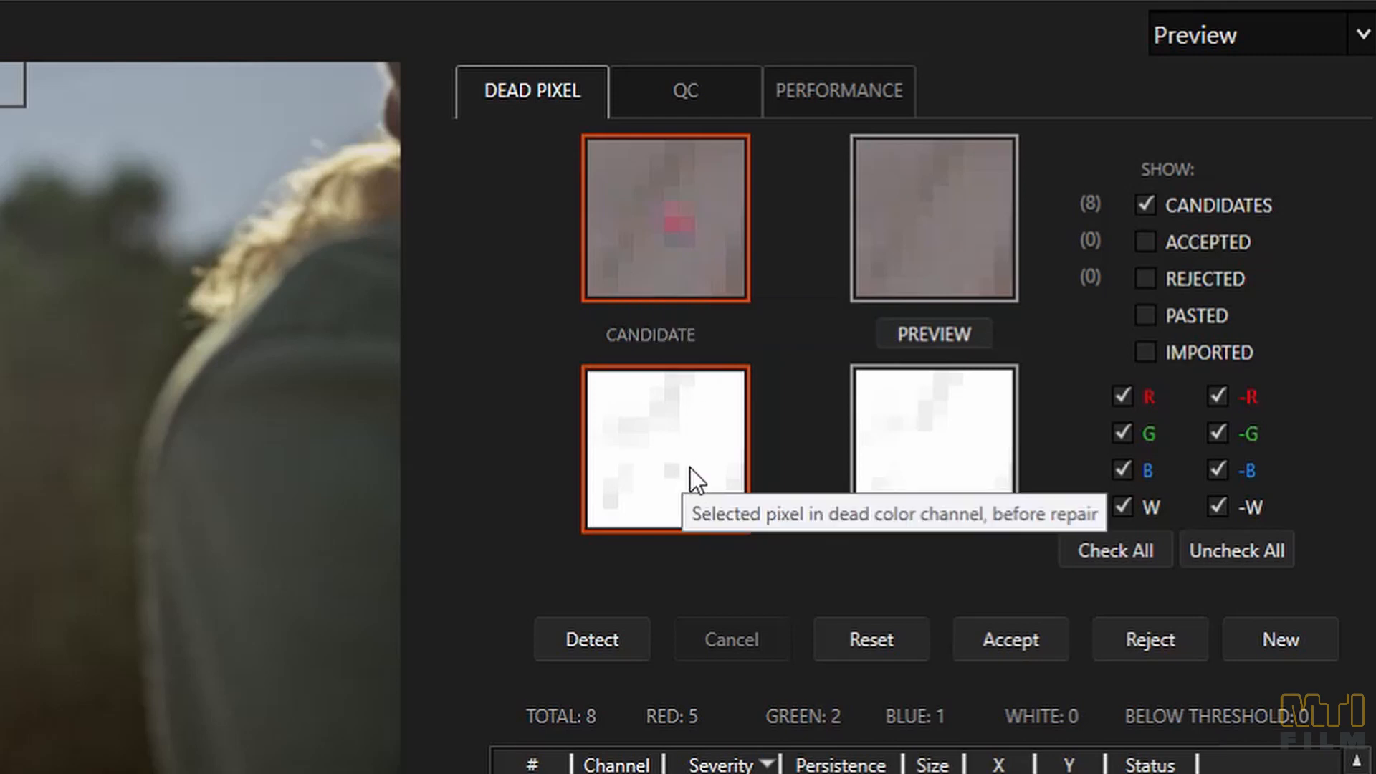
mouse_move(724, 455)
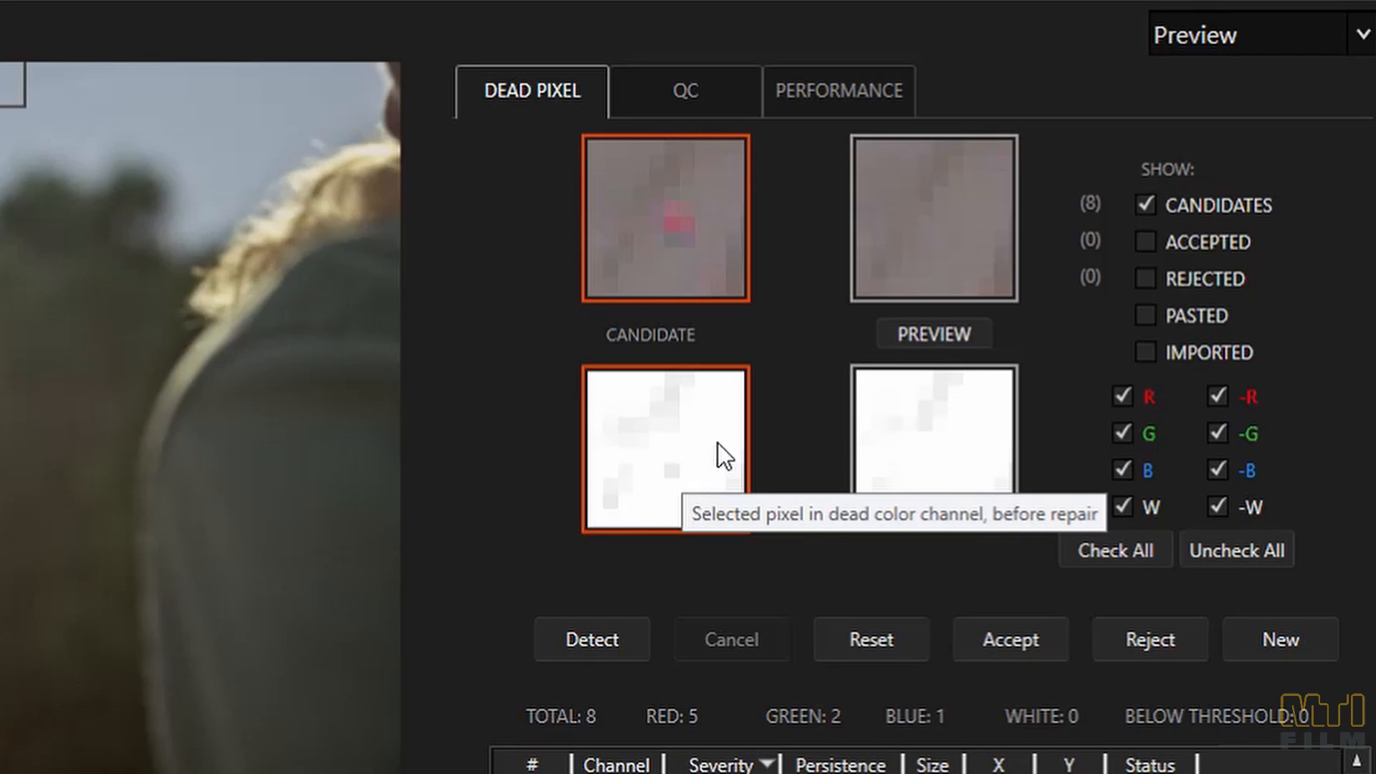
mouse_move(945, 368)
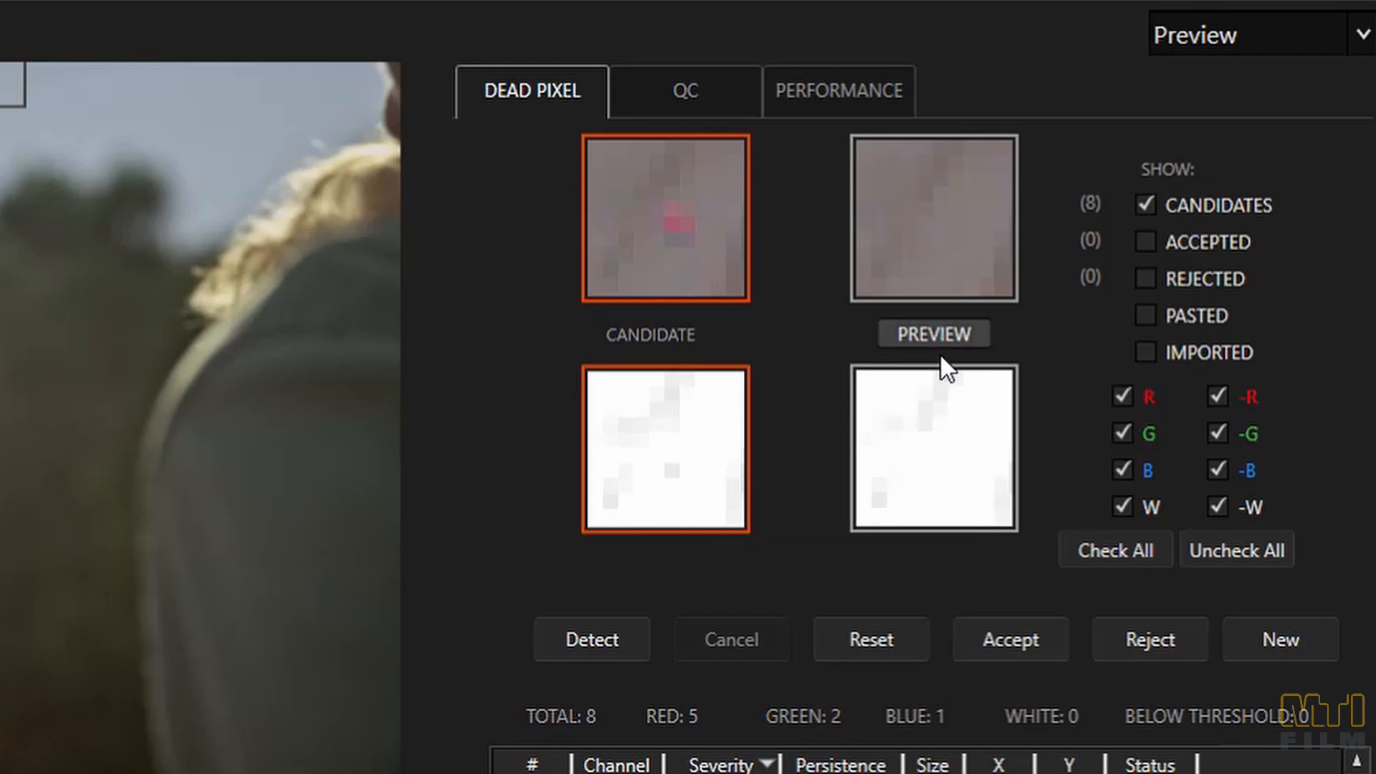
mouse_move(943, 382)
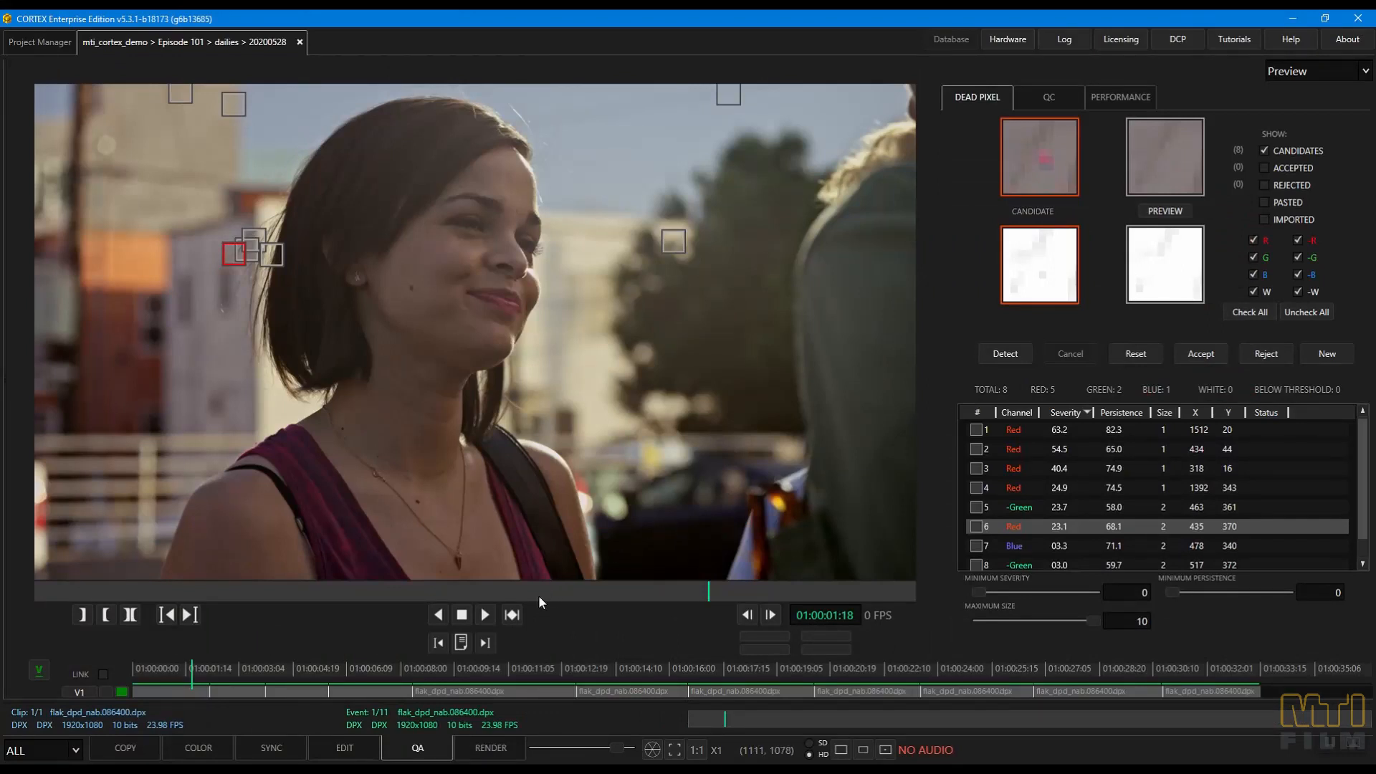
mouse_move(512, 615)
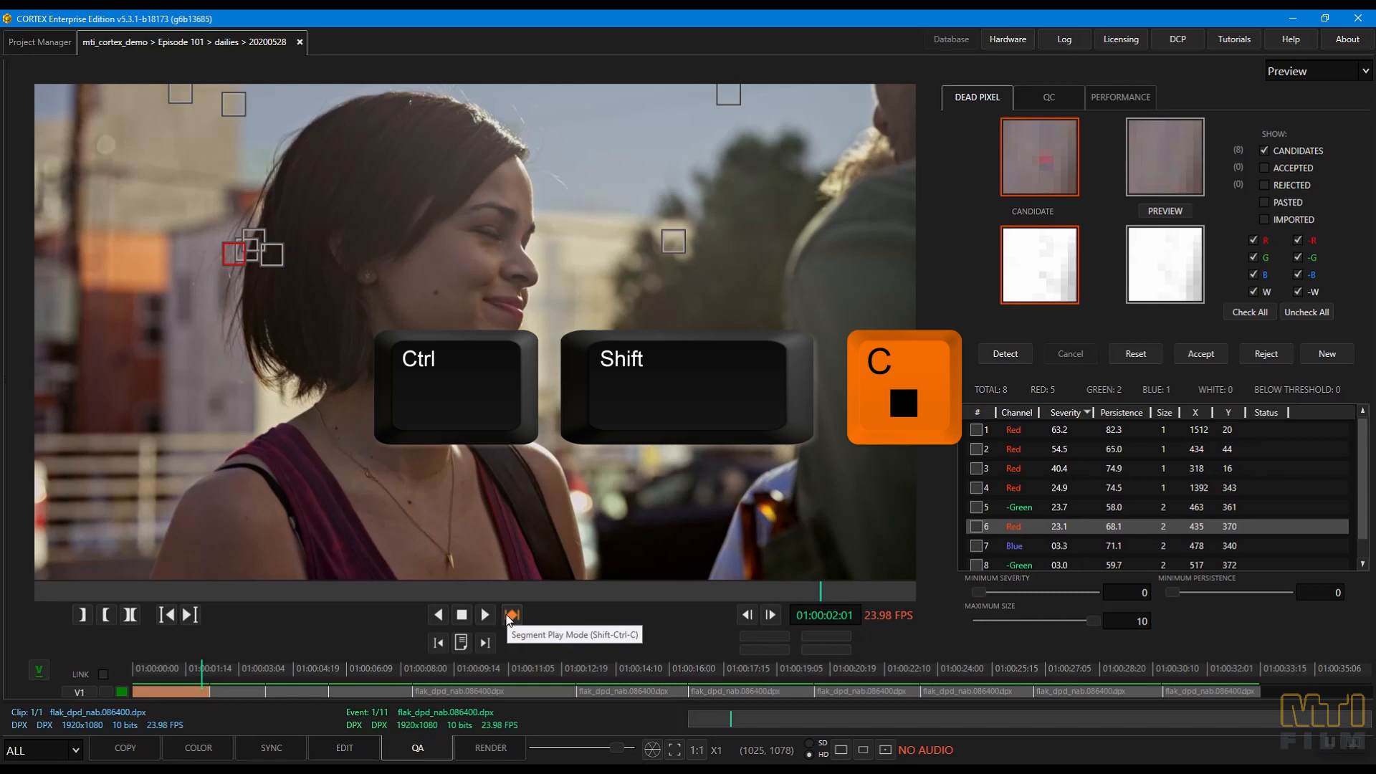
- Turn on Segment Play Mode, show Rejected candidates, and reject the selected candidate
left_click(511, 615)
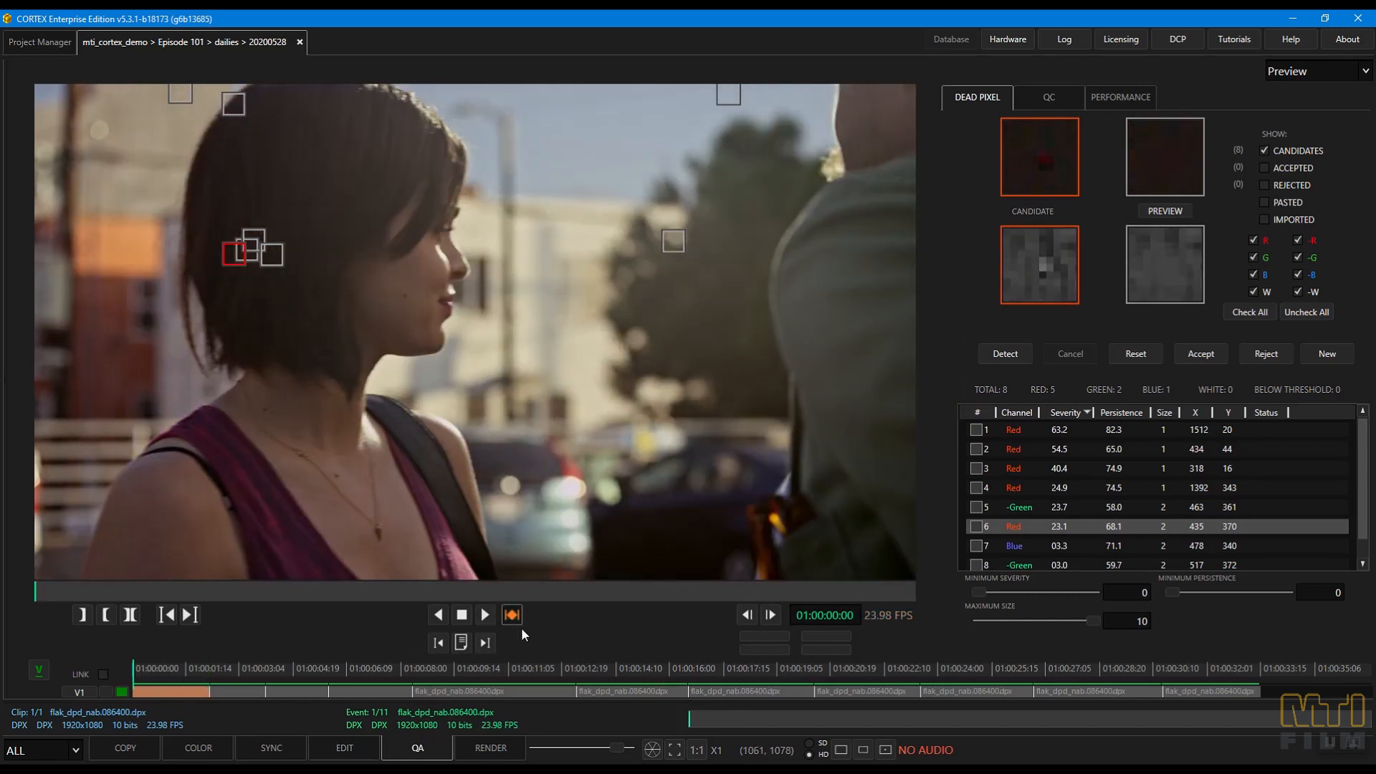
left_click(484, 614)
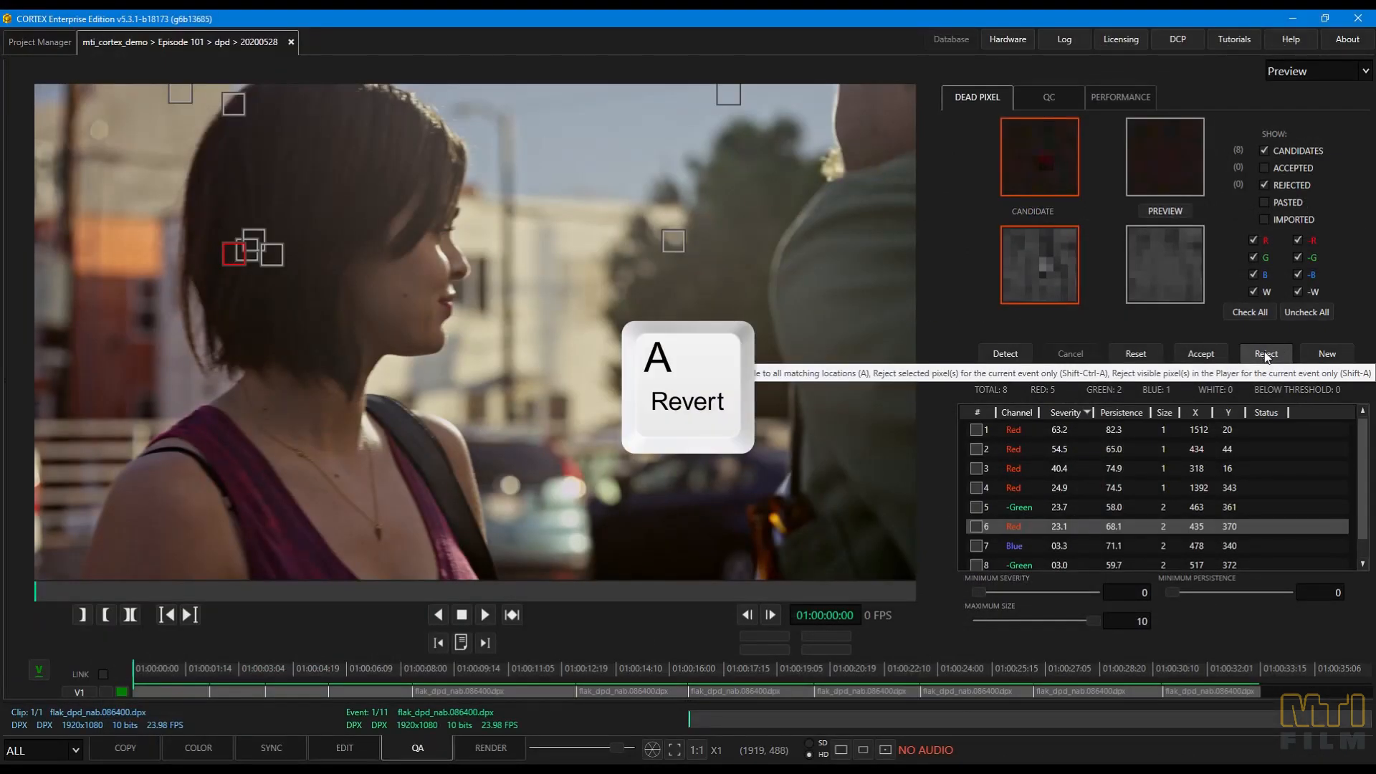
left_click(1265, 354)
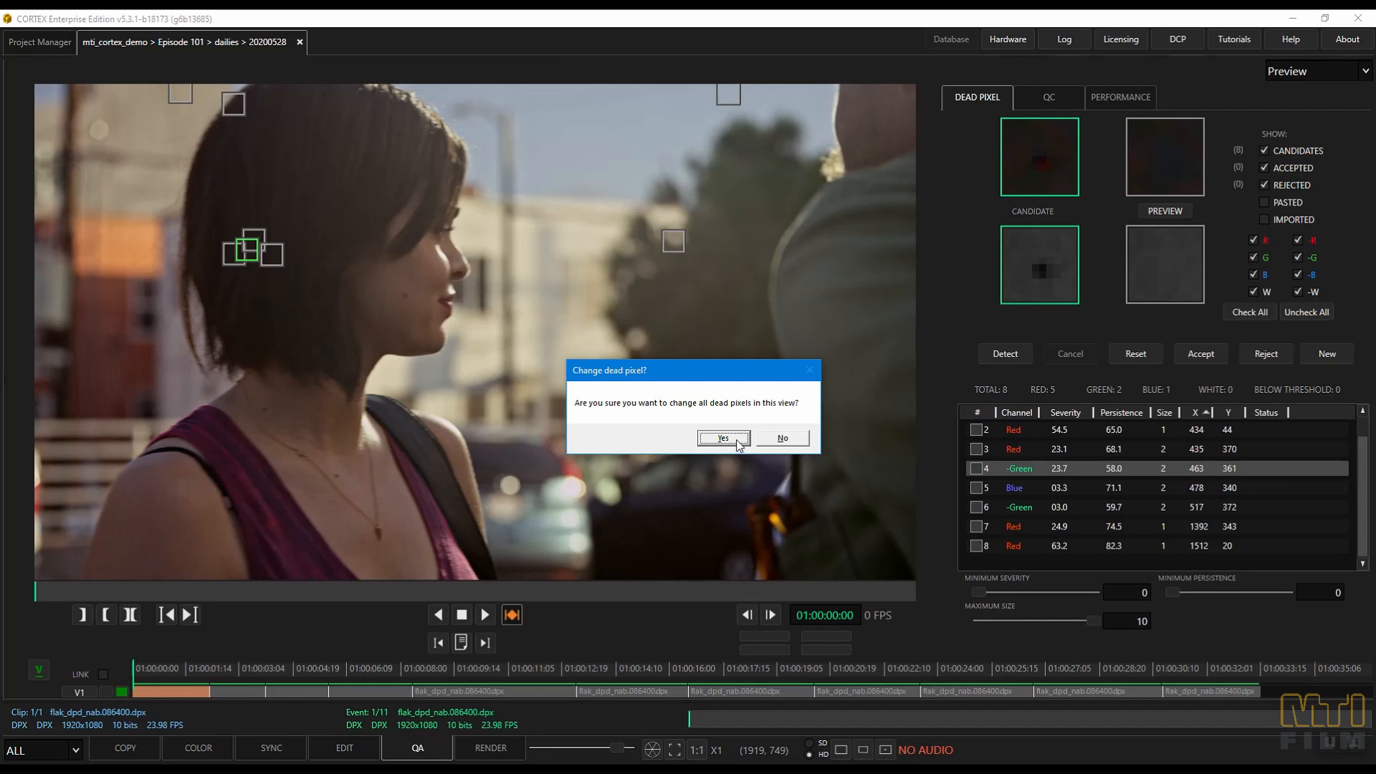
- Confirm changing all dead pixels in view with Shift+G, then move to another candidate
key("shift+g")
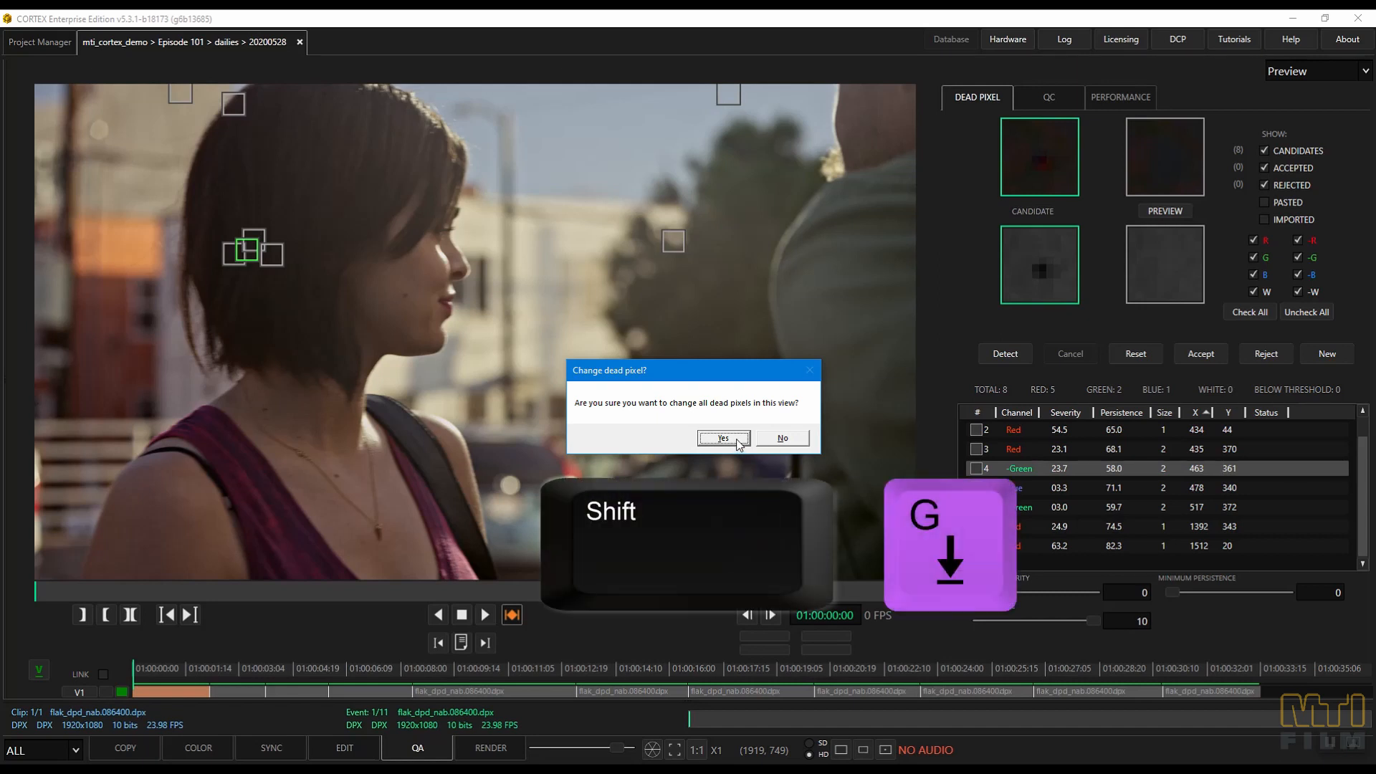
left_click(721, 438)
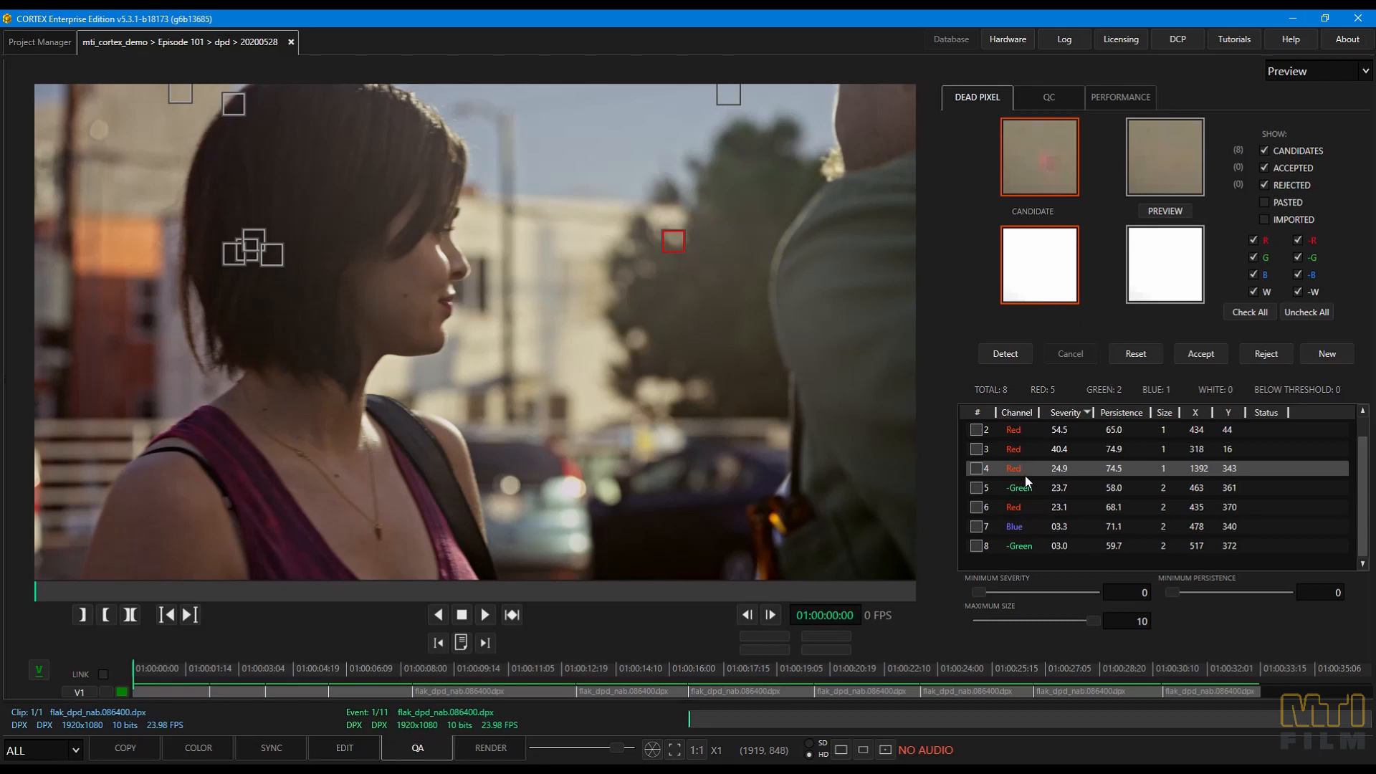
key("ctrl+shift+a")
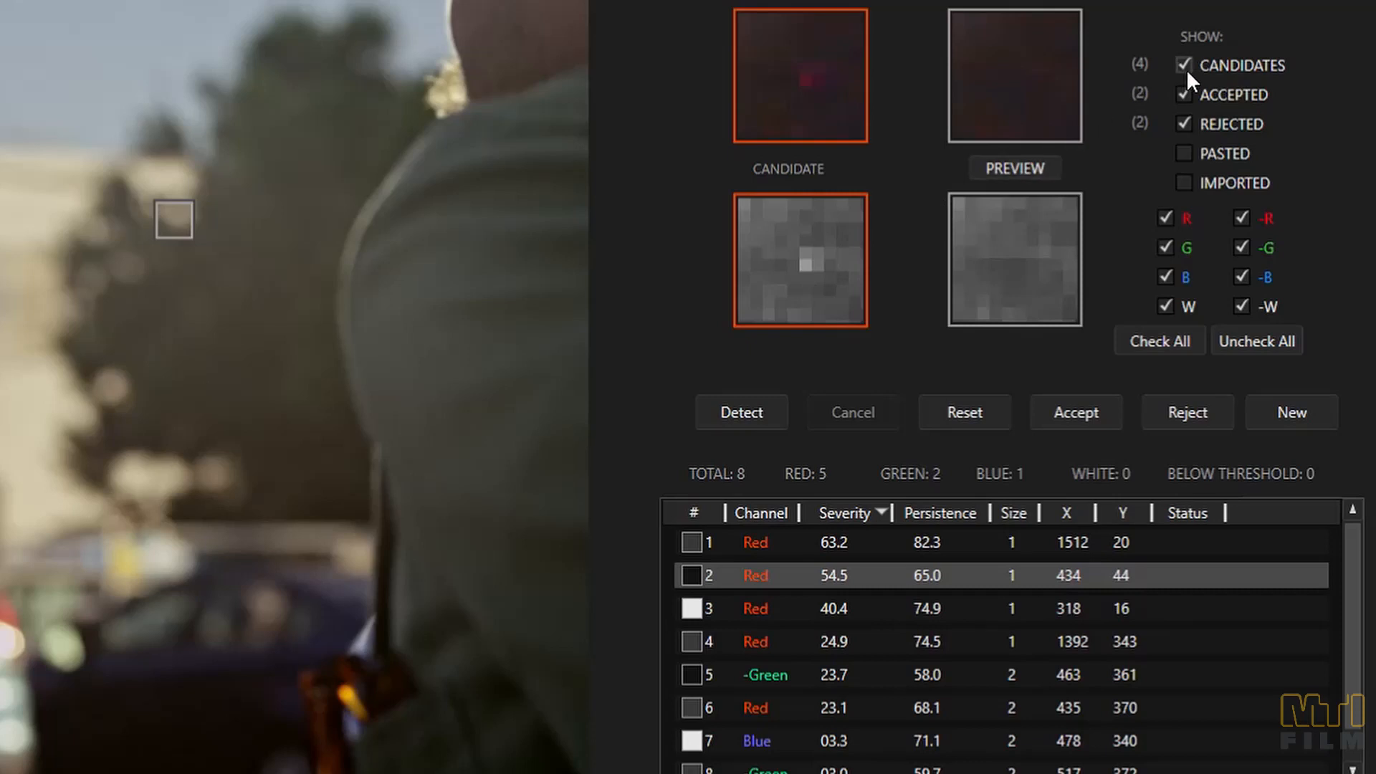
mouse_move(1197, 110)
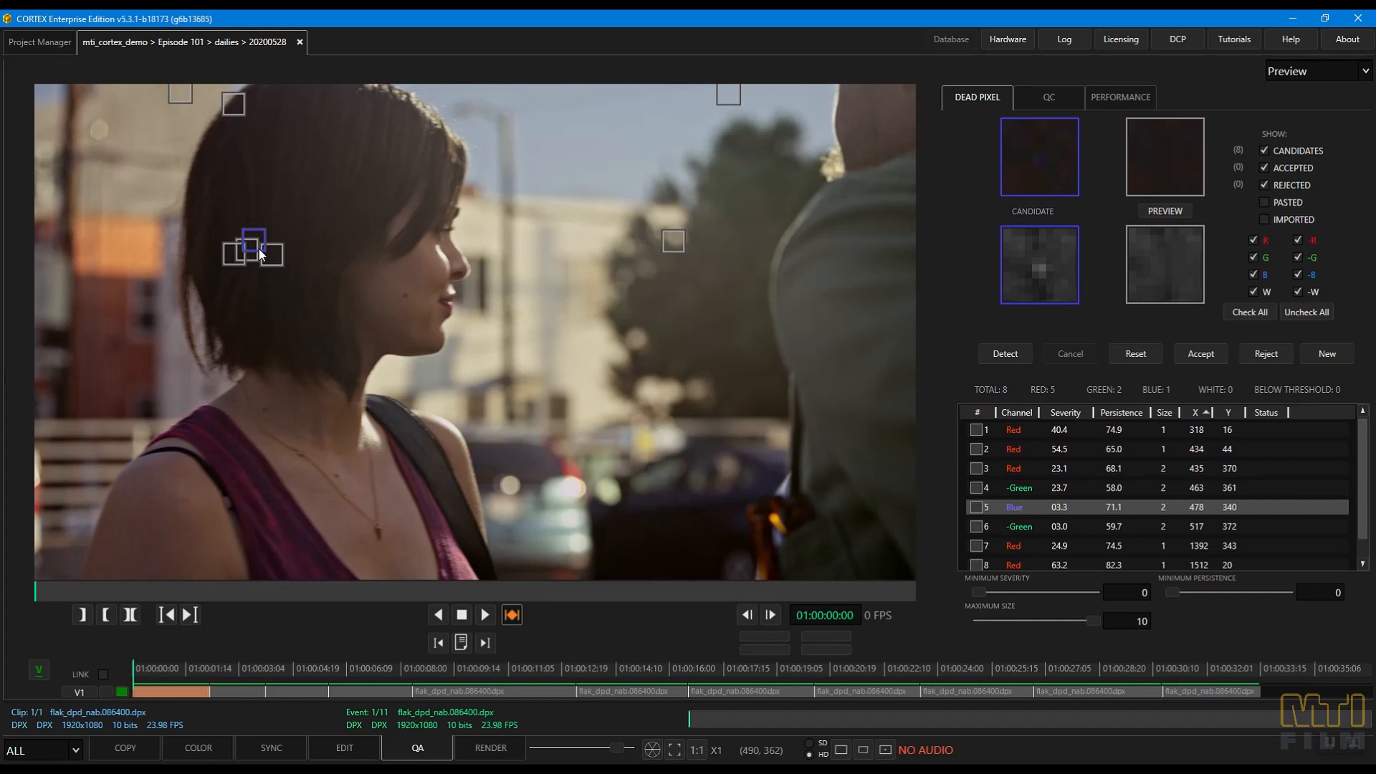
- Paste the blue dead pixel at 478, 340 into similar events matching four tape-name characters
right_click(255, 252)
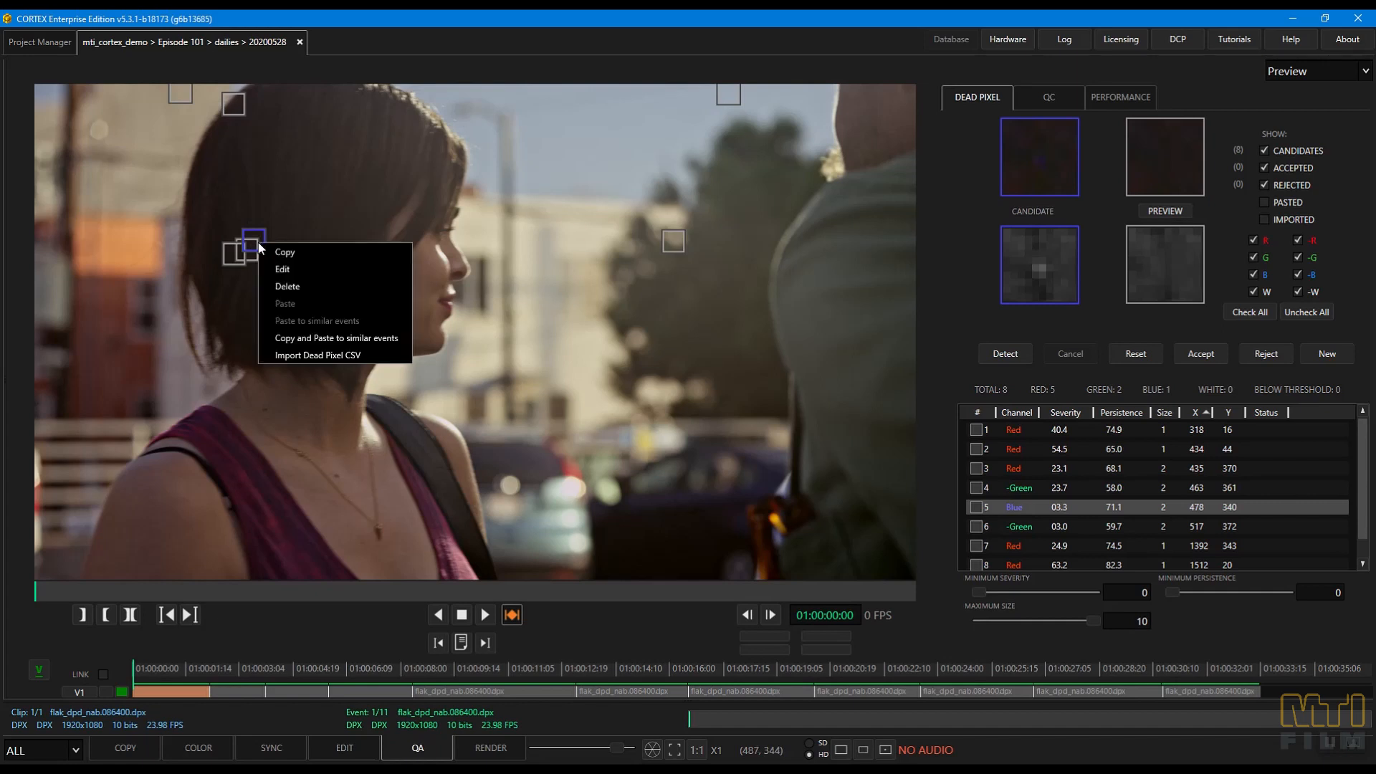
left_click(336, 338)
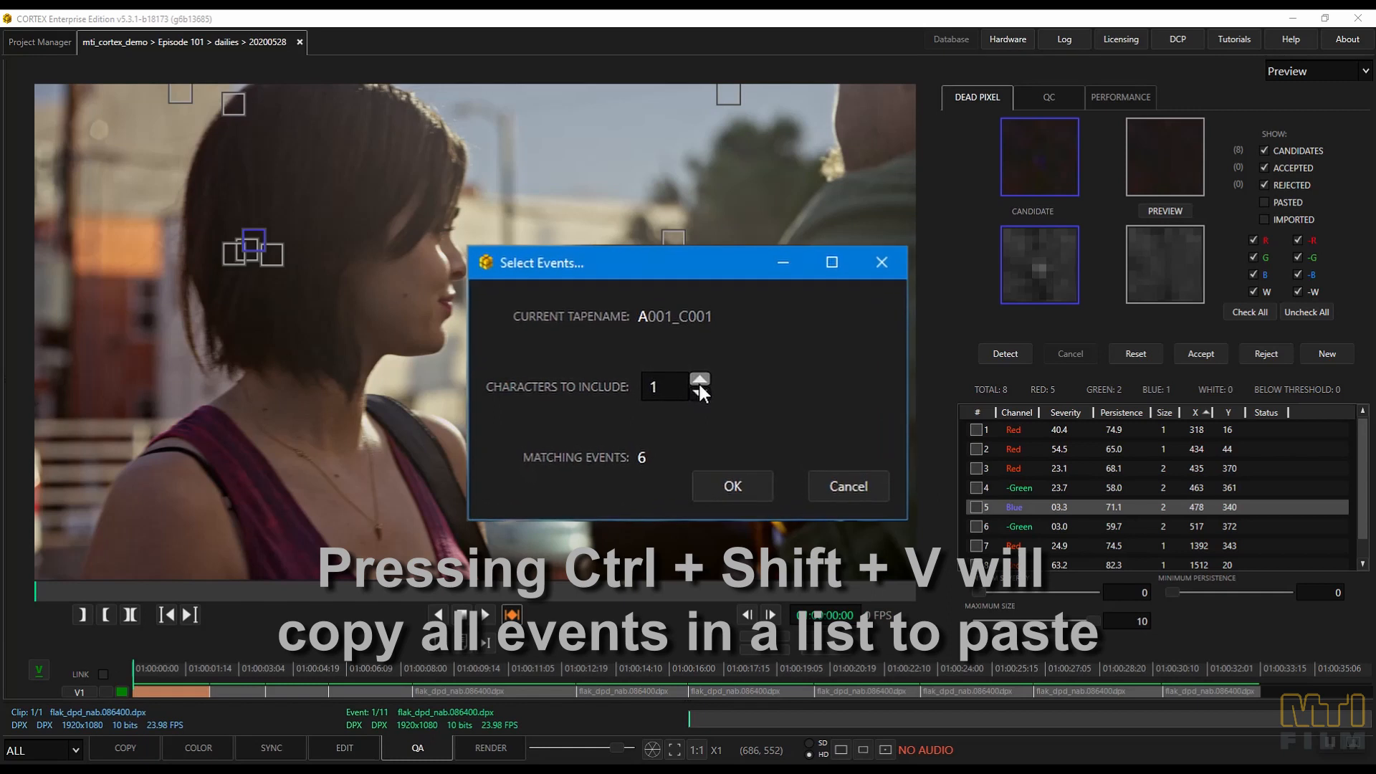
left_click(699, 379)
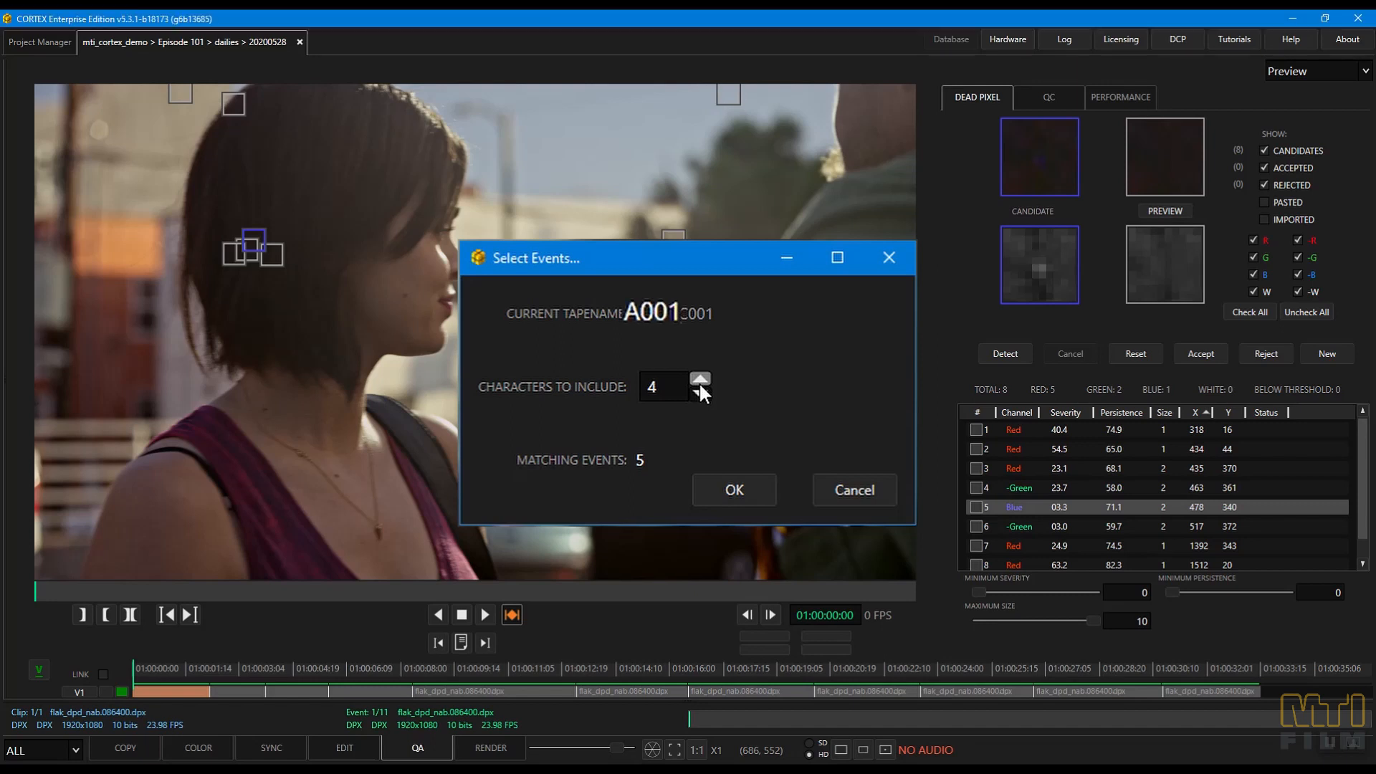
left_click(734, 489)
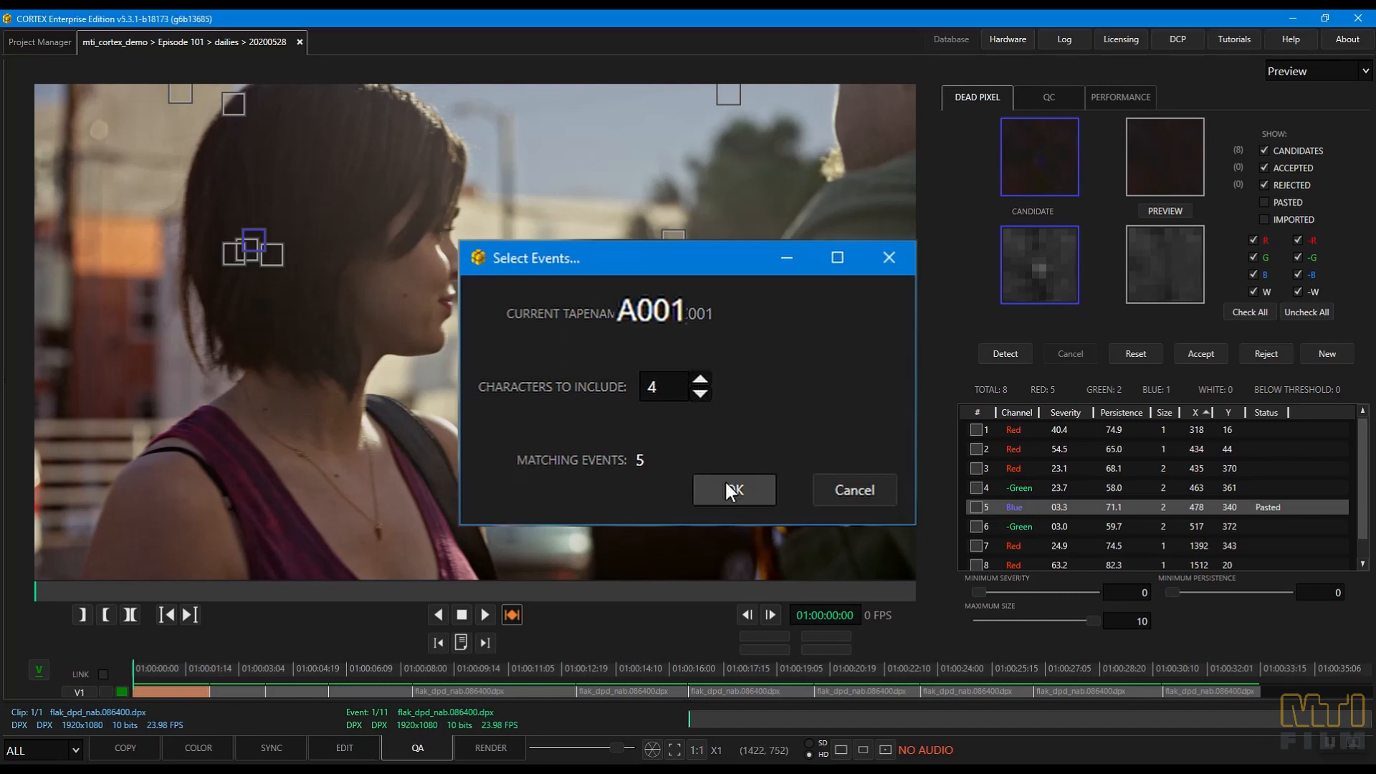
left_click(734, 490)
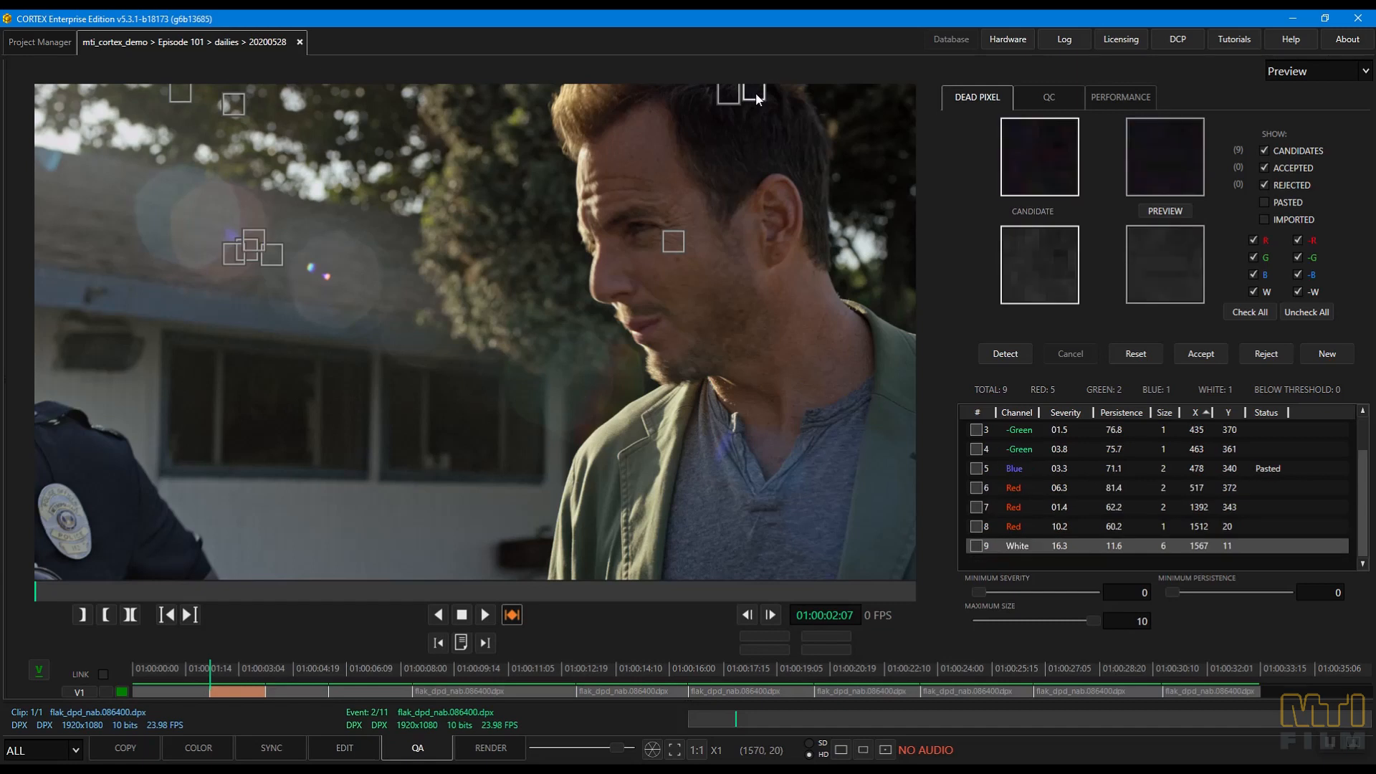
- Paste the white dead pixel at 1567, 11 into event one, then delete it
key("ctrl+c")
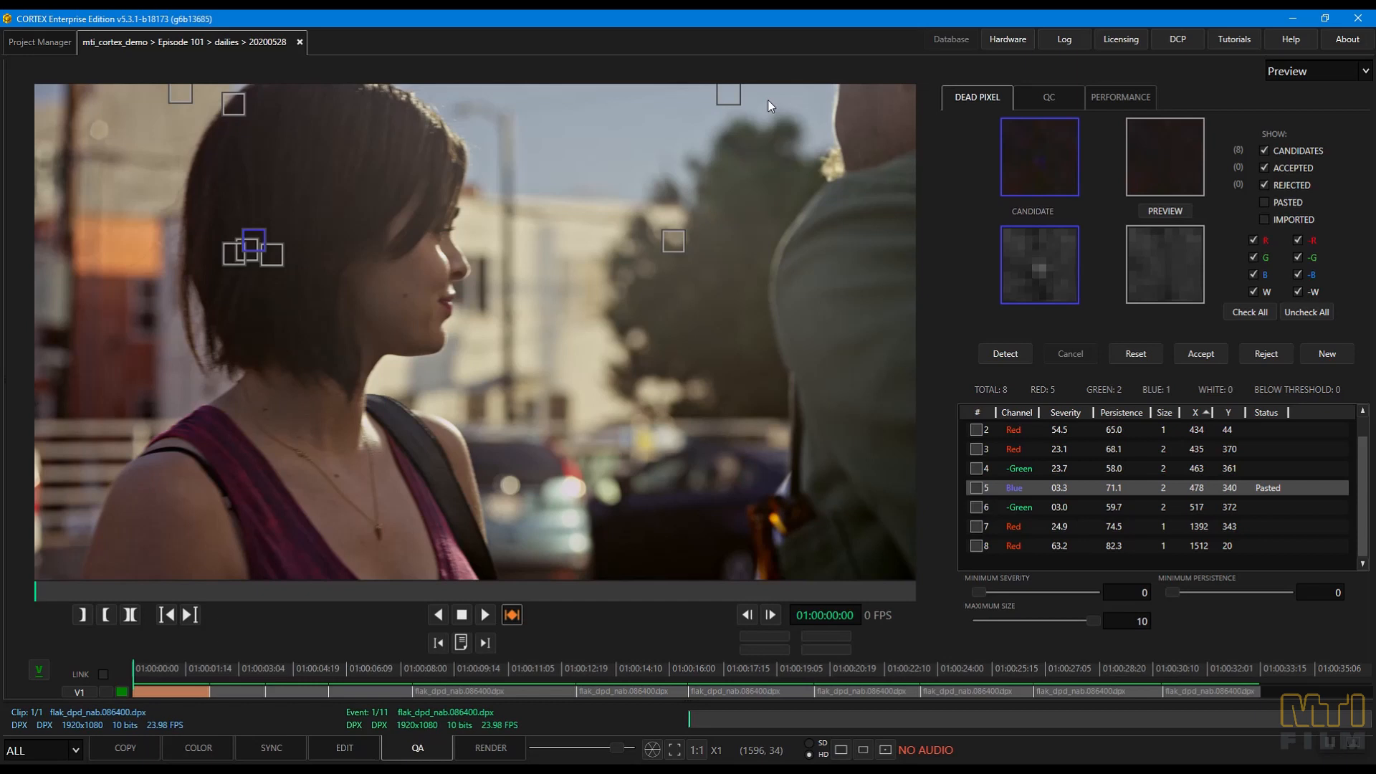
key("ctrl+v")
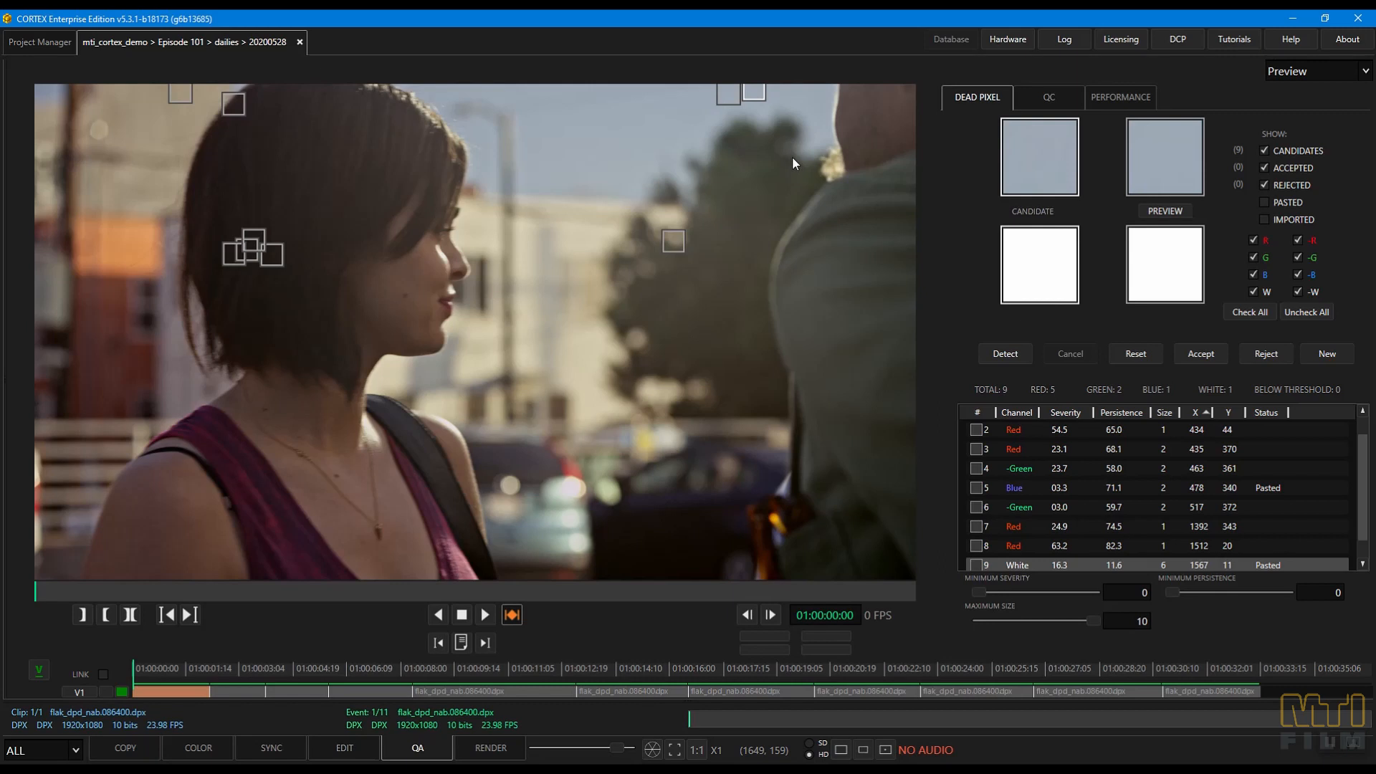
right_click(755, 101)
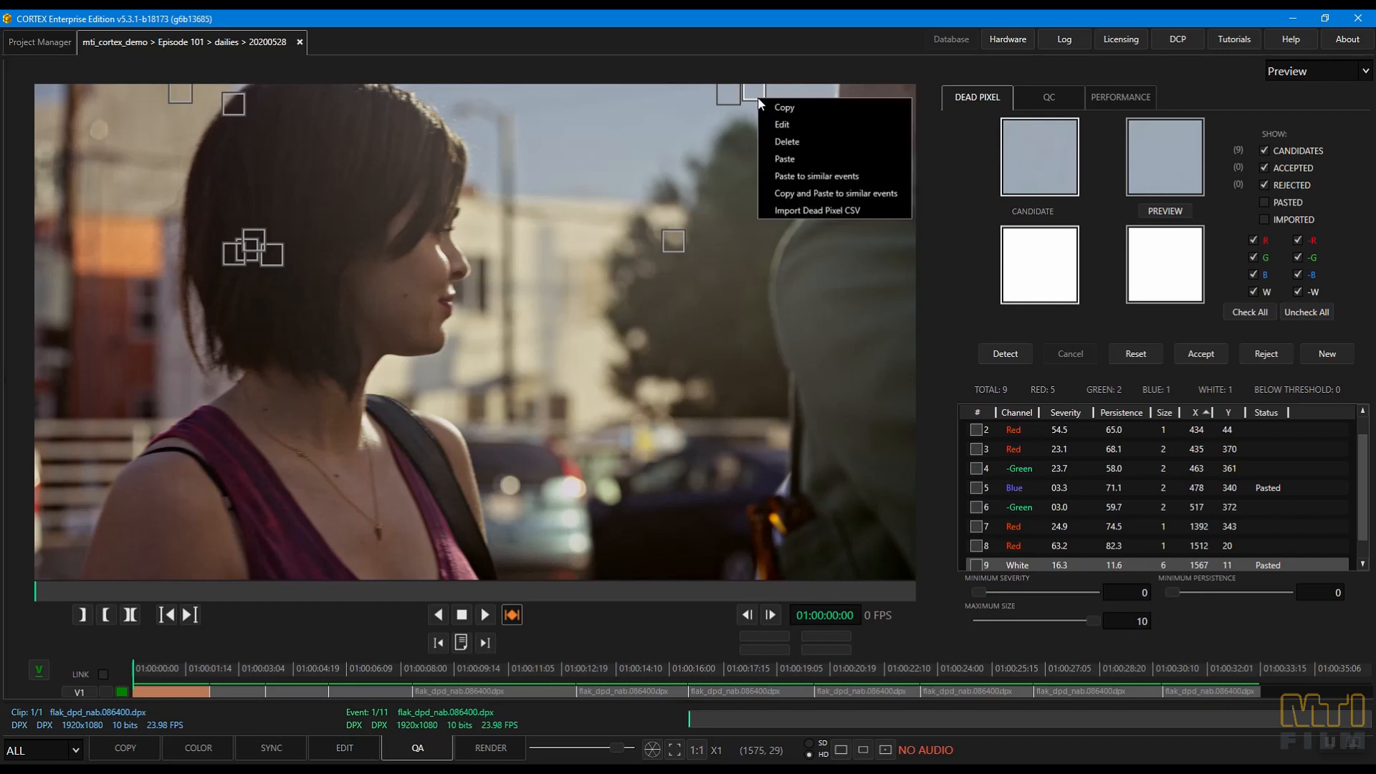
left_click(786, 141)
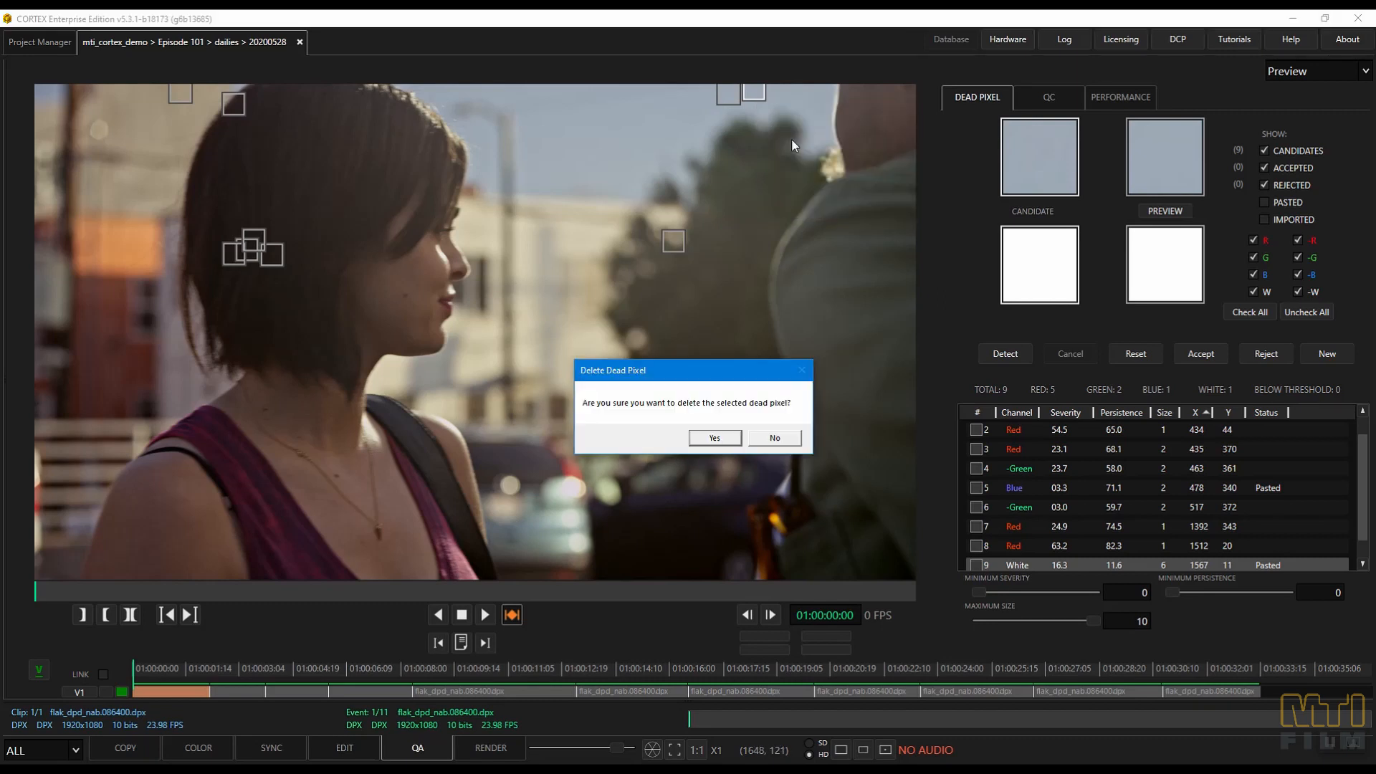
left_click(713, 437)
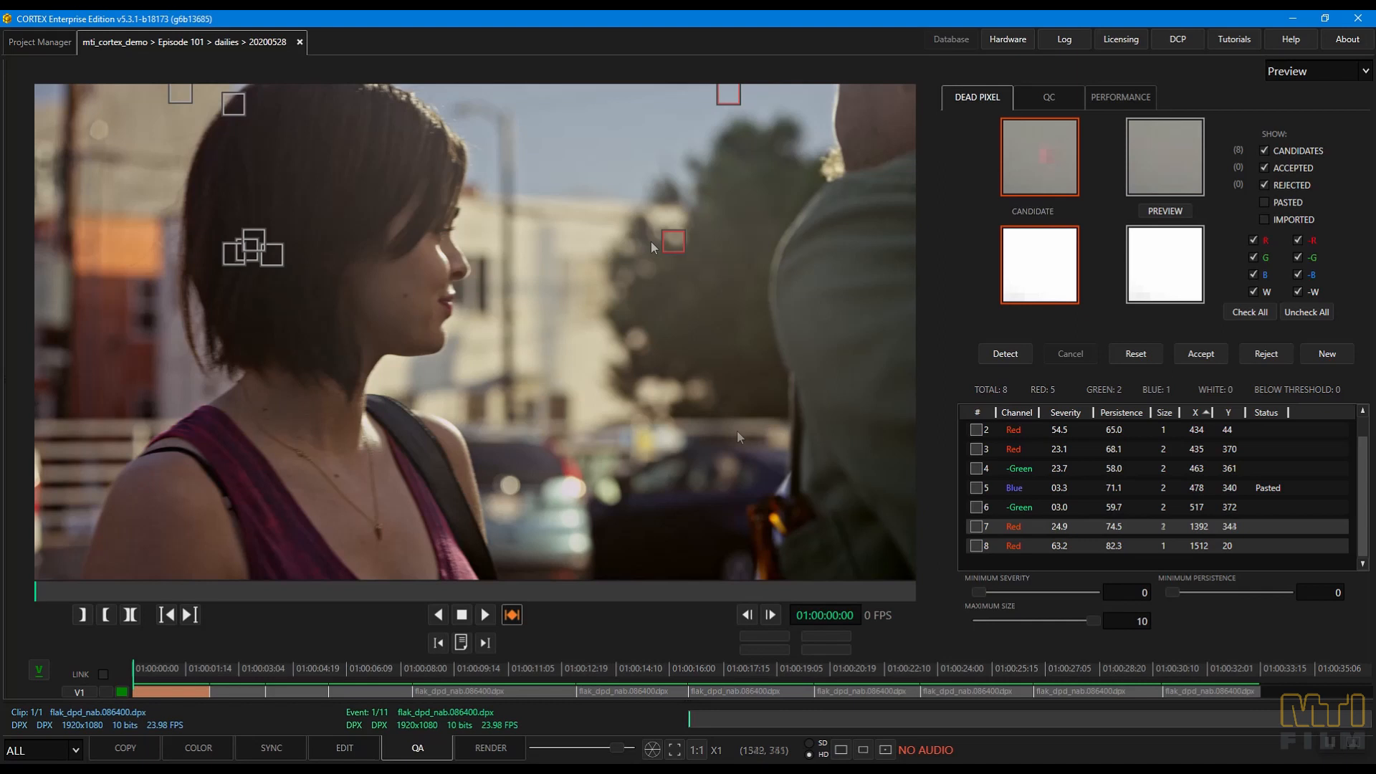
- Edit the red dead pixel at X 1392, Y 343 to size 1
right_click(673, 242)
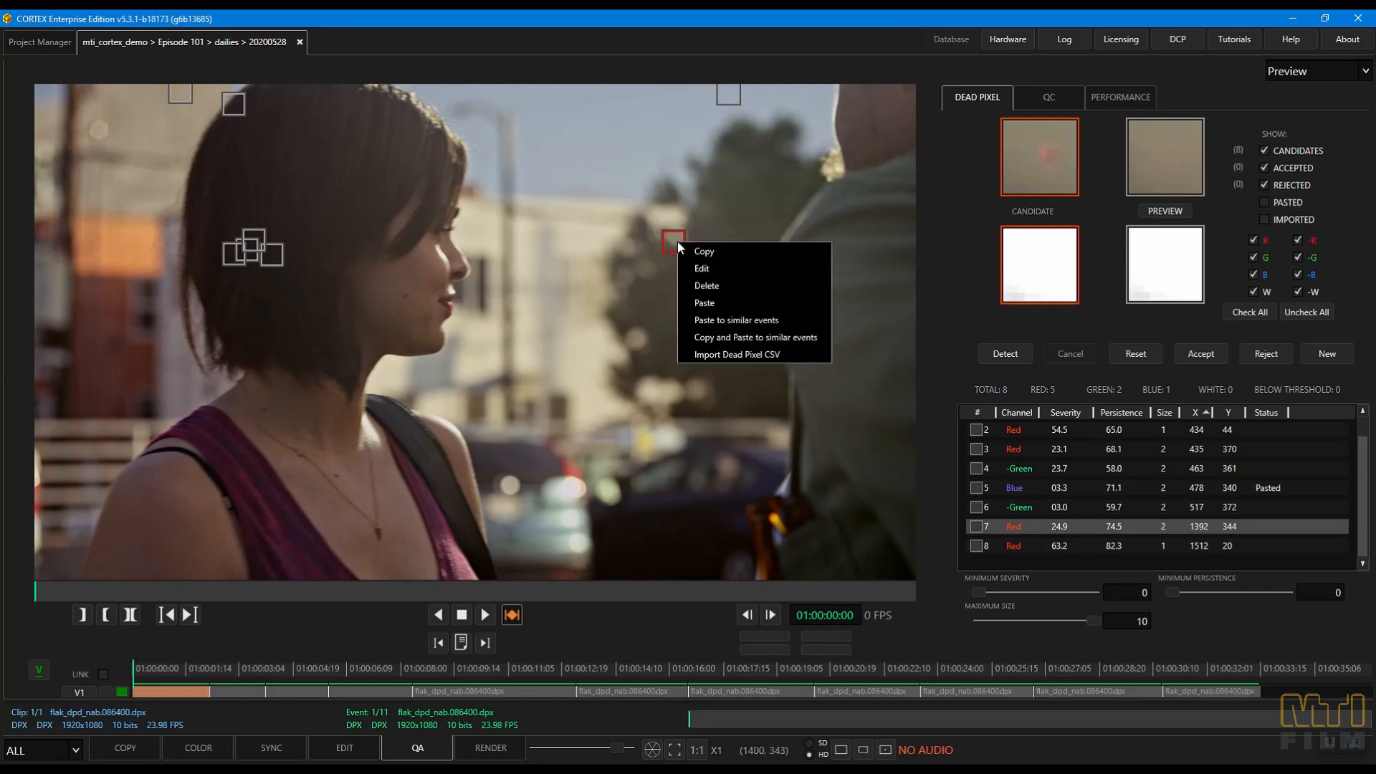
left_click(701, 267)
type("343")
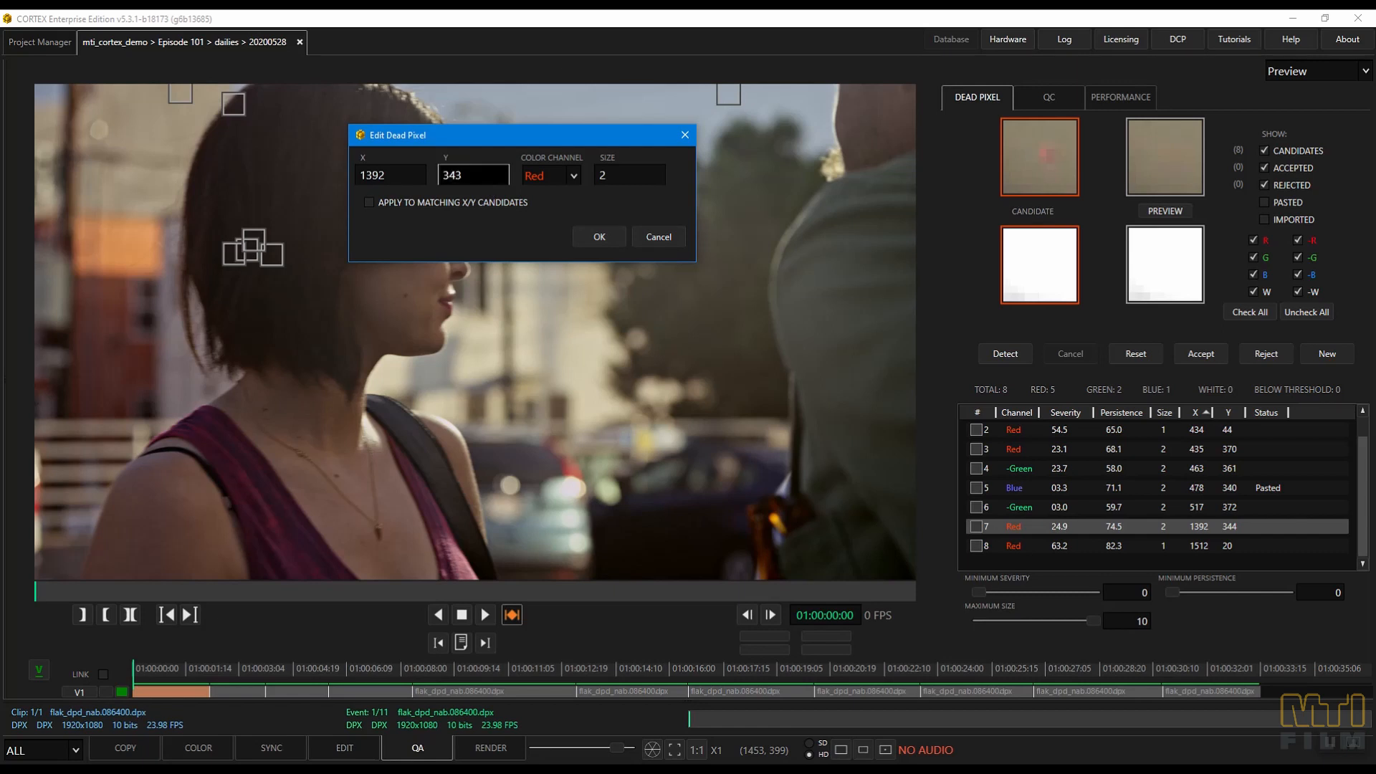
left_click(628, 175)
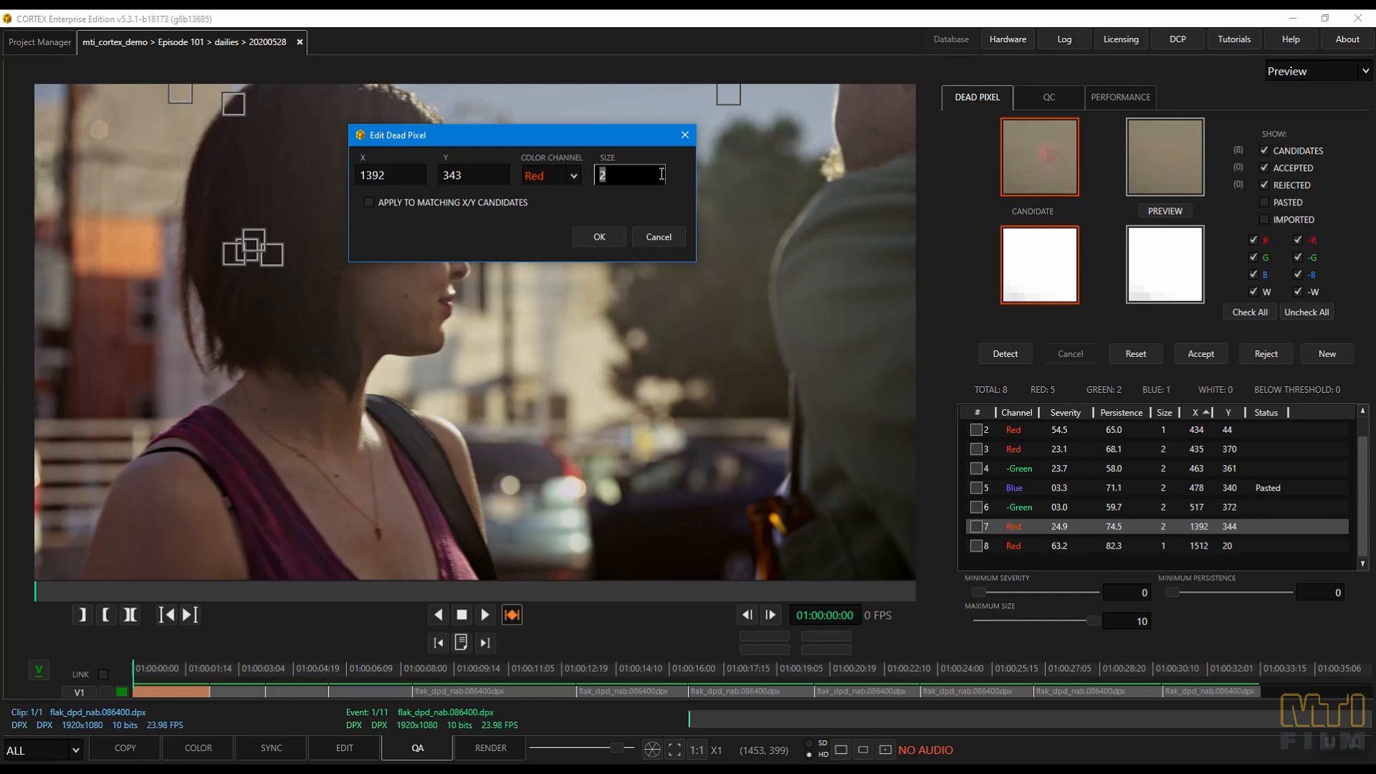
type("1")
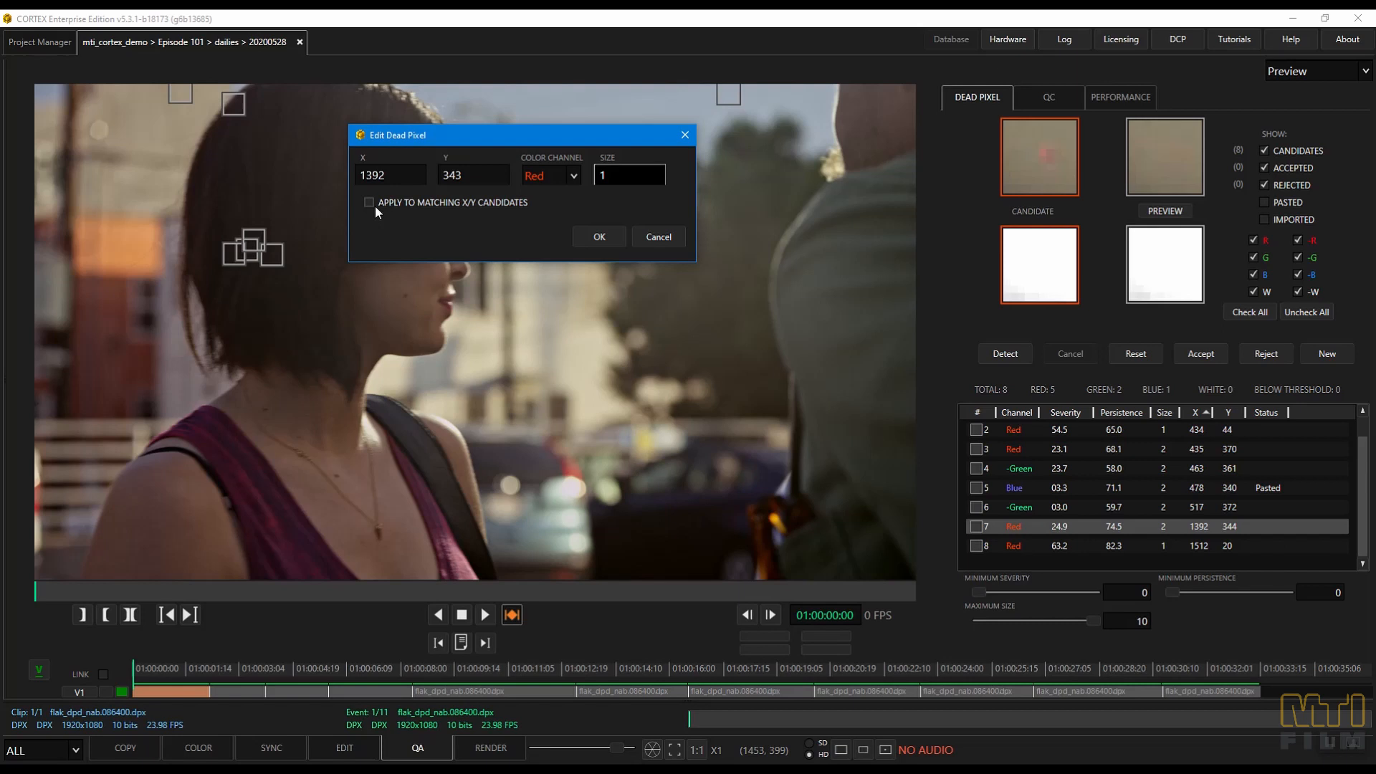
left_click(629, 175)
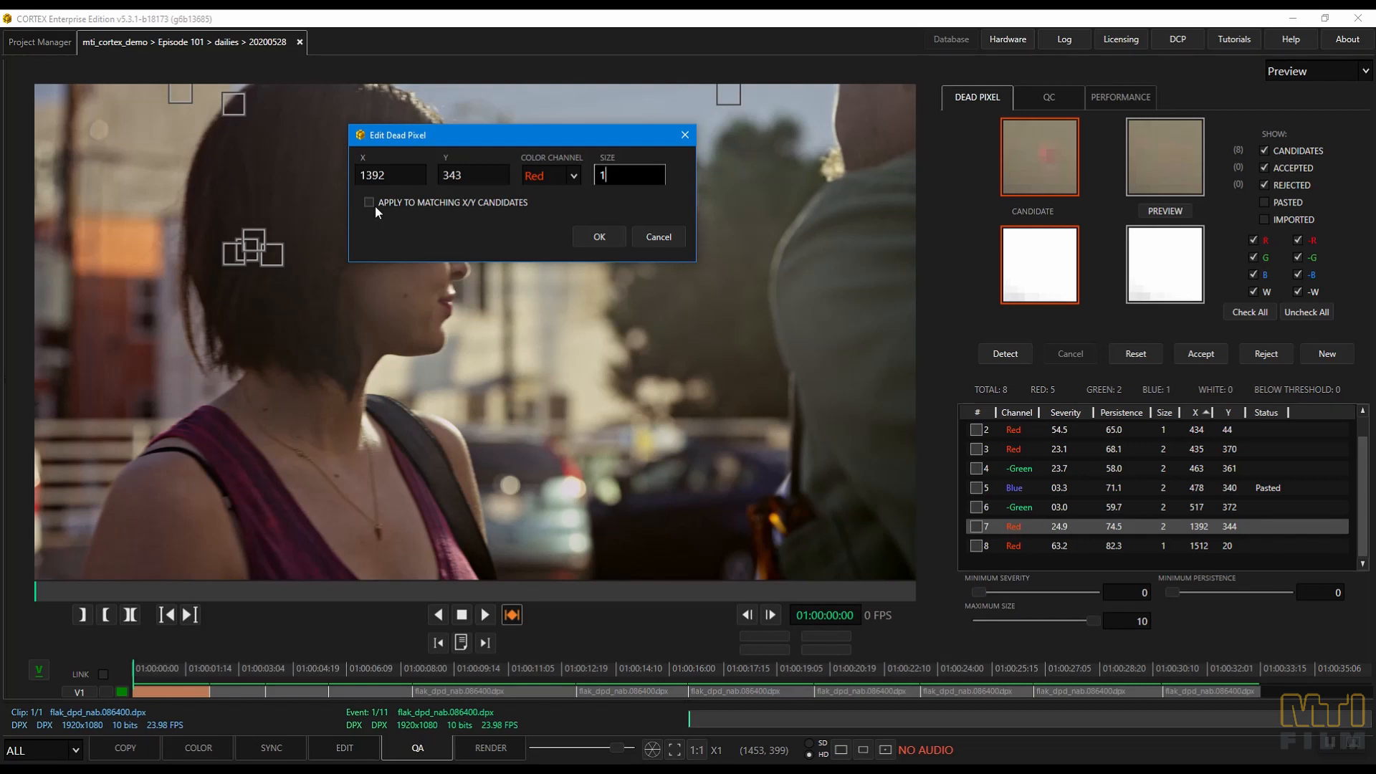
left_click(598, 236)
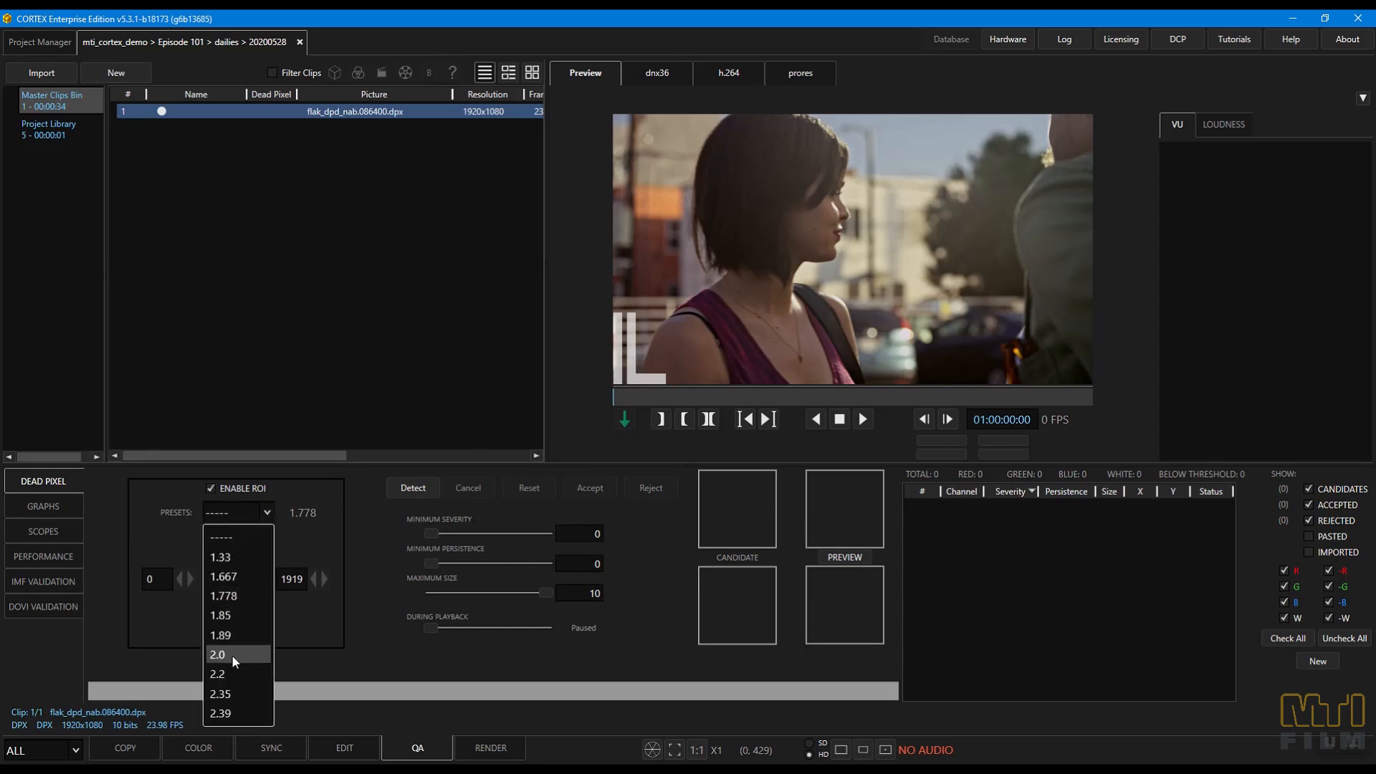
- Apply the 2.0 aspect ratio region-of-interest preset for dead pixel detection
left_click(217, 654)
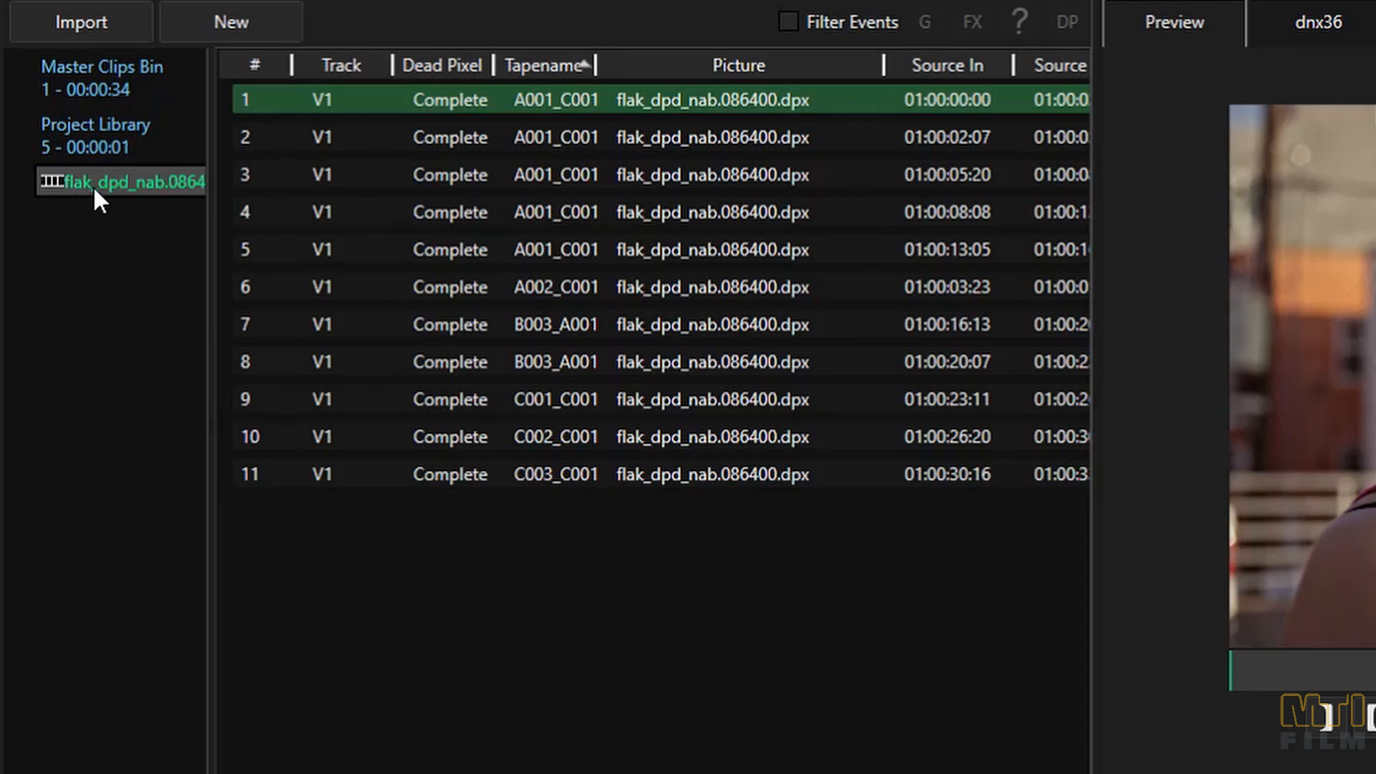
- Start a render of the dailies composition with the dpx deliverable ticked
right_click(121, 181)
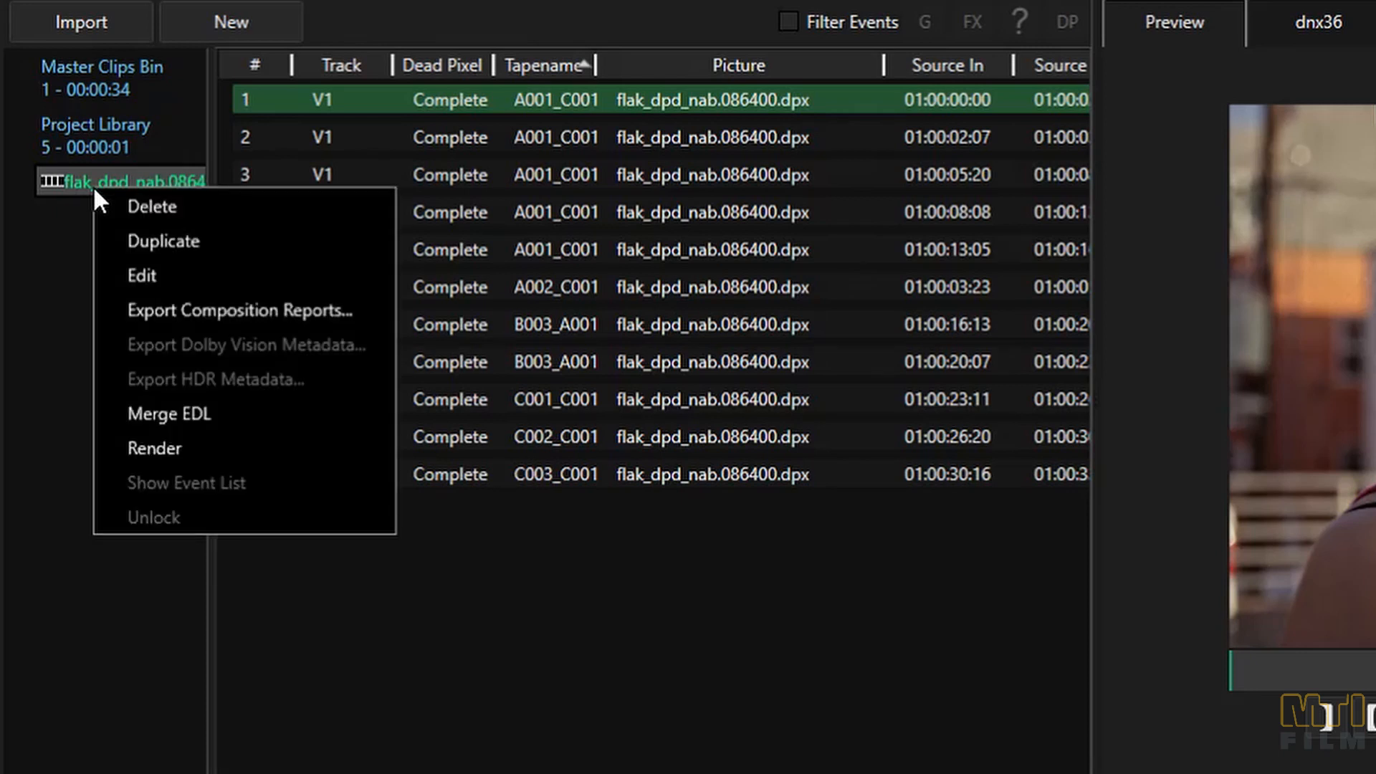
left_click(154, 448)
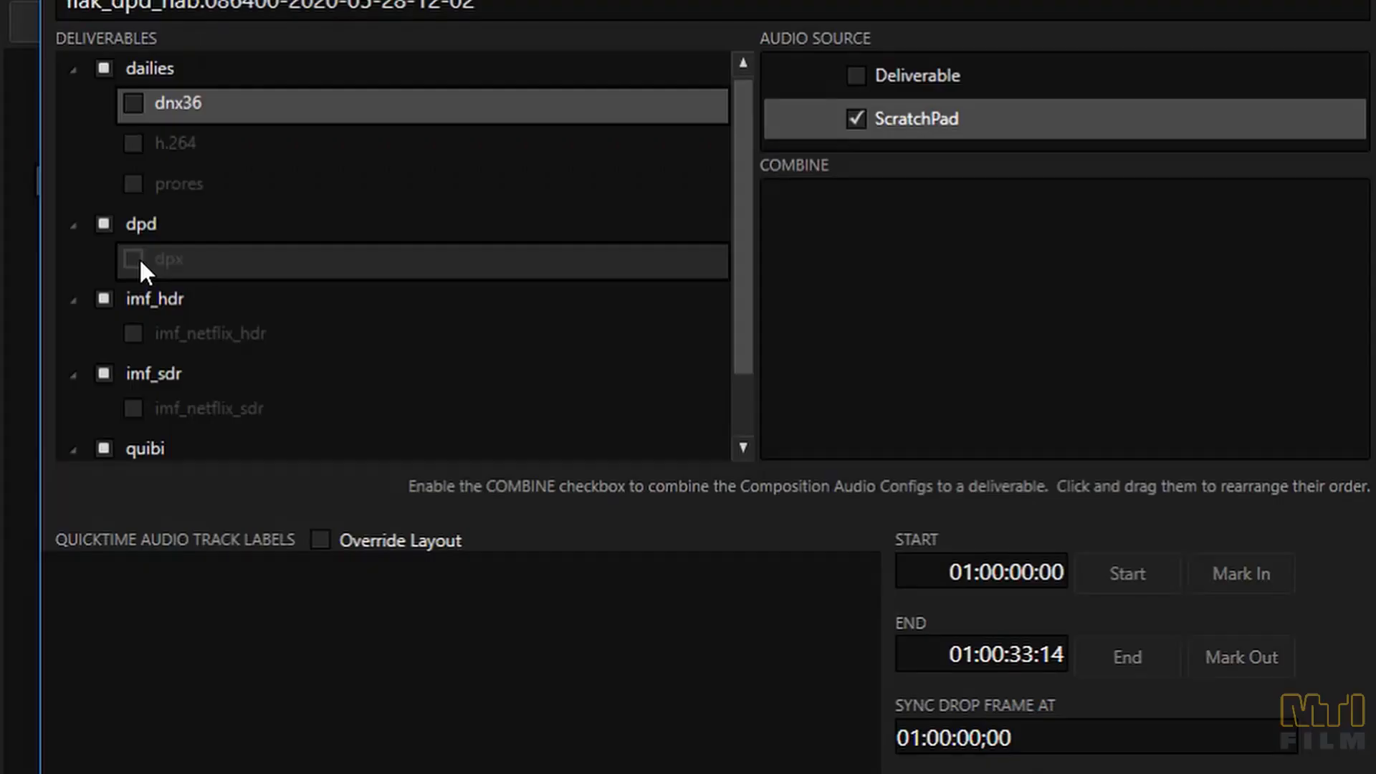
left_click(133, 259)
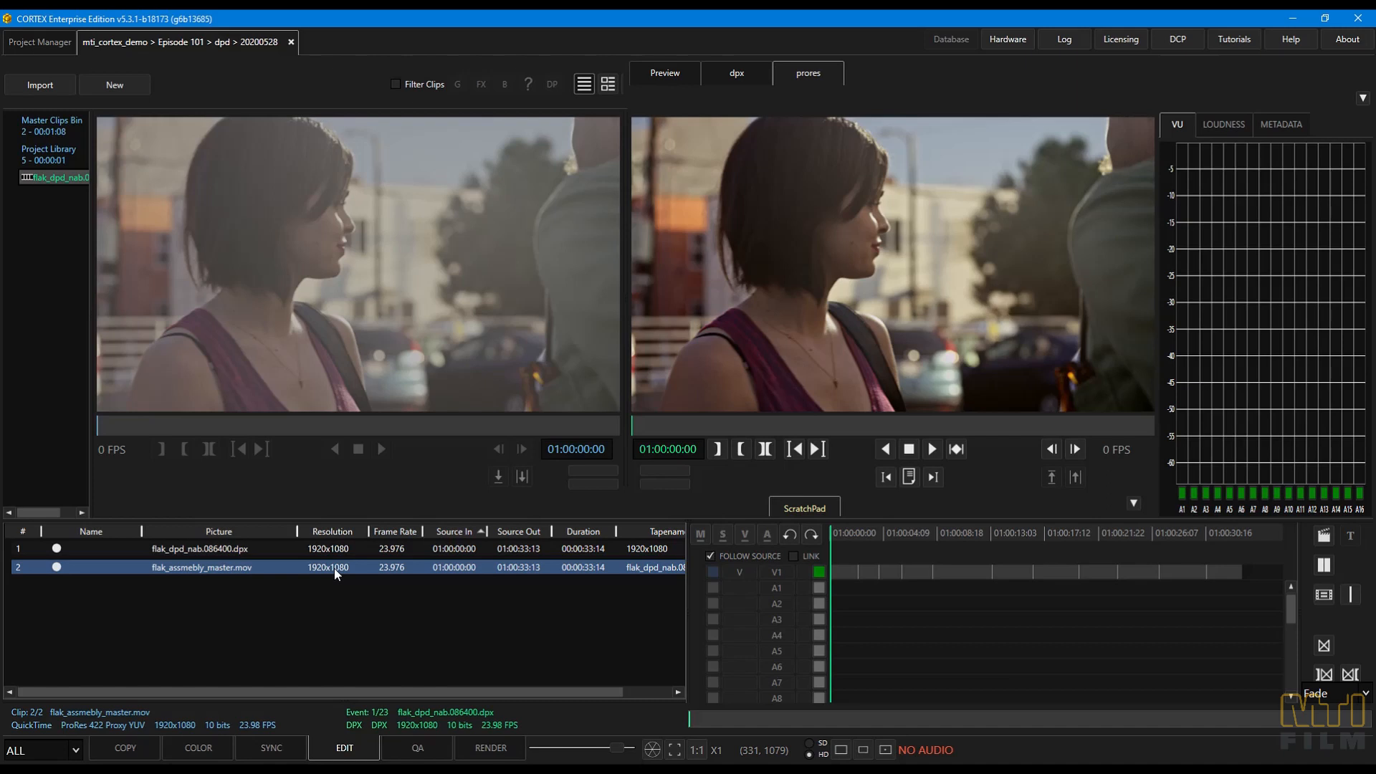
- Copy the composition's breaks and dead pixels onto flak_assmebly_master.mov
left_click(746, 535)
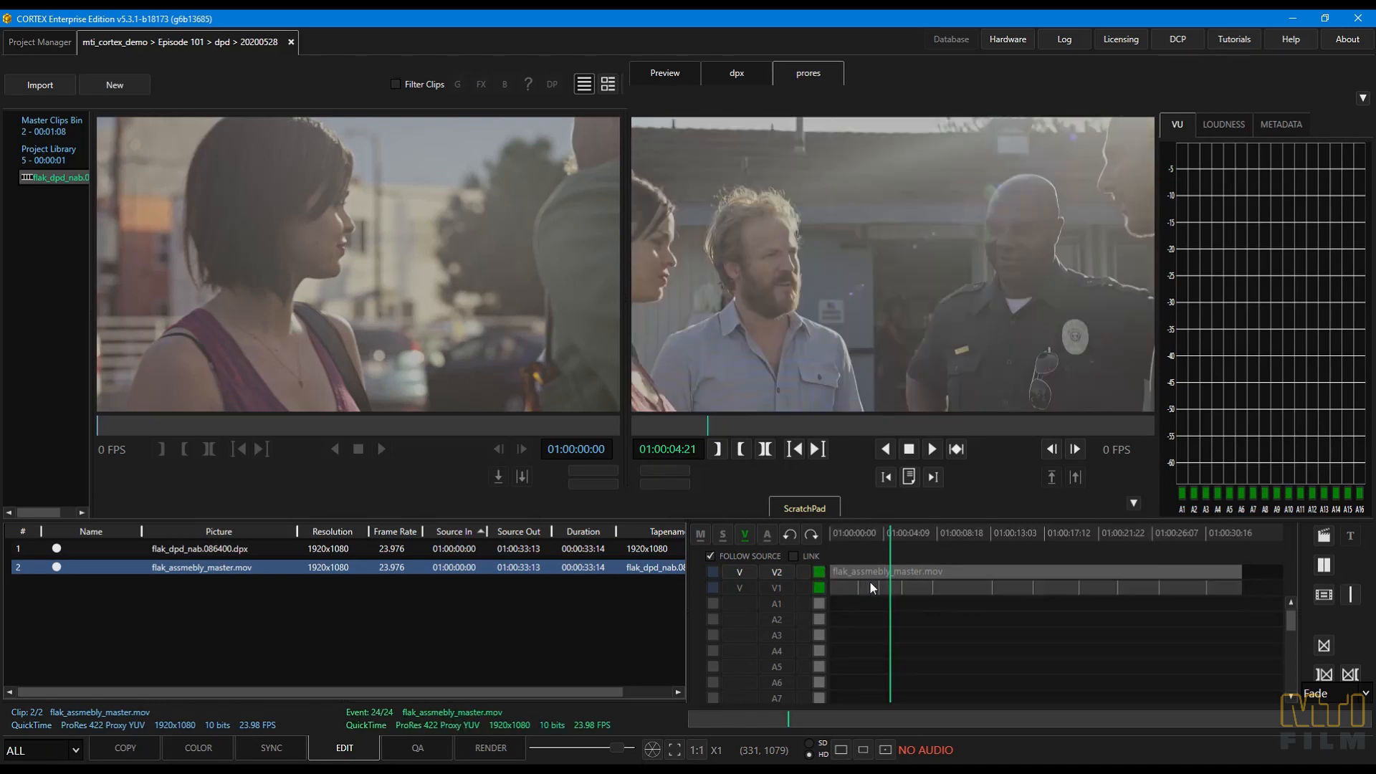
right_click(901, 587)
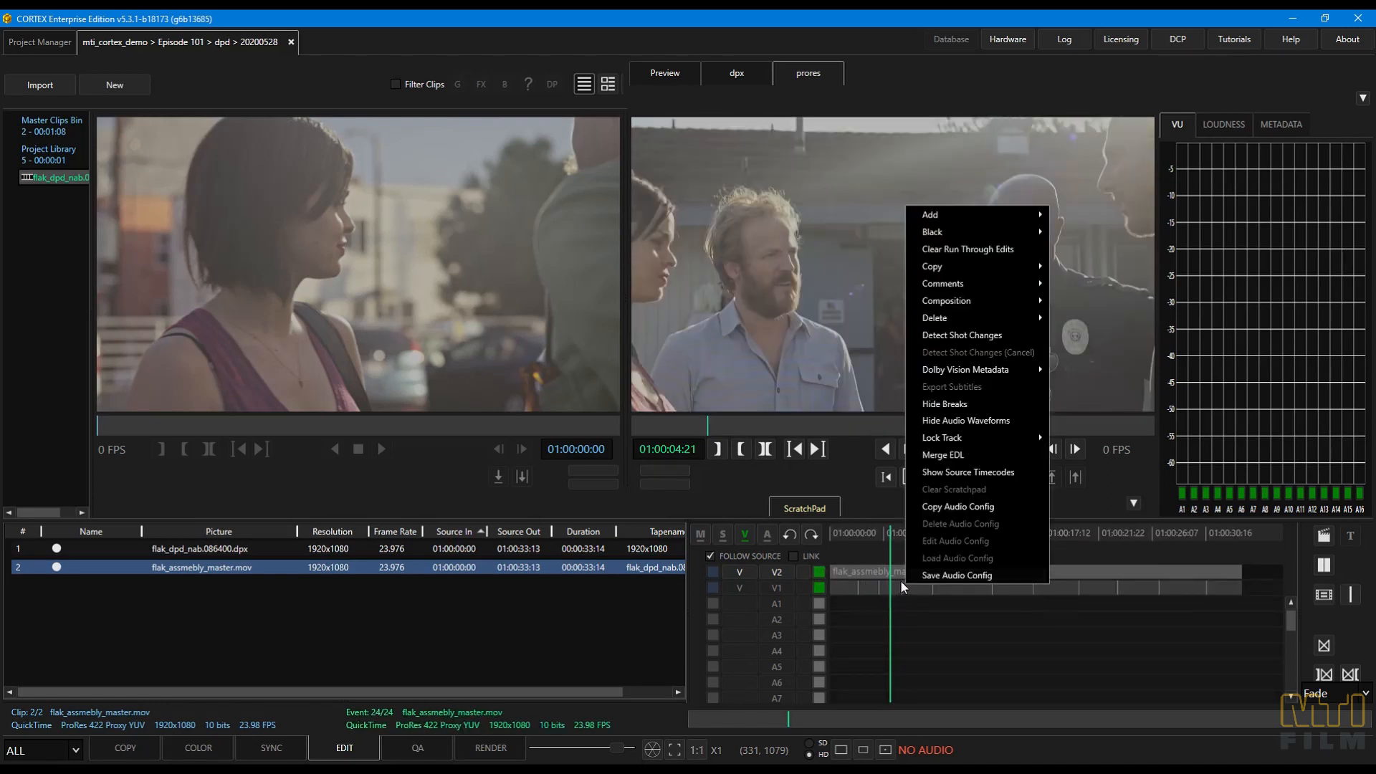
mouse_move(932, 266)
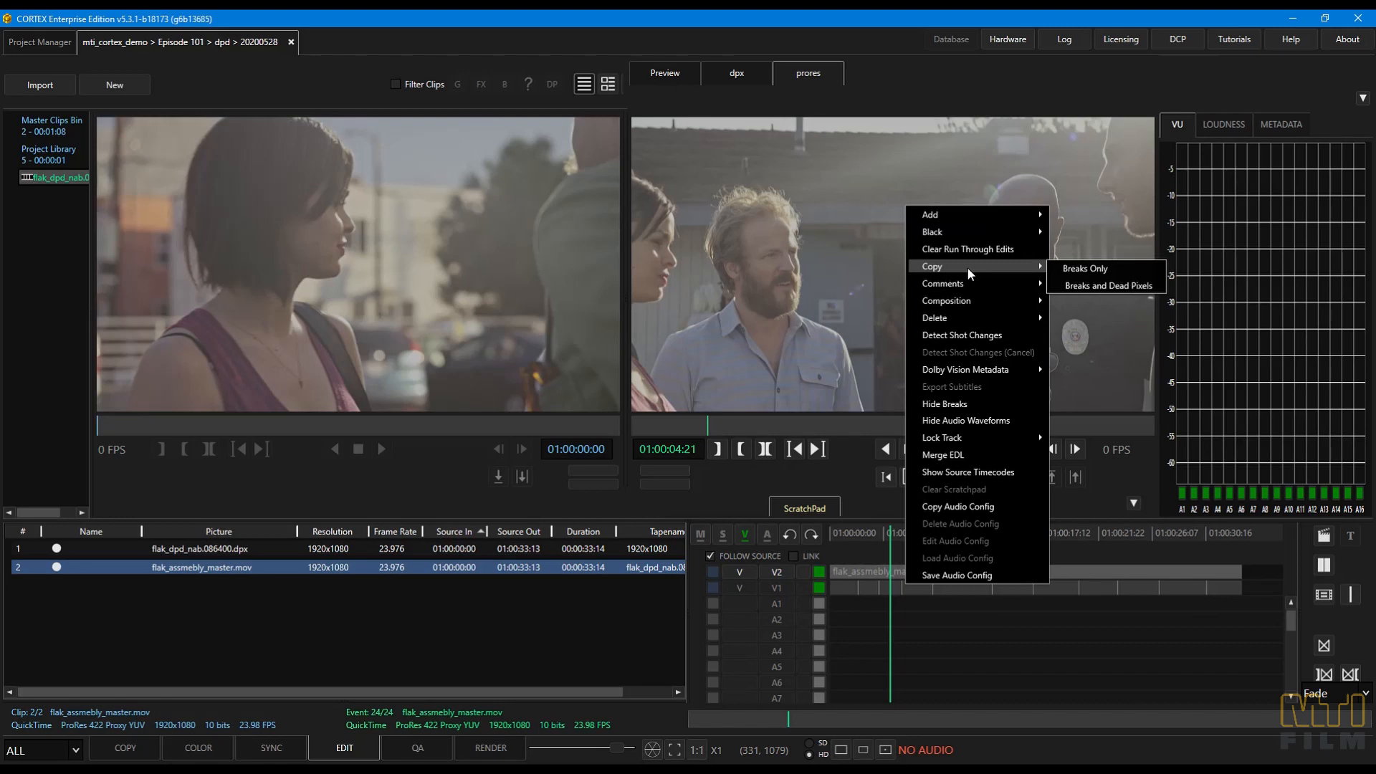
mouse_move(1107, 285)
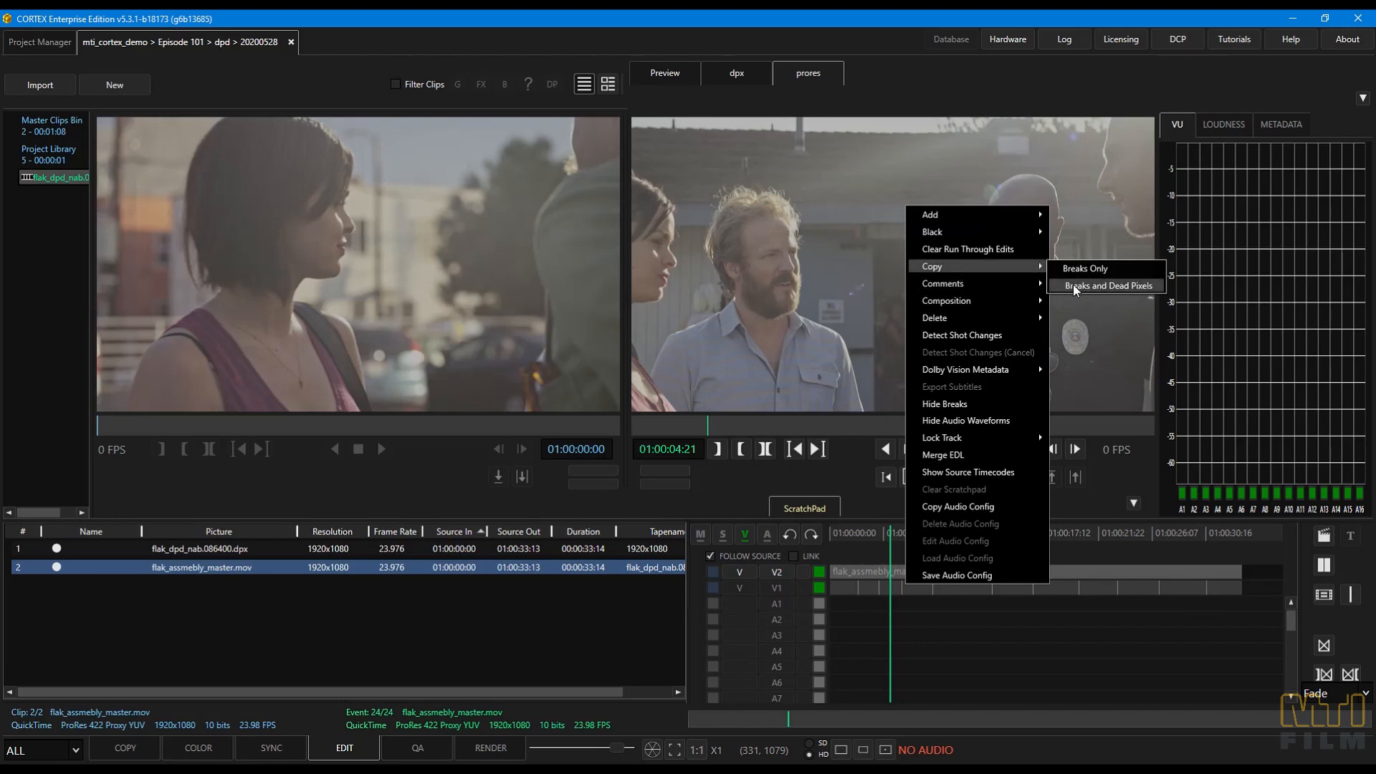
left_click(1108, 286)
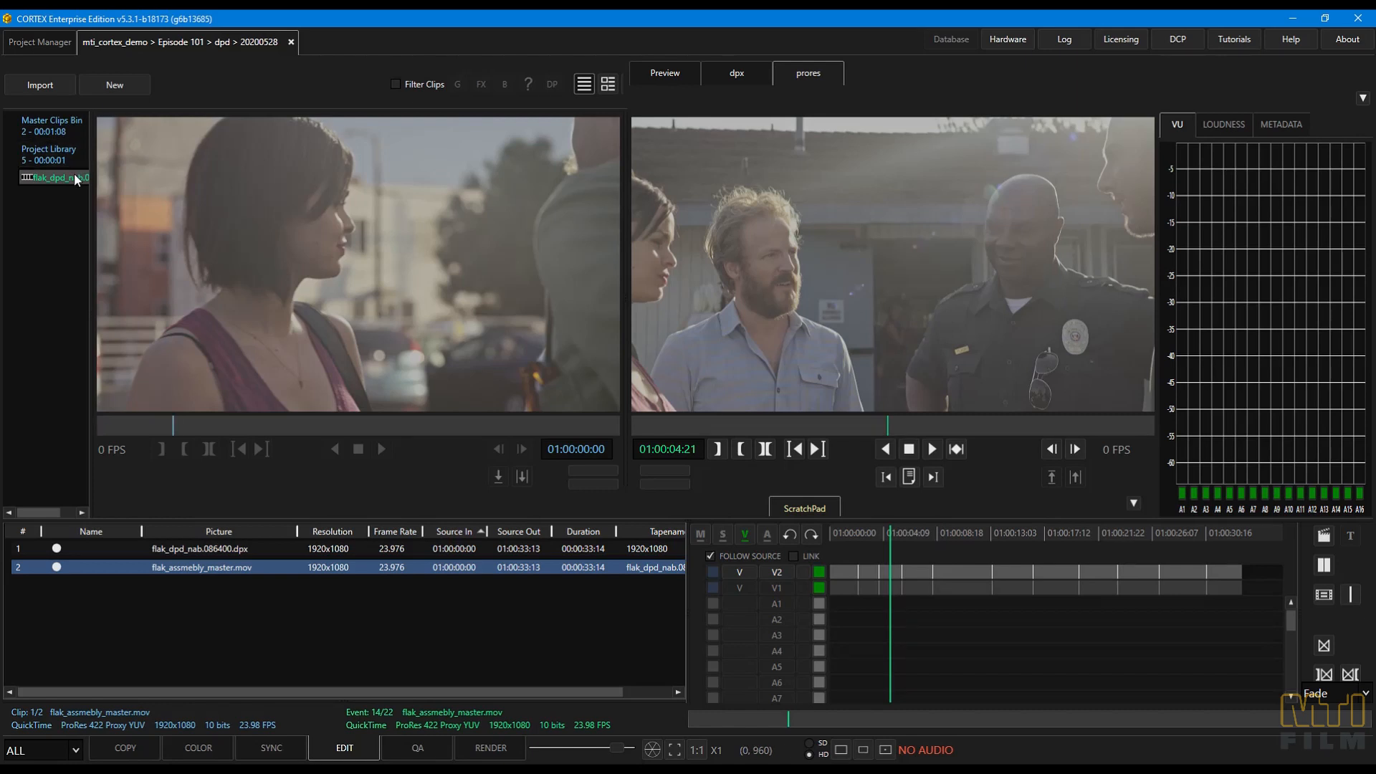
- Render the composition with the dpx deliverable and the chosen video track
left_click(490, 747)
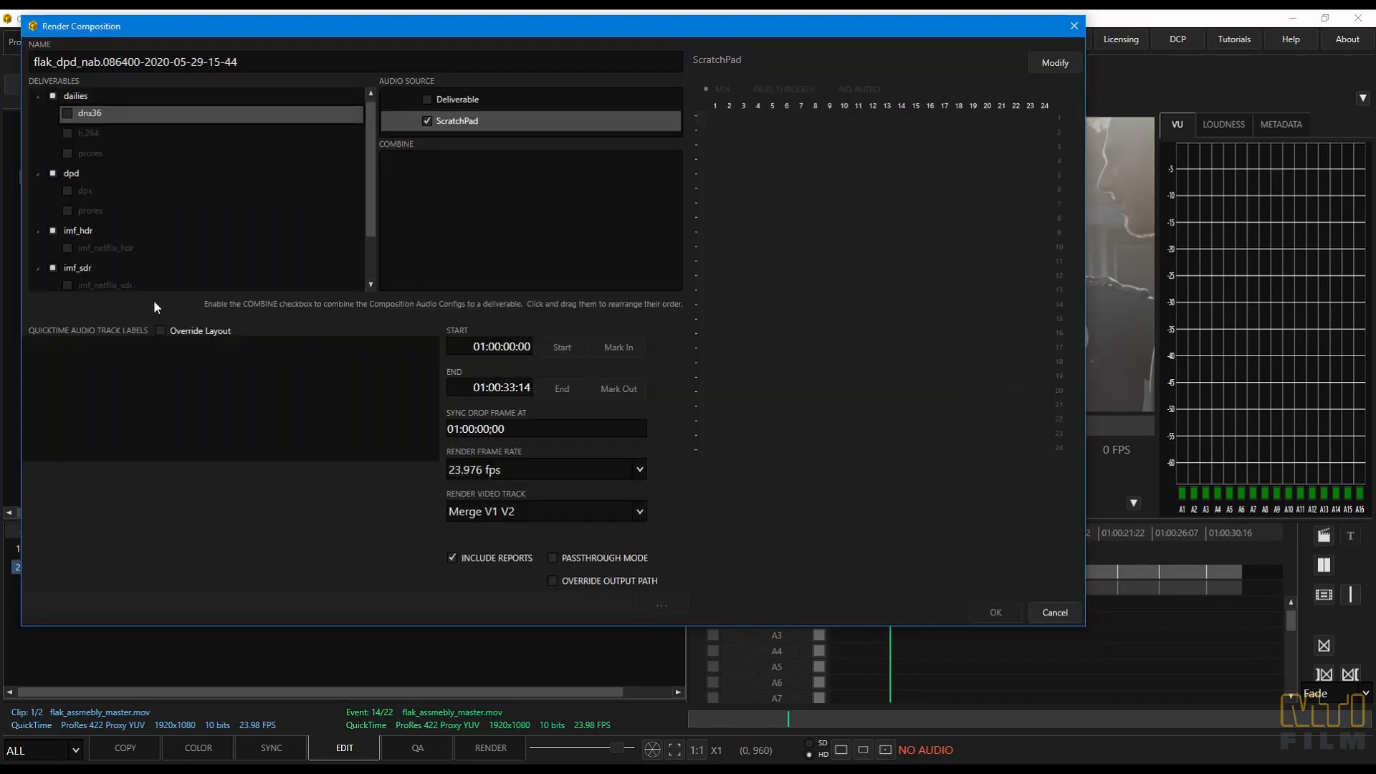
left_click(638, 511)
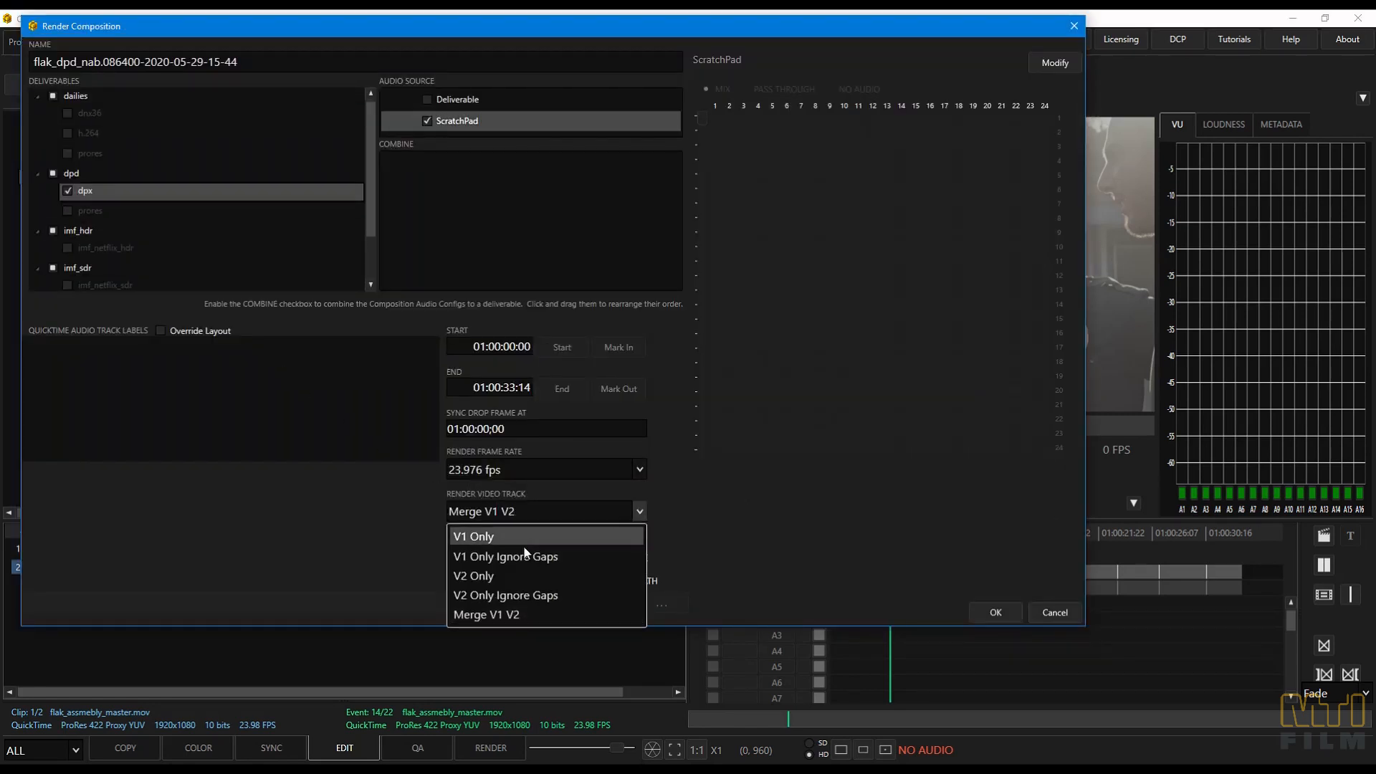
left_click(472, 576)
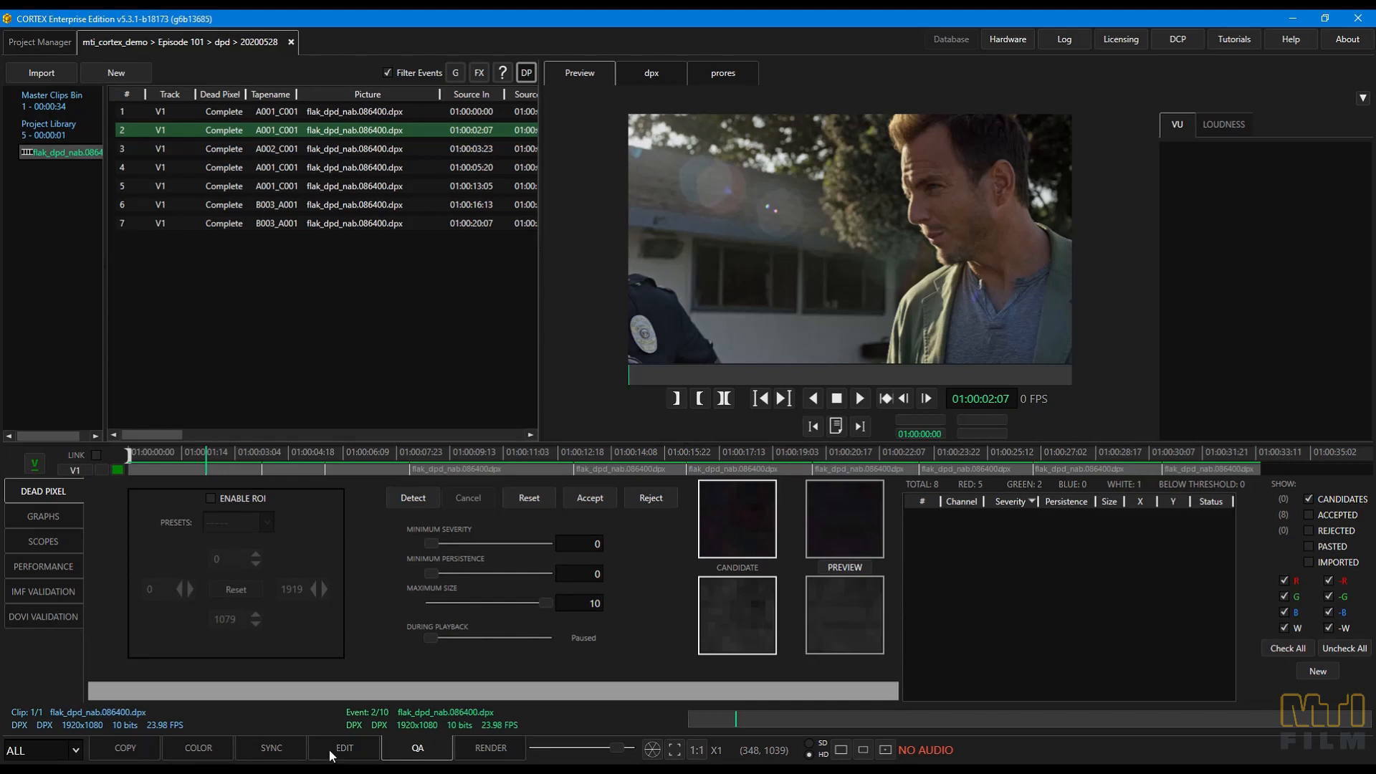
- Copy breaks onto V2 in the EDIT timeline, then go back to QA
left_click(344, 748)
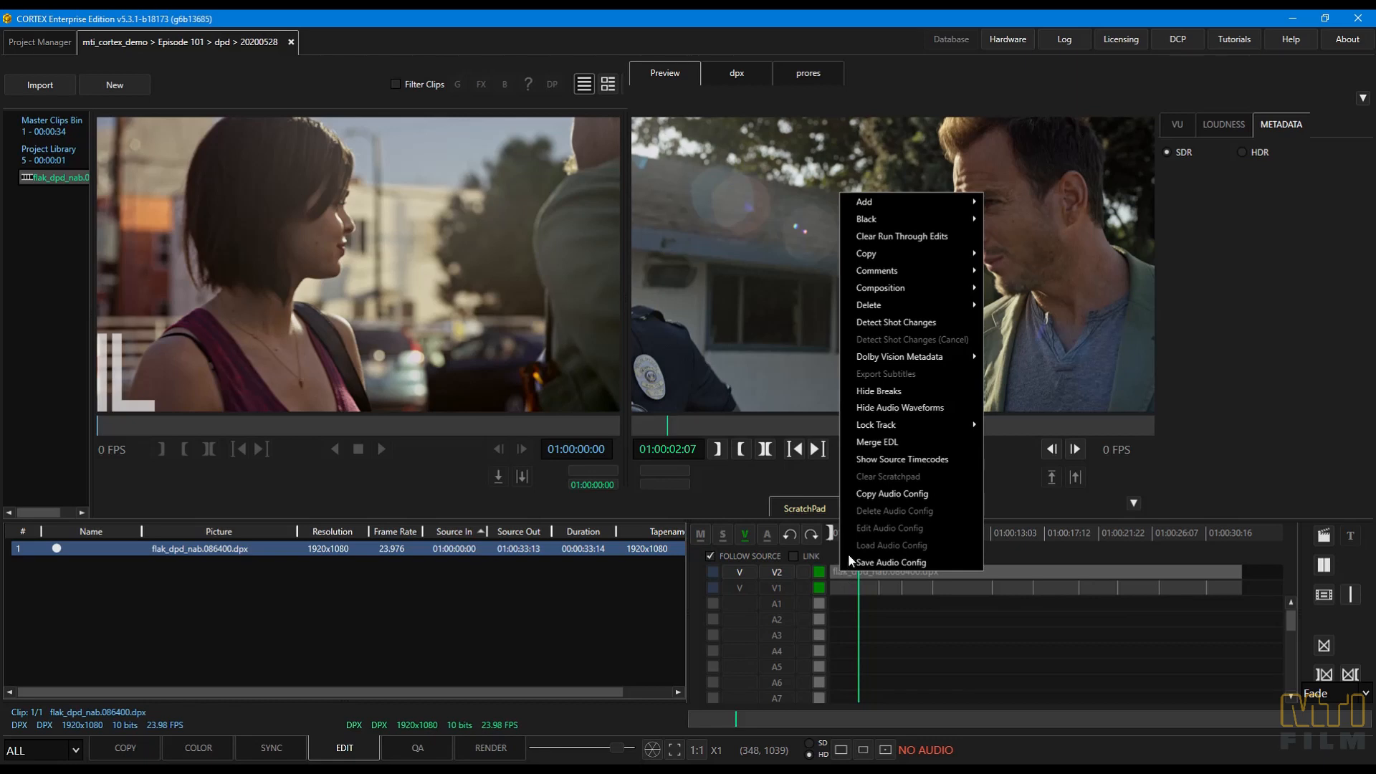
mouse_move(878, 253)
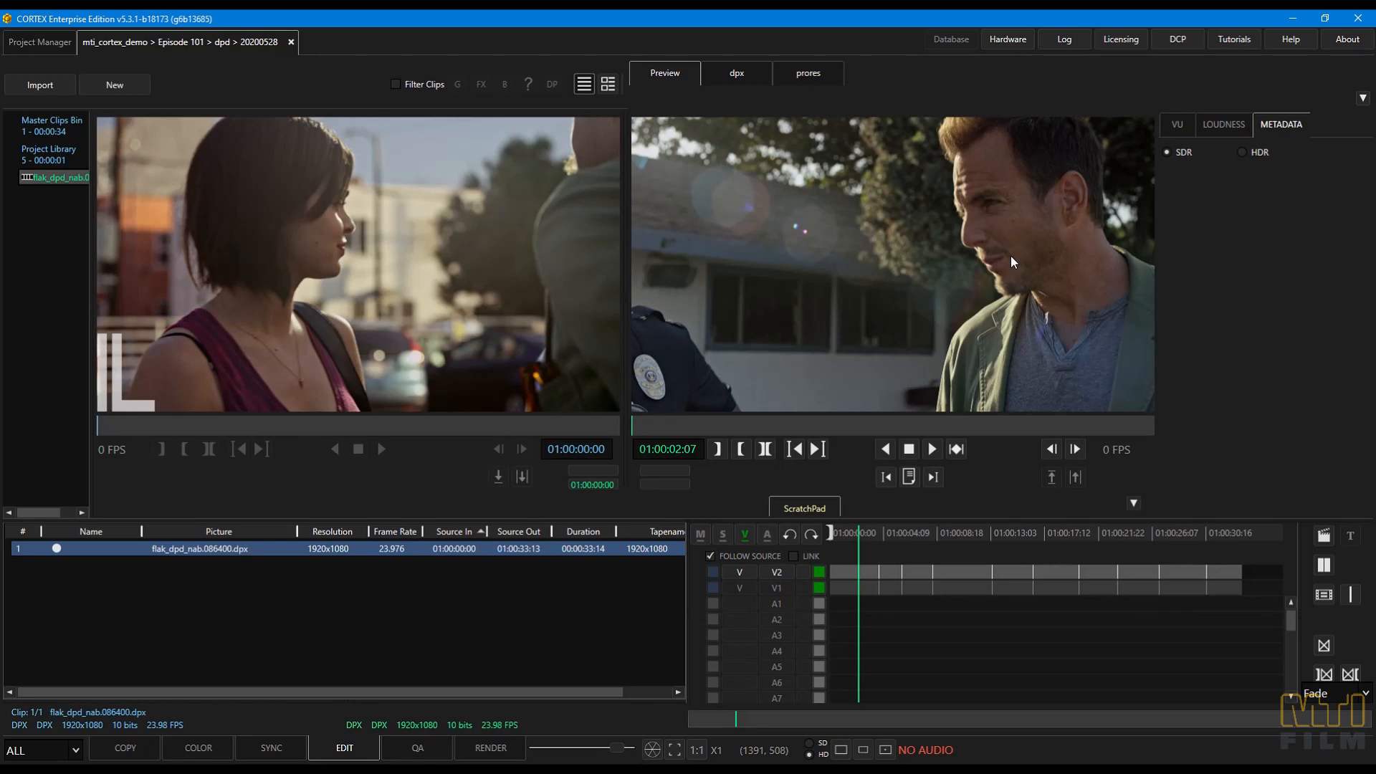
mouse_move(488, 728)
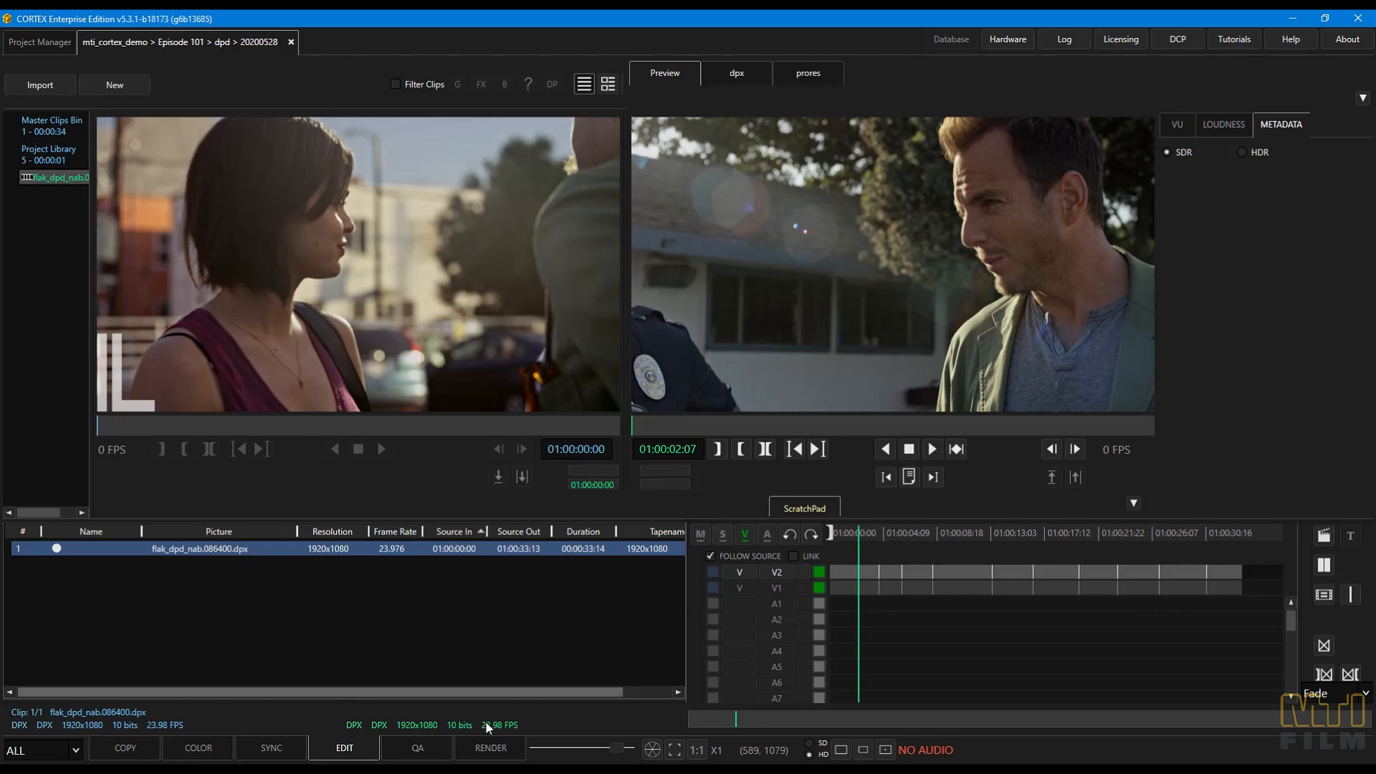
left_click(417, 747)
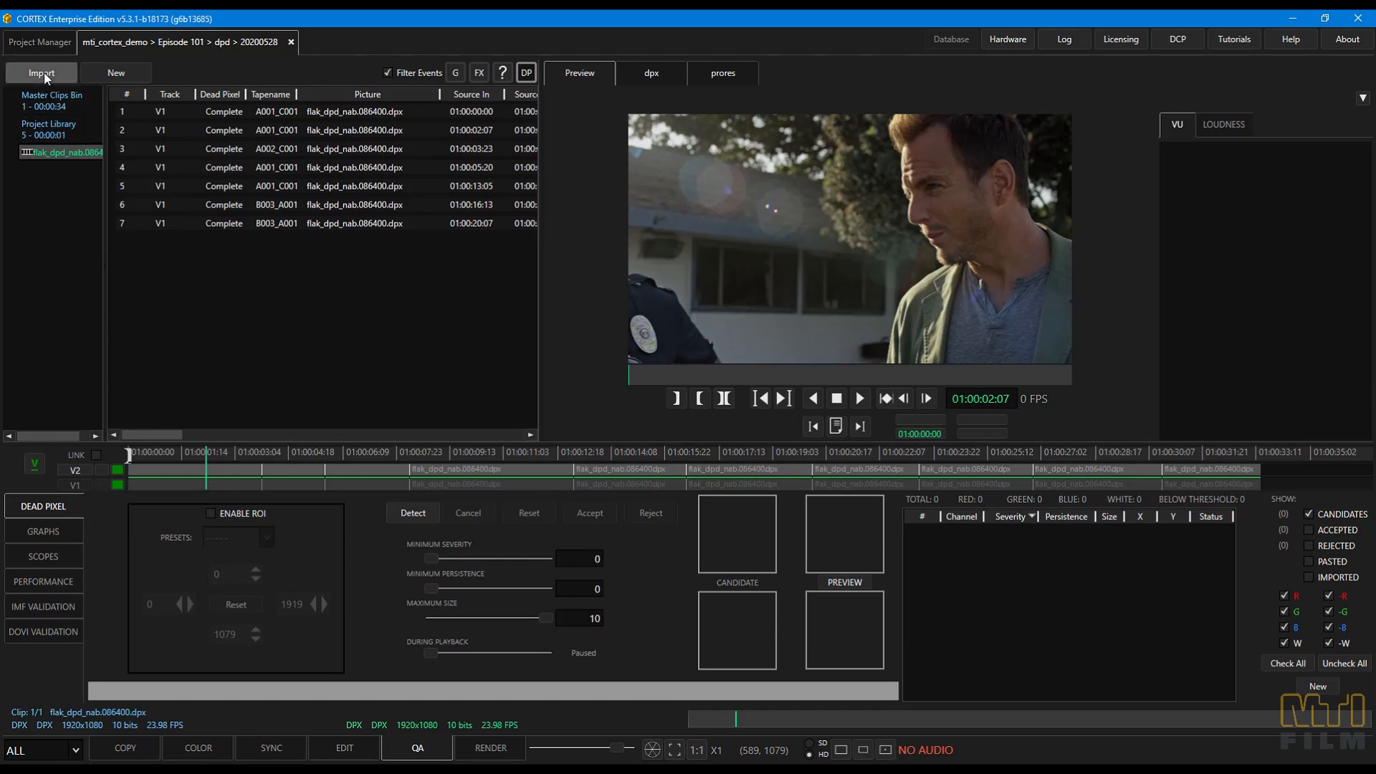
- Import the .dead_pixels.csv list with re-mapping and shot detection left off
left_click(42, 72)
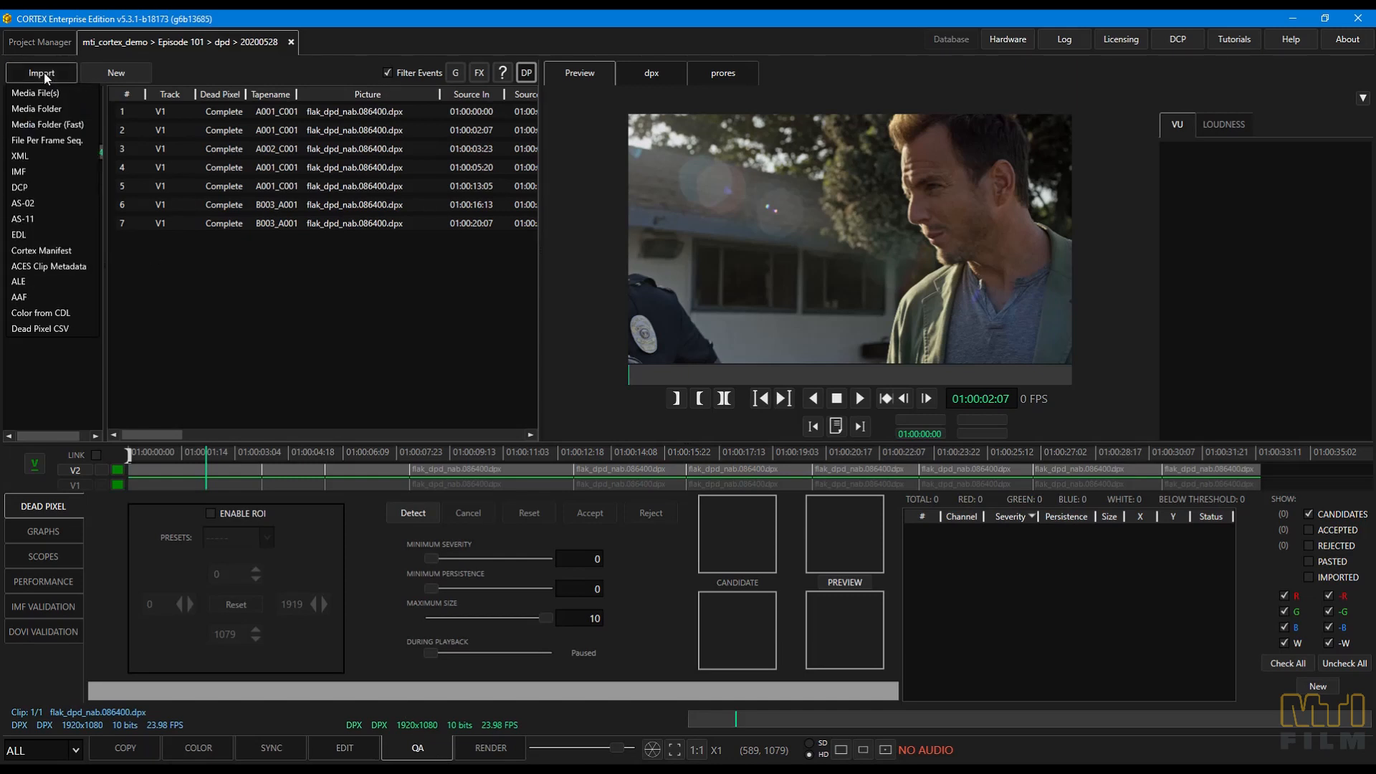
left_click(40, 328)
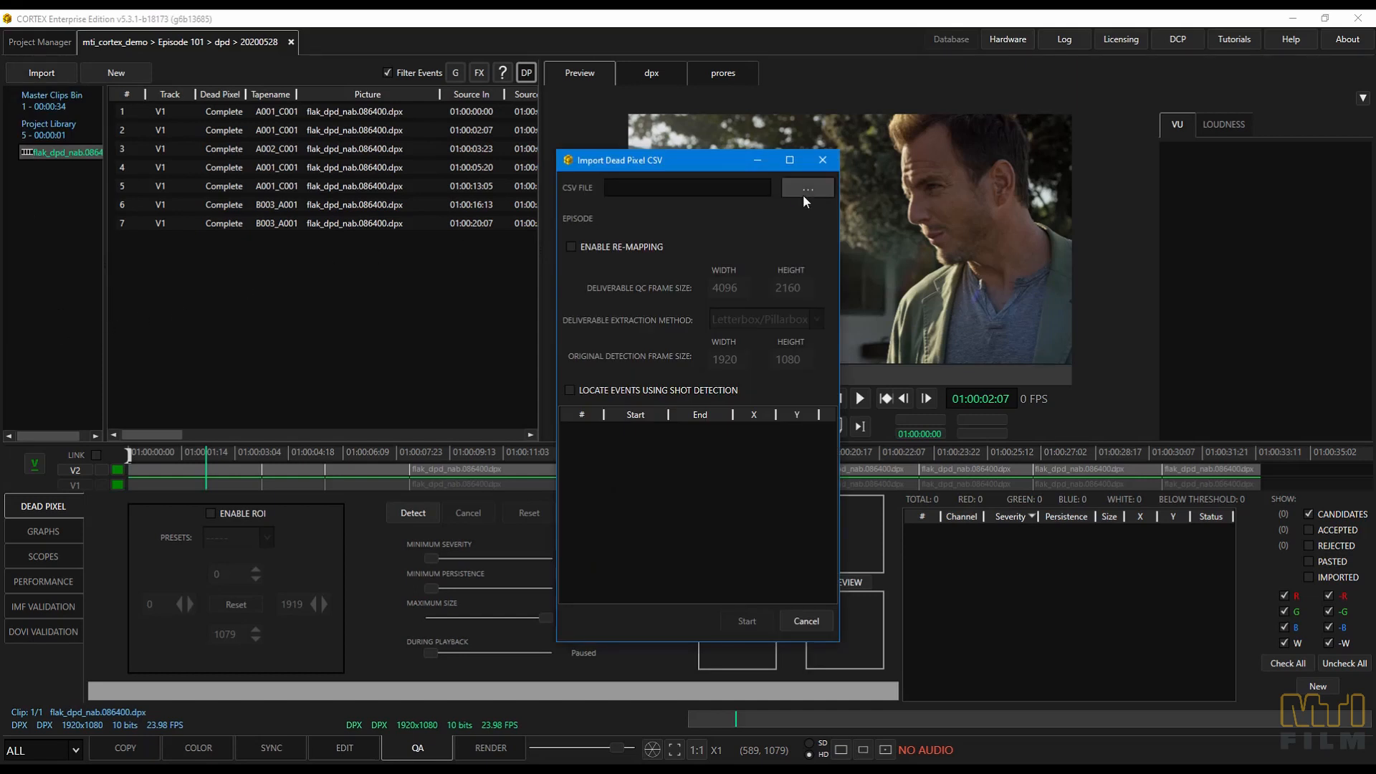
left_click(805, 188)
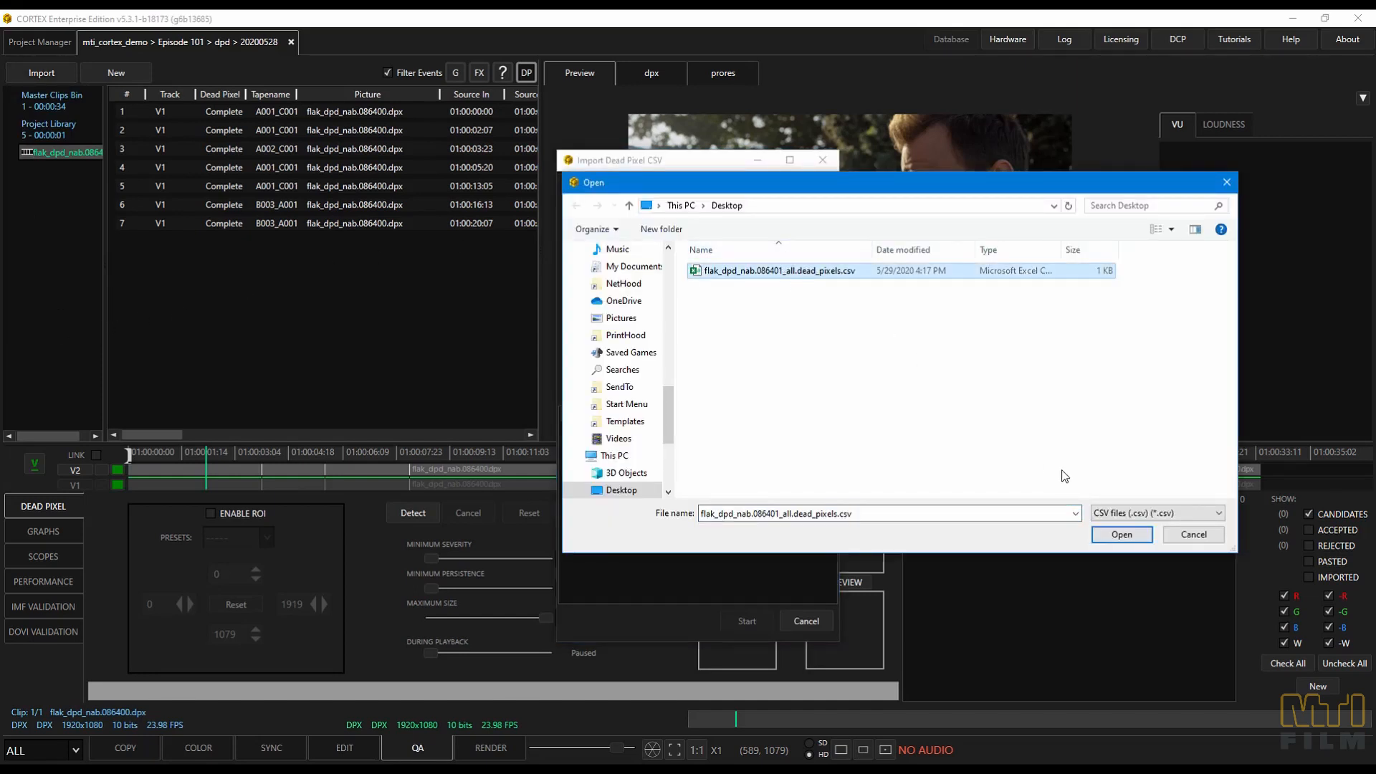
left_click(1121, 533)
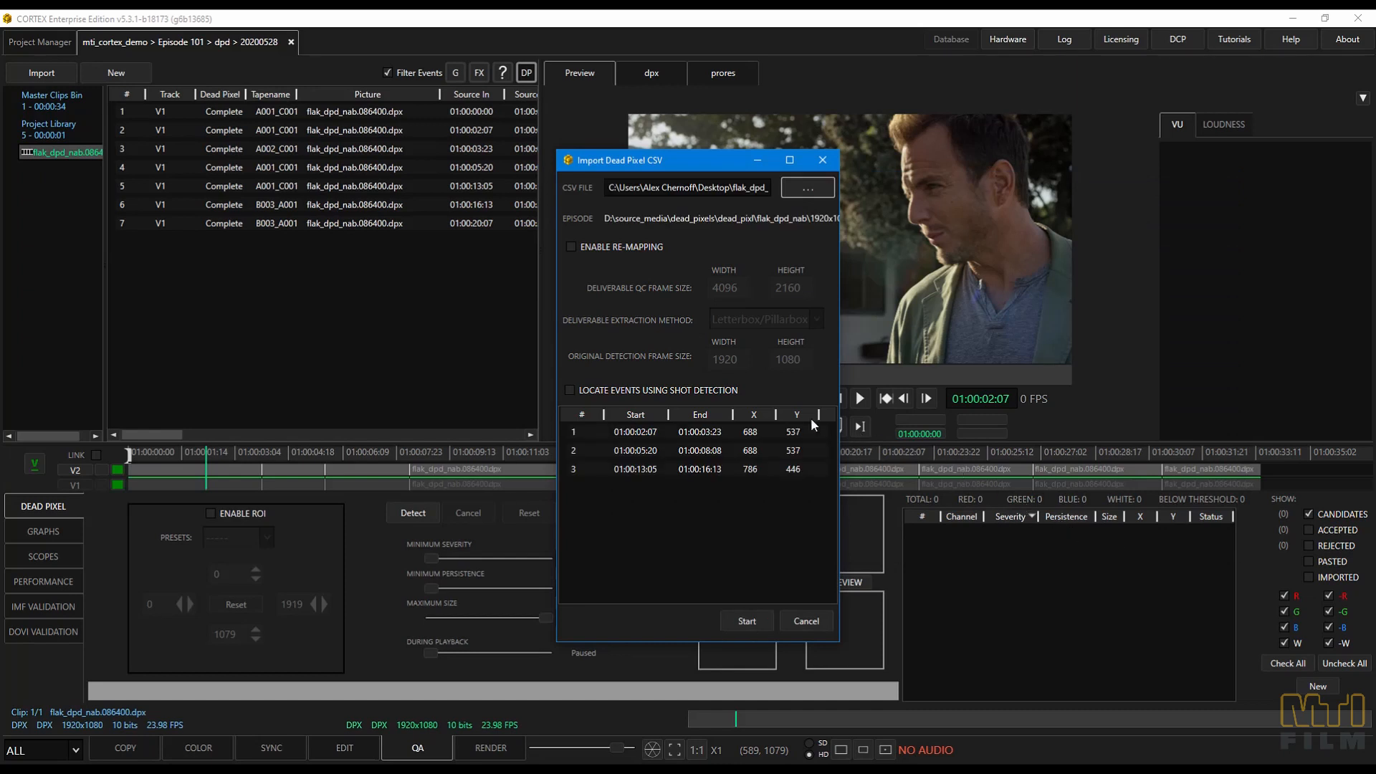
mouse_move(591, 402)
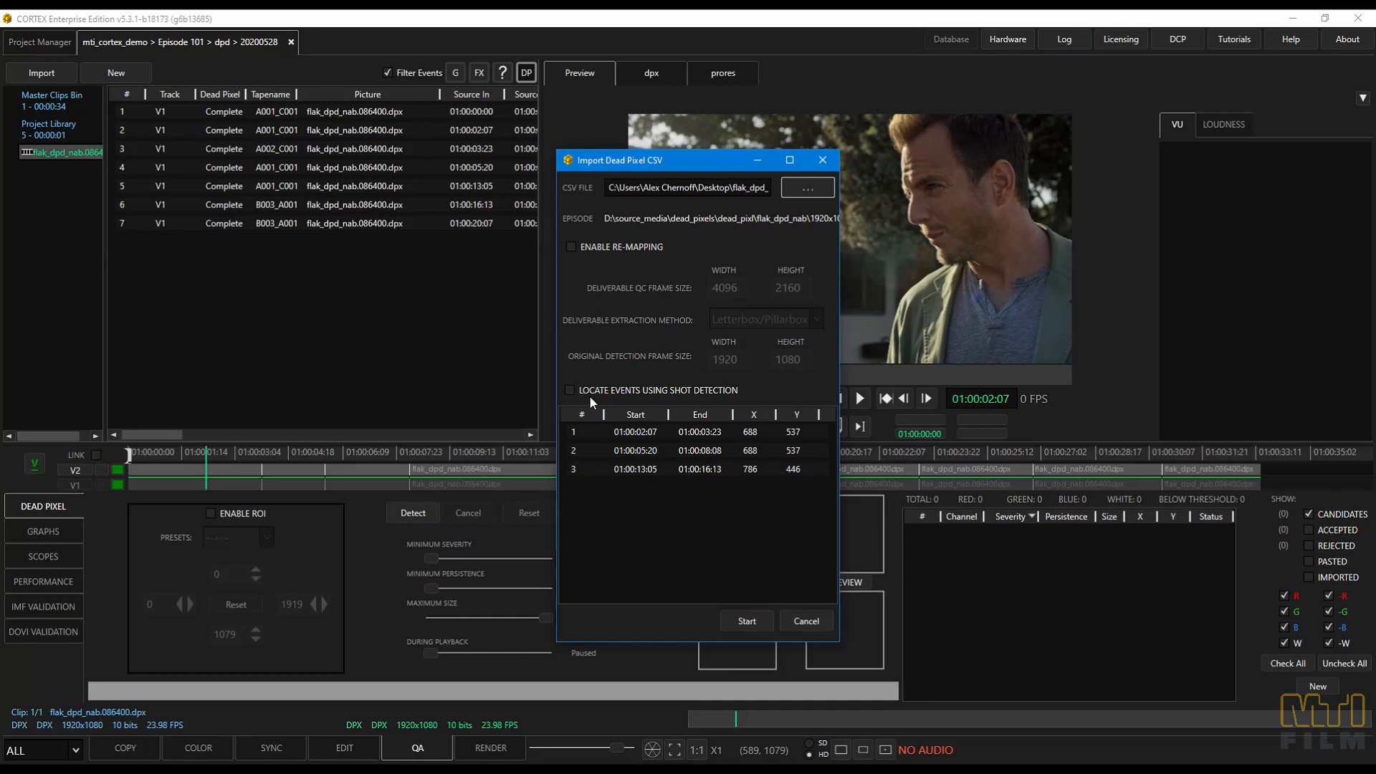
left_click(570, 390)
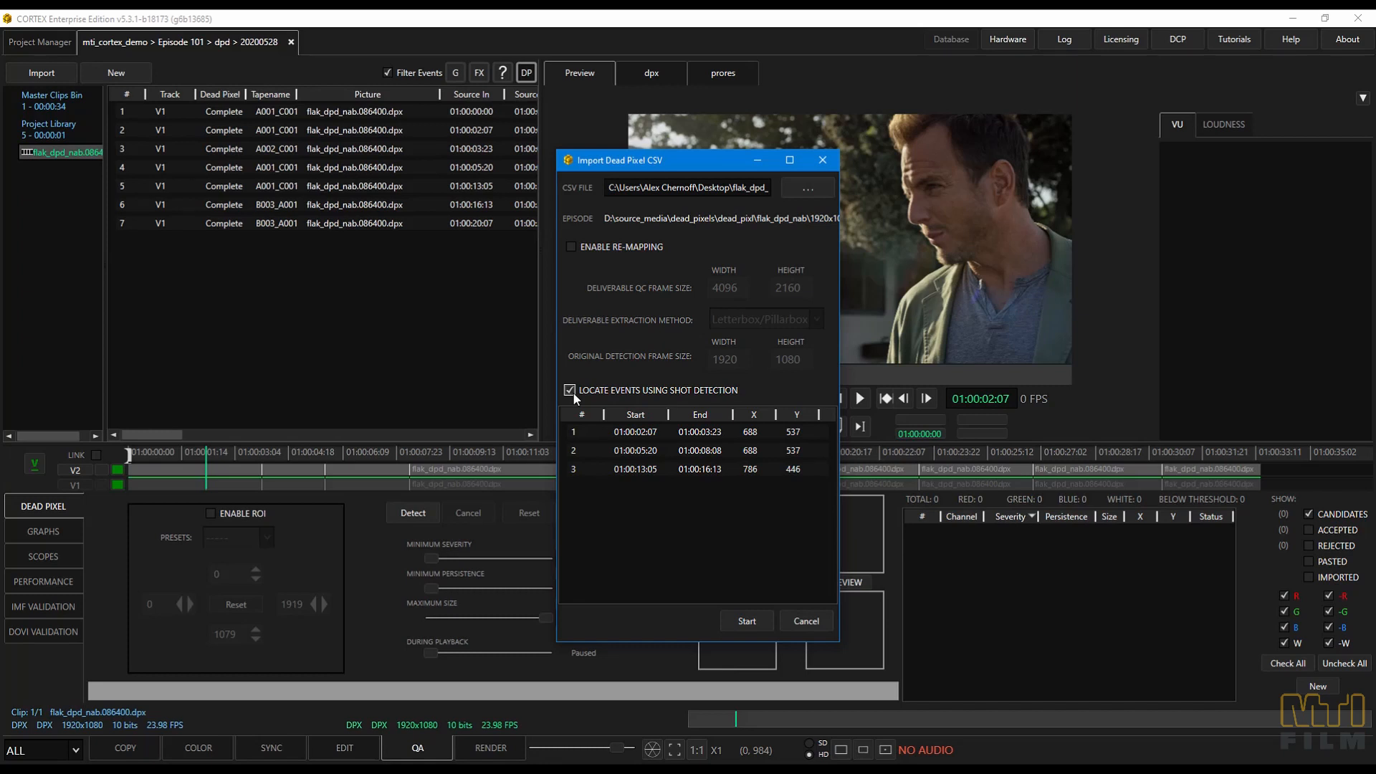
left_click(570, 390)
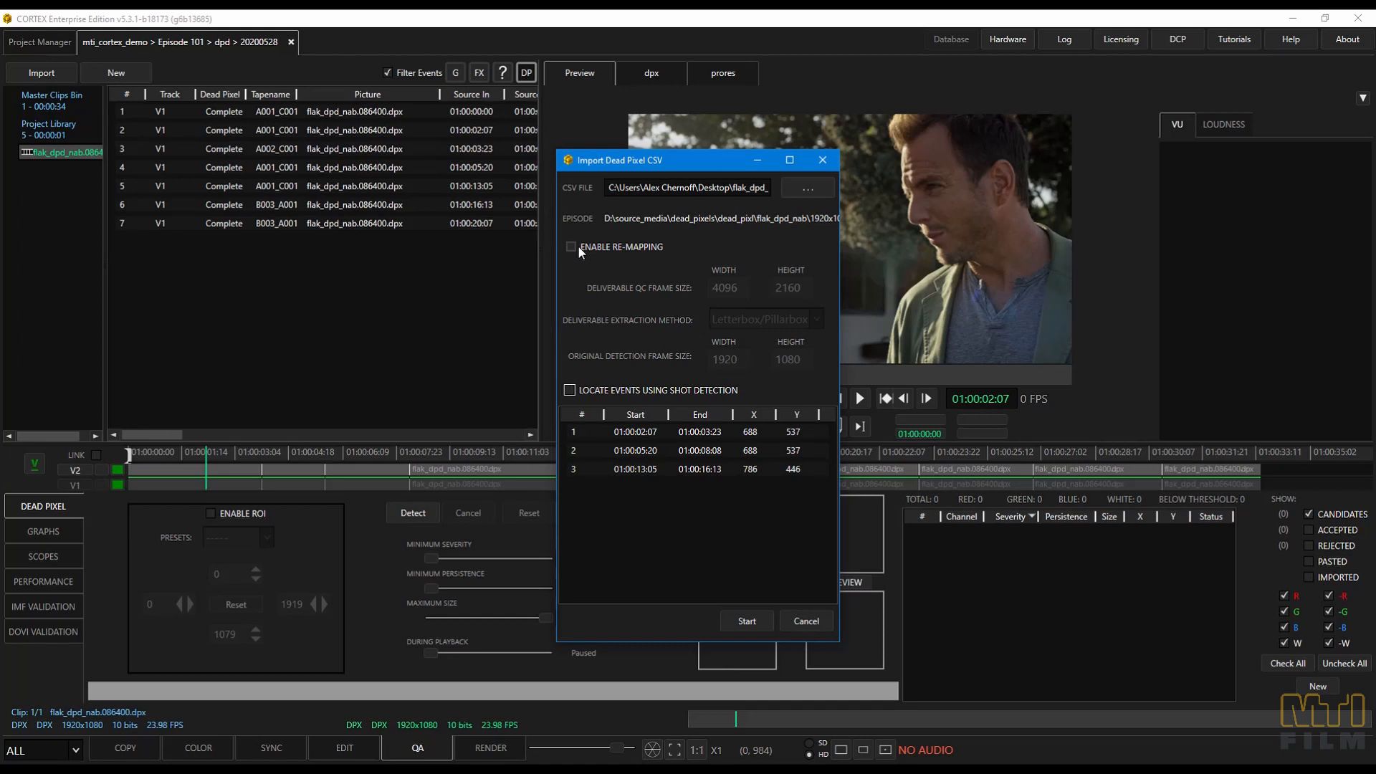
left_click(570, 246)
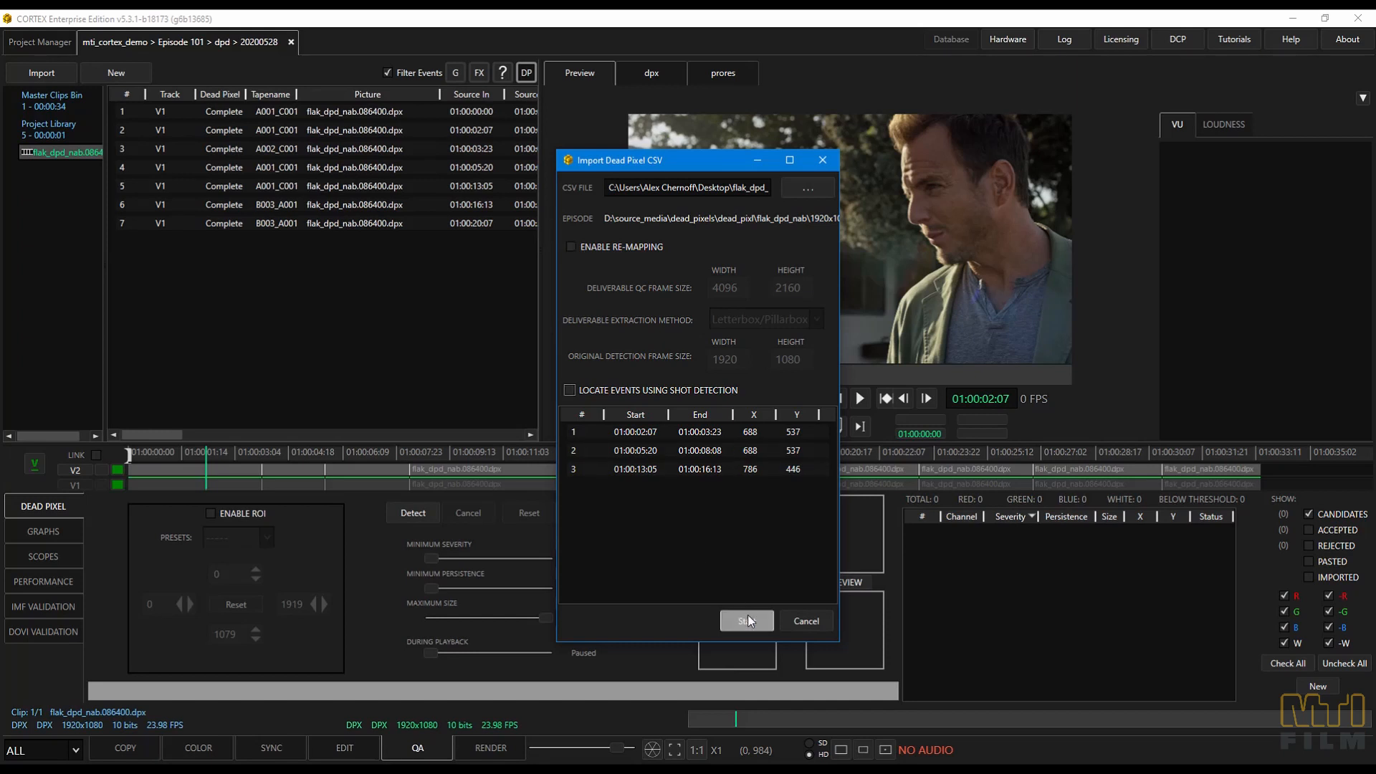
left_click(745, 621)
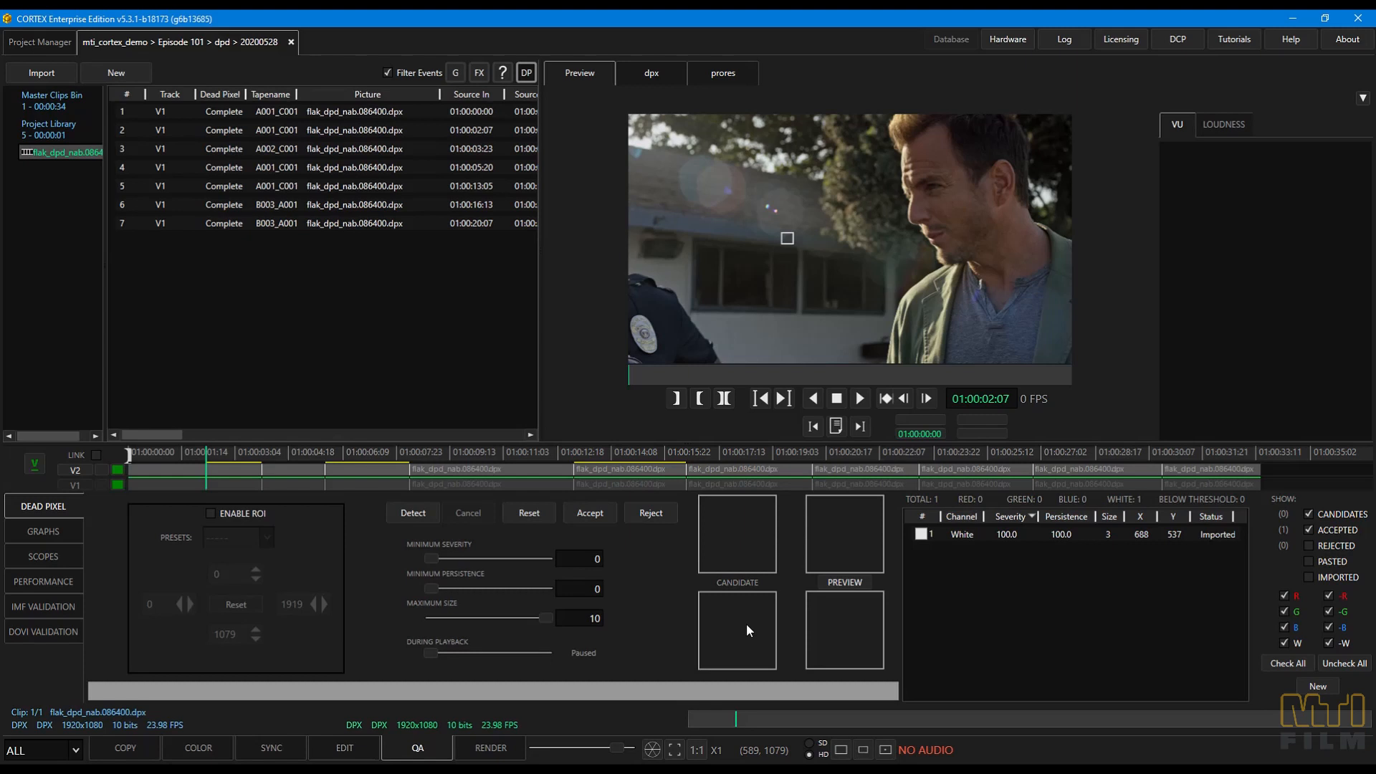
mouse_move(650, 471)
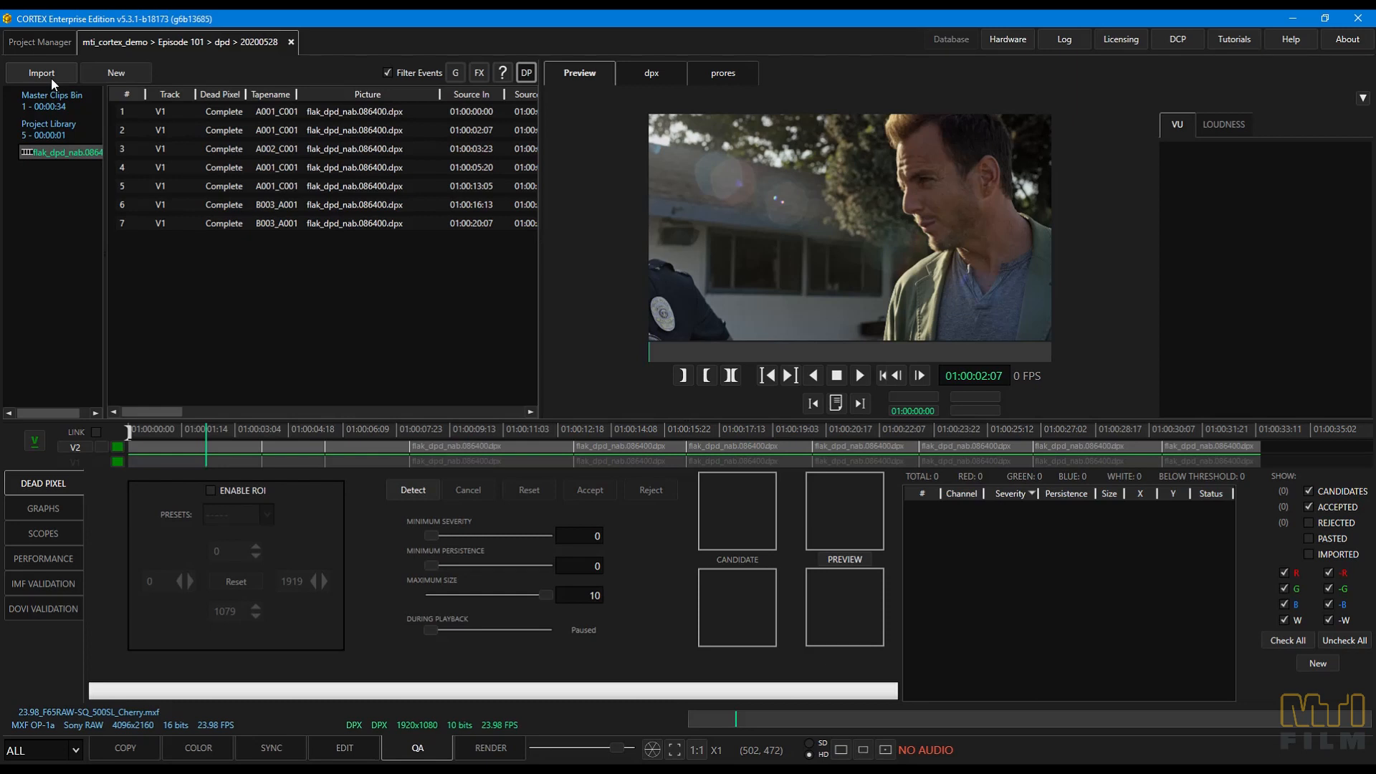
- Import the CSV re-mapped from 4096x2160 to 3840x2160 letterbox, then open event five
left_click(41, 72)
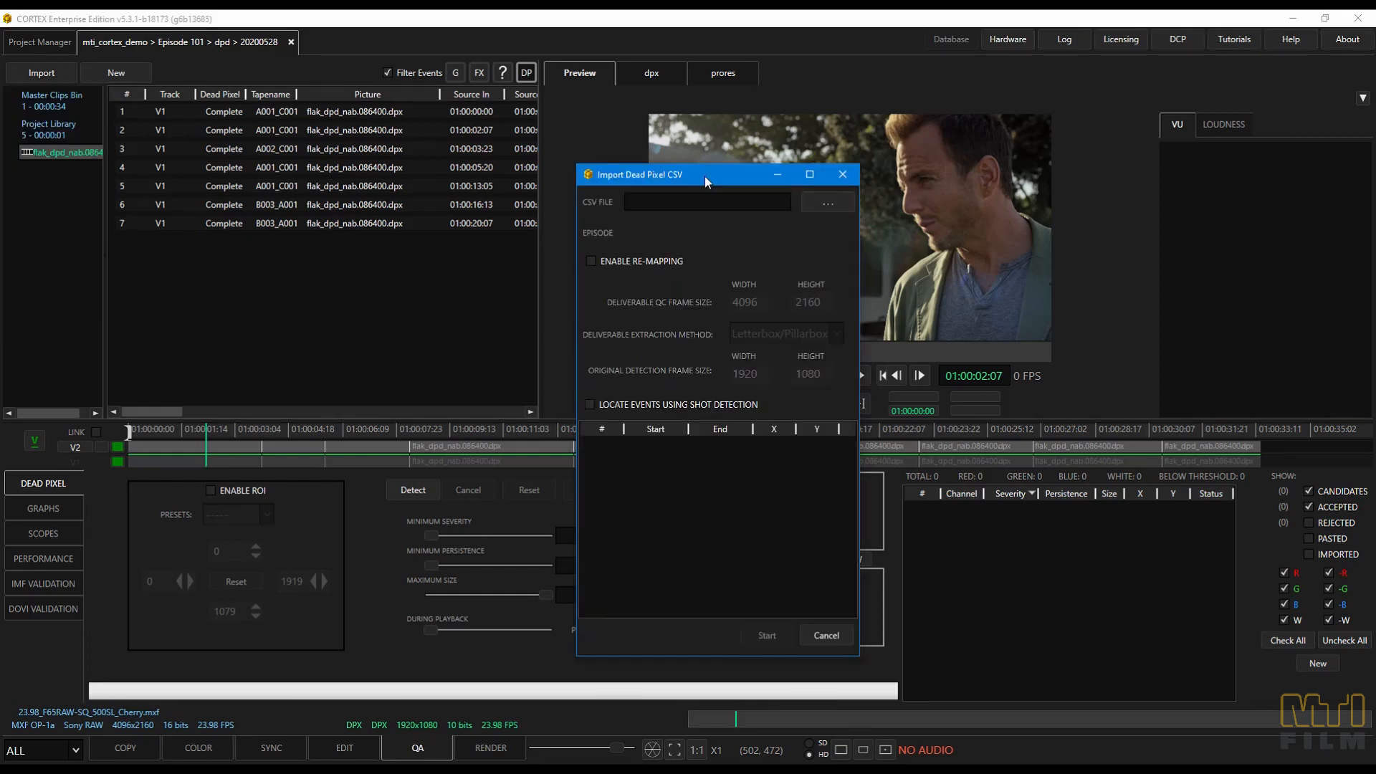
left_click(825, 203)
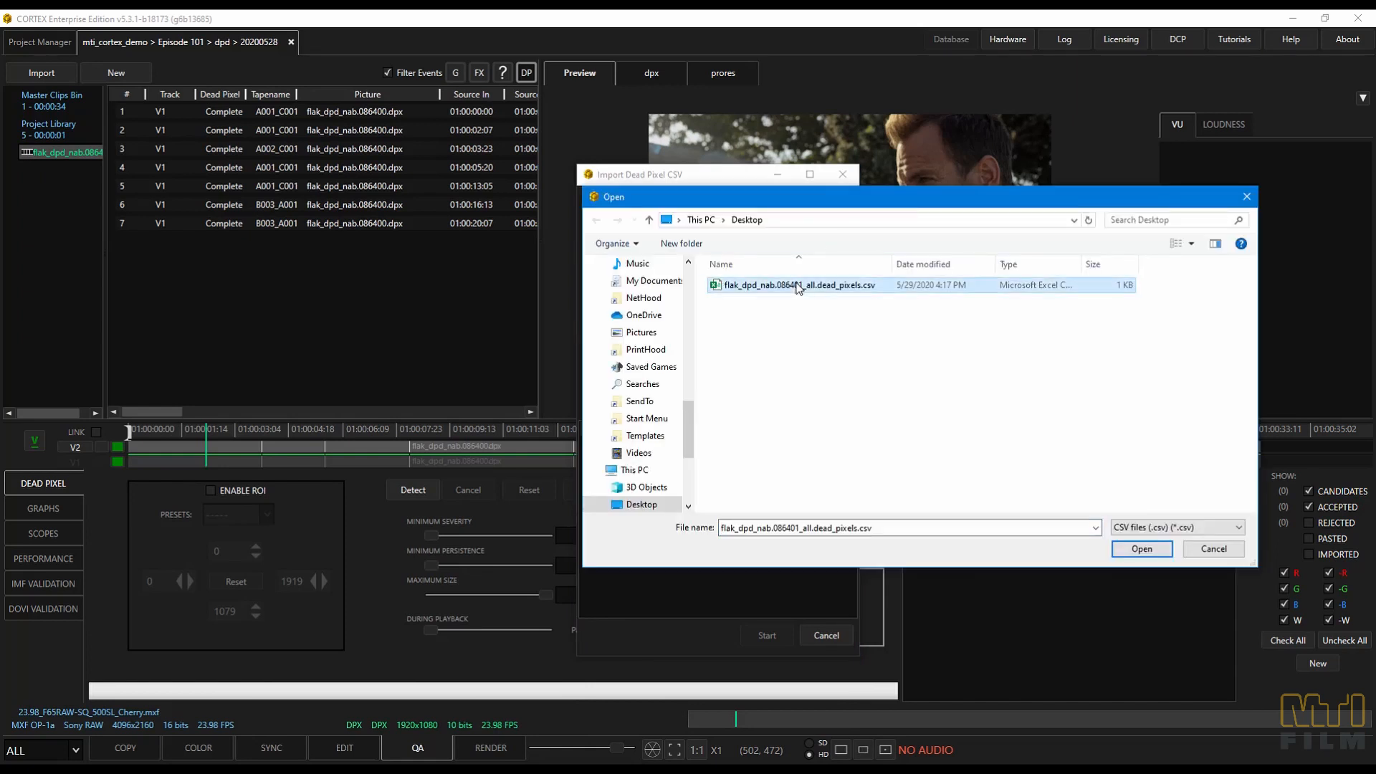
left_click(1141, 548)
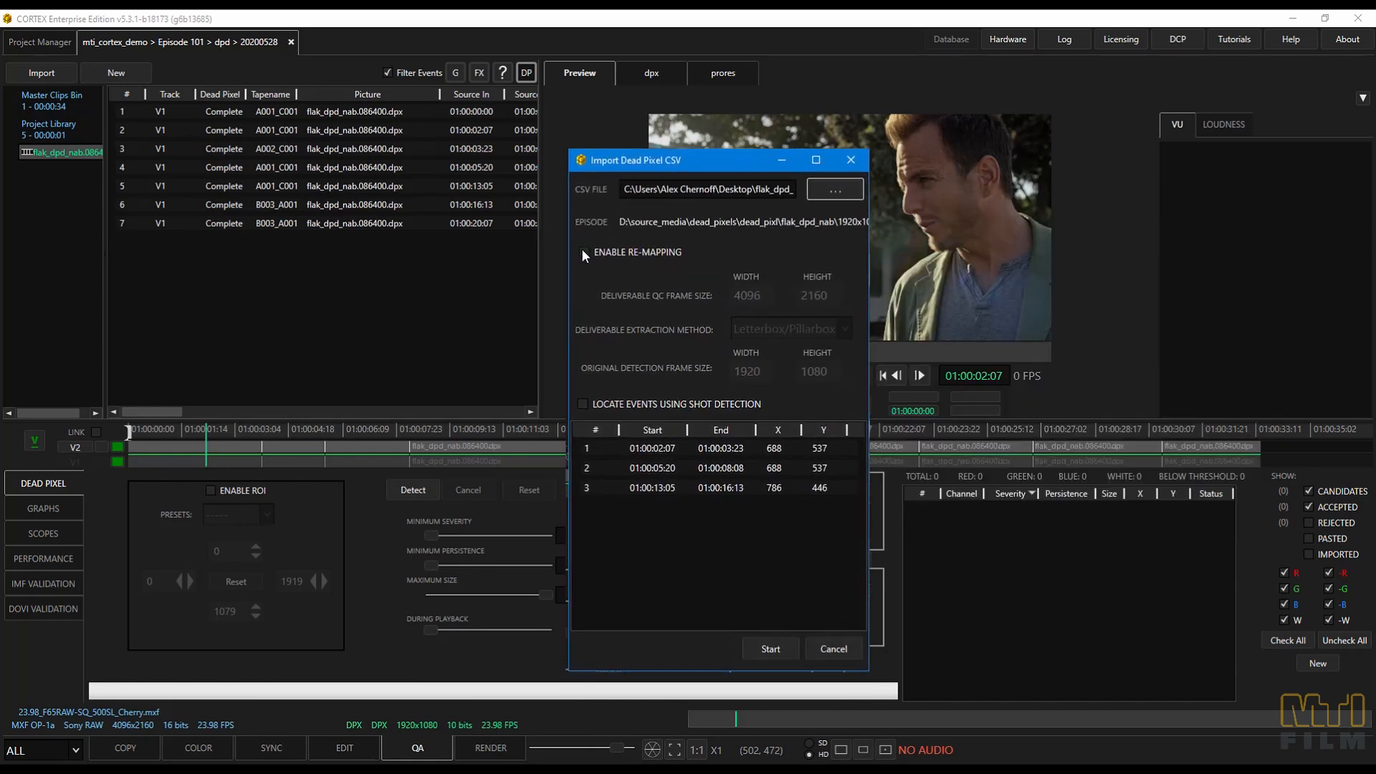
left_click(583, 252)
type("3840")
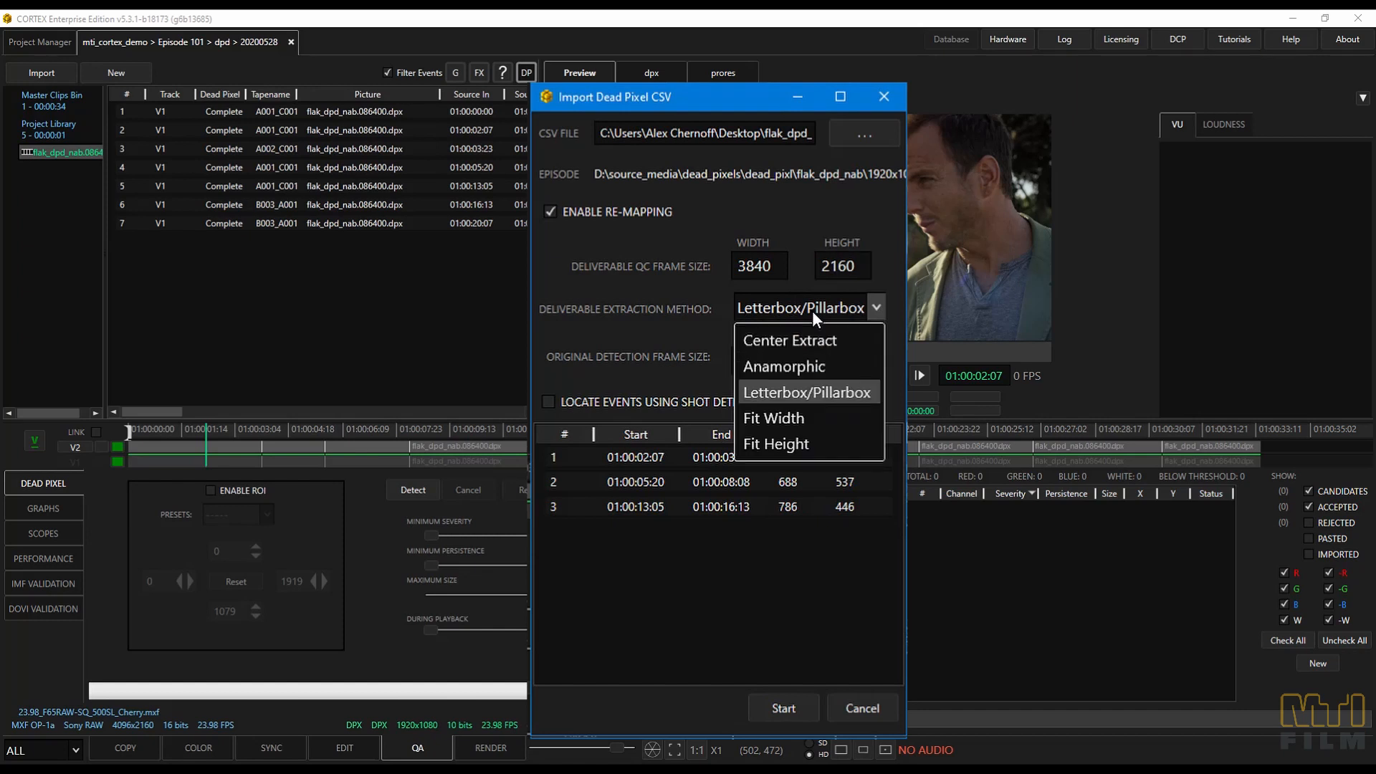
left_click(805, 392)
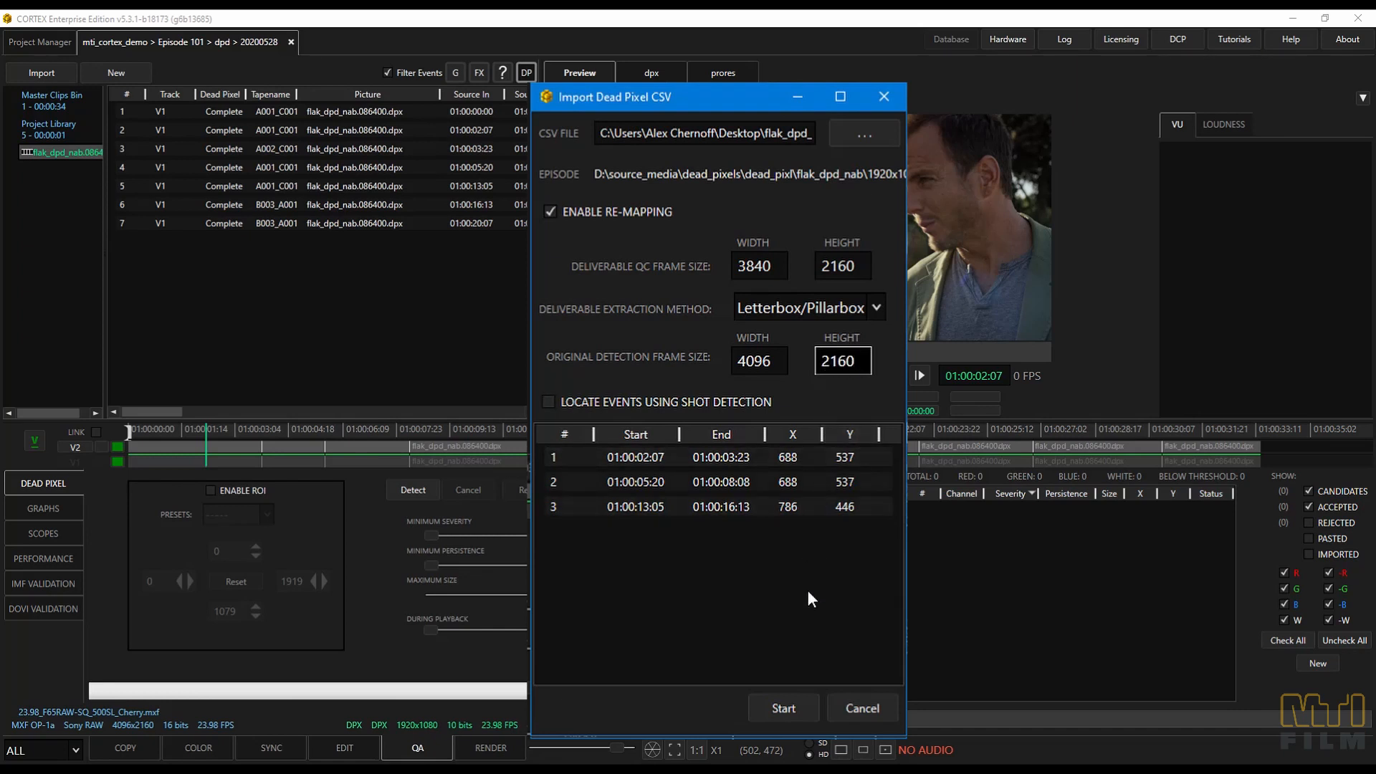
left_click(782, 707)
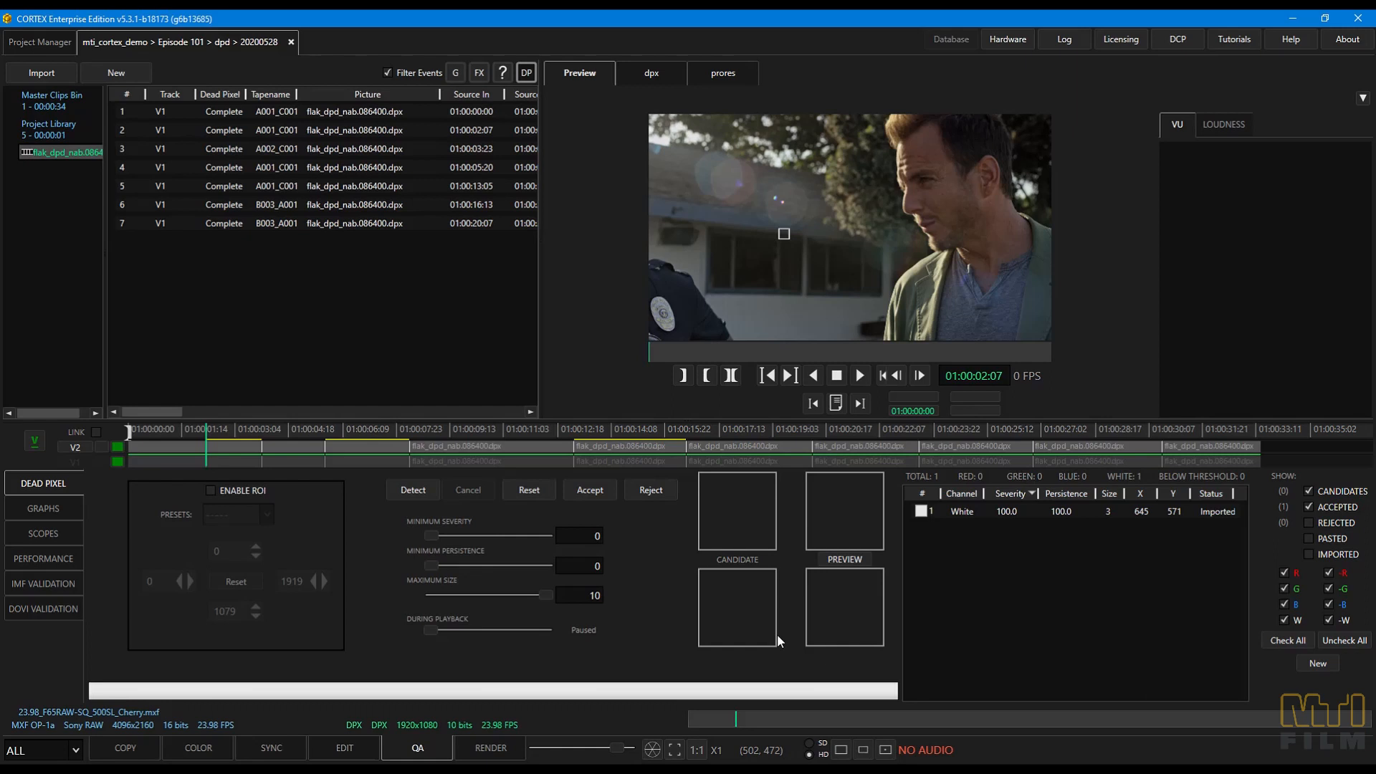
left_click(352, 185)
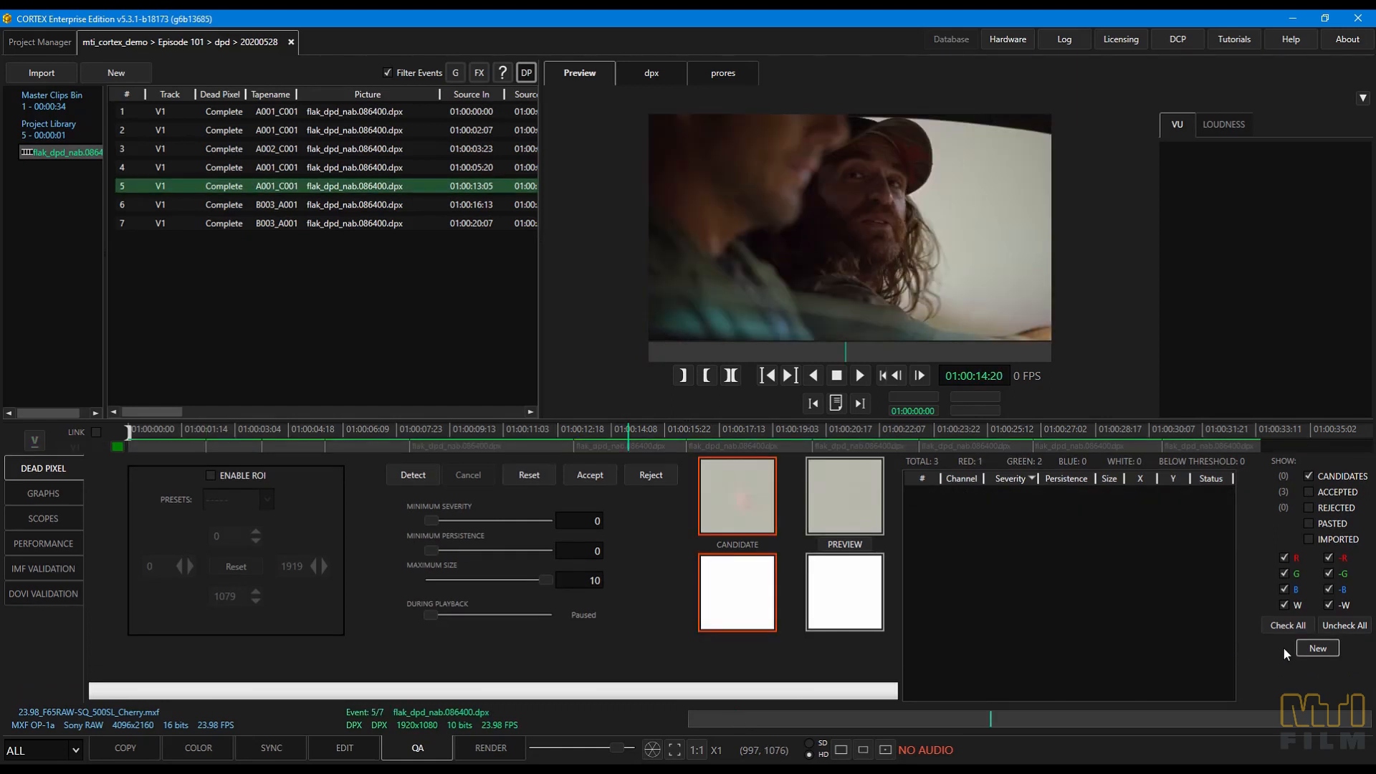
- Add a re-mapped manual dead pixel at X 786, Y 446, size 3
left_click(1317, 648)
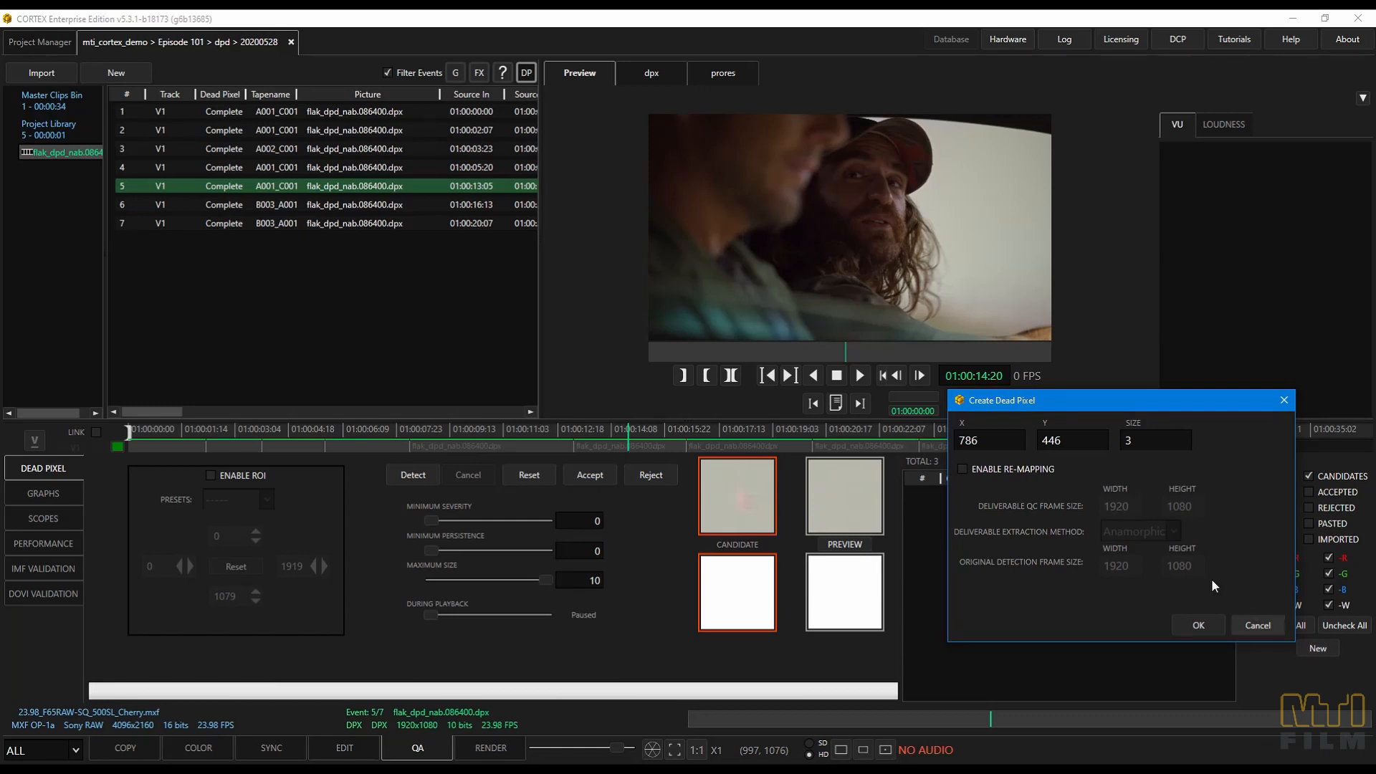
left_click(988, 439)
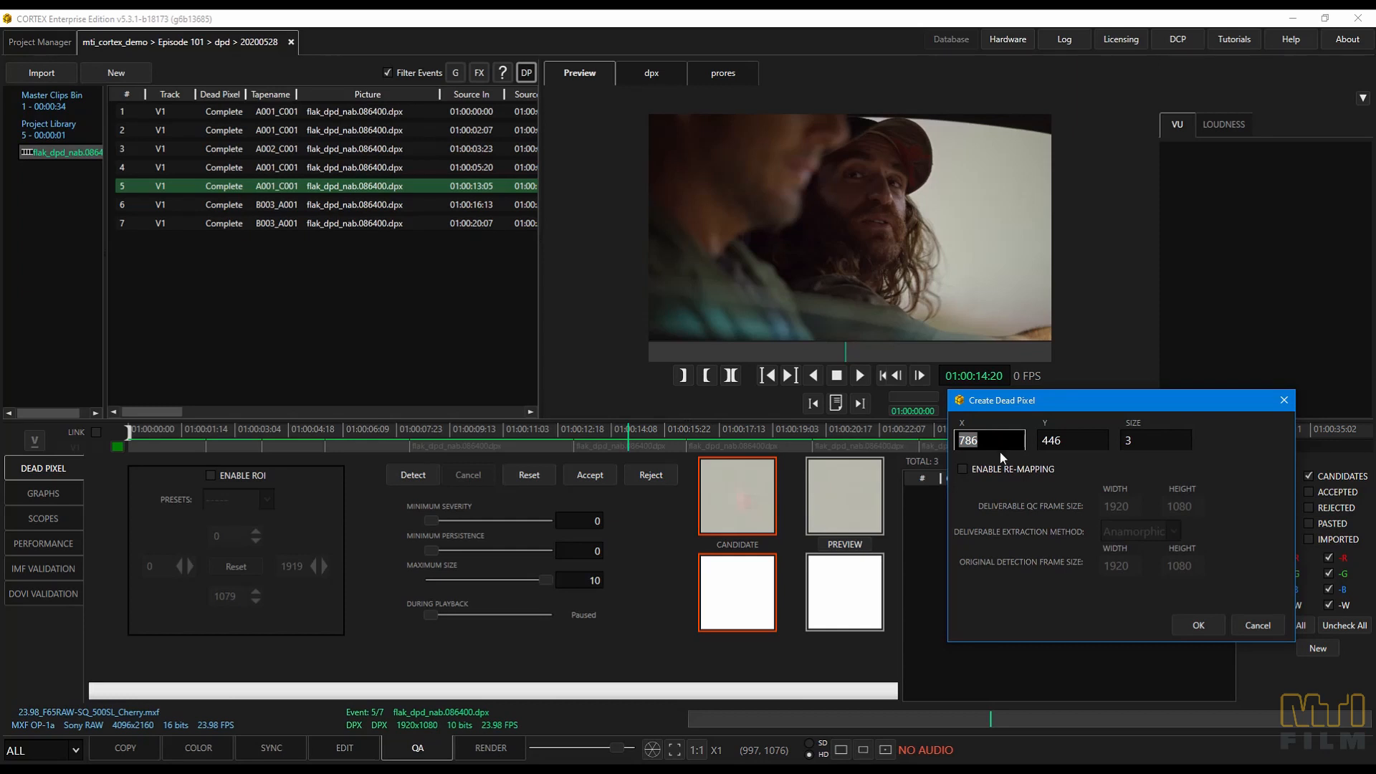
left_click(963, 469)
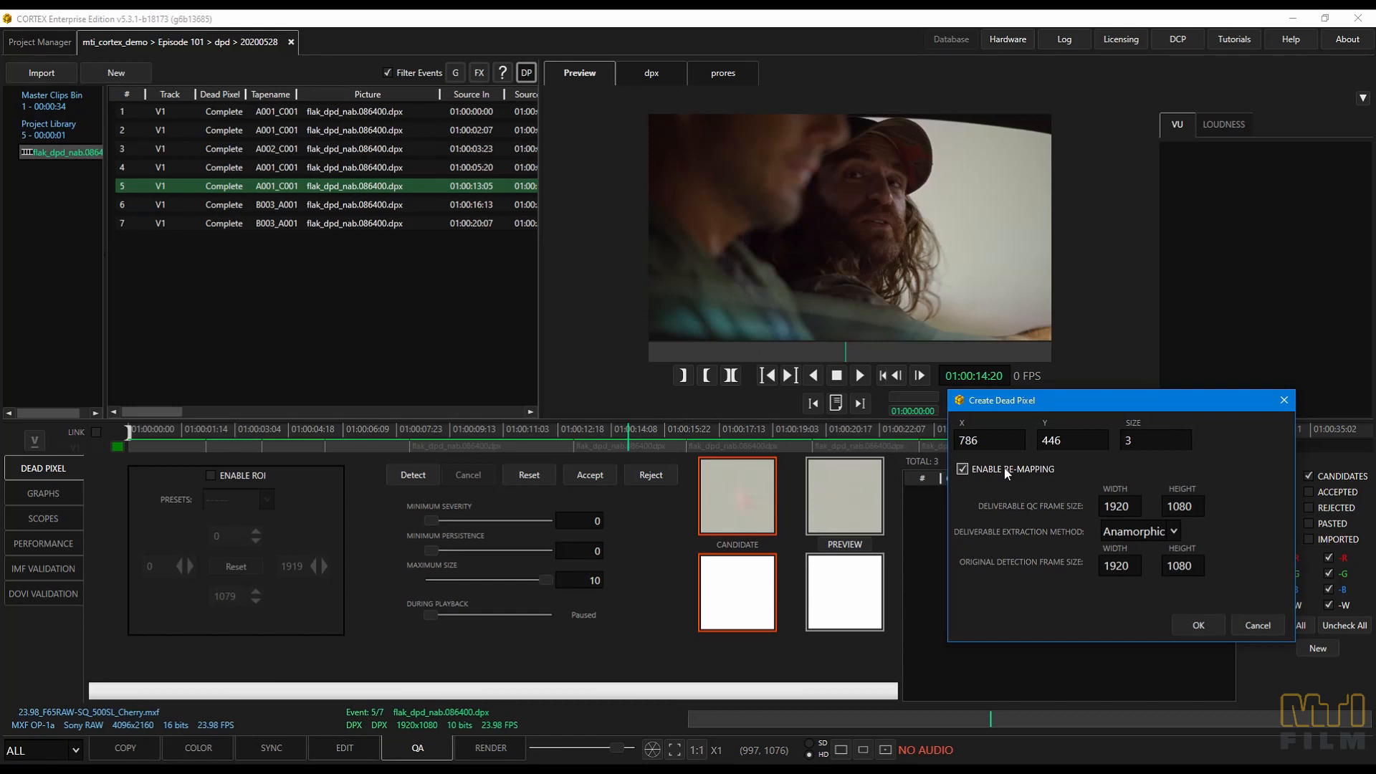
left_click(1197, 625)
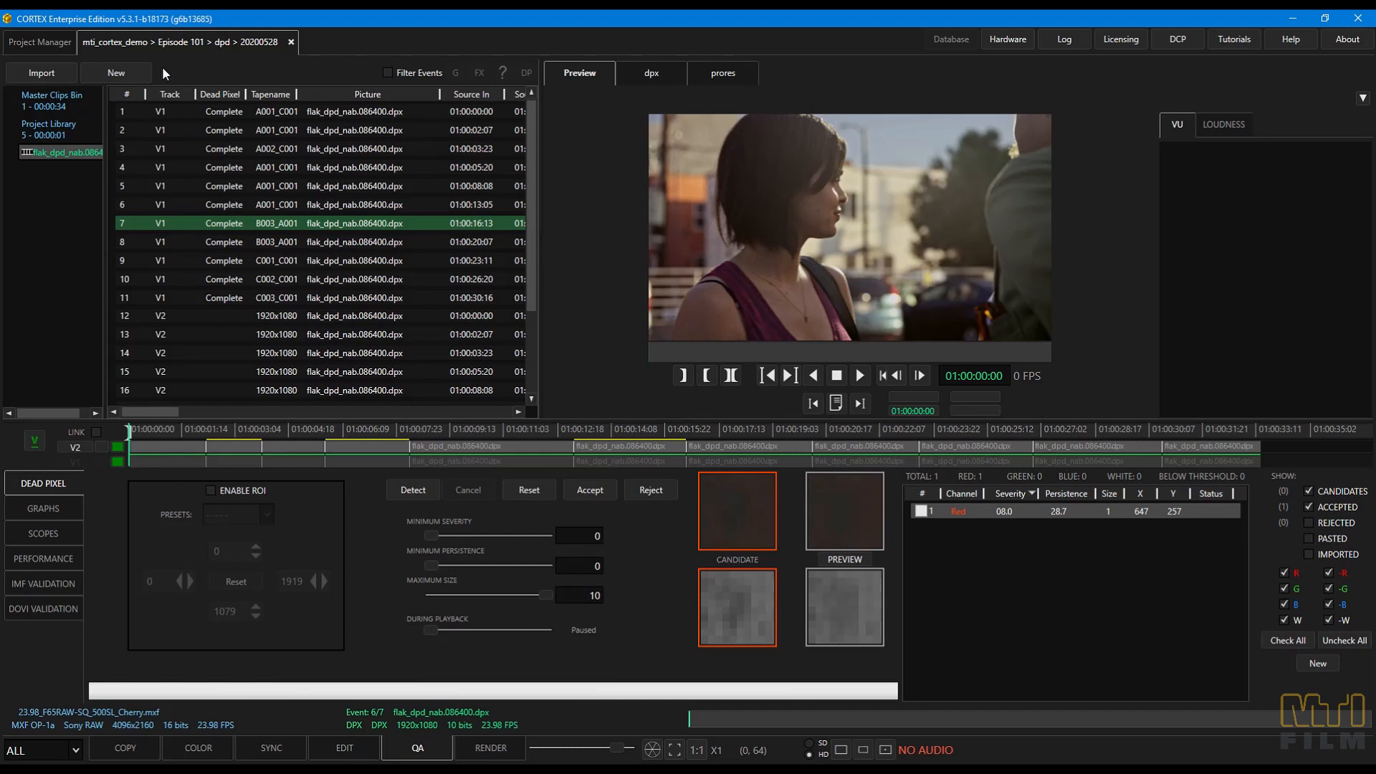
mouse_move(146, 73)
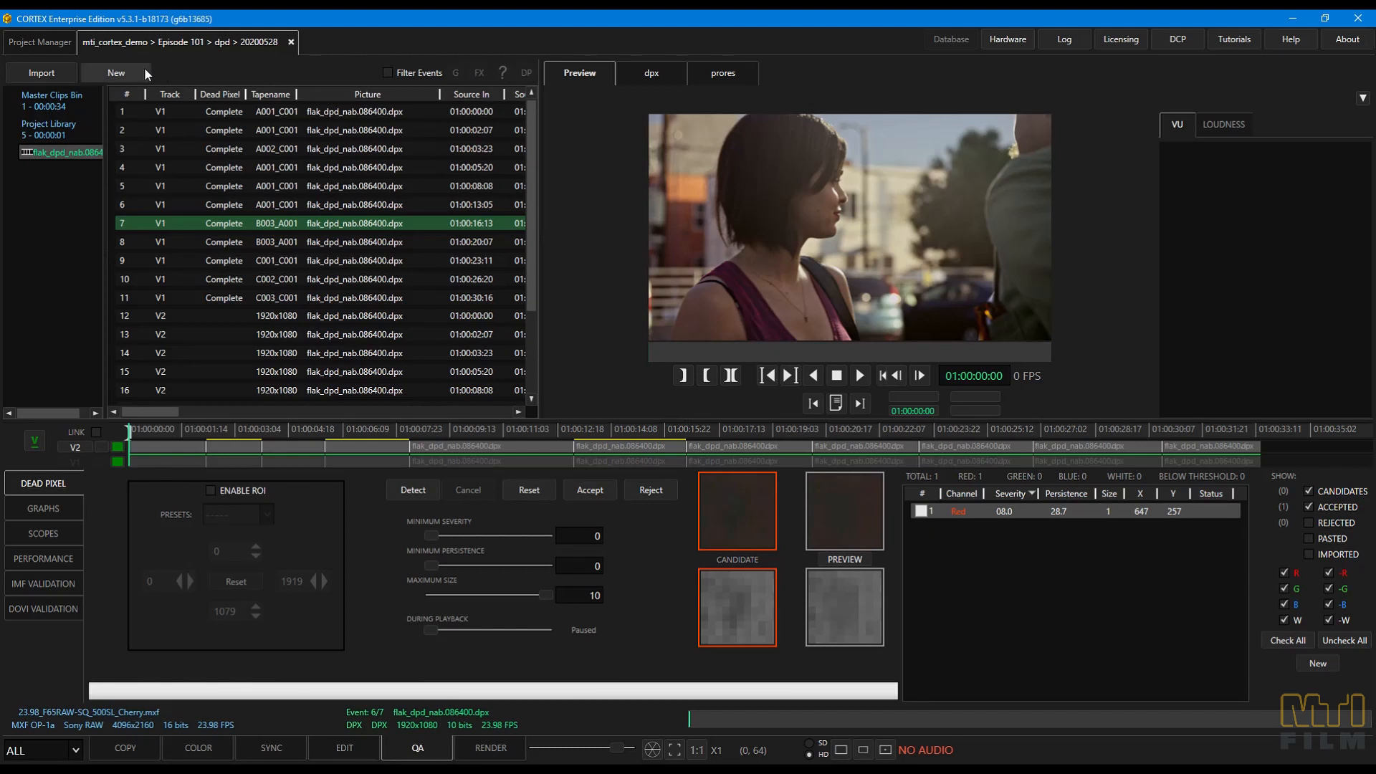
- Create reel flak_dpd_nab.086400_reel with Source timecode and dpx instead of prores
left_click(114, 74)
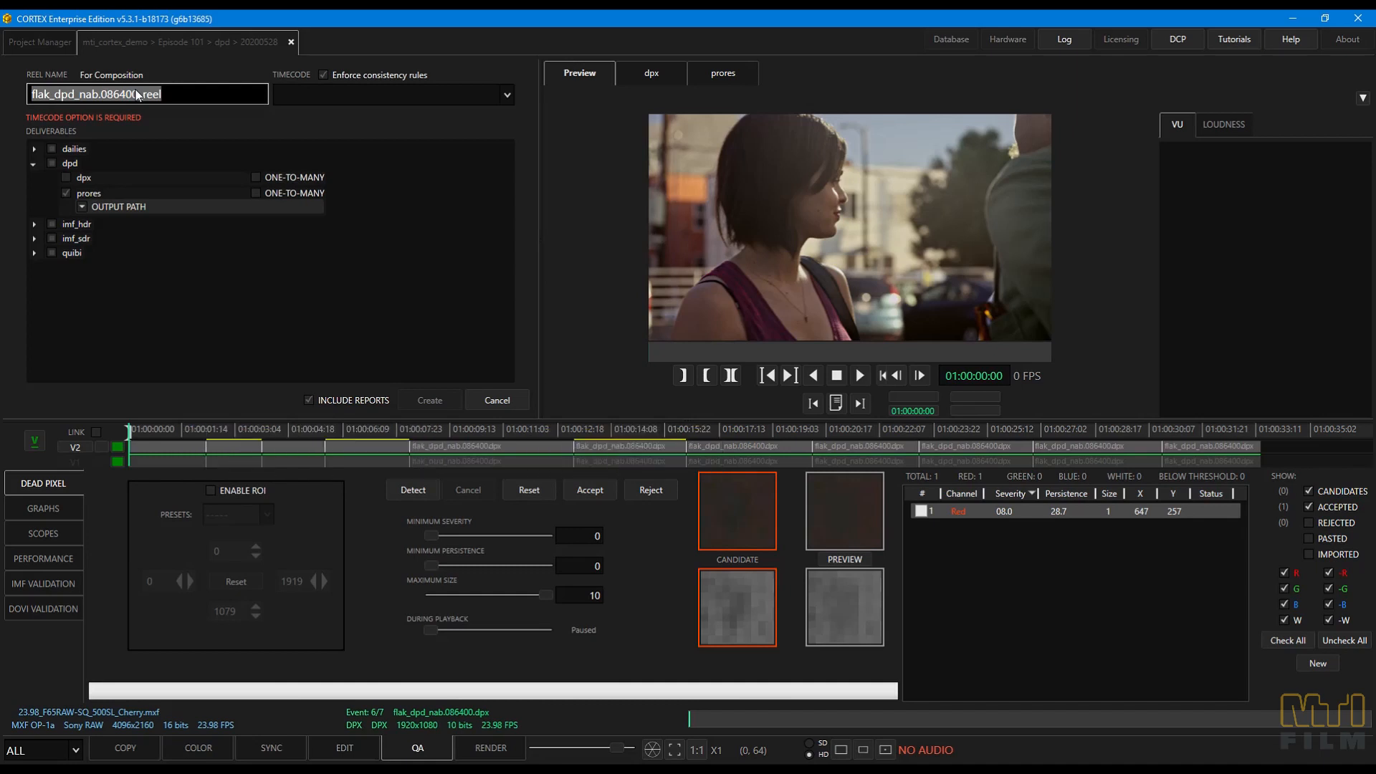
left_click(507, 94)
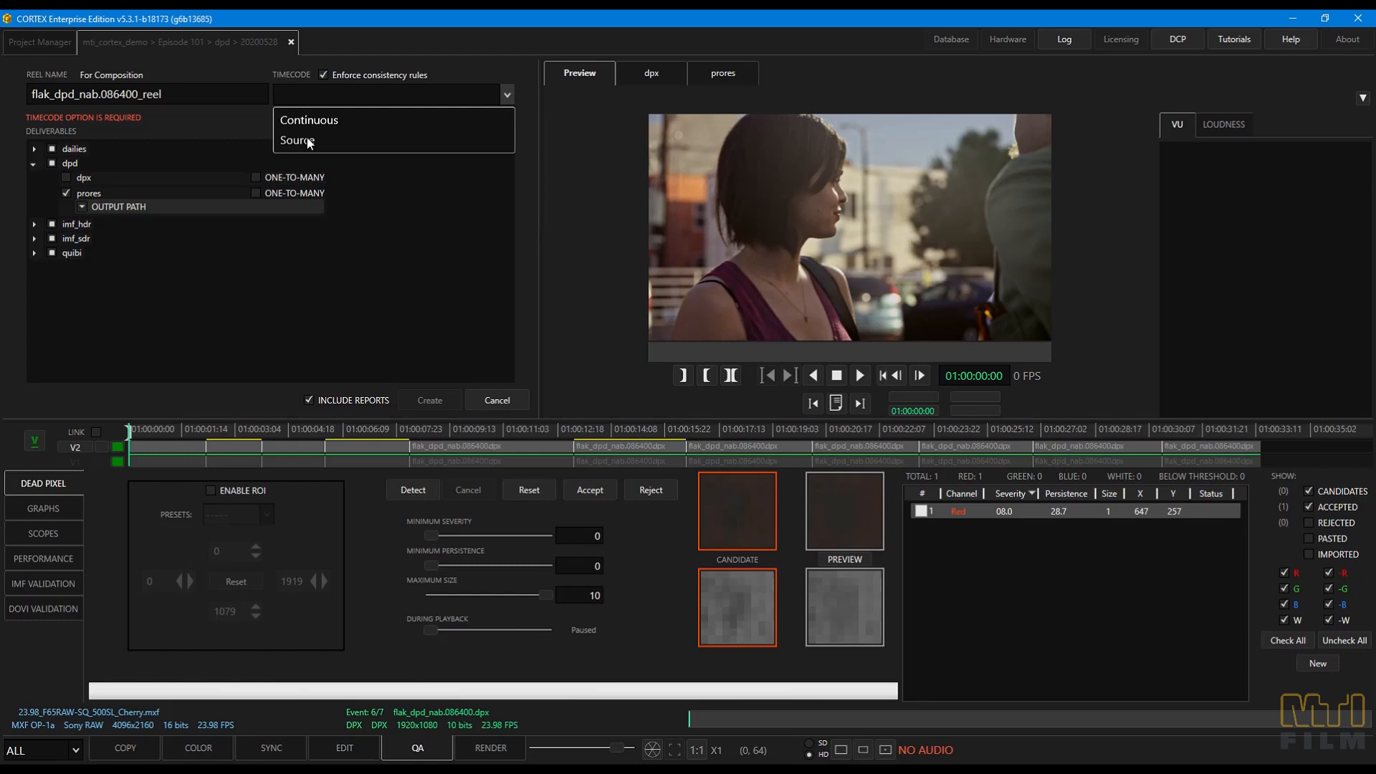
left_click(296, 140)
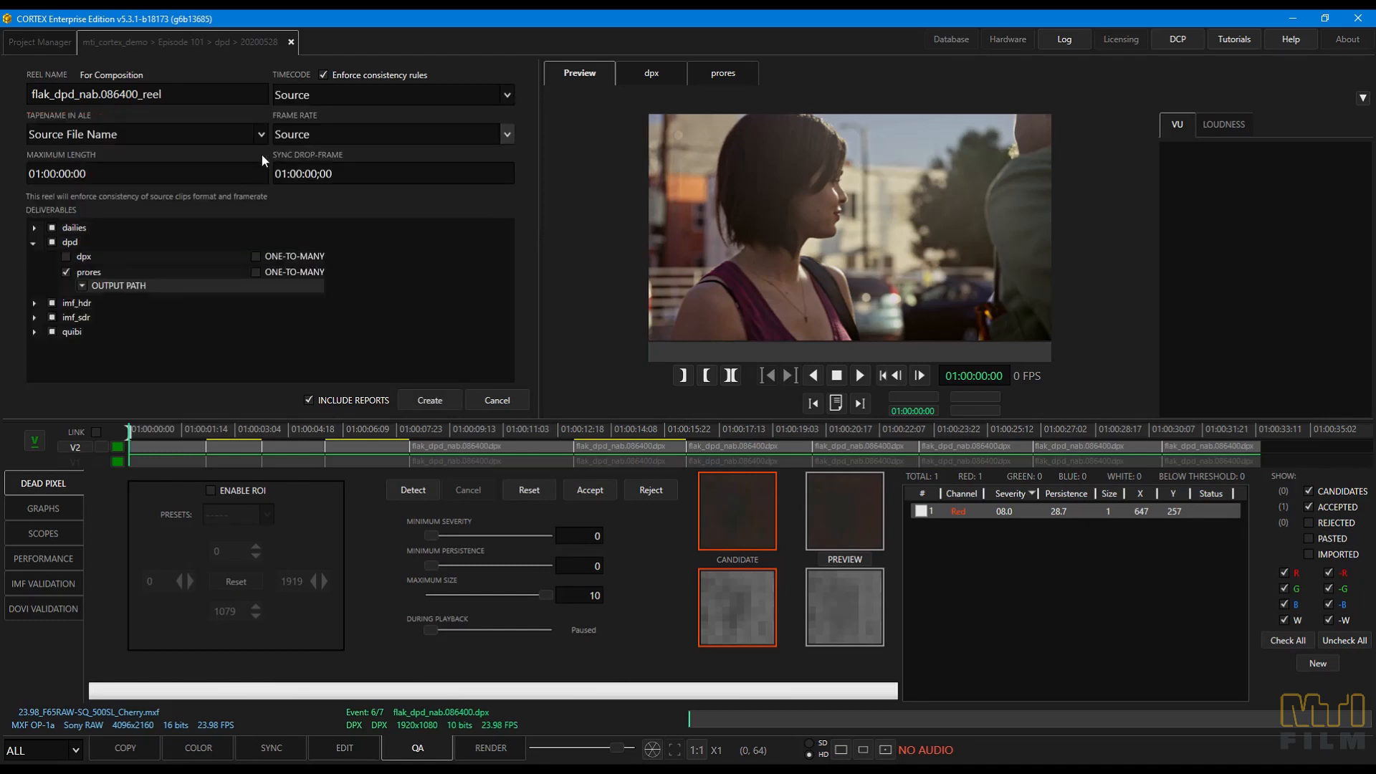
left_click(66, 255)
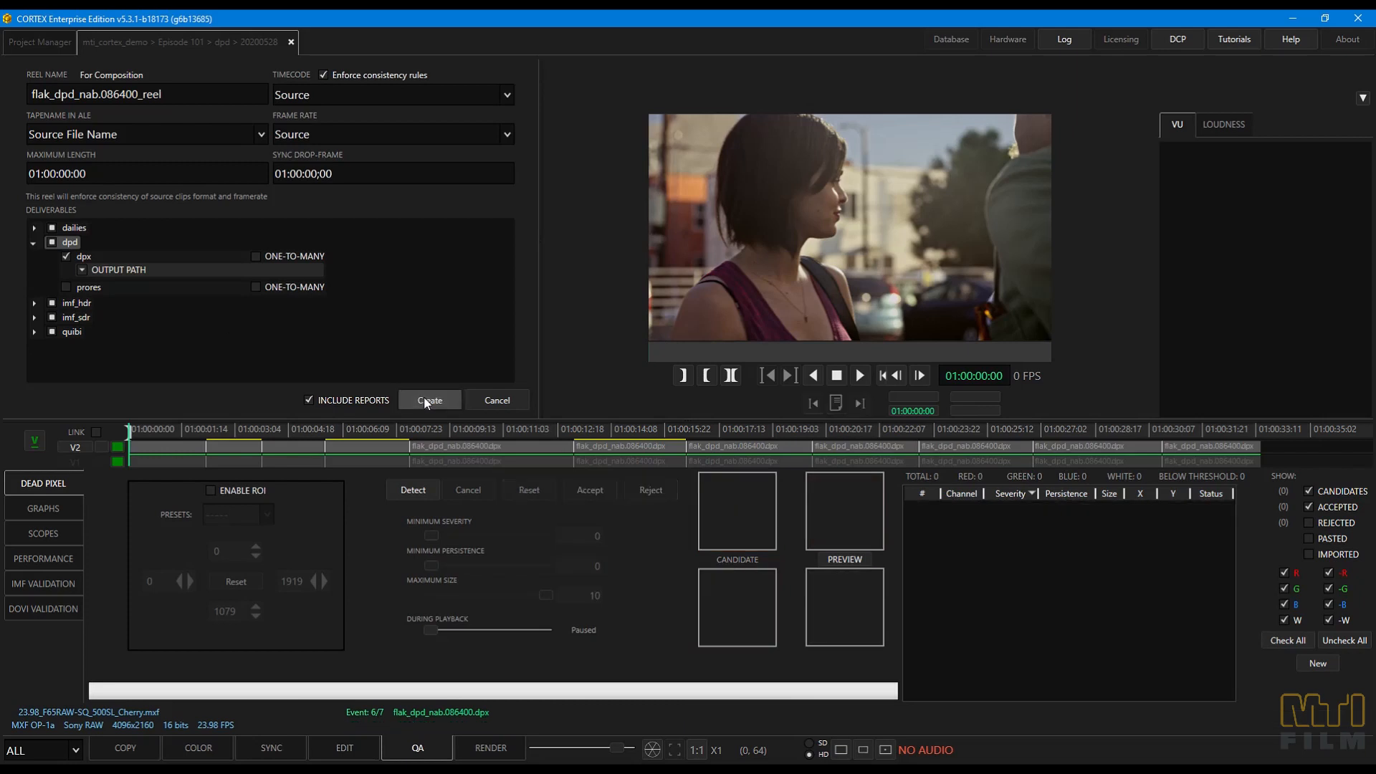
left_click(430, 401)
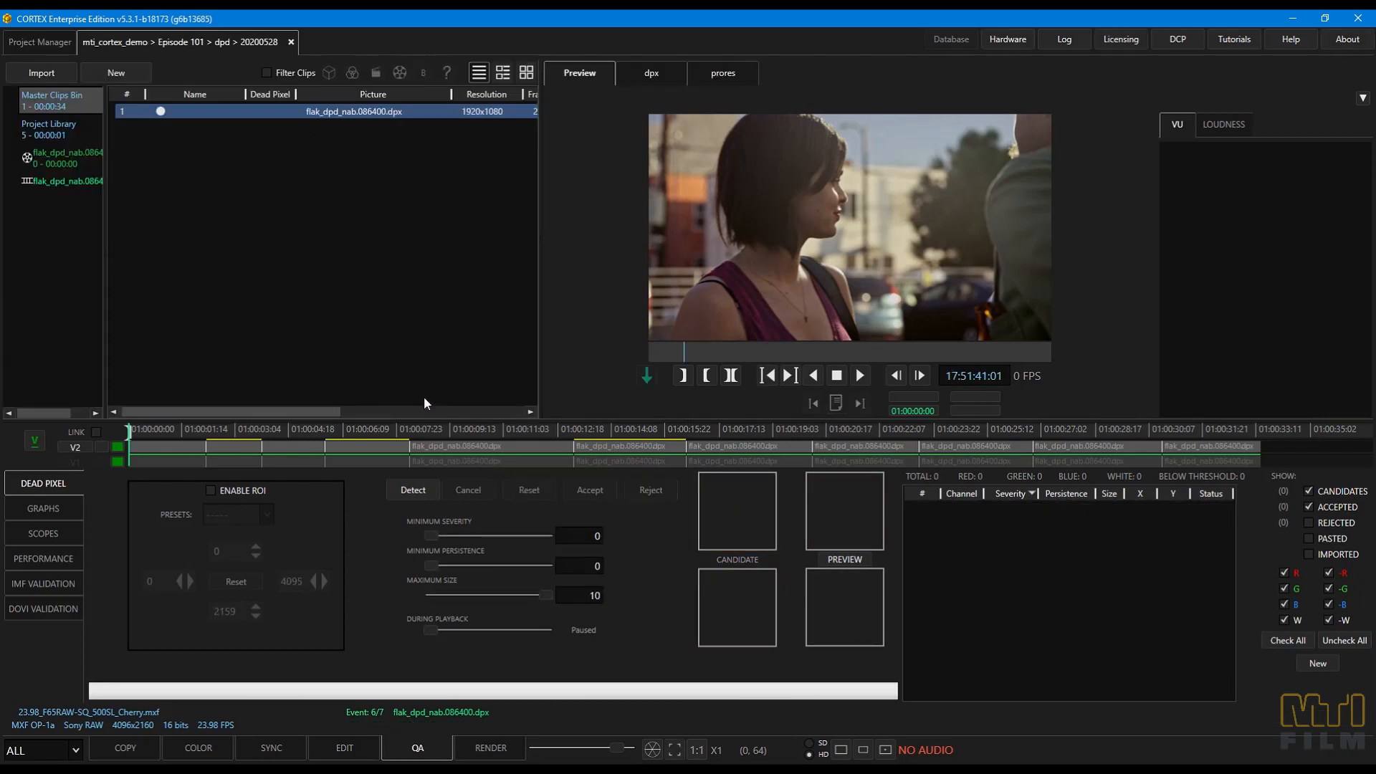
mouse_move(72, 199)
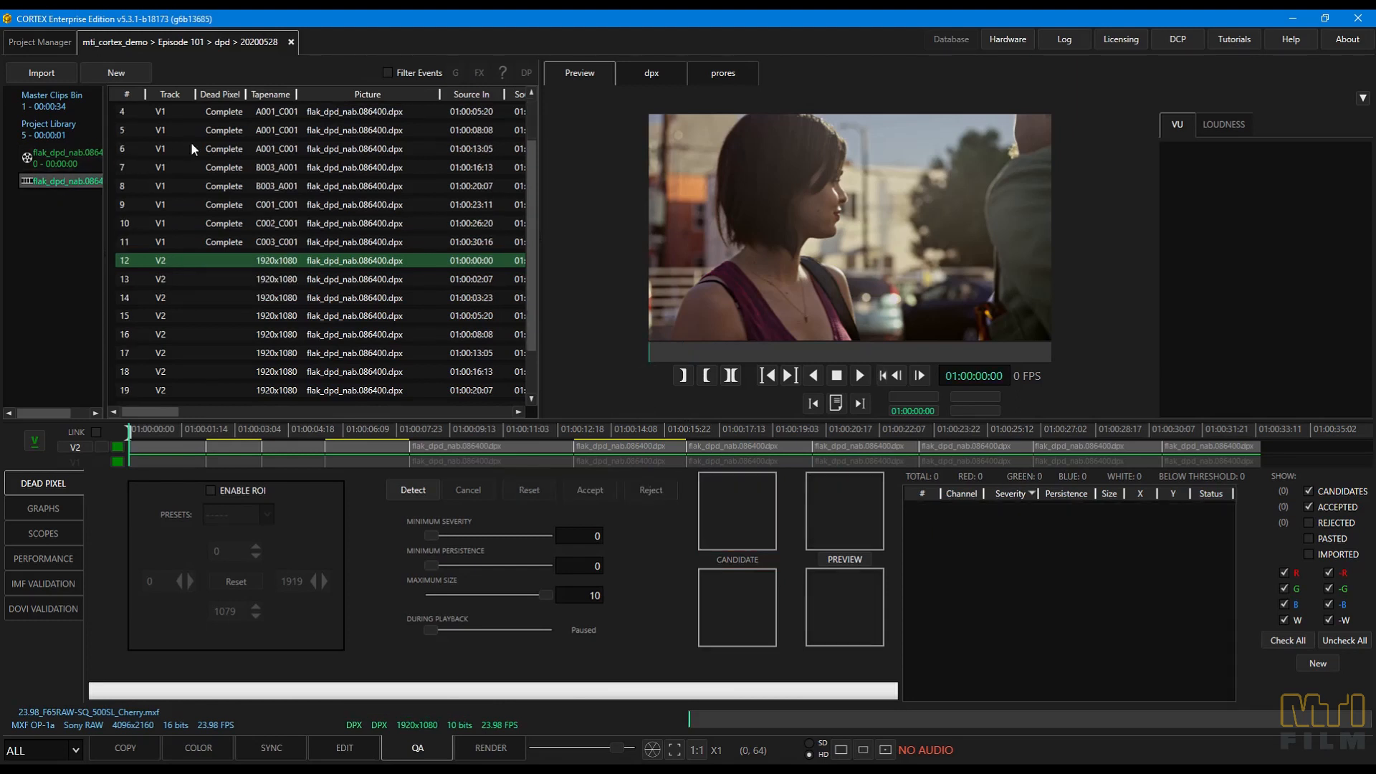
- Filter to the seven dead-pixel-corrected events, add them to the comp reel, and check the completed dpx render
left_click(387, 72)
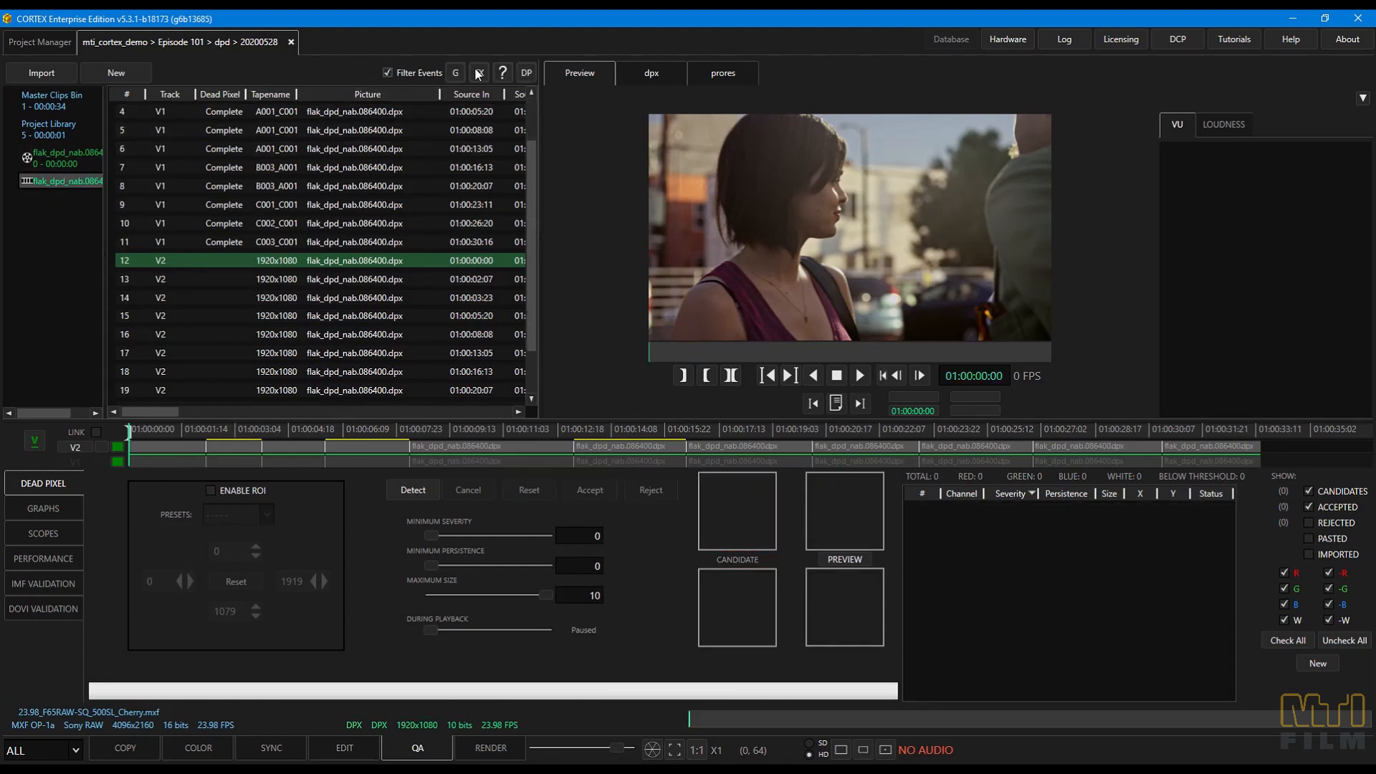
left_click(480, 74)
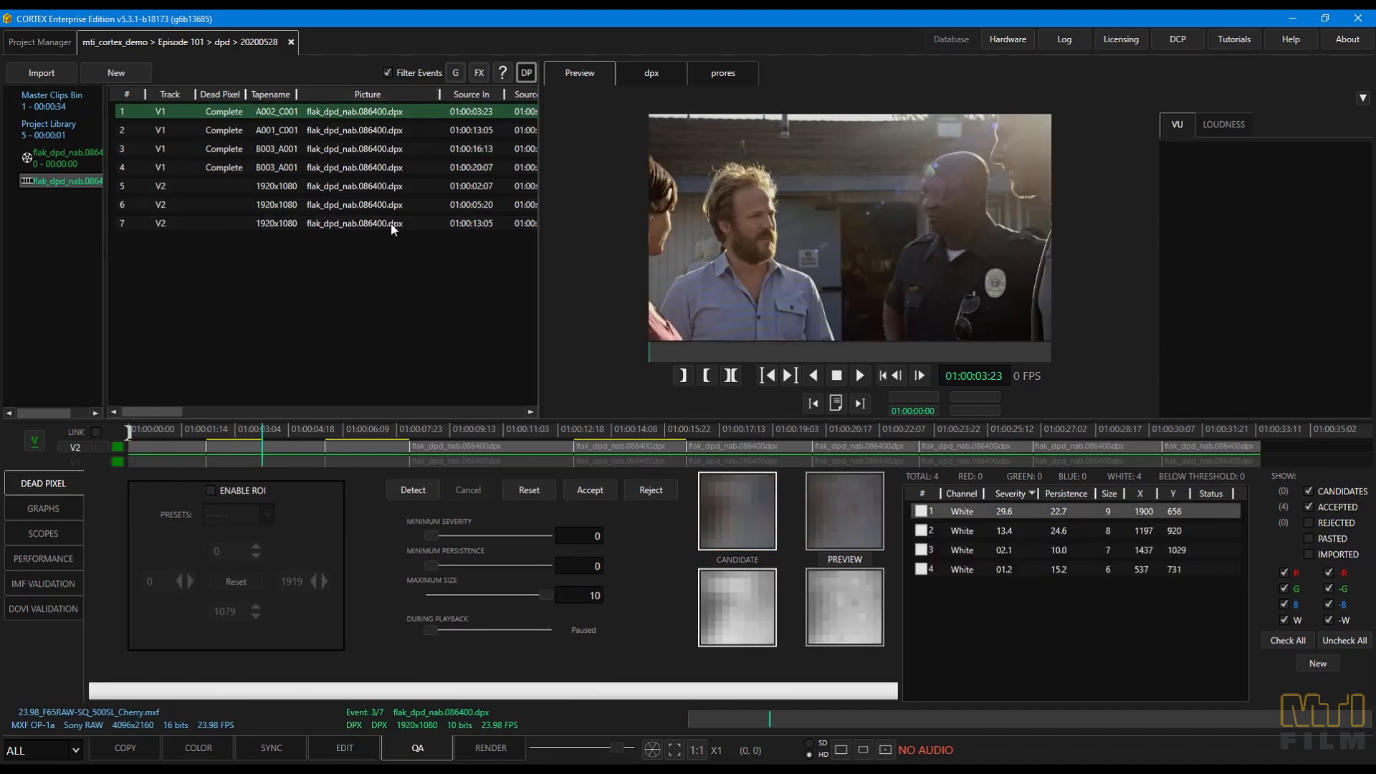
right_click(391, 224)
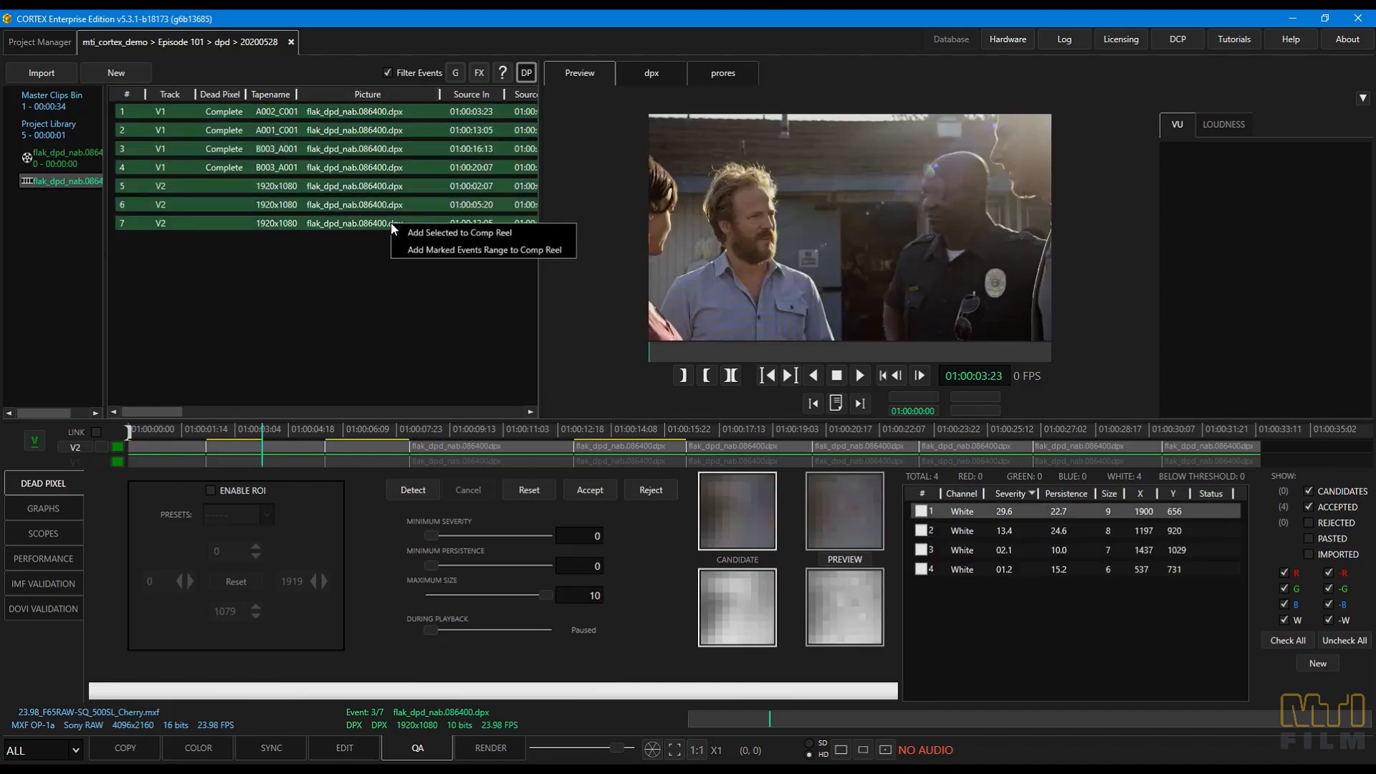
mouse_move(459, 232)
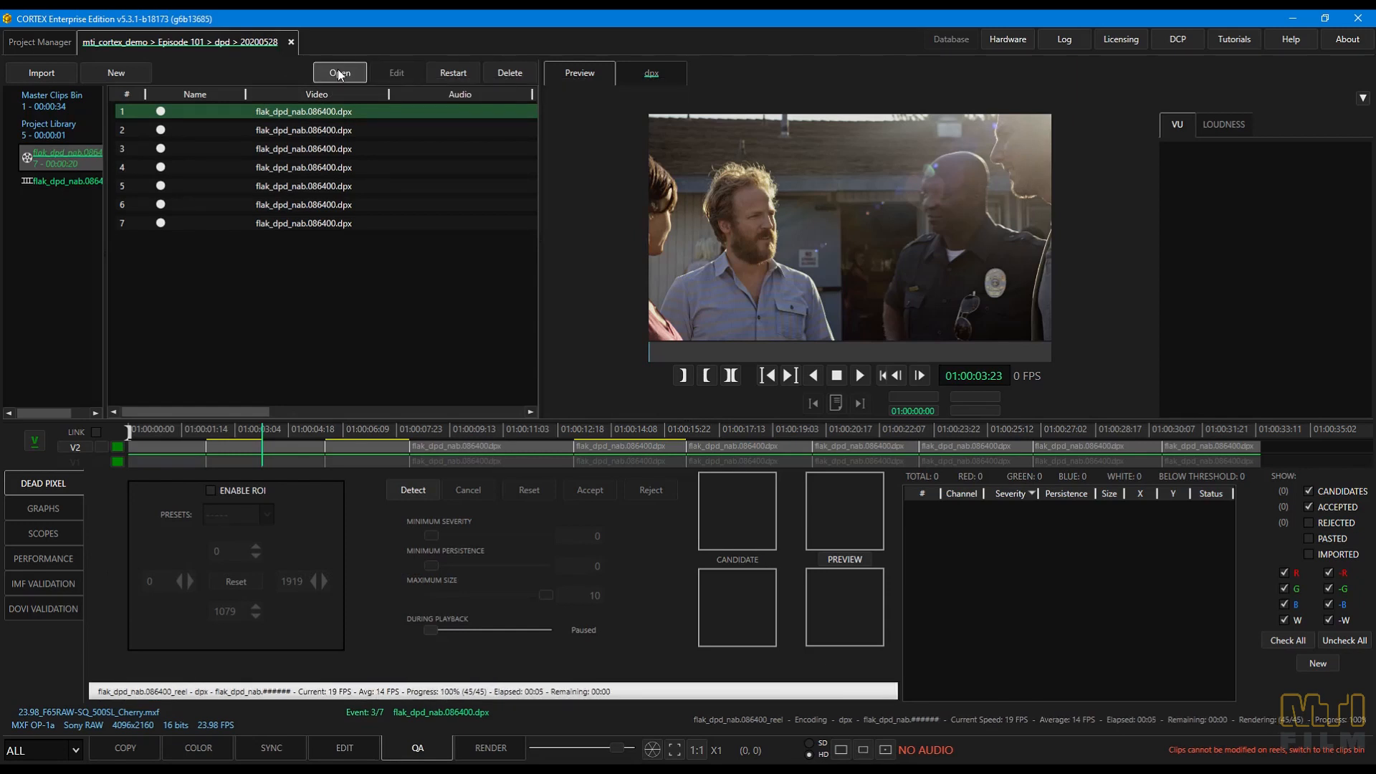
left_click(489, 748)
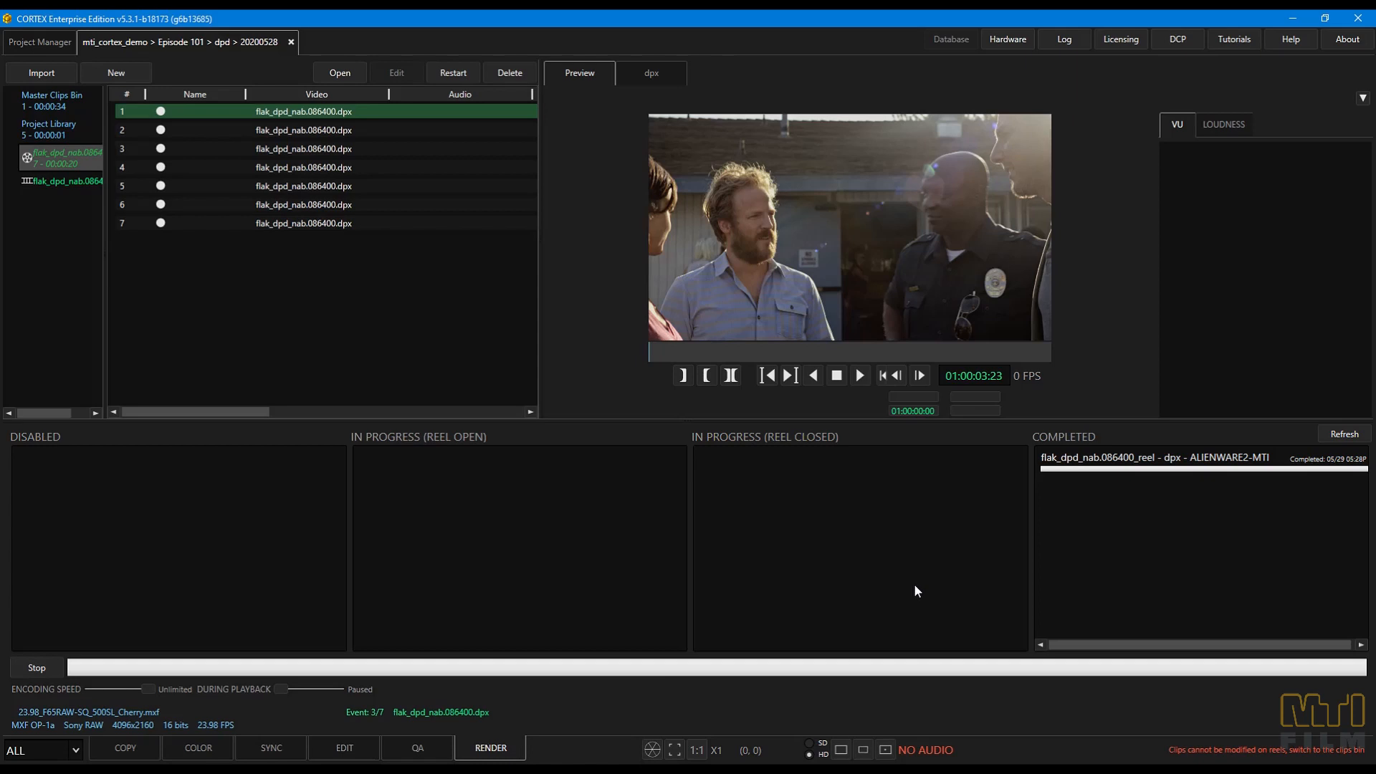
- Bring up the context menu to load the 20201009 dpd composition for dead pixel review
right_click(1154, 456)
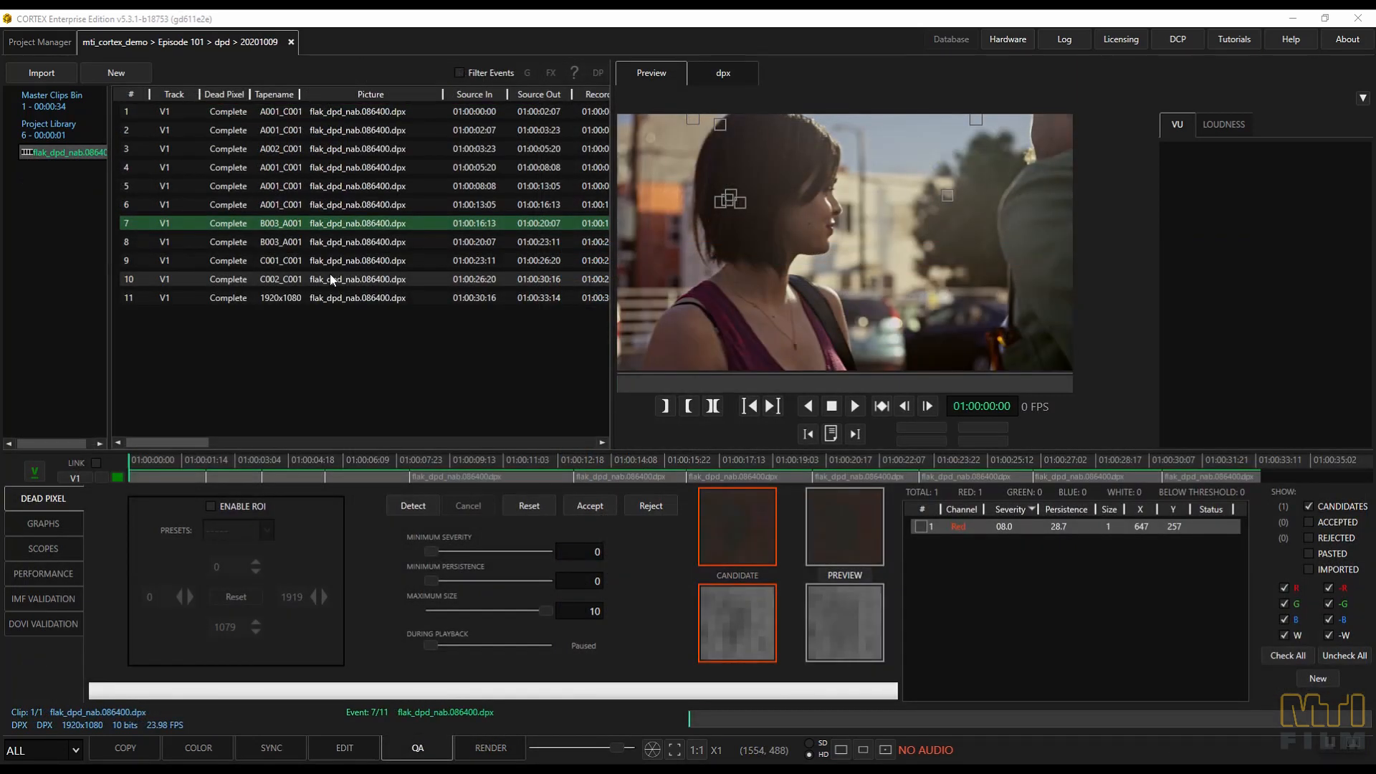
- Export the composition reports with a Dead Pixel List set to All pixels
right_click(61, 152)
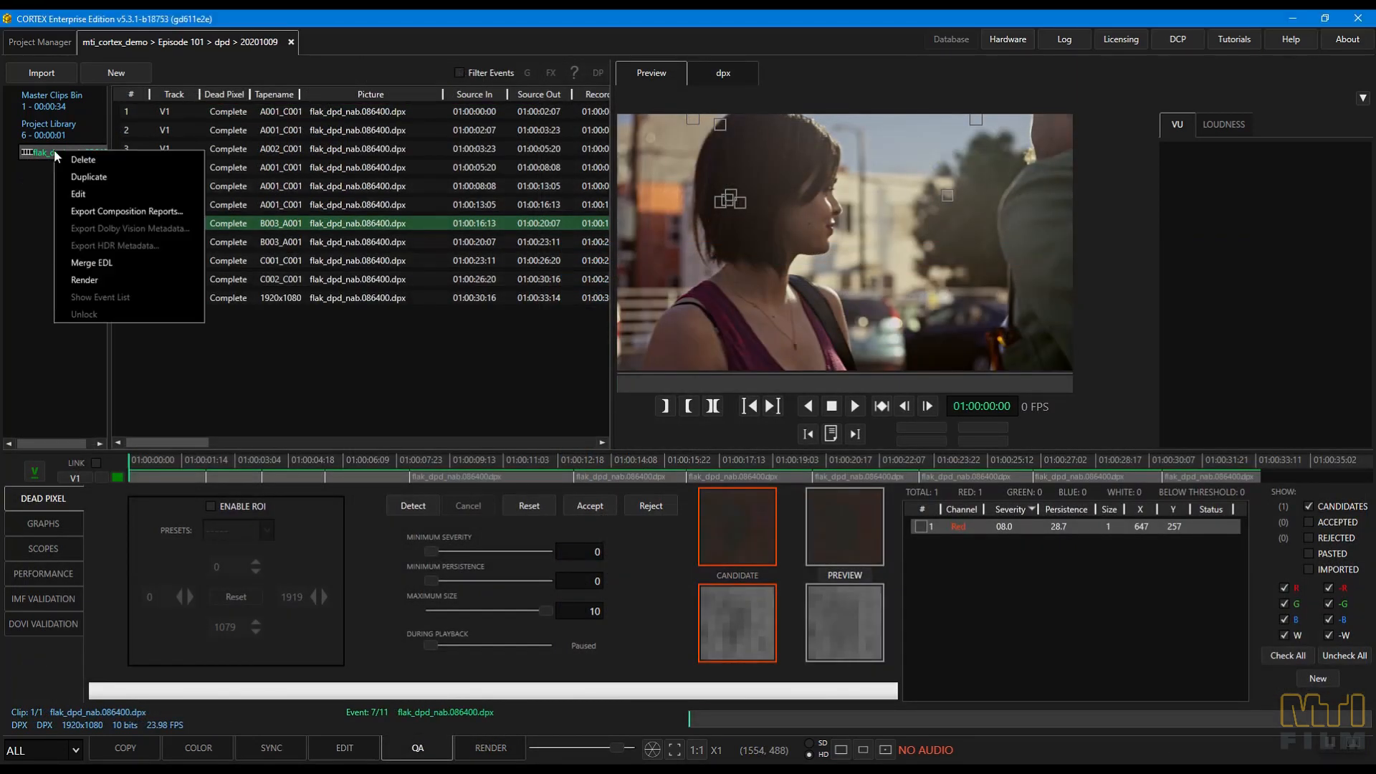
left_click(126, 210)
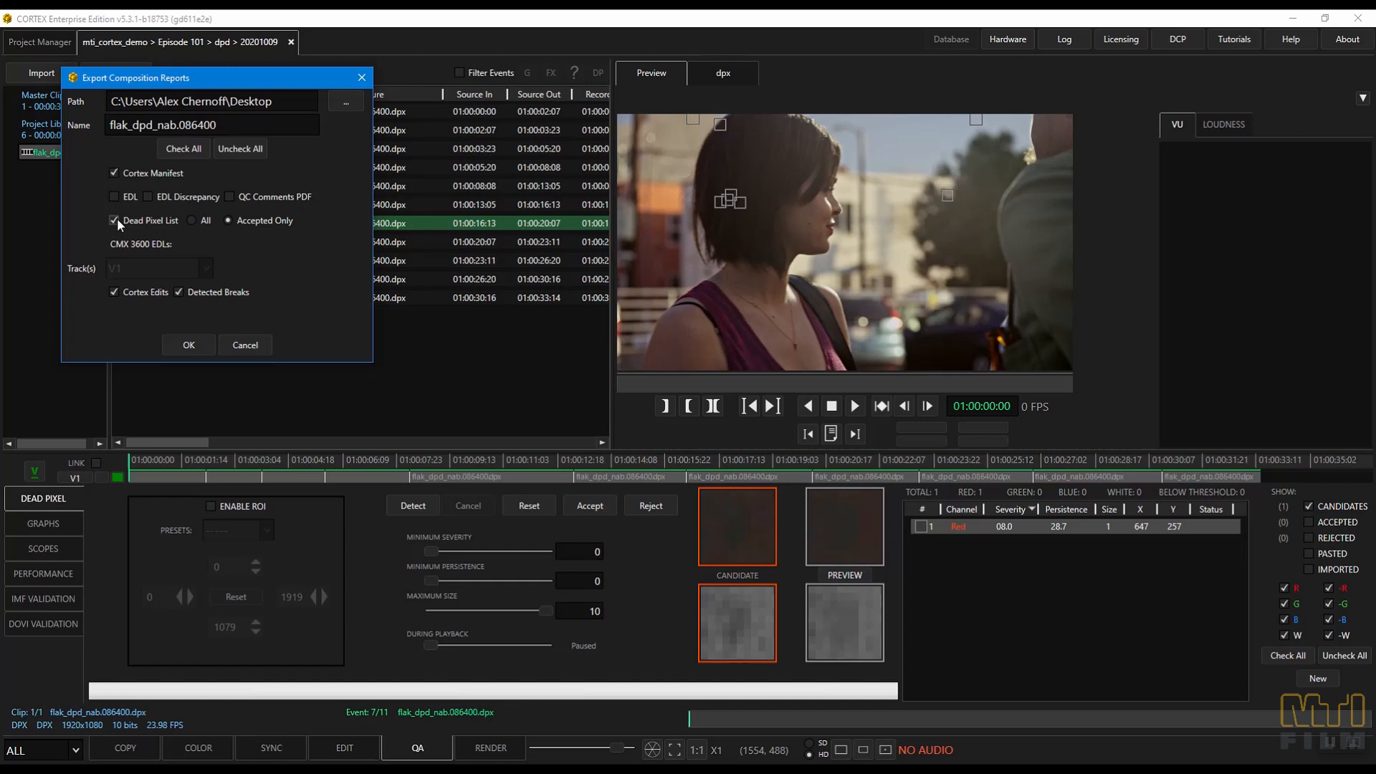
left_click(192, 220)
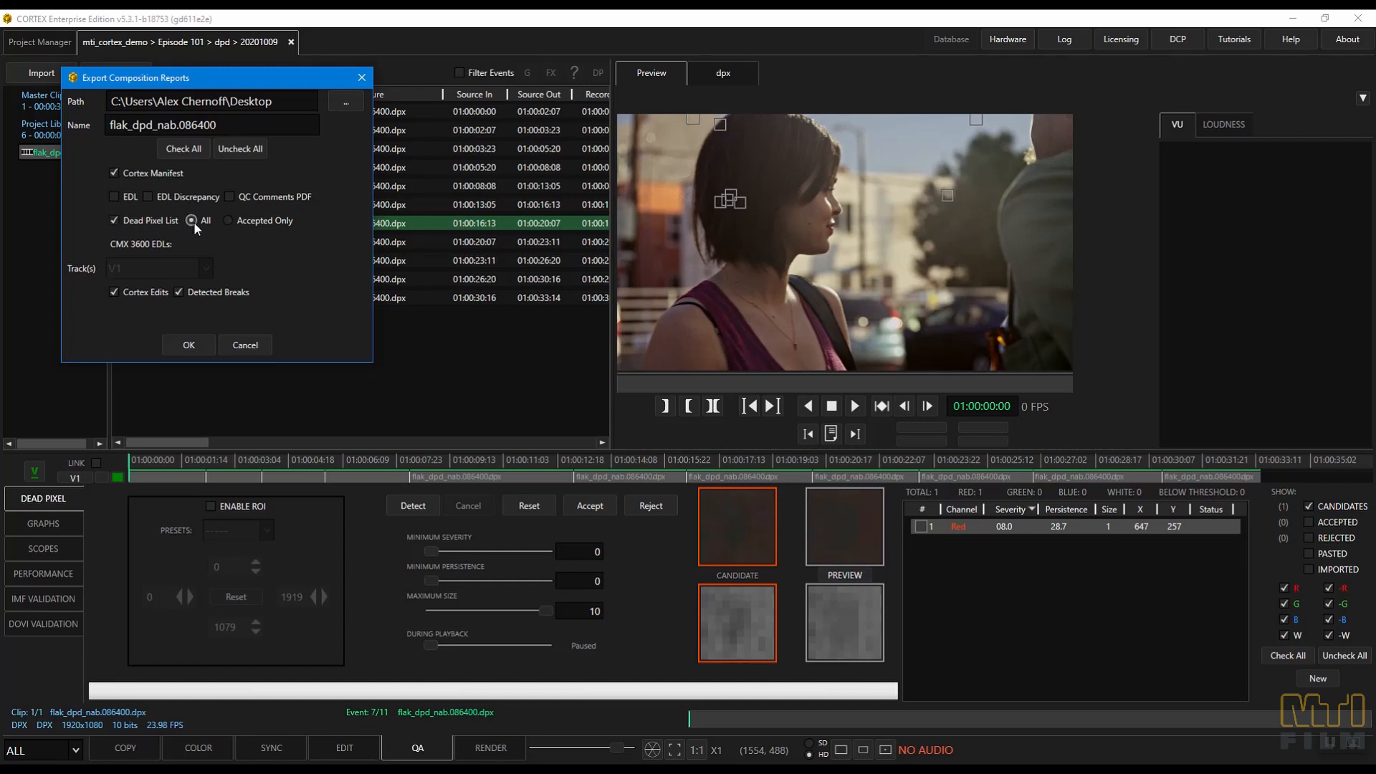
left_click(227, 220)
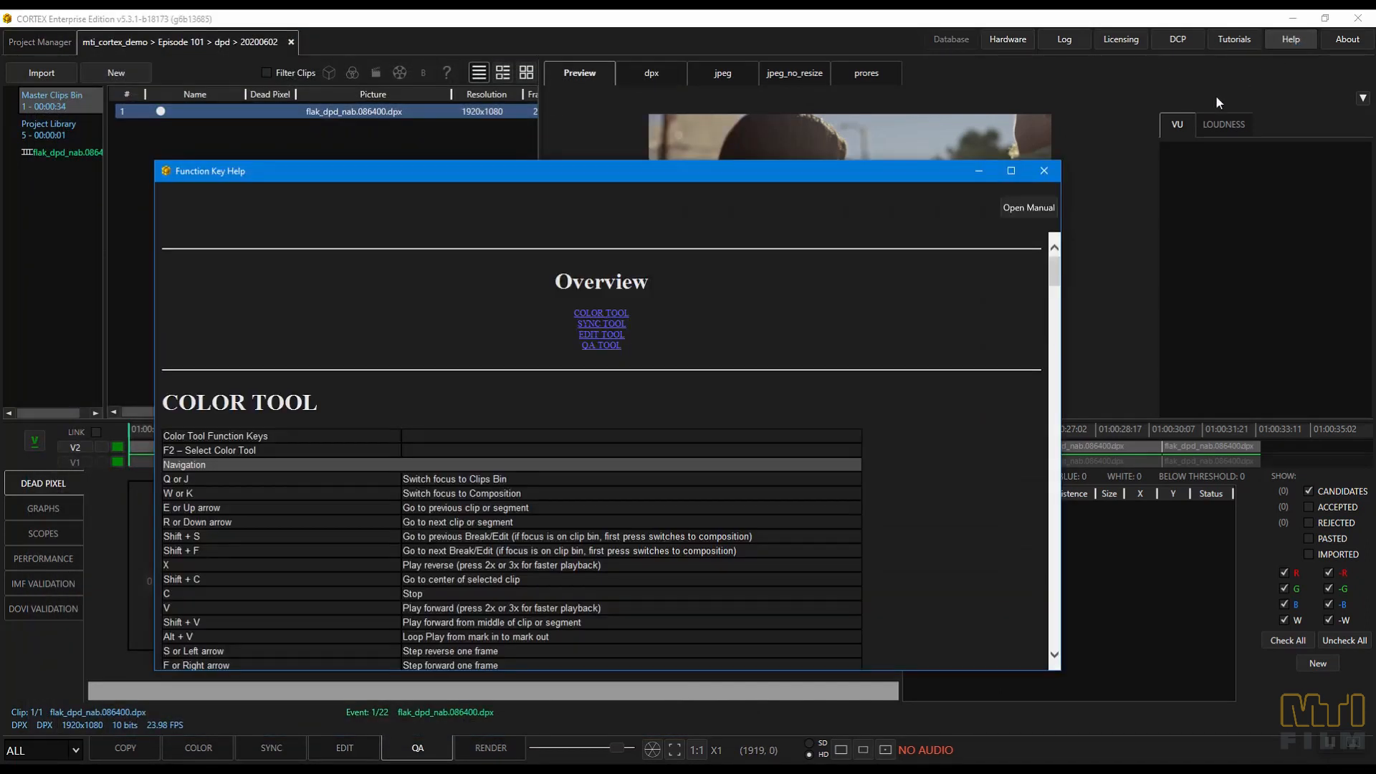
mouse_move(1028, 208)
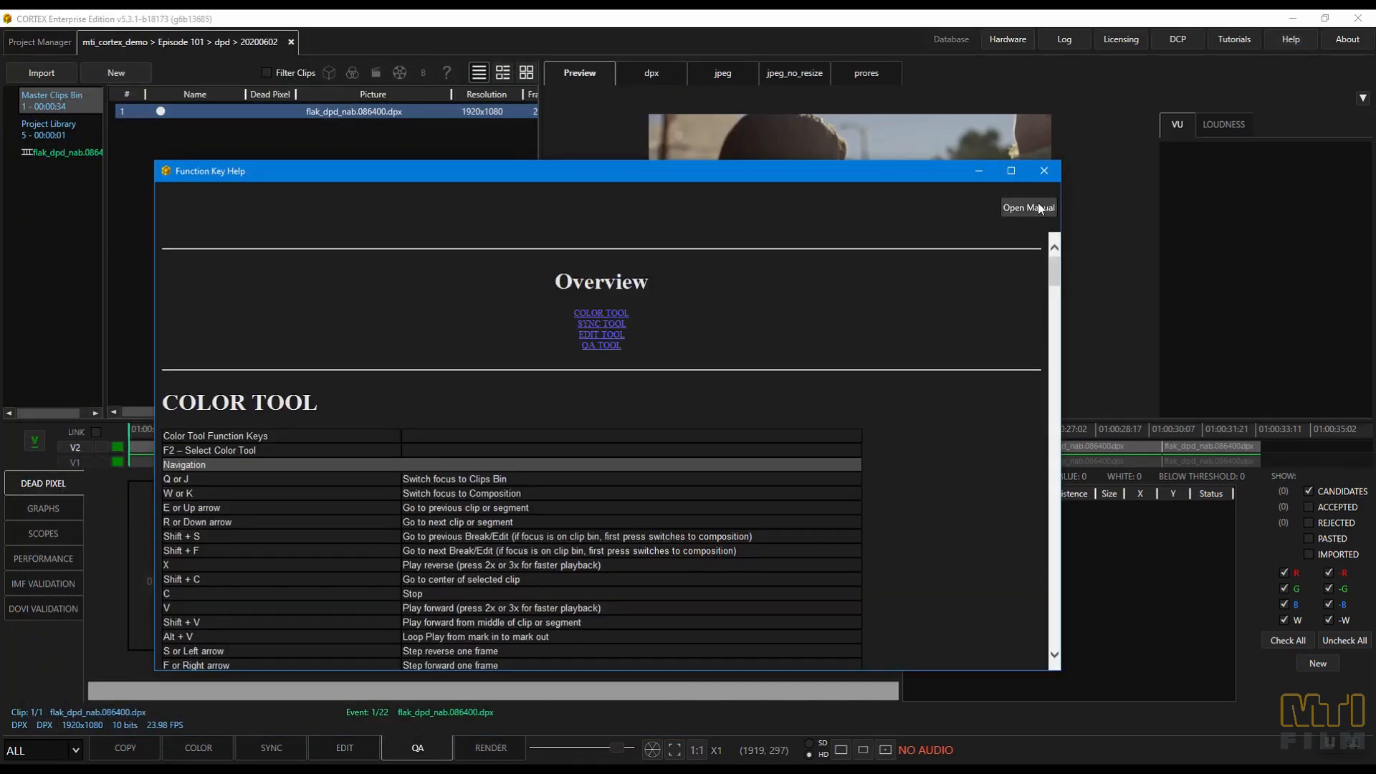